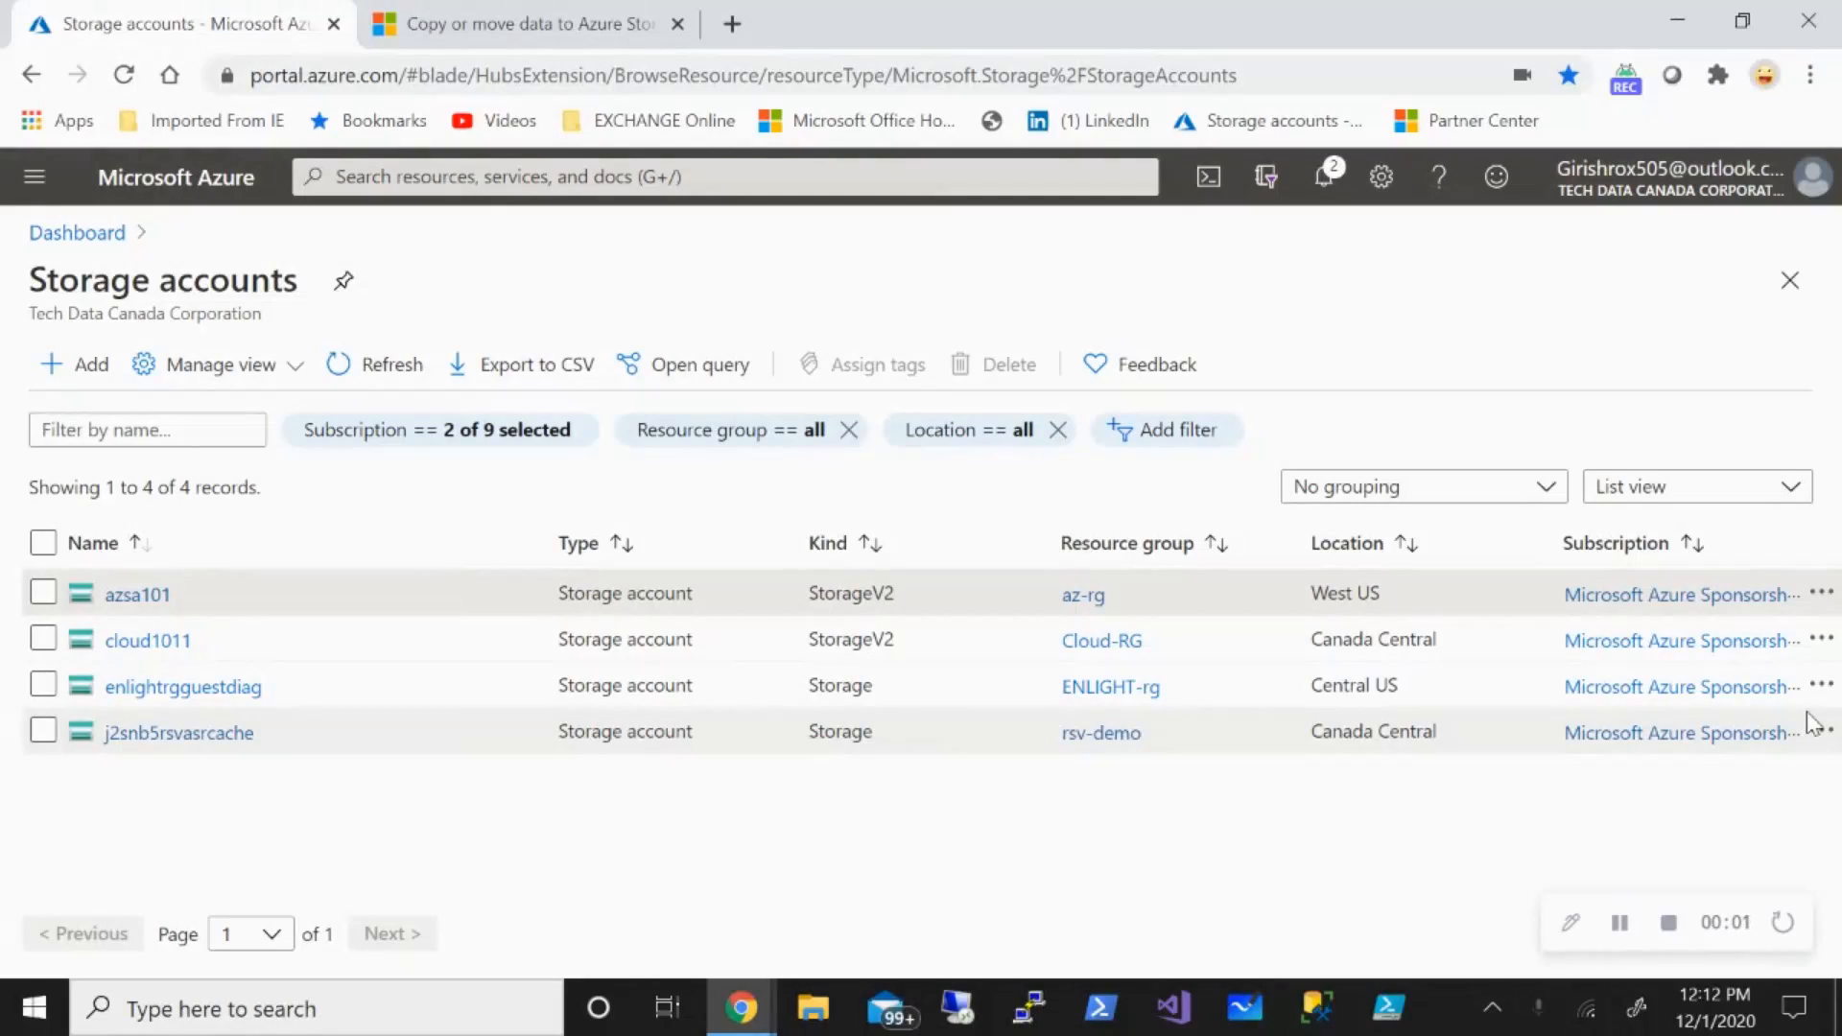
mouse_move(1789, 831)
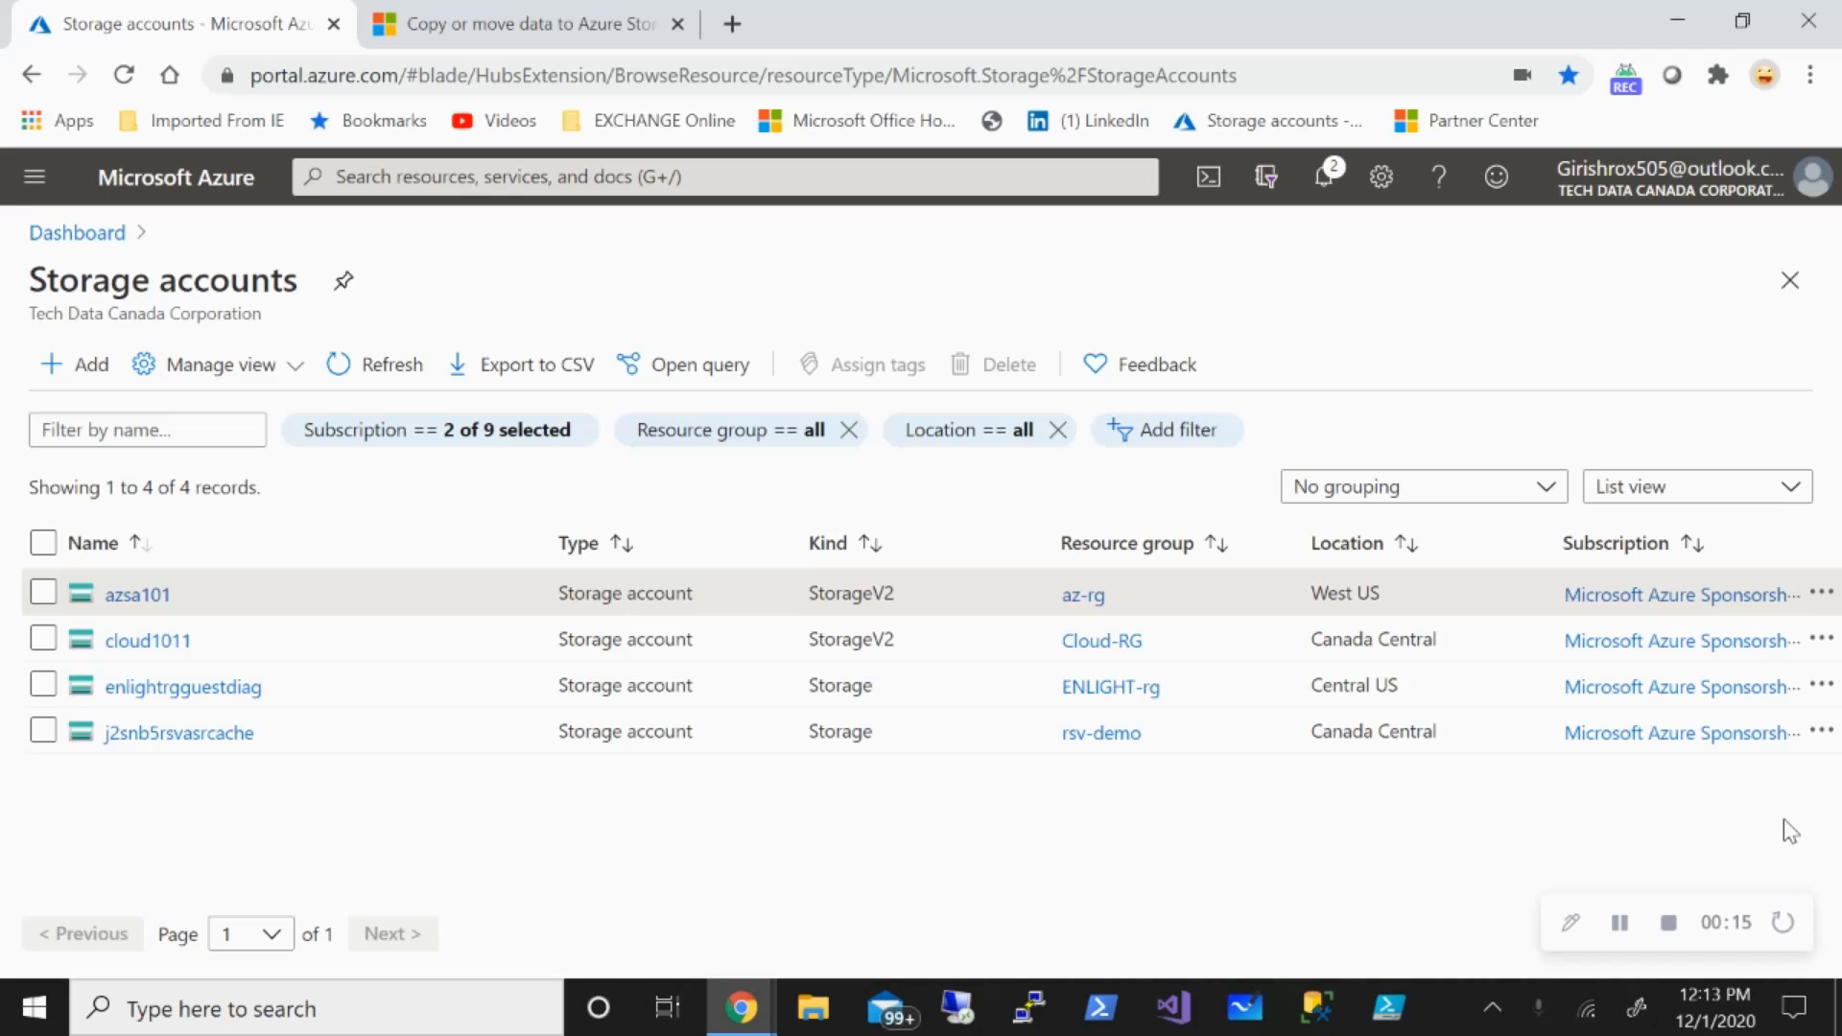
mouse_move(271, 630)
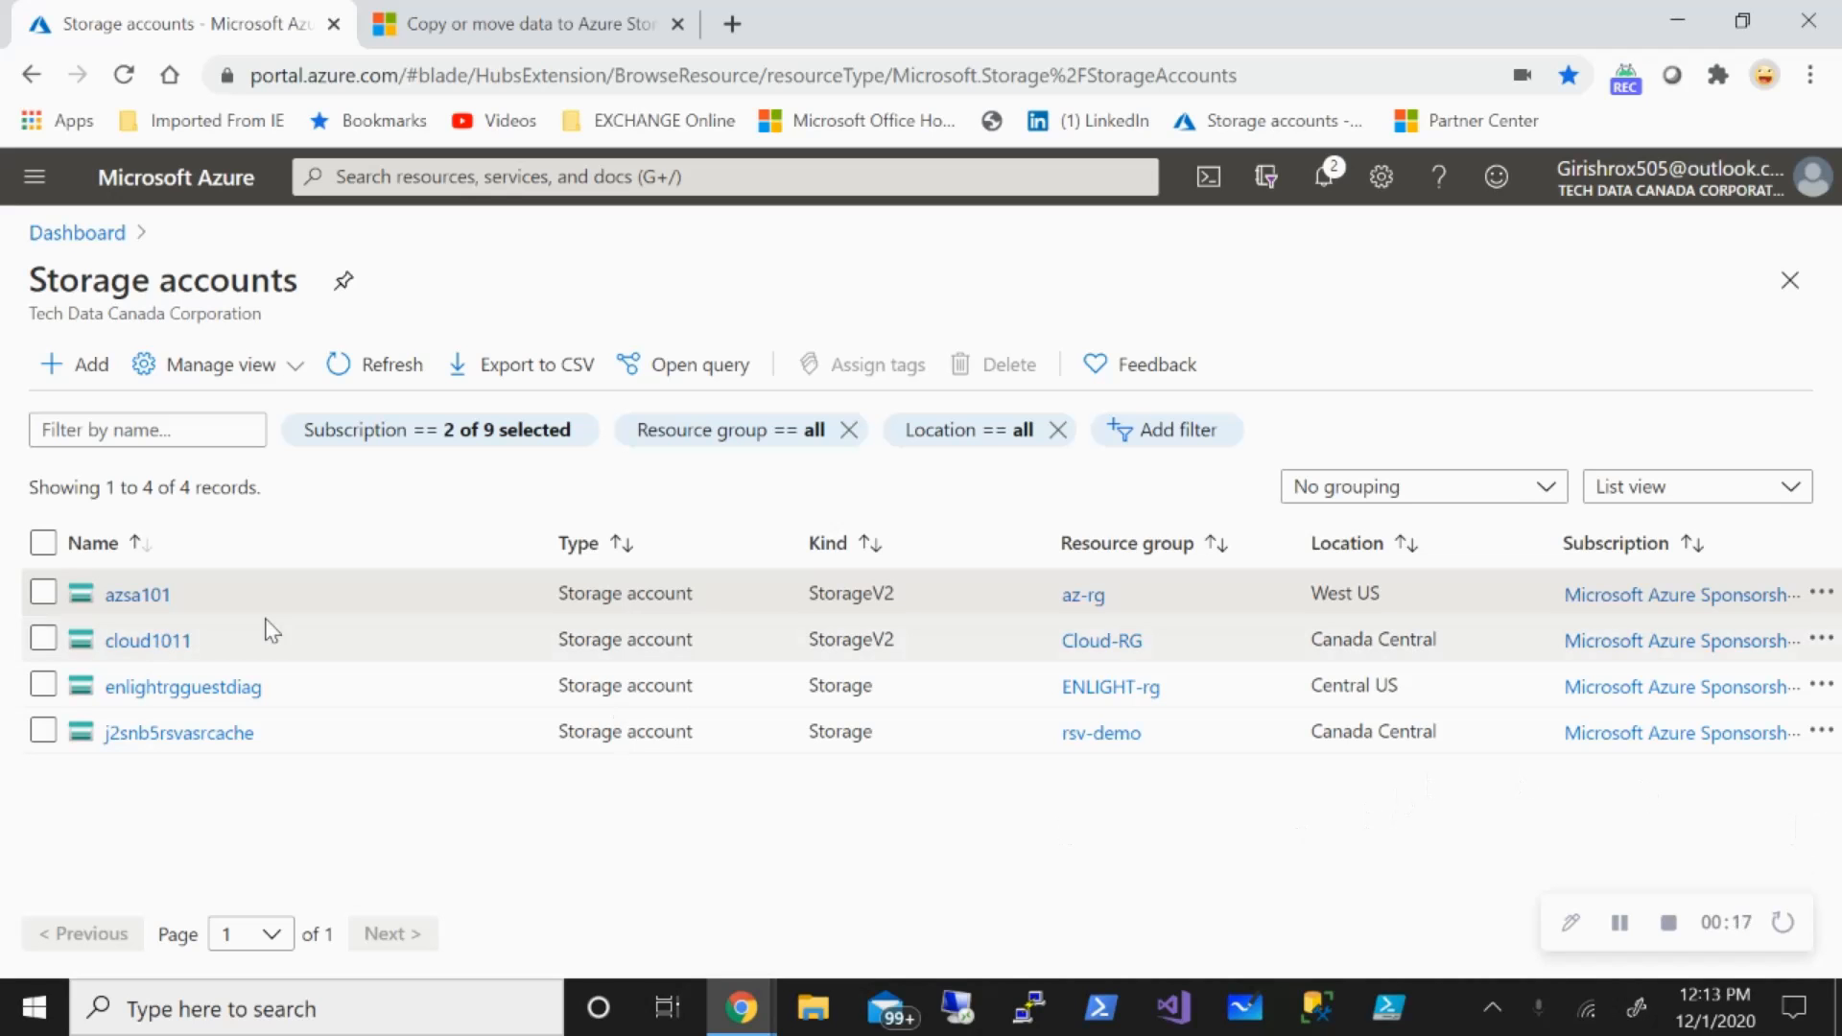
Show container1's properties under azsa101 and copy its URL, then search Windows for Notepad.
left_click(139, 593)
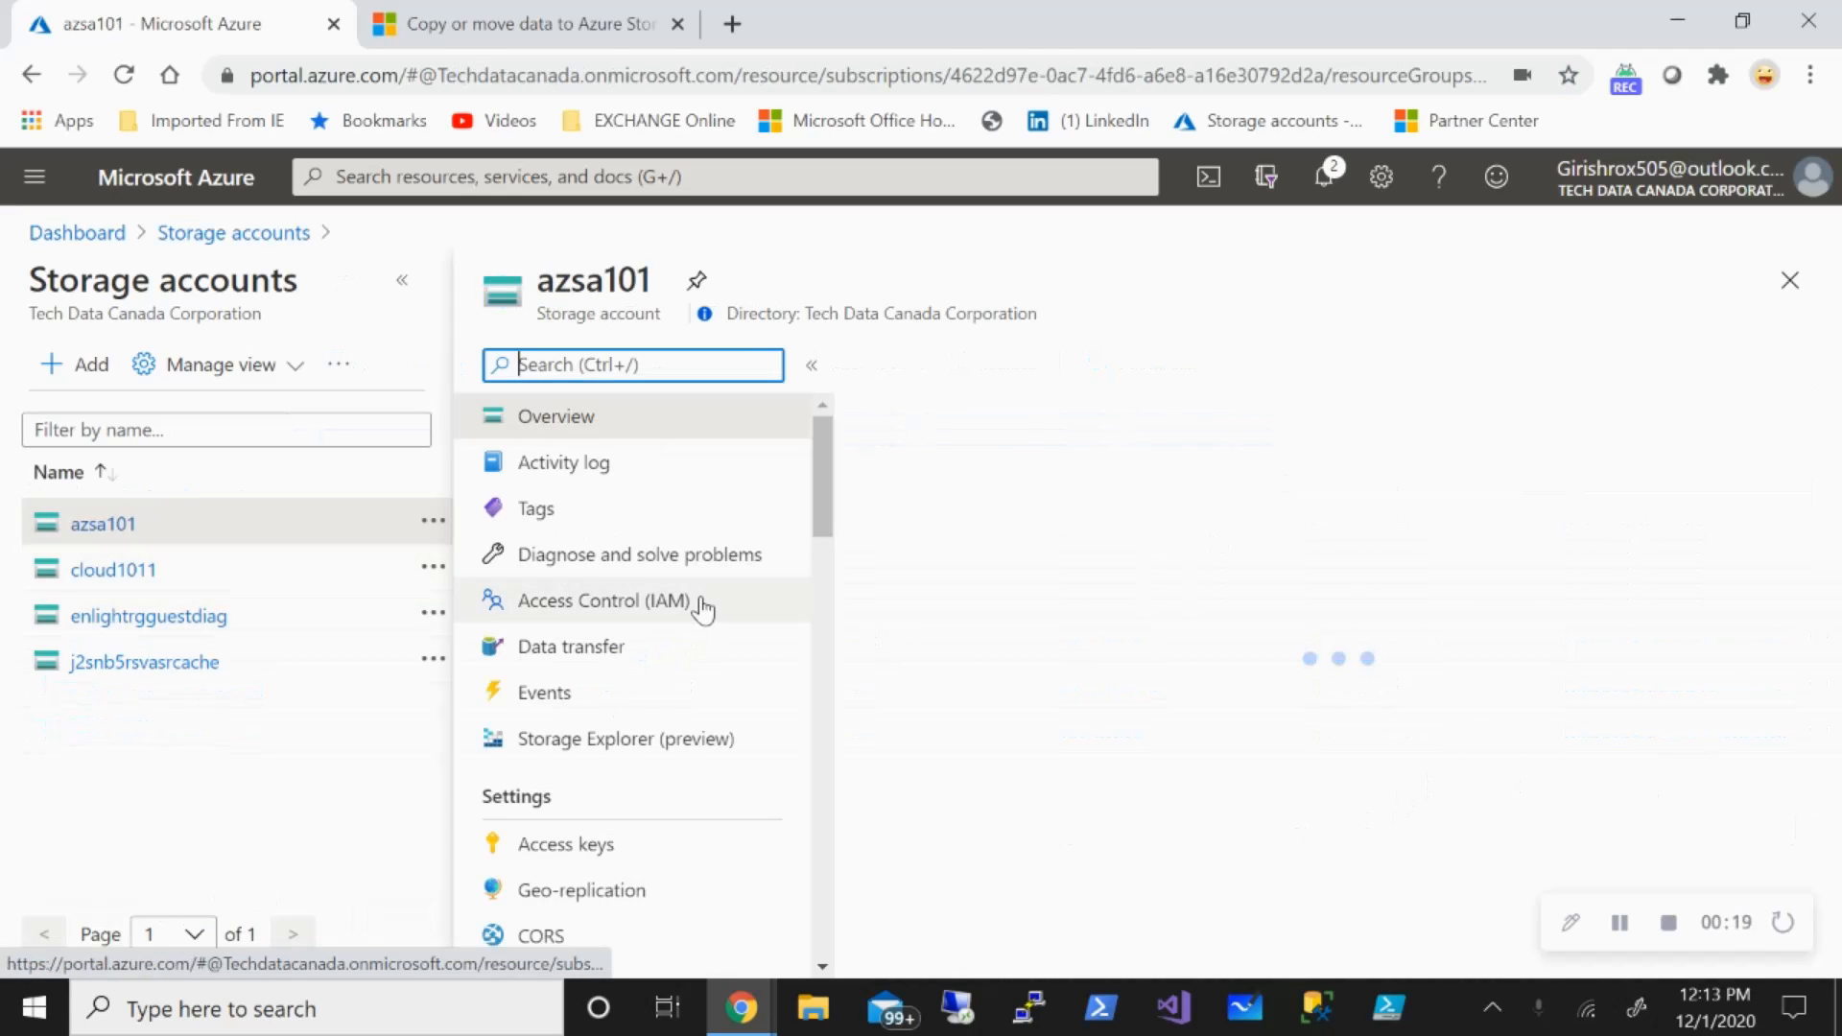
left_click(554, 416)
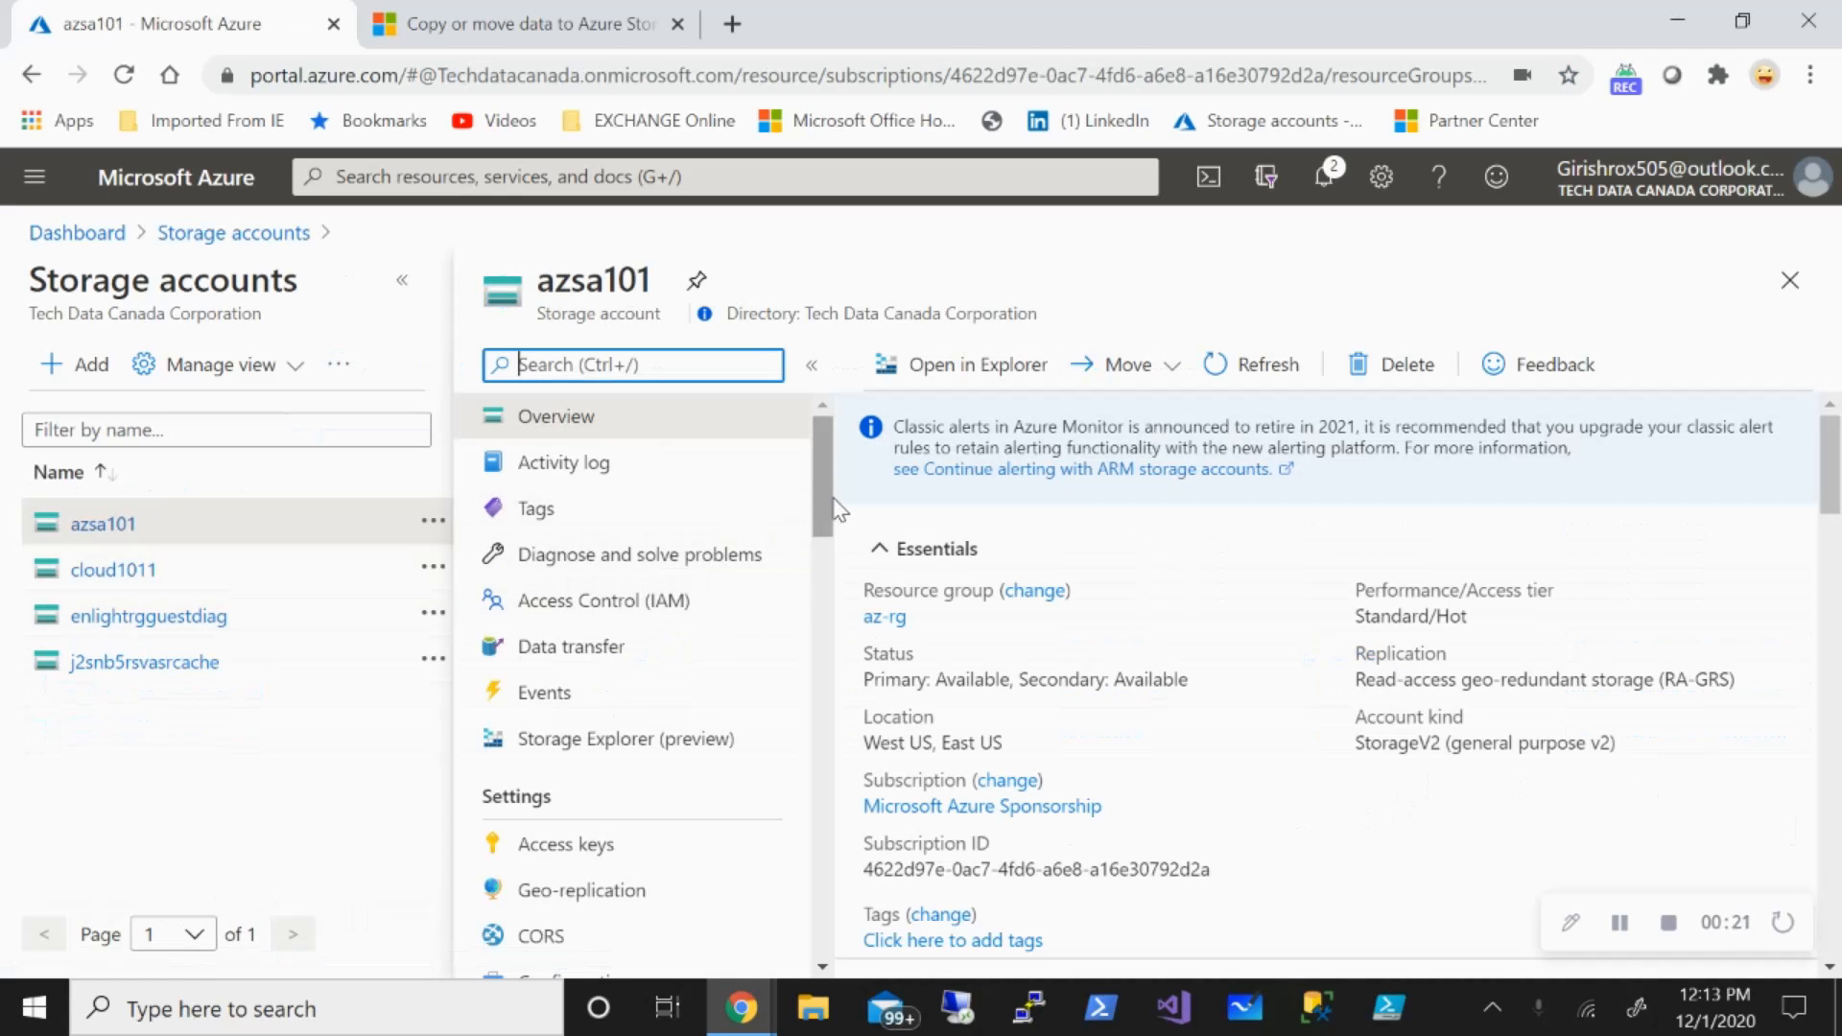
left_click(562, 647)
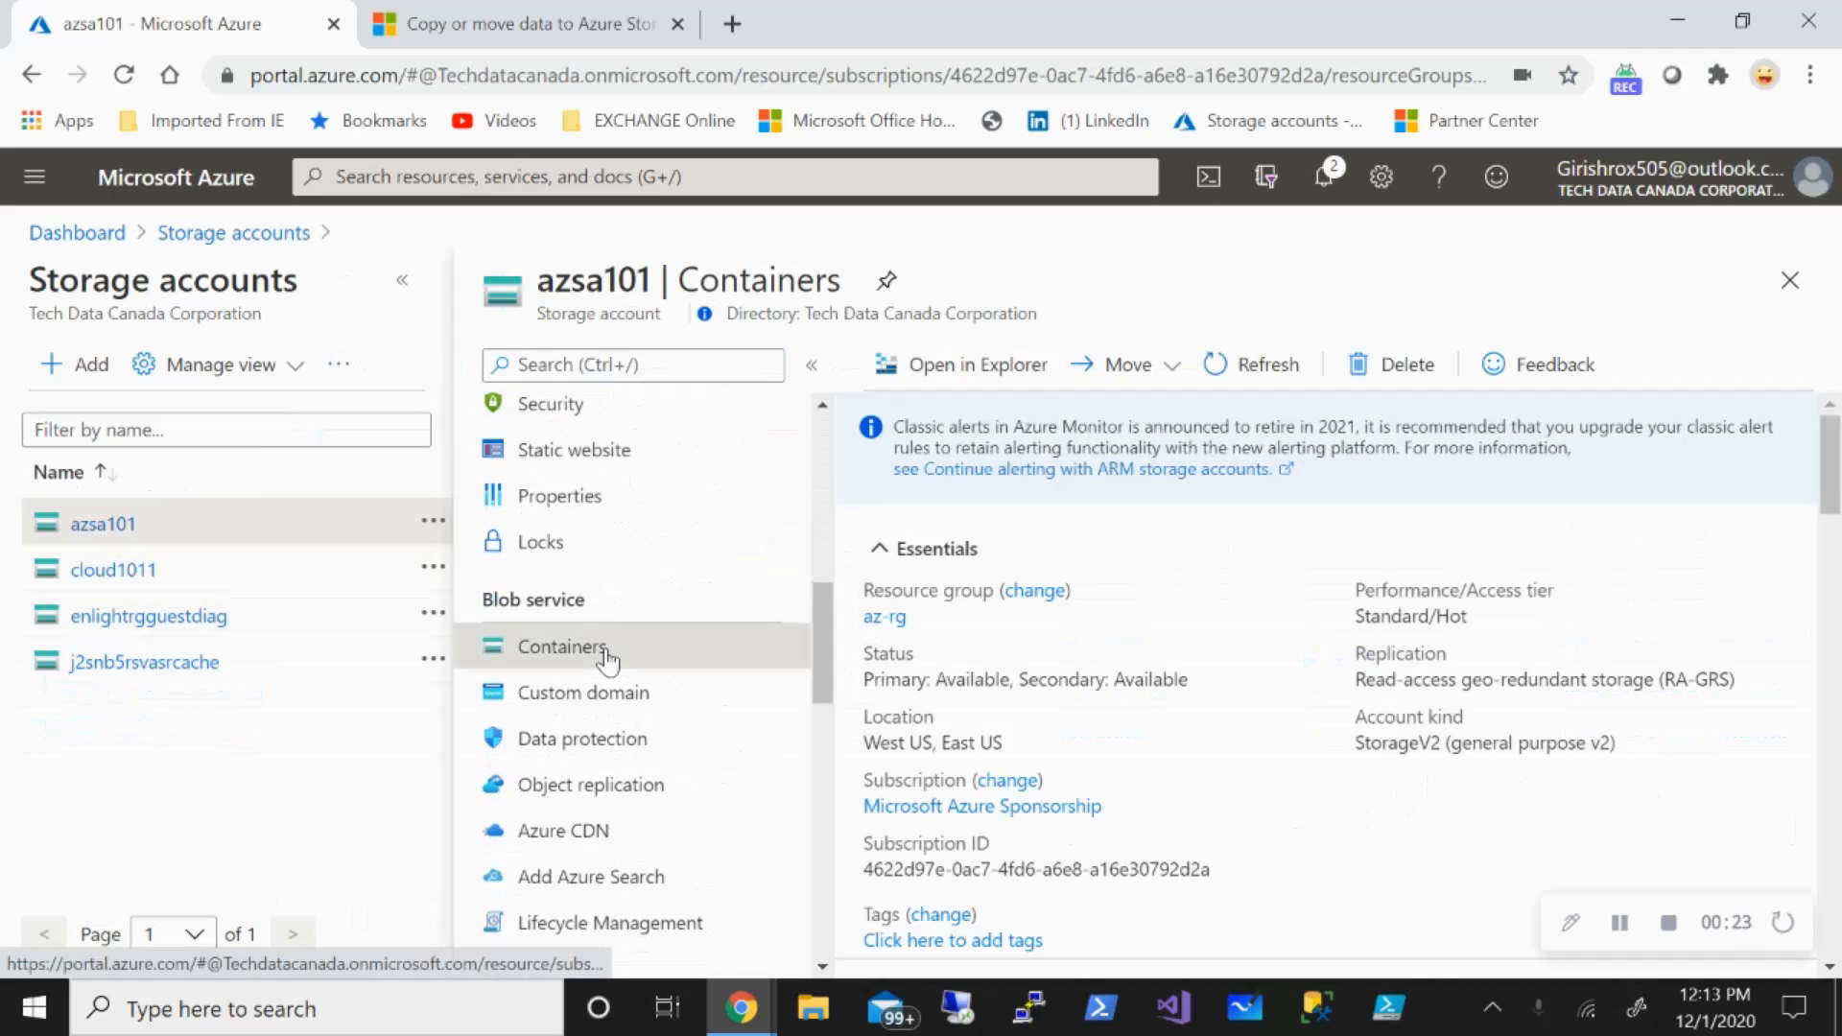
left_click(562, 647)
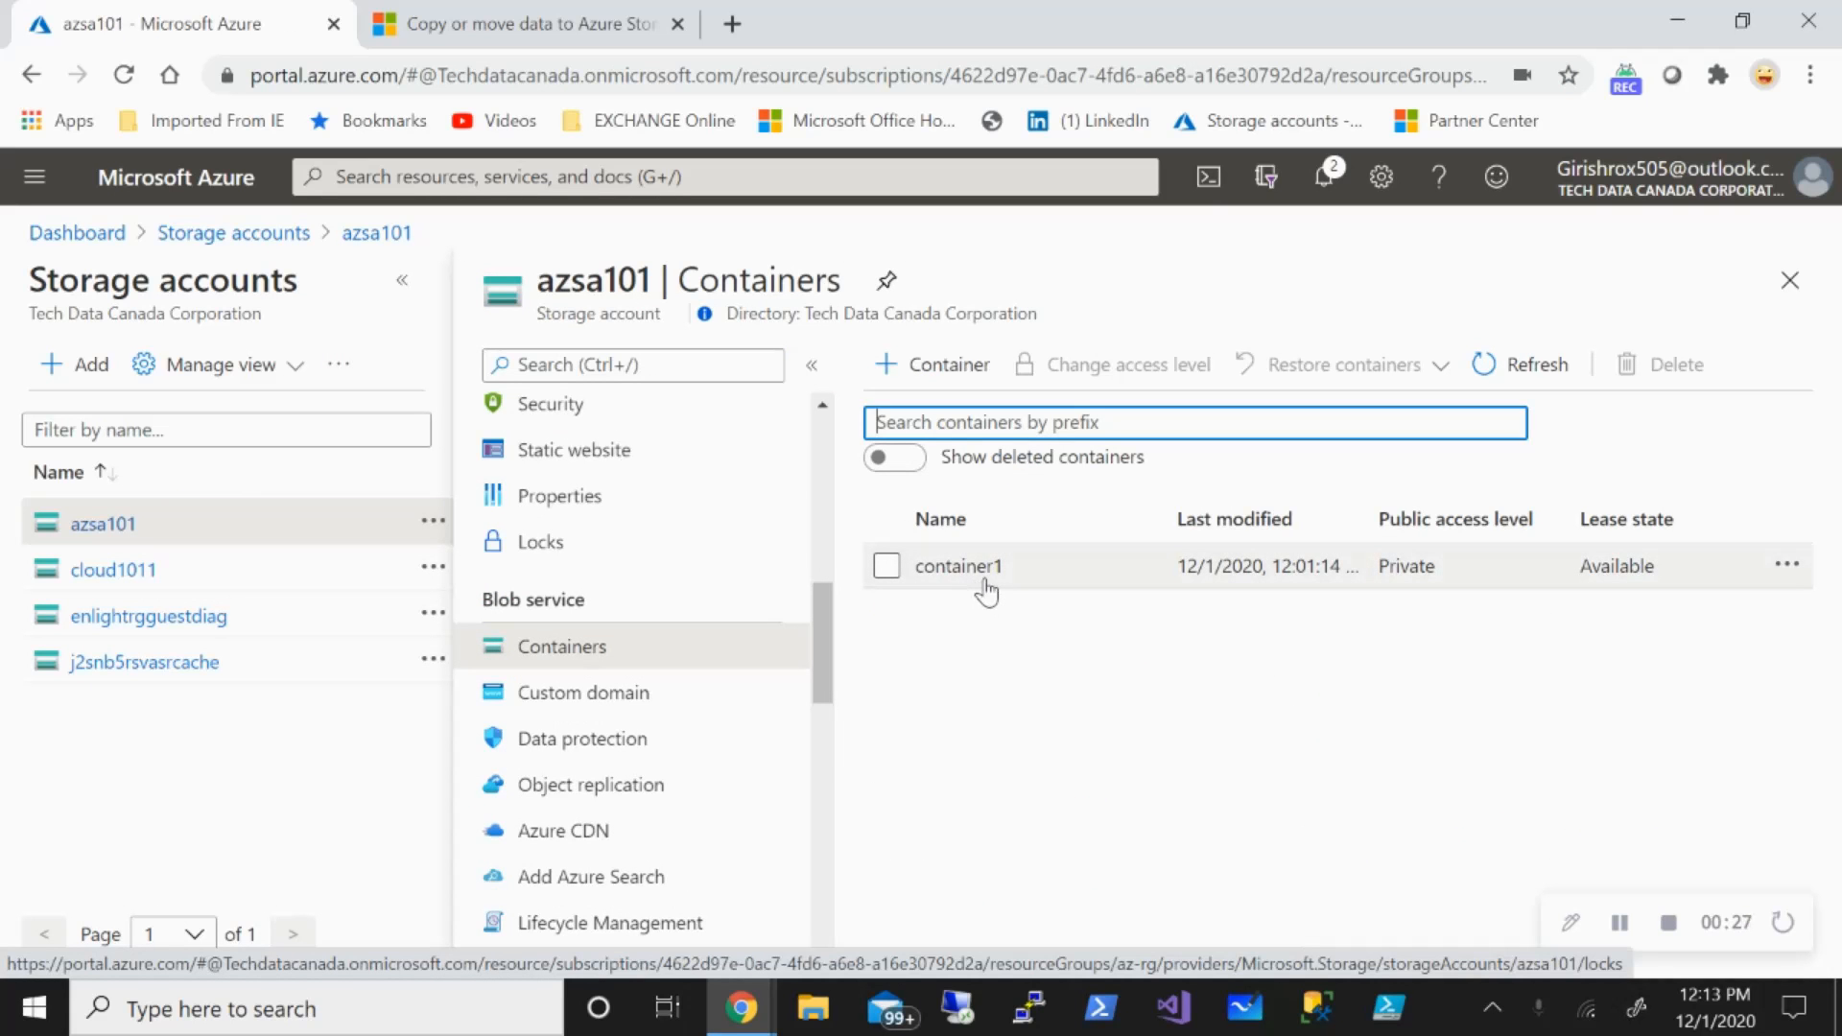
left_click(960, 564)
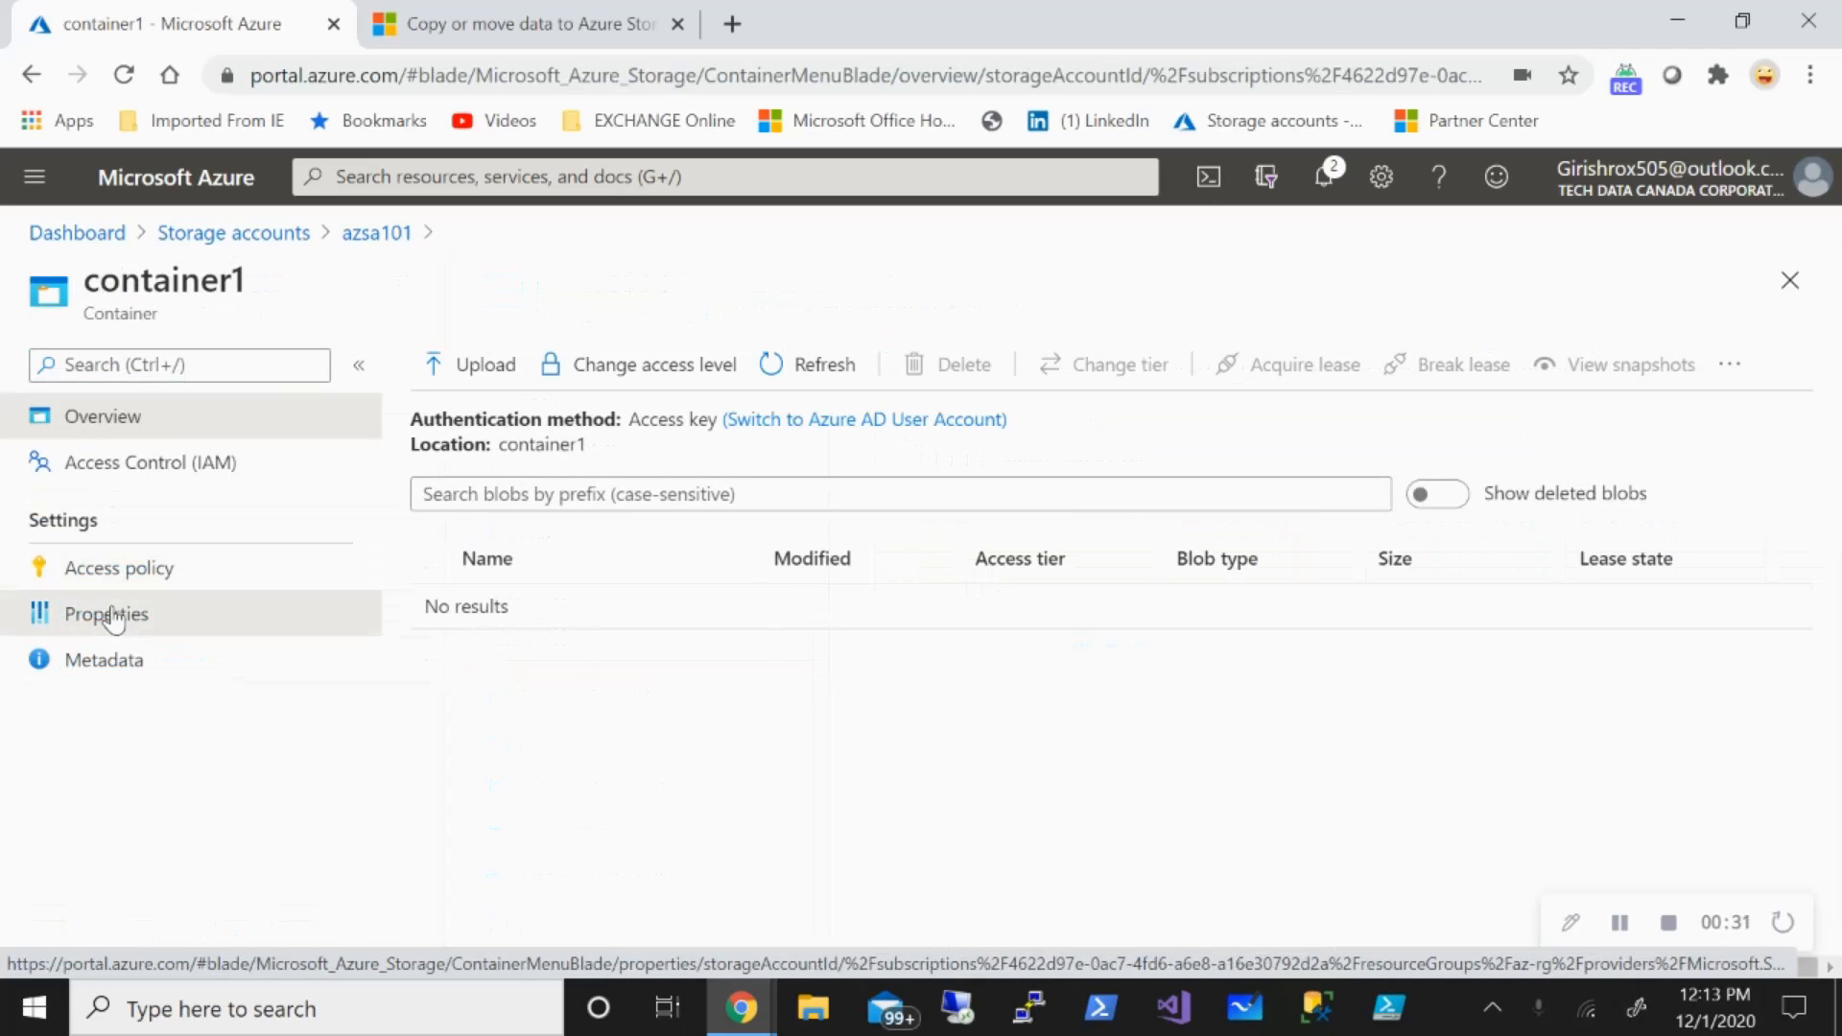
left_click(103, 614)
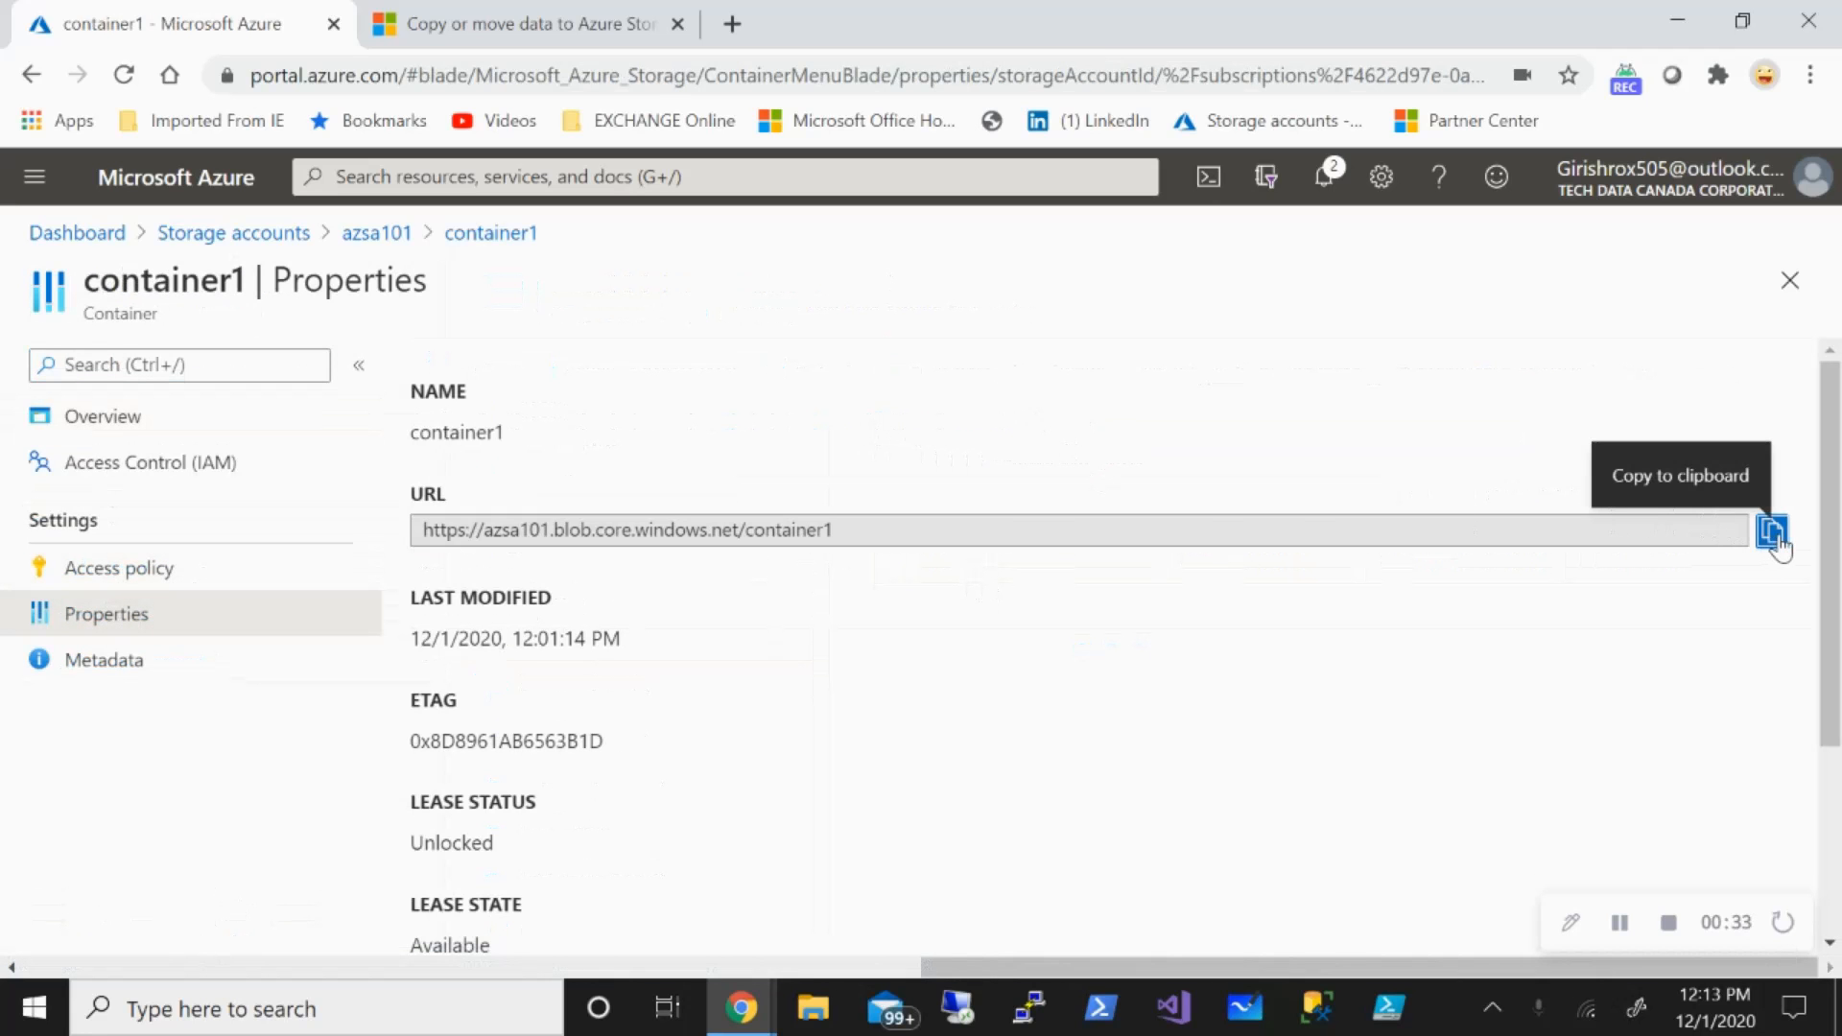
type("notepad")
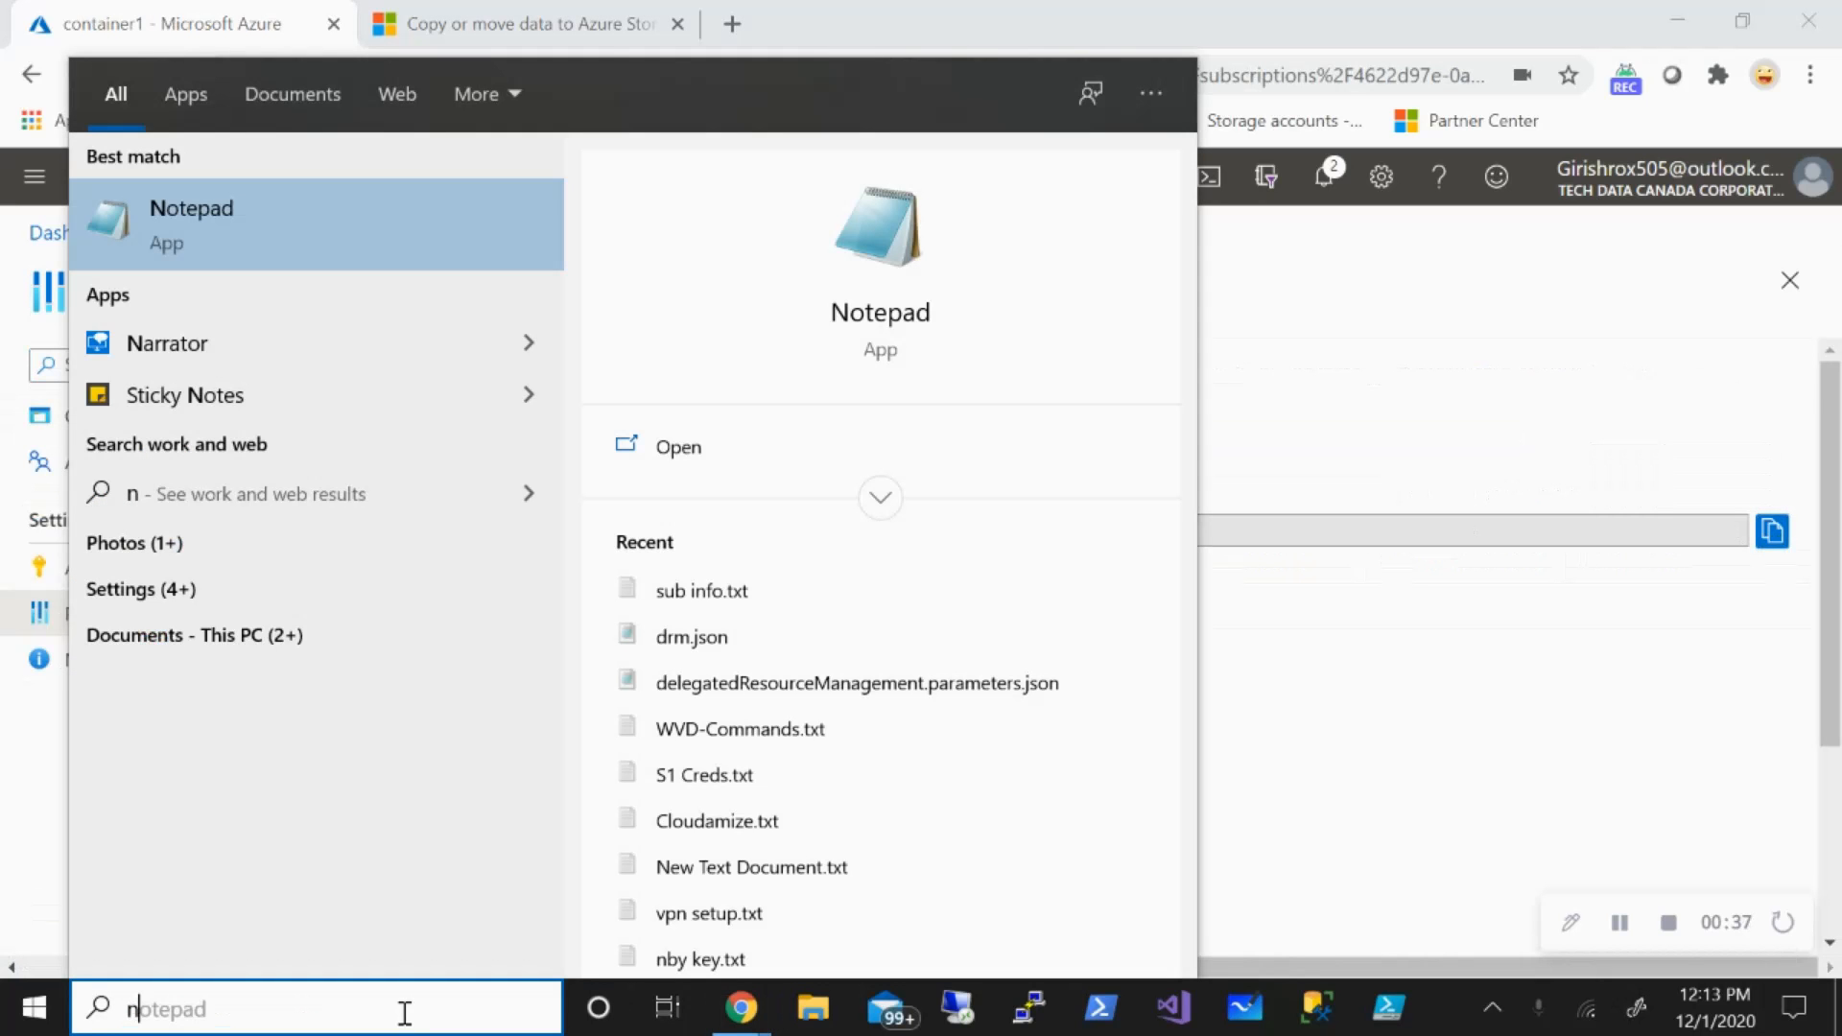
type("otepad")
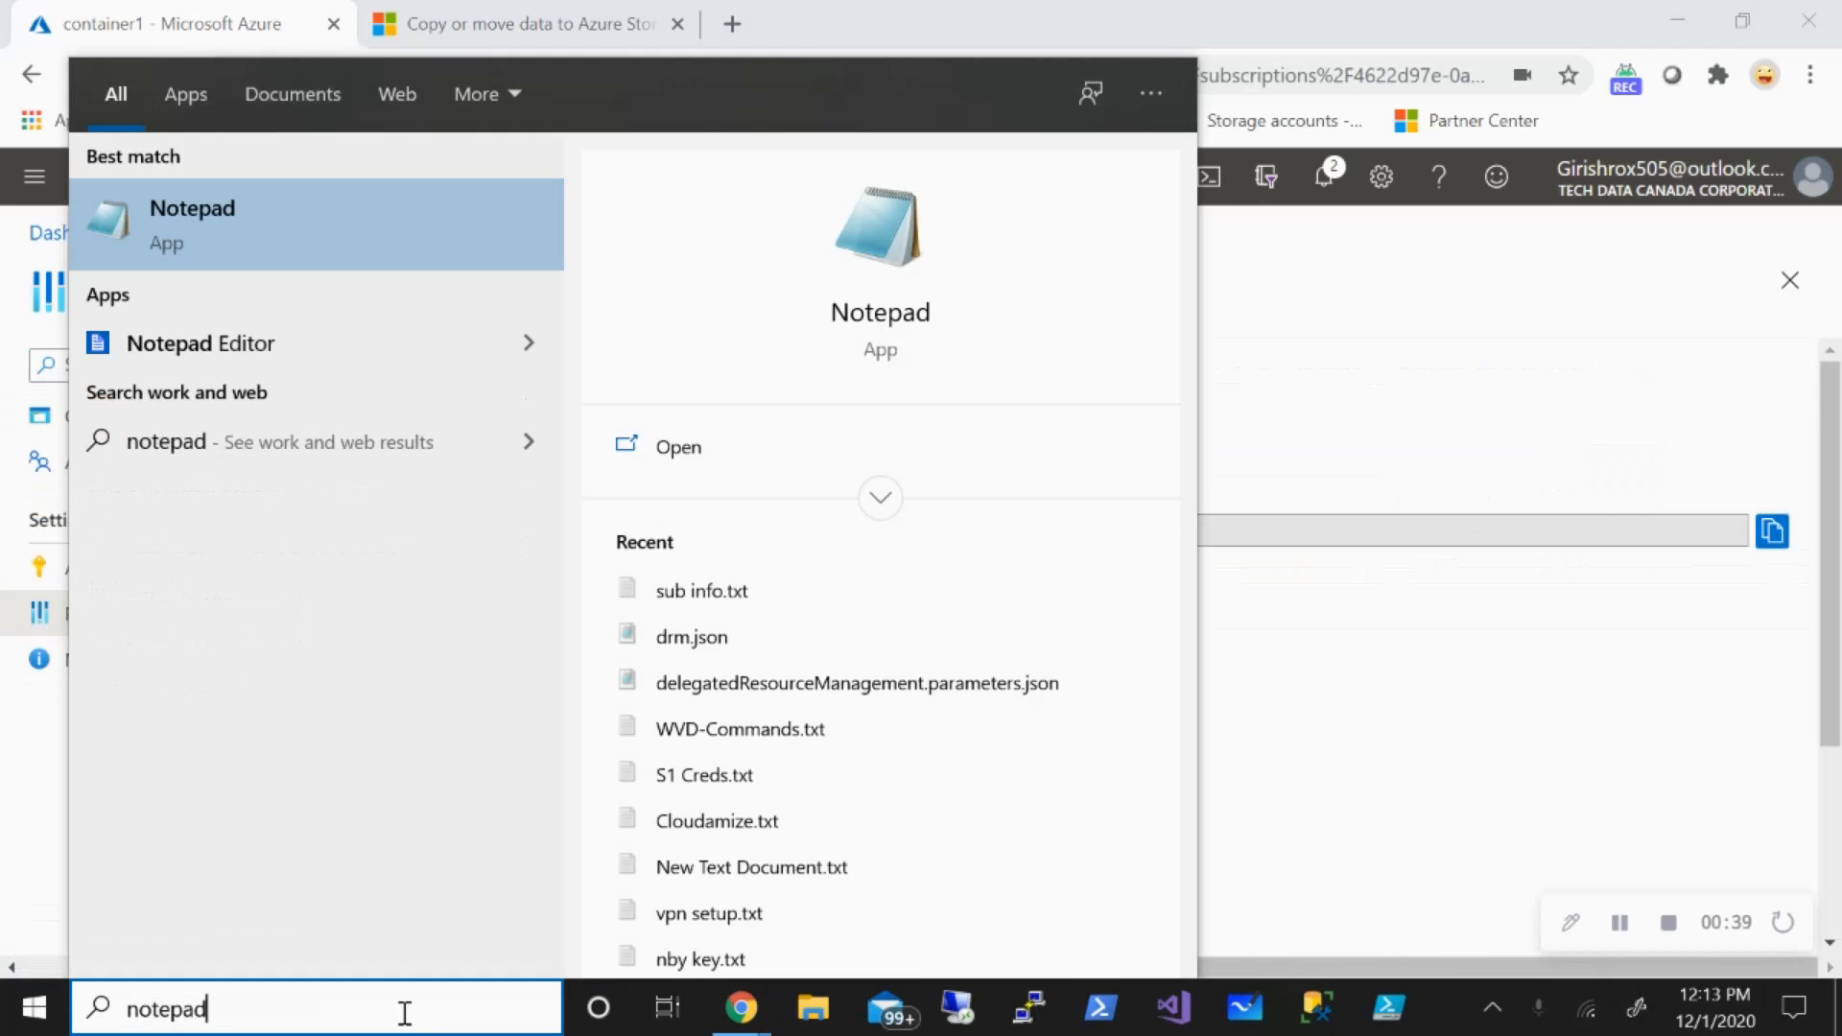
left_click(678, 447)
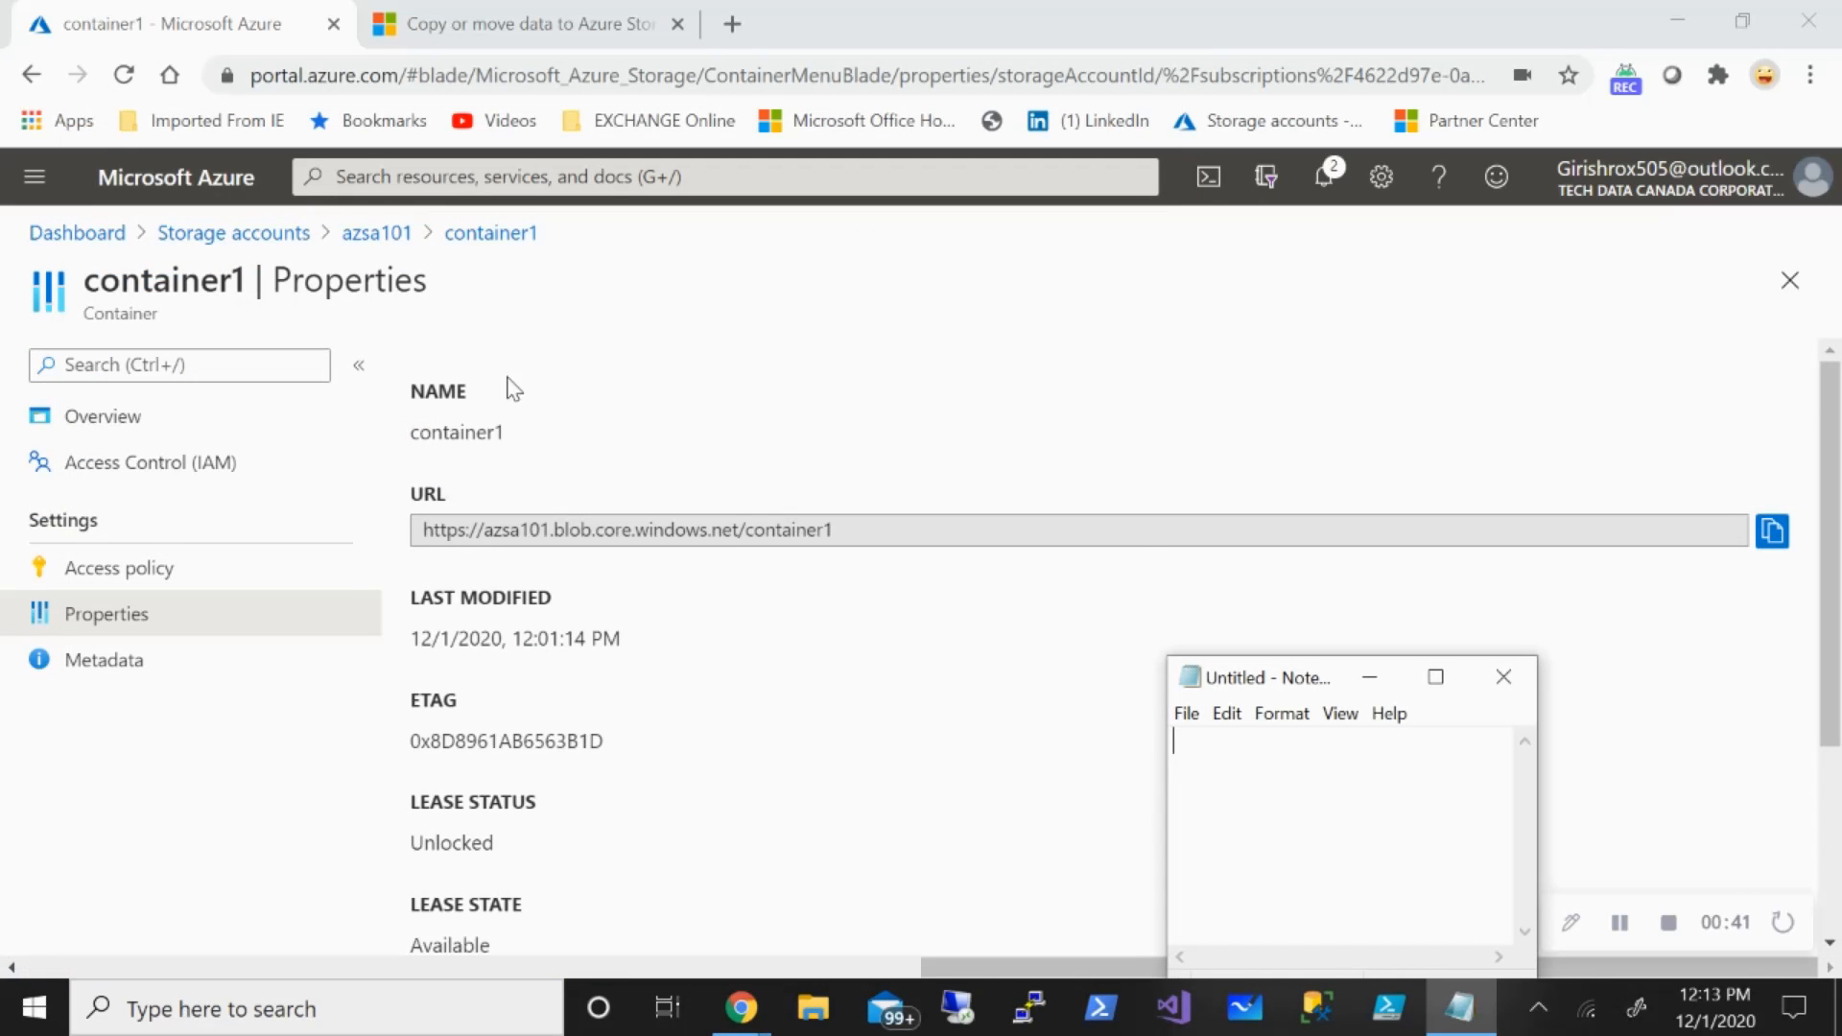
left_click(1436, 678)
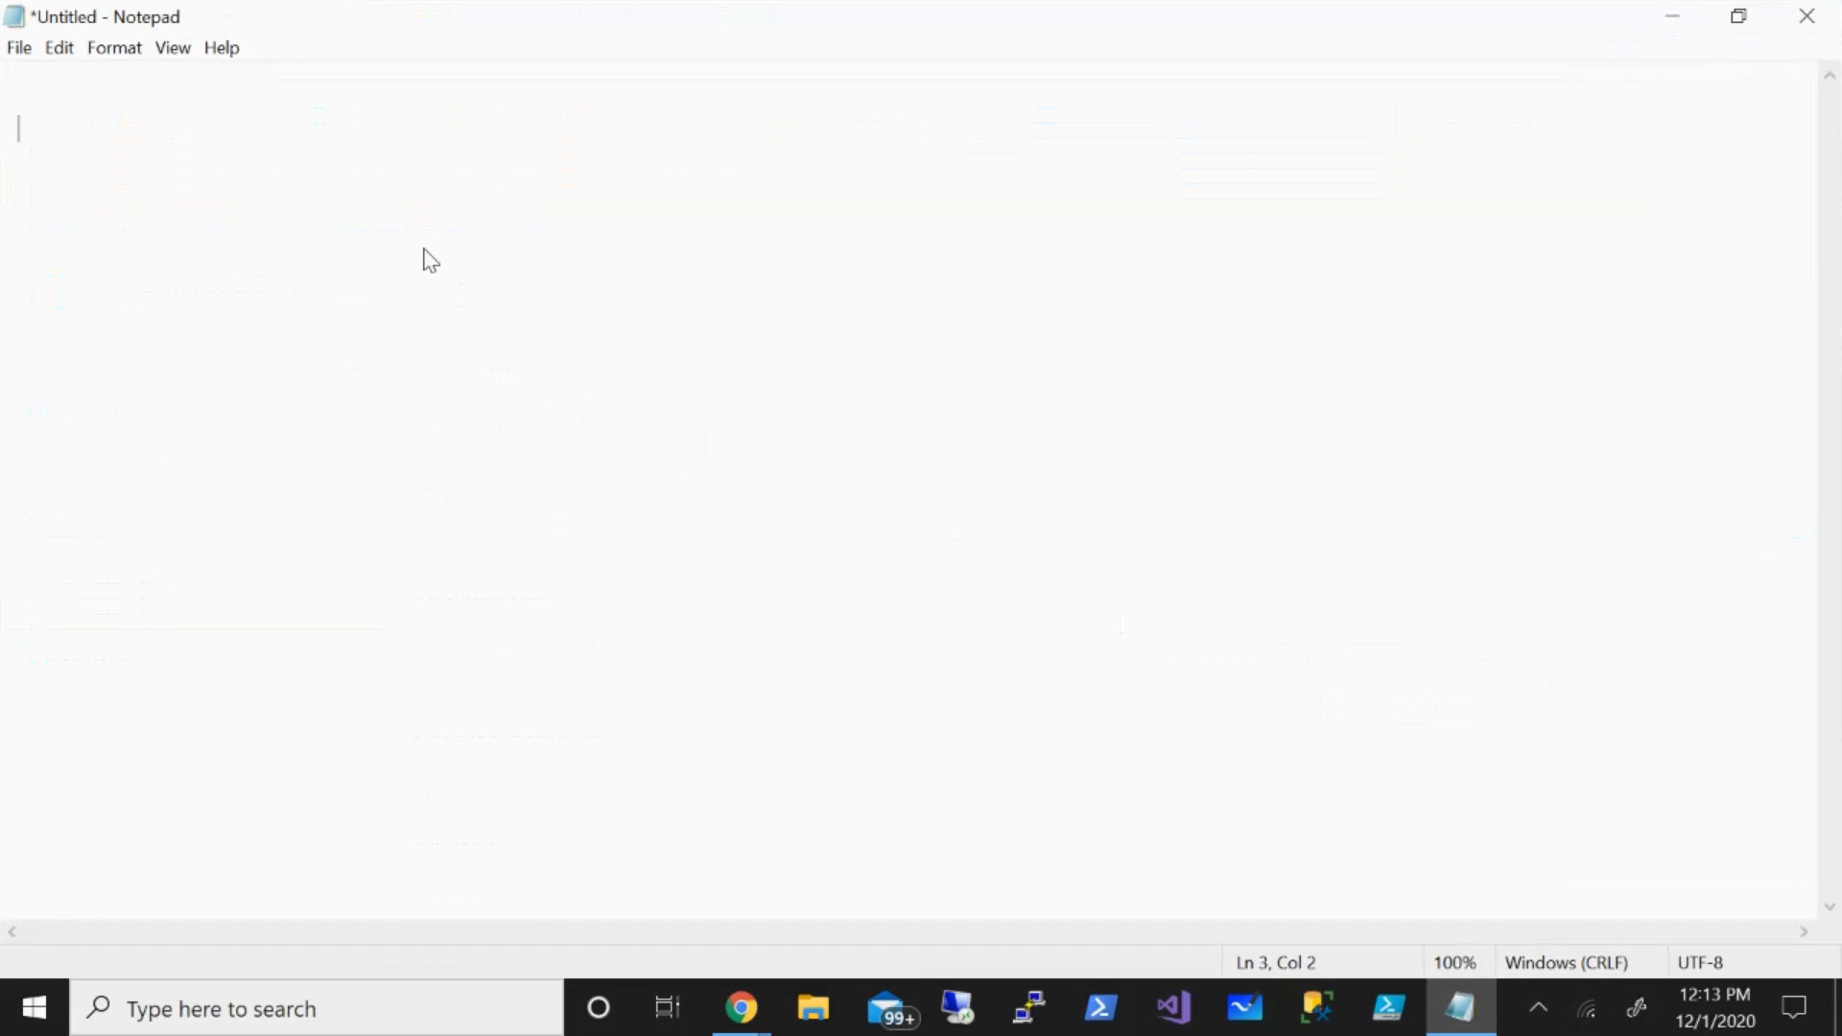
type("https://azsa101.blob.core.windows.net/container1")
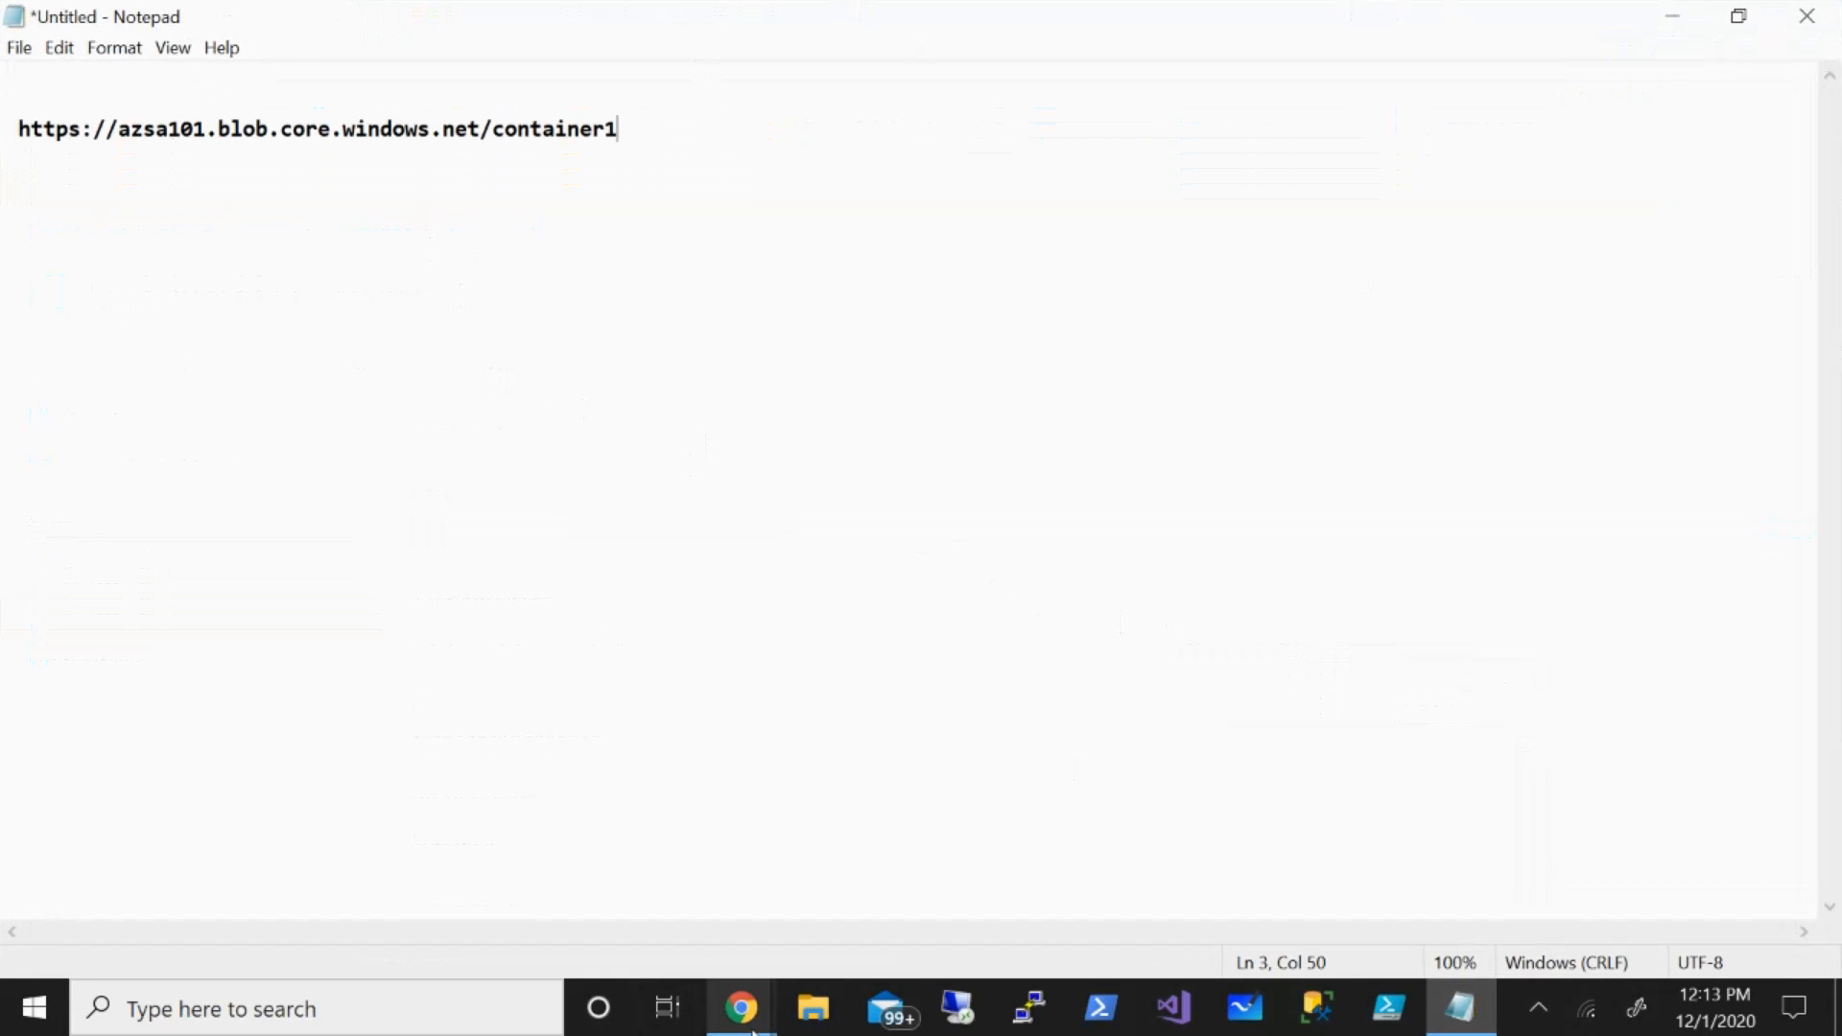
left_click(741, 1008)
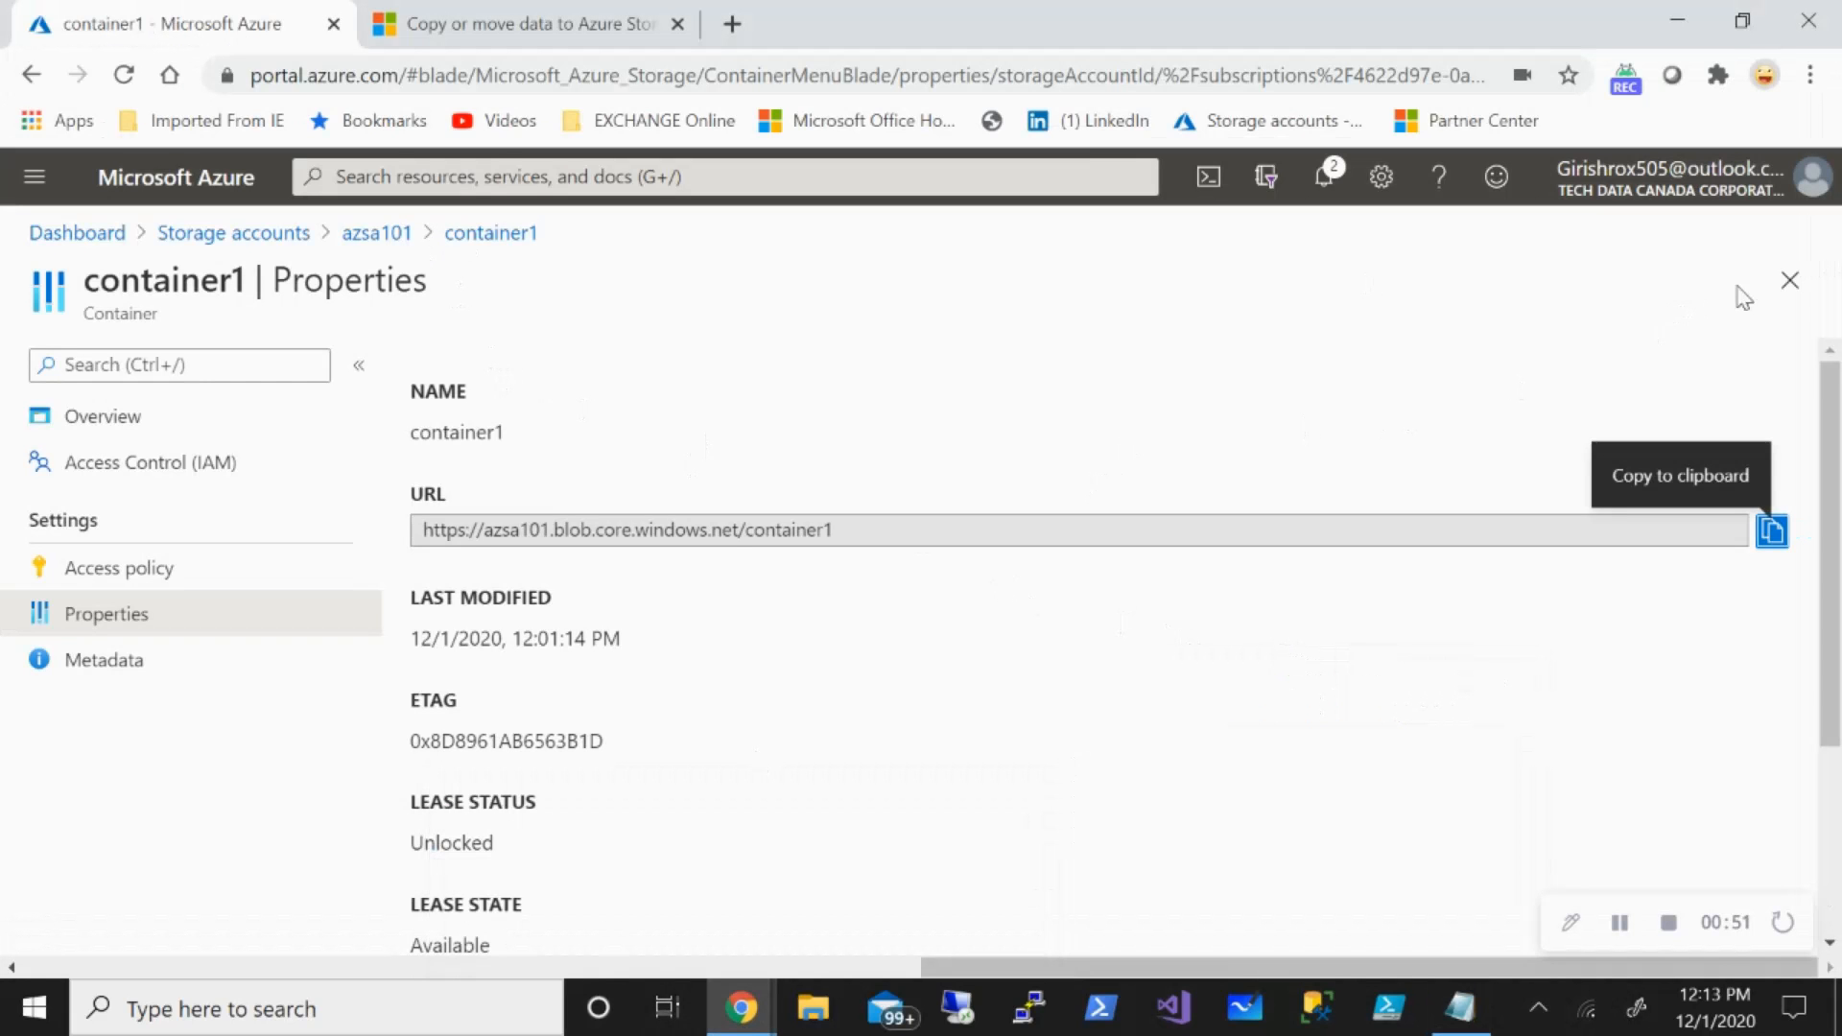
mouse_move(376, 232)
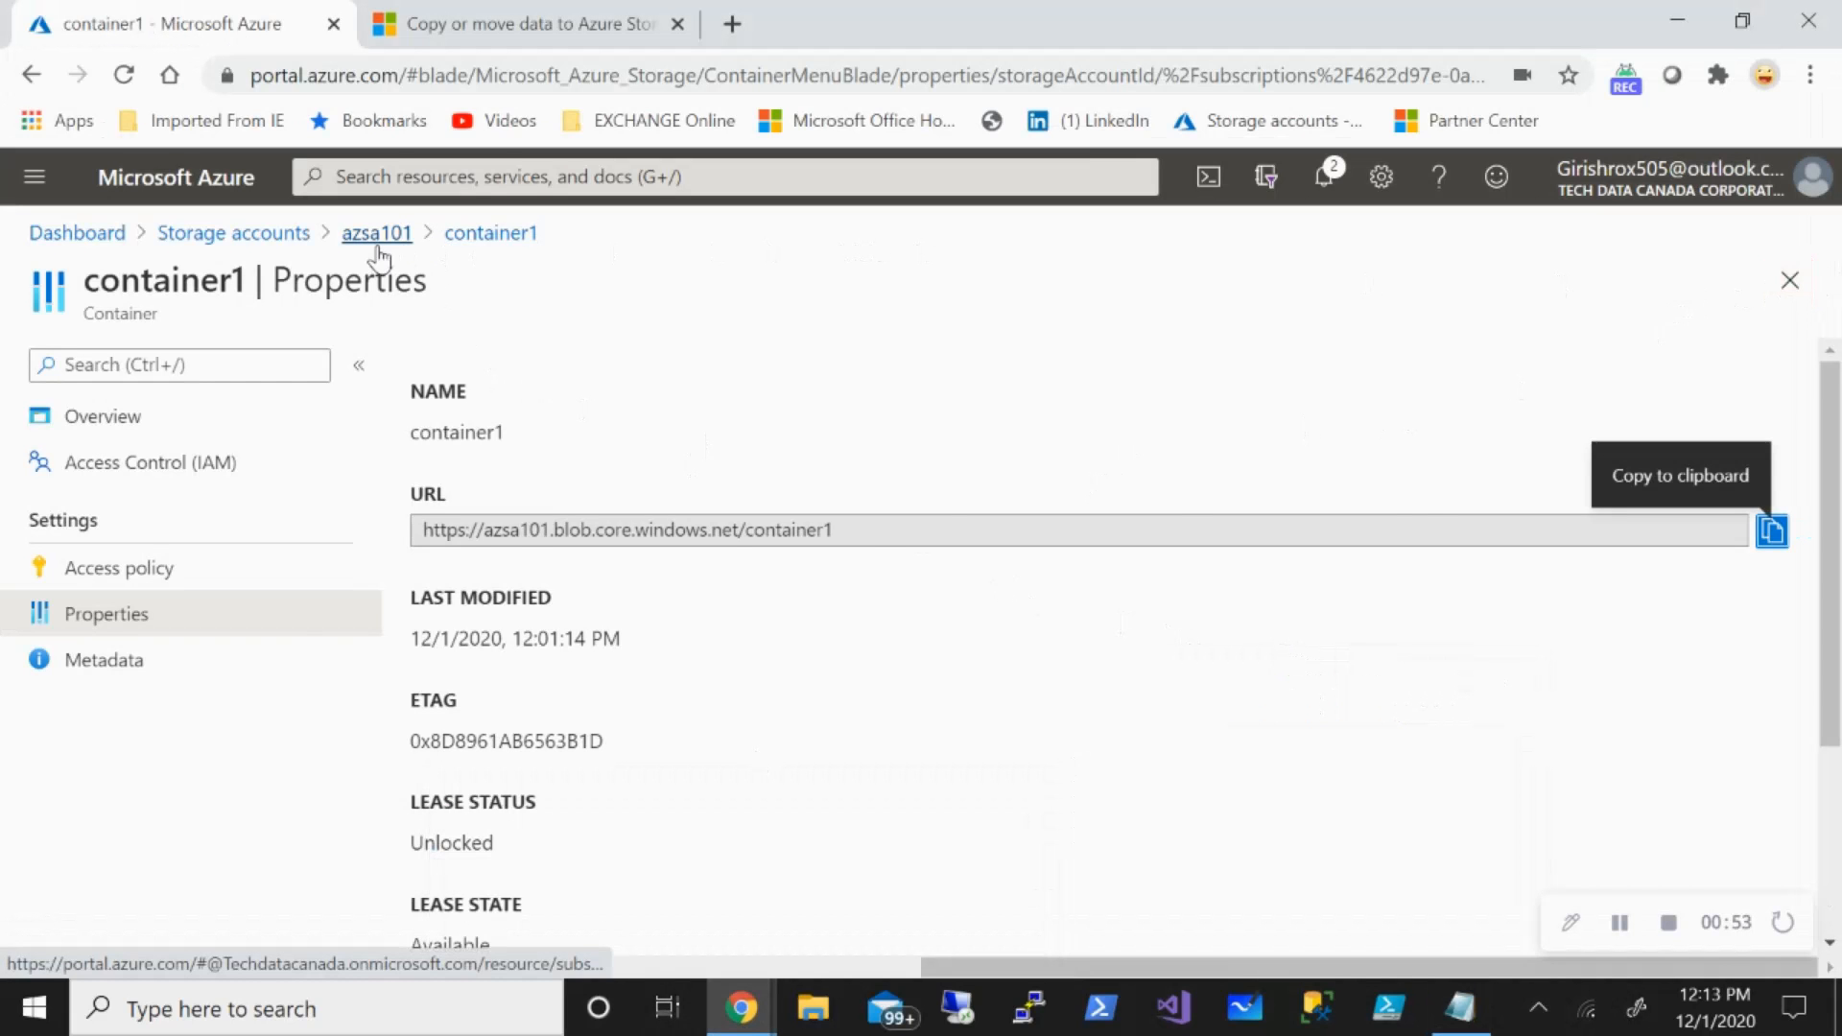
Reach azsa101's Shared access signature page and allow the Service, Container and Object resource types.
left_click(376, 232)
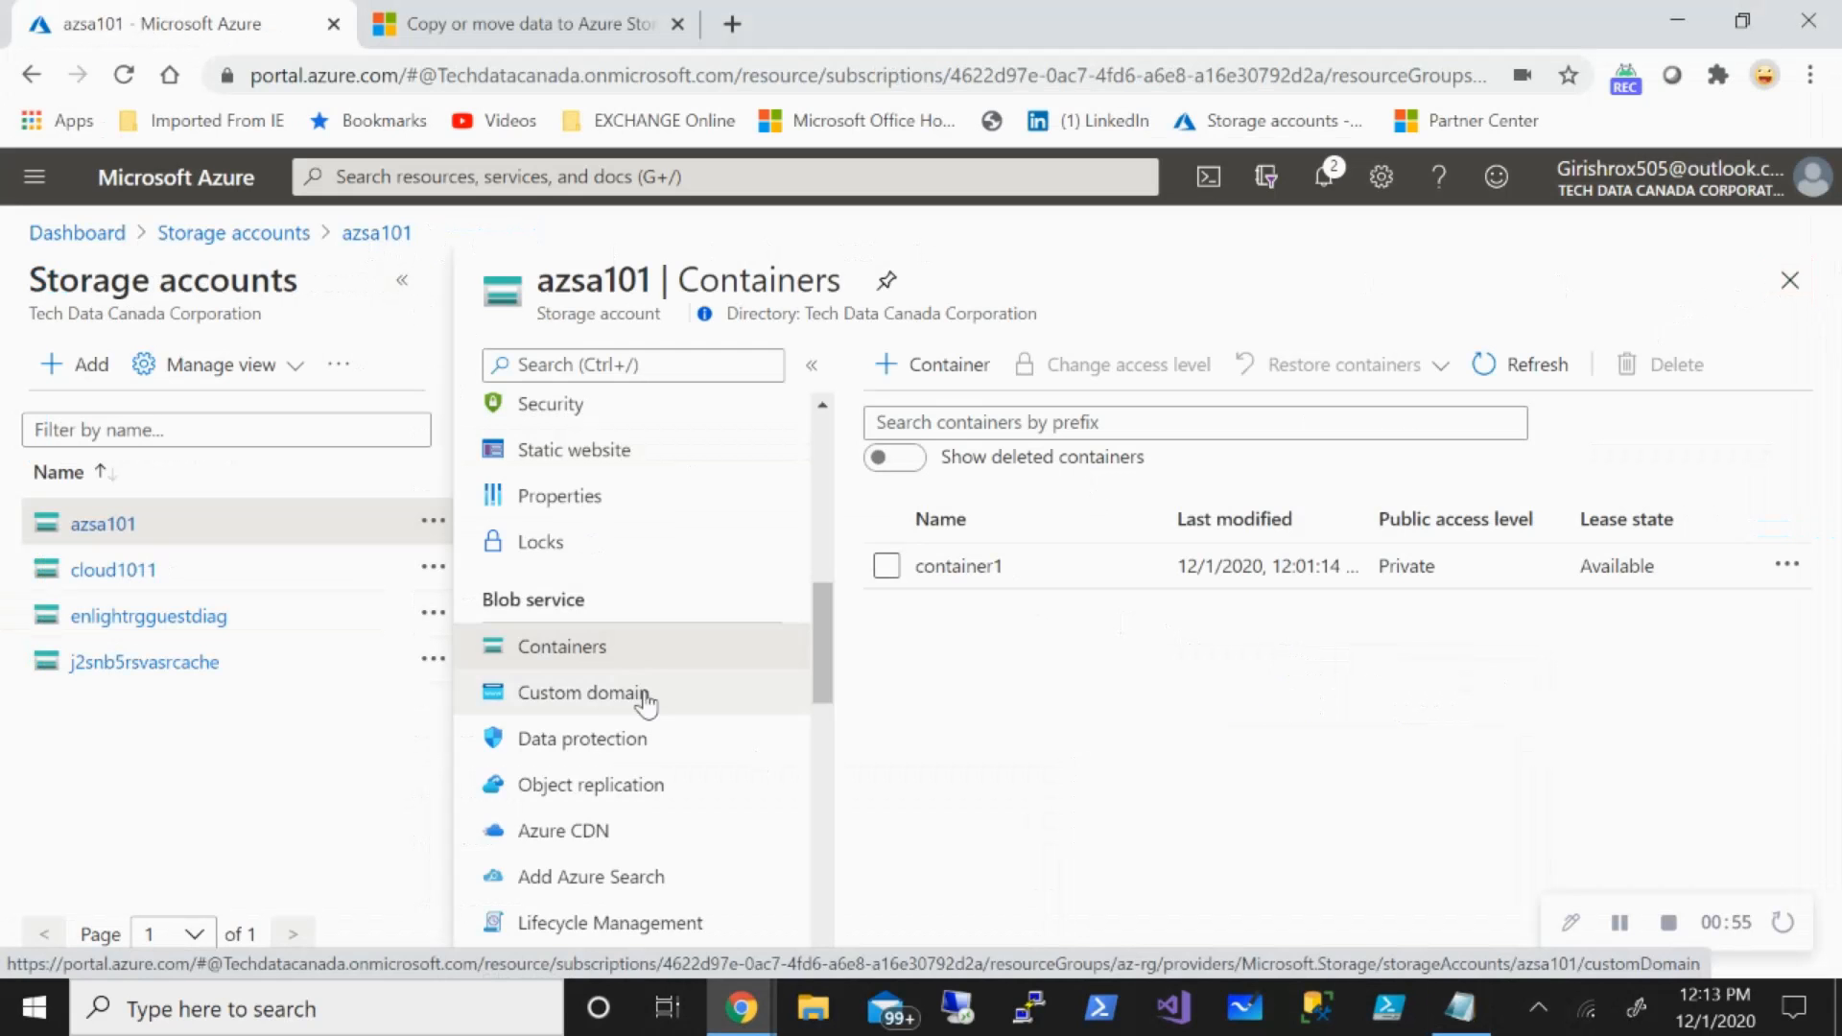
scroll("down", 3)
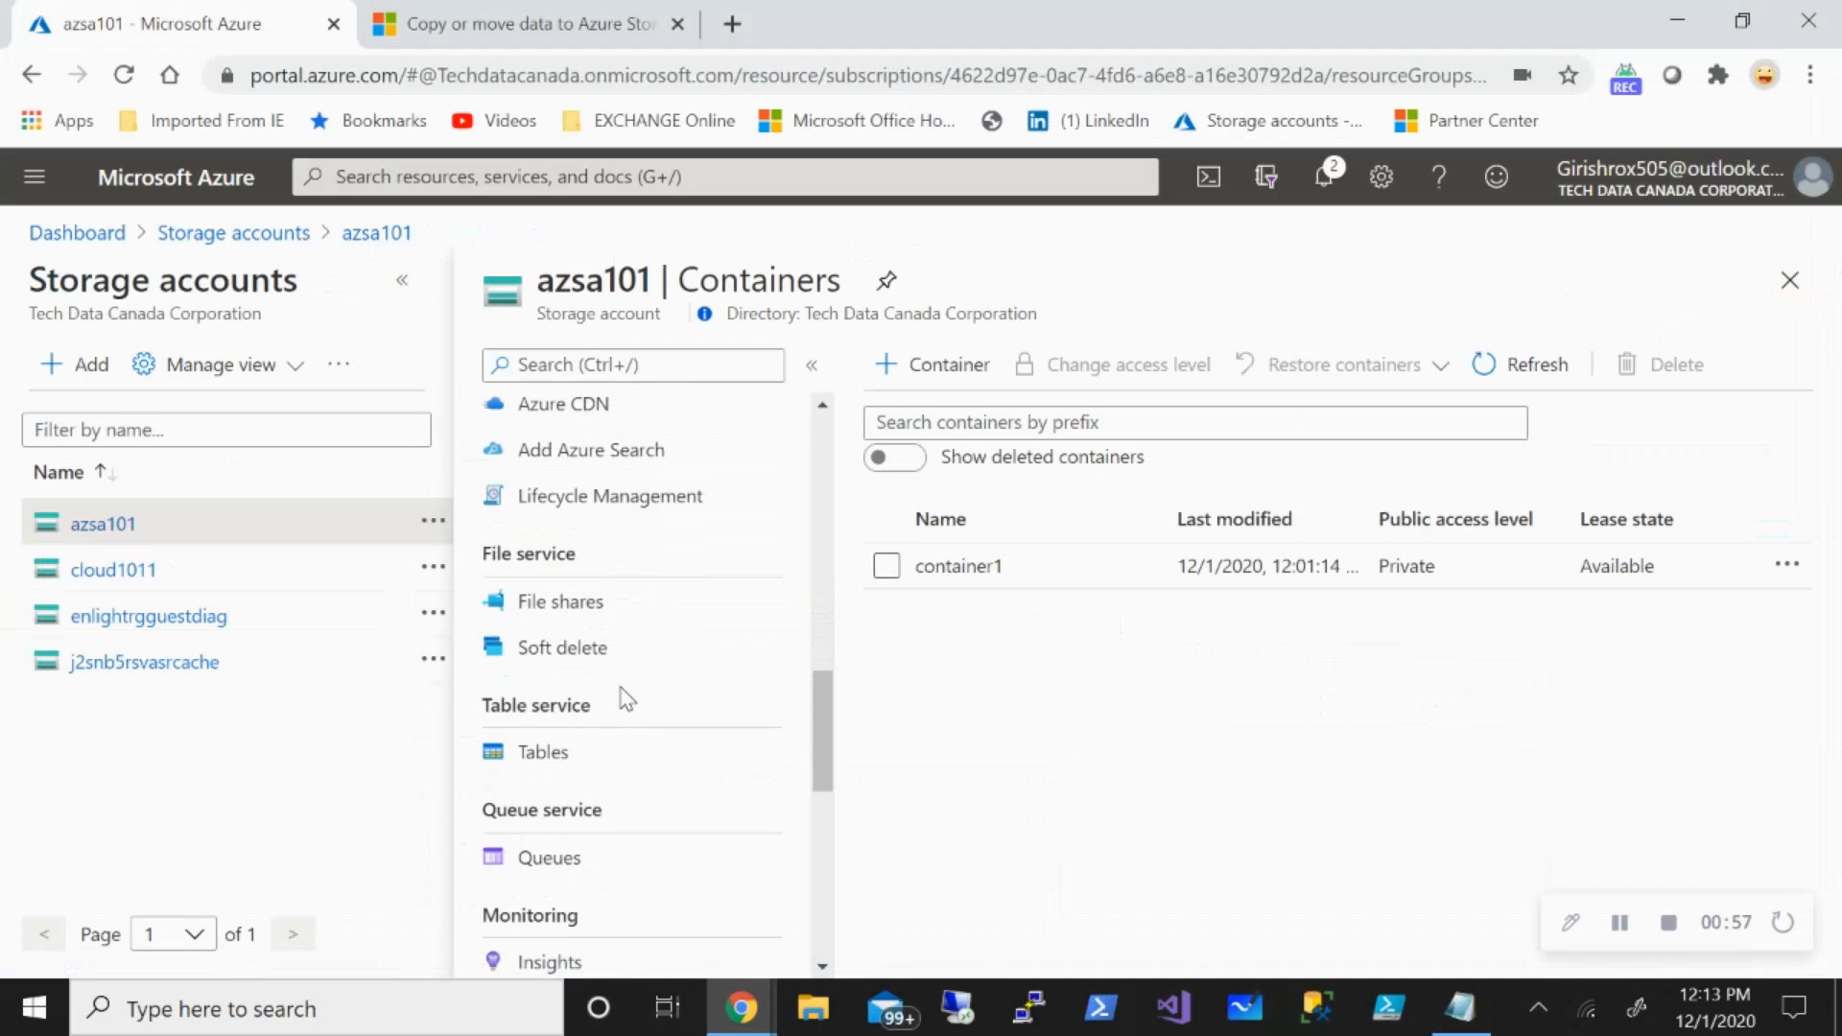
scroll("down", 3)
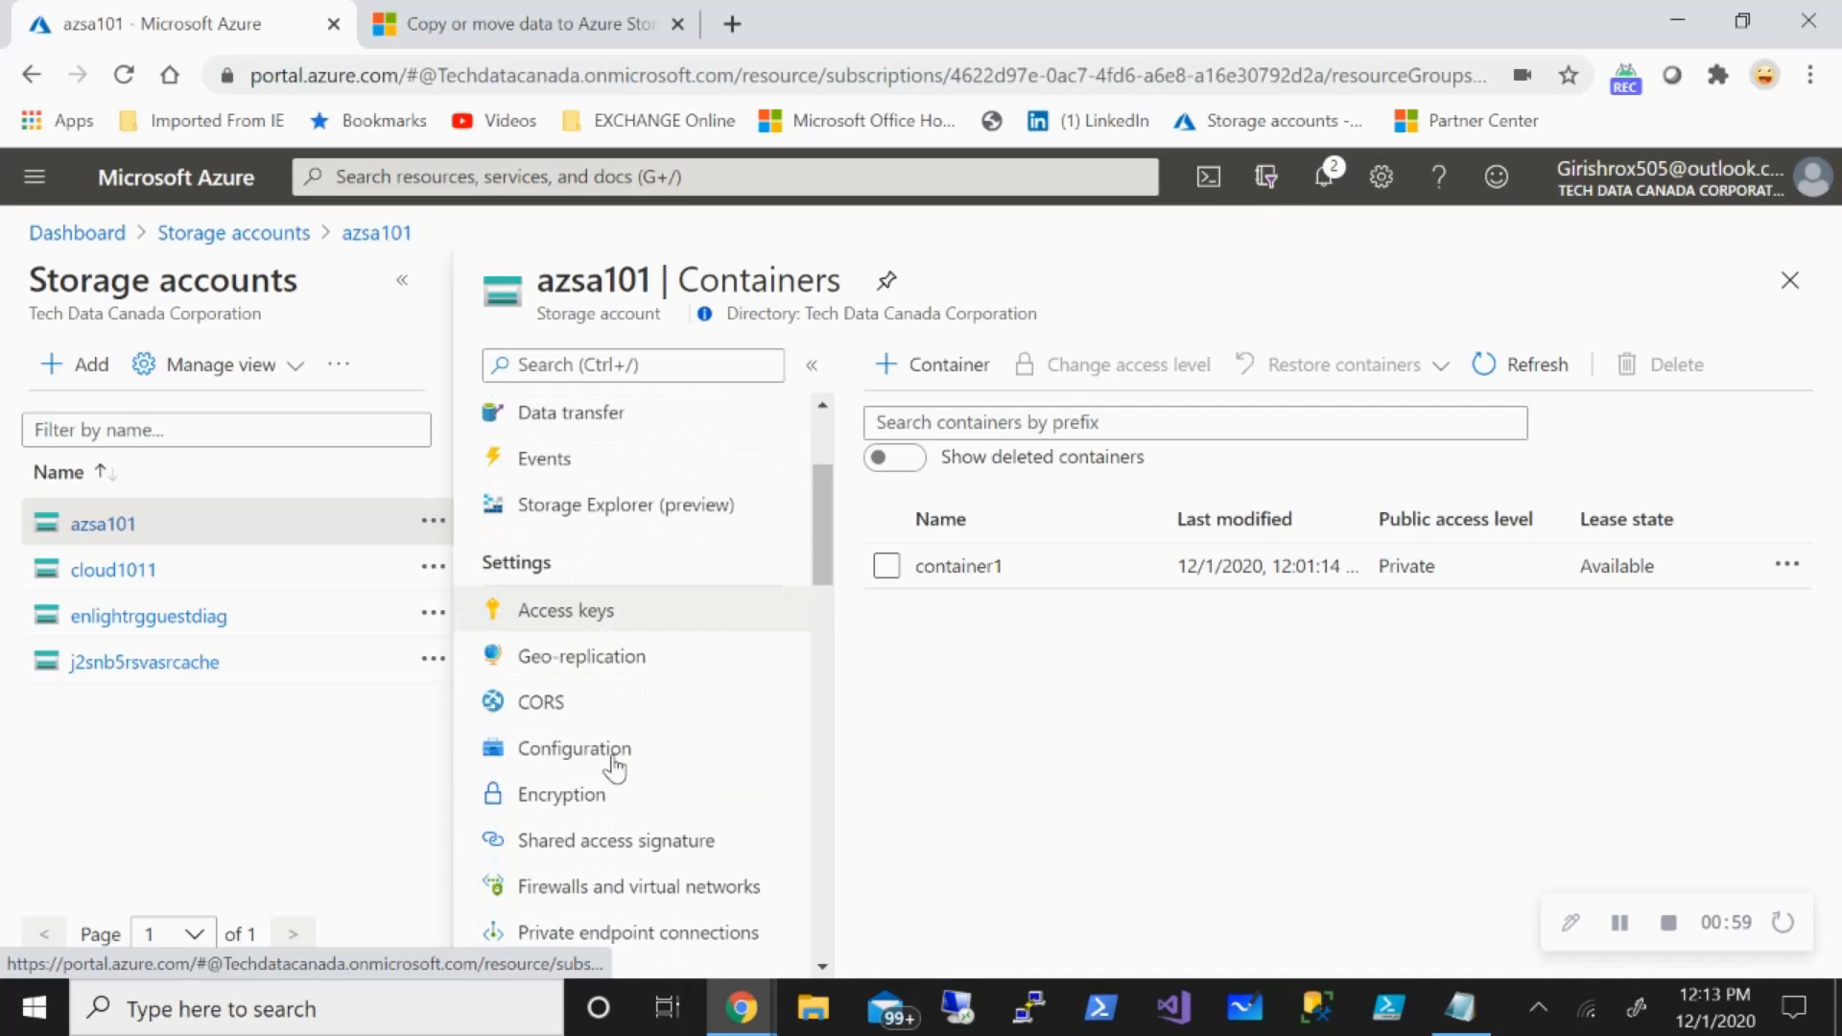
left_click(616, 841)
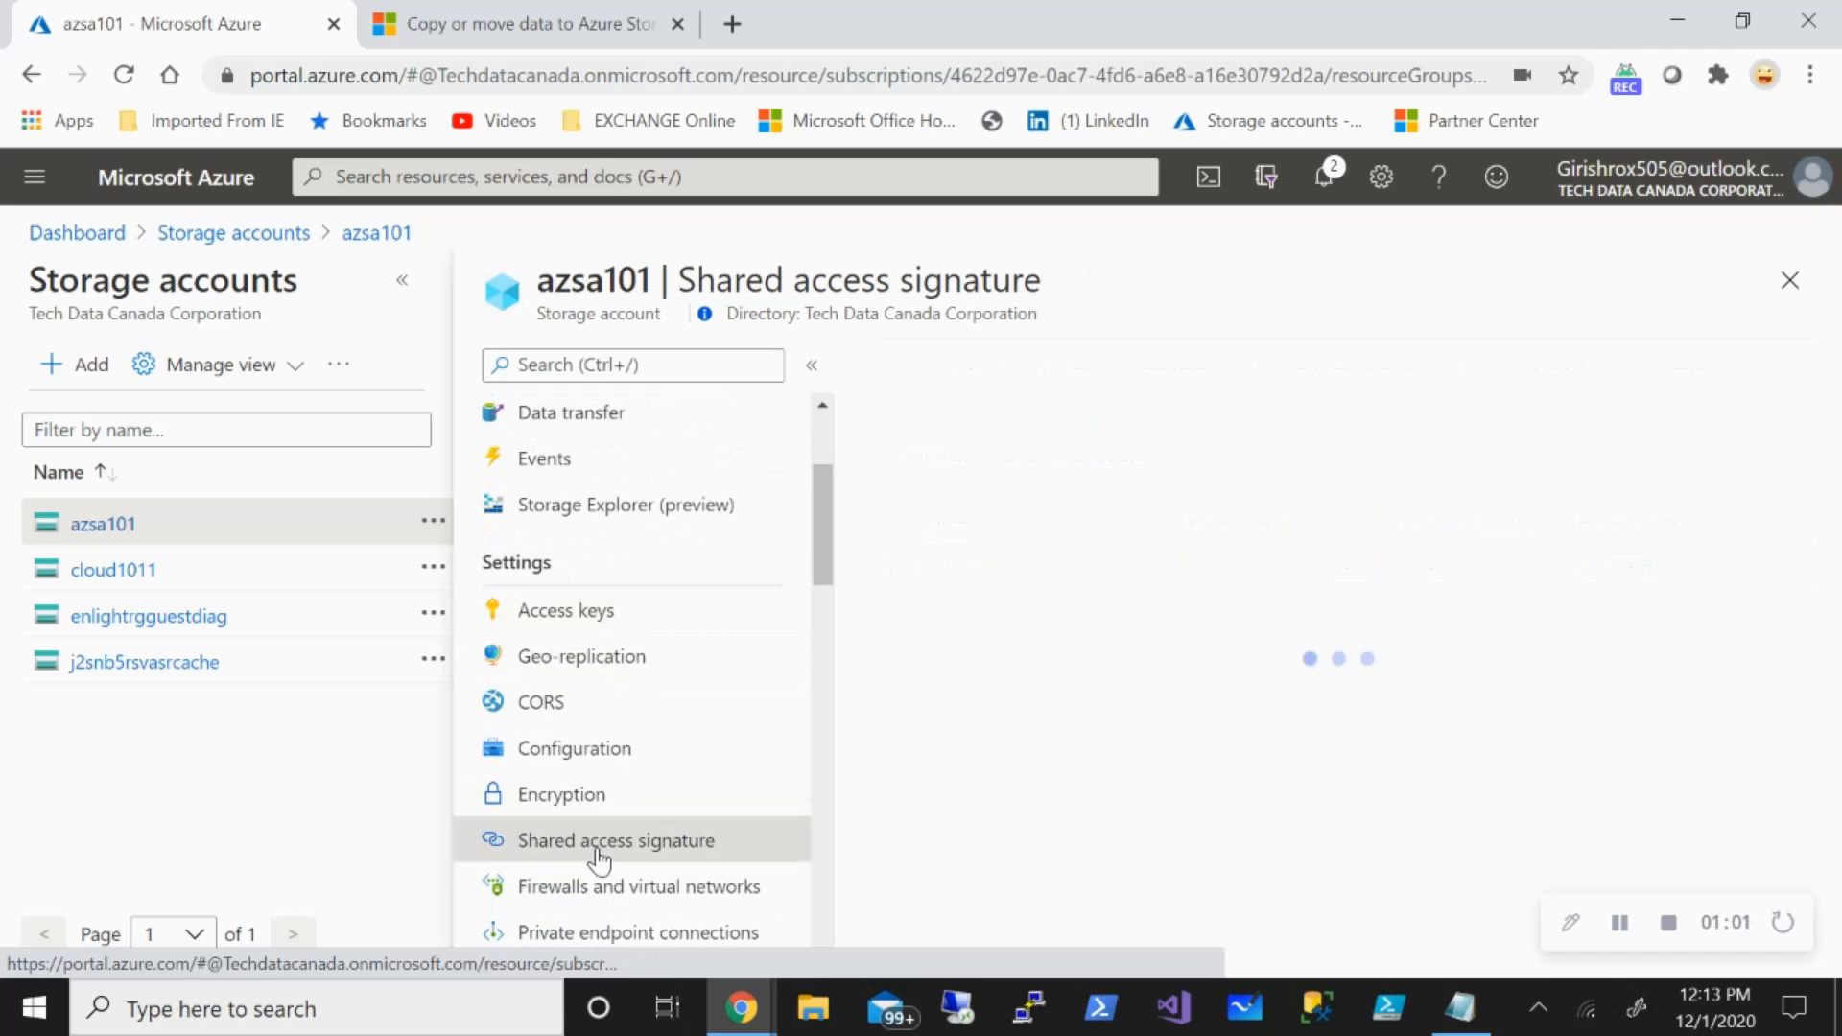
left_click(616, 840)
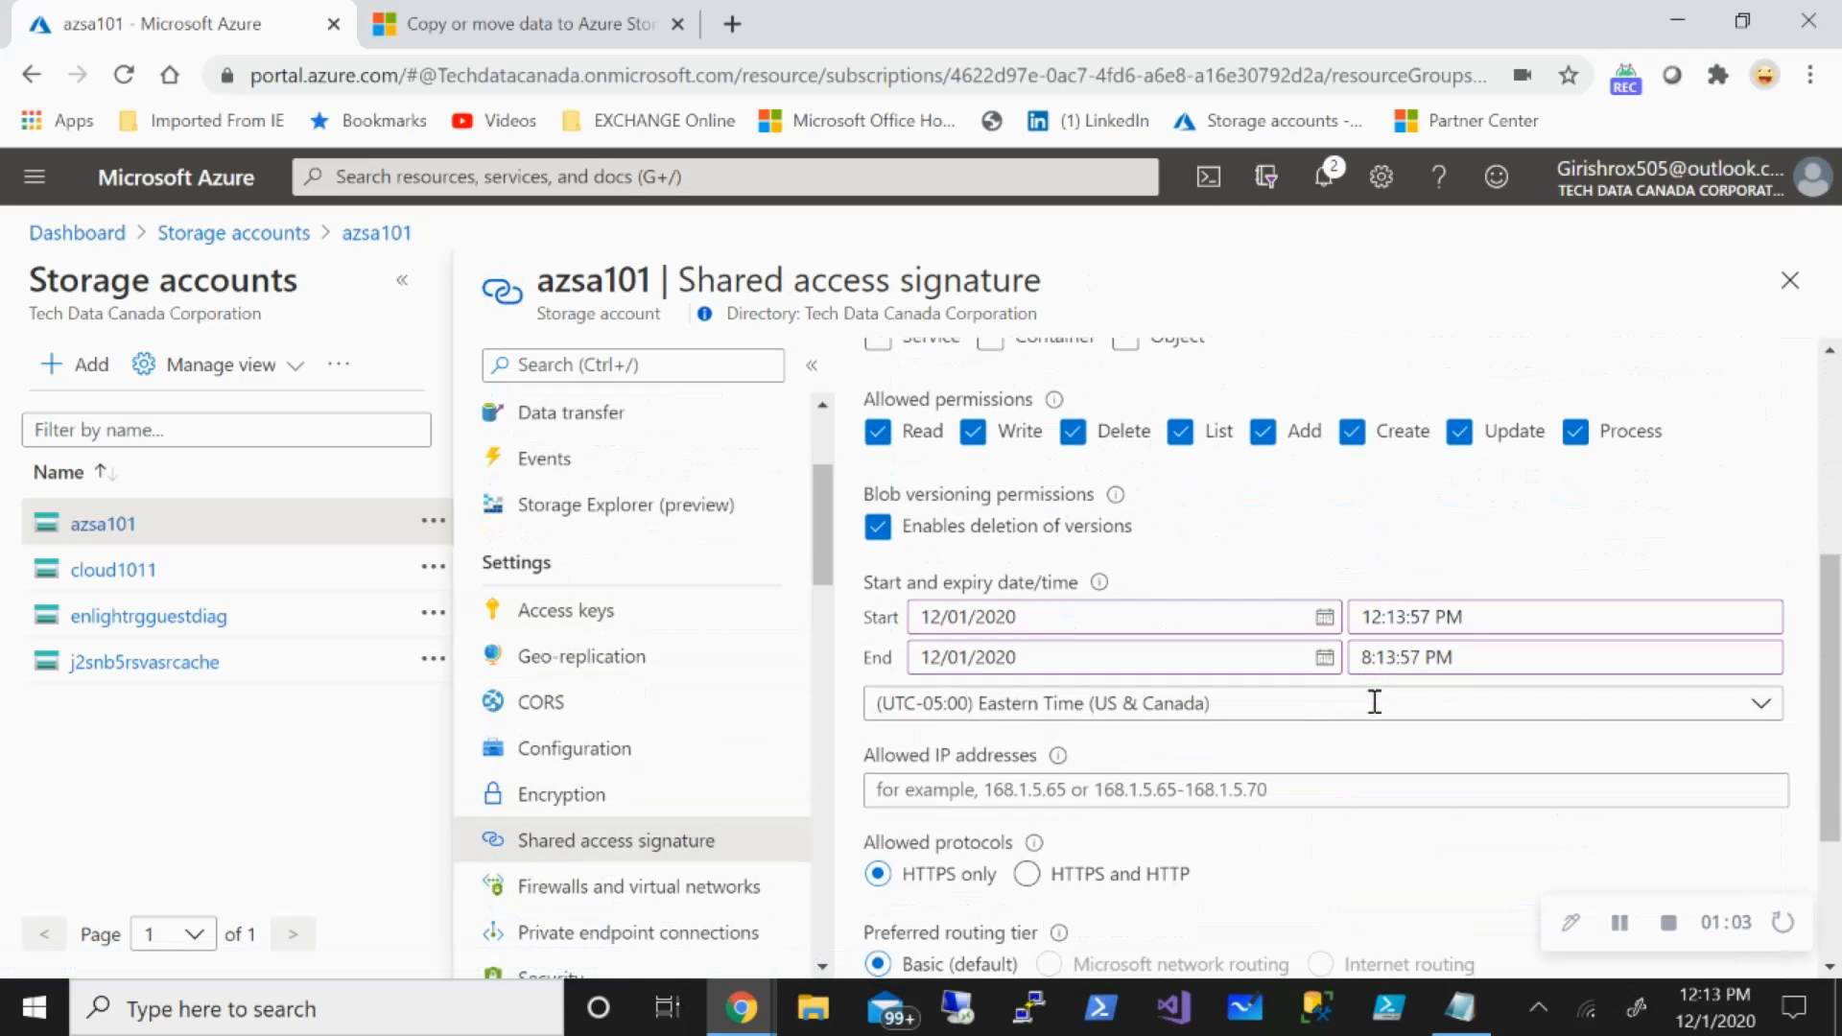
scroll("down", 3)
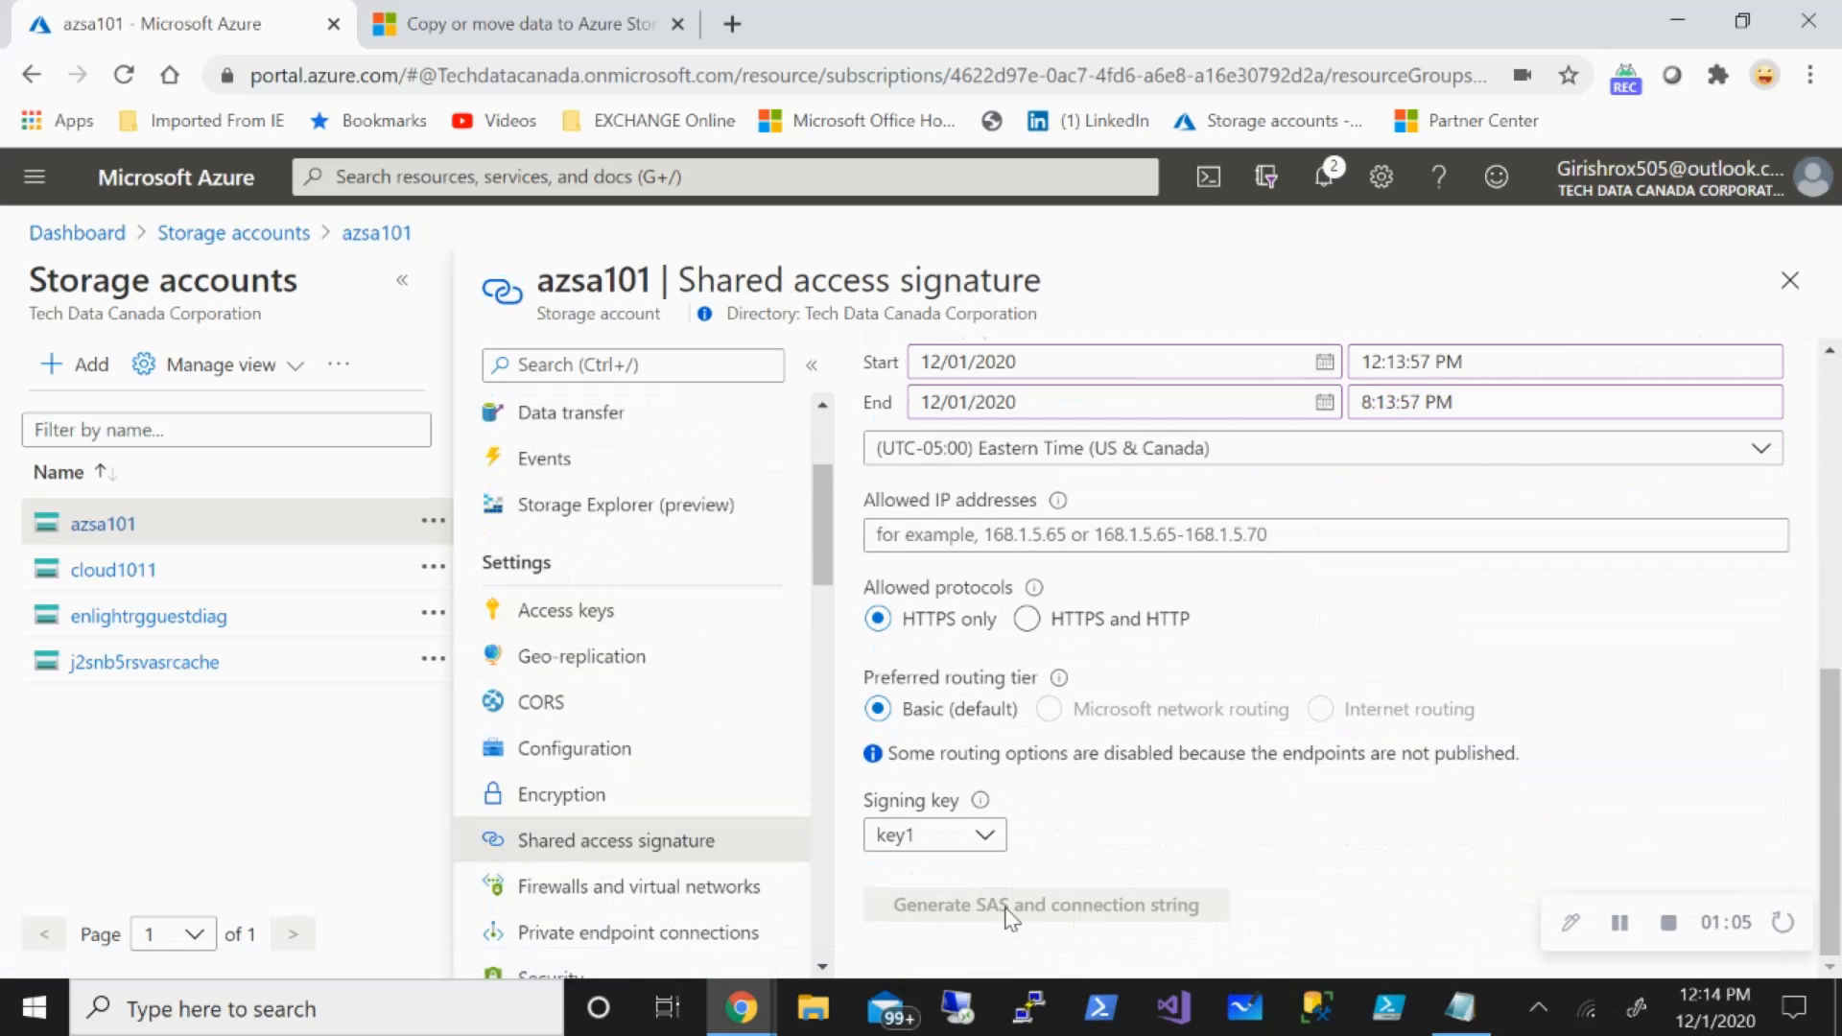
scroll("up", 3)
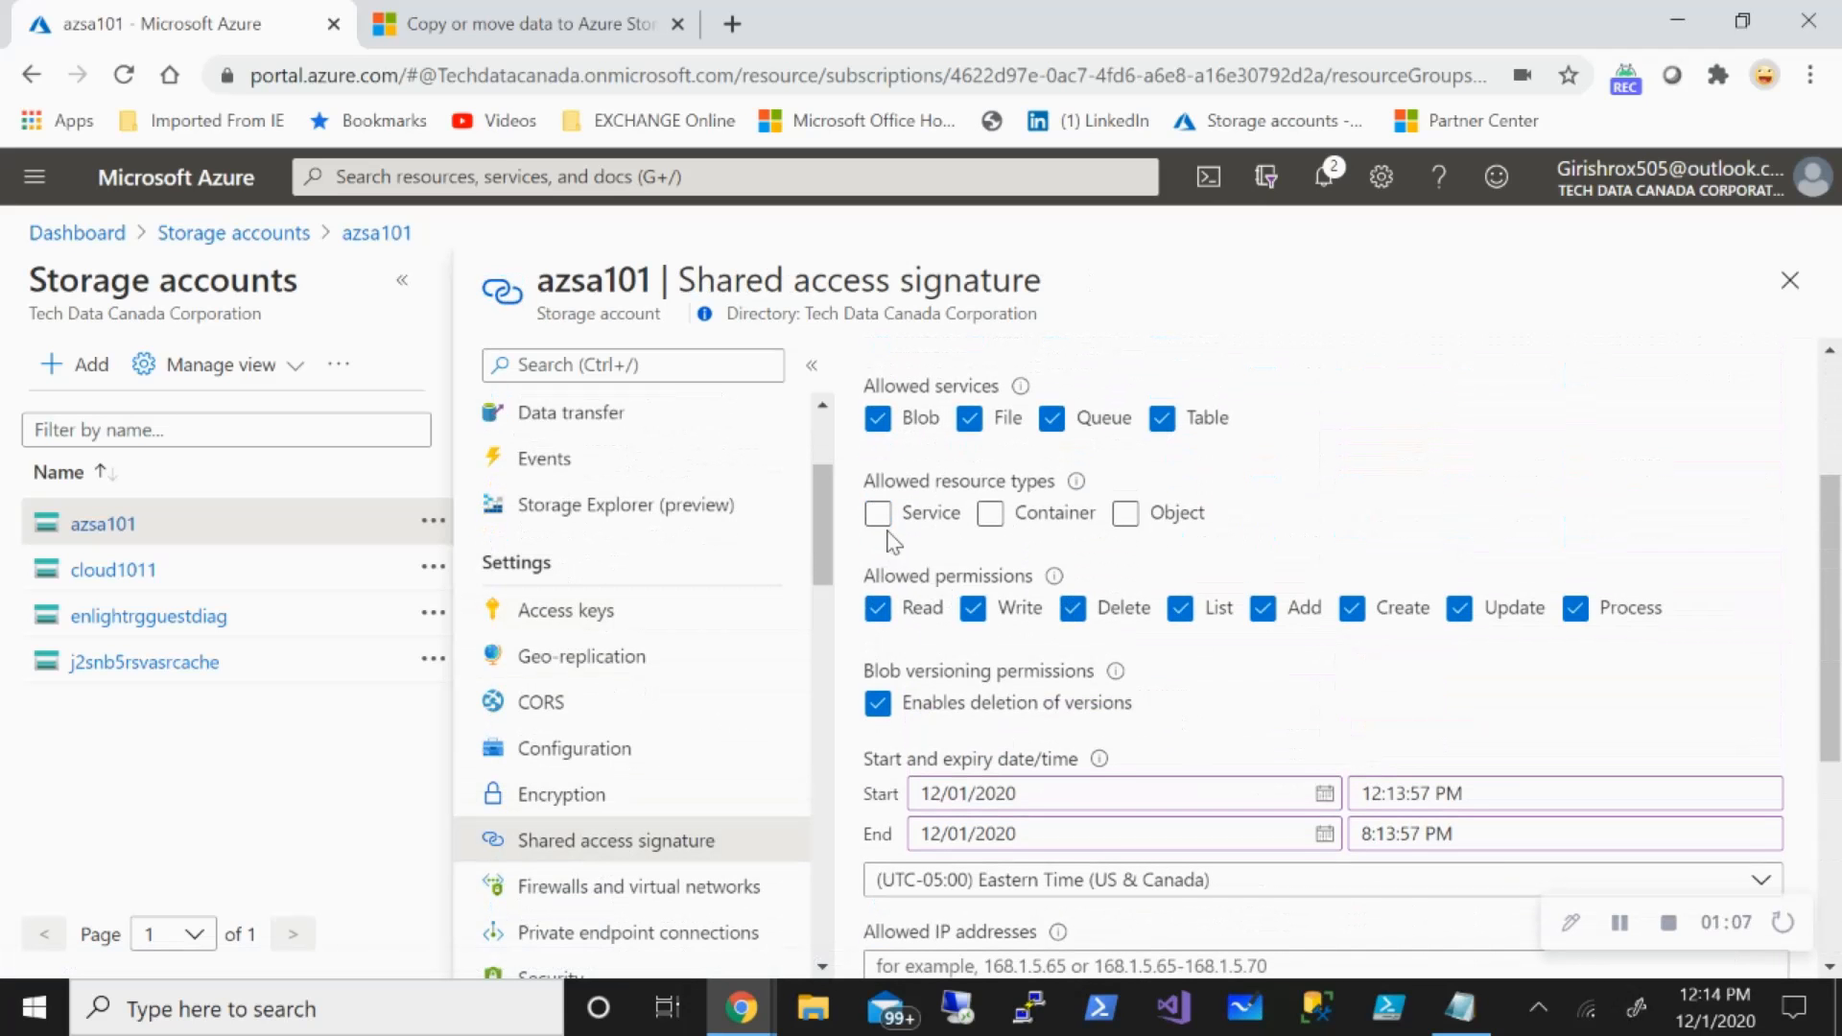
left_click(877, 513)
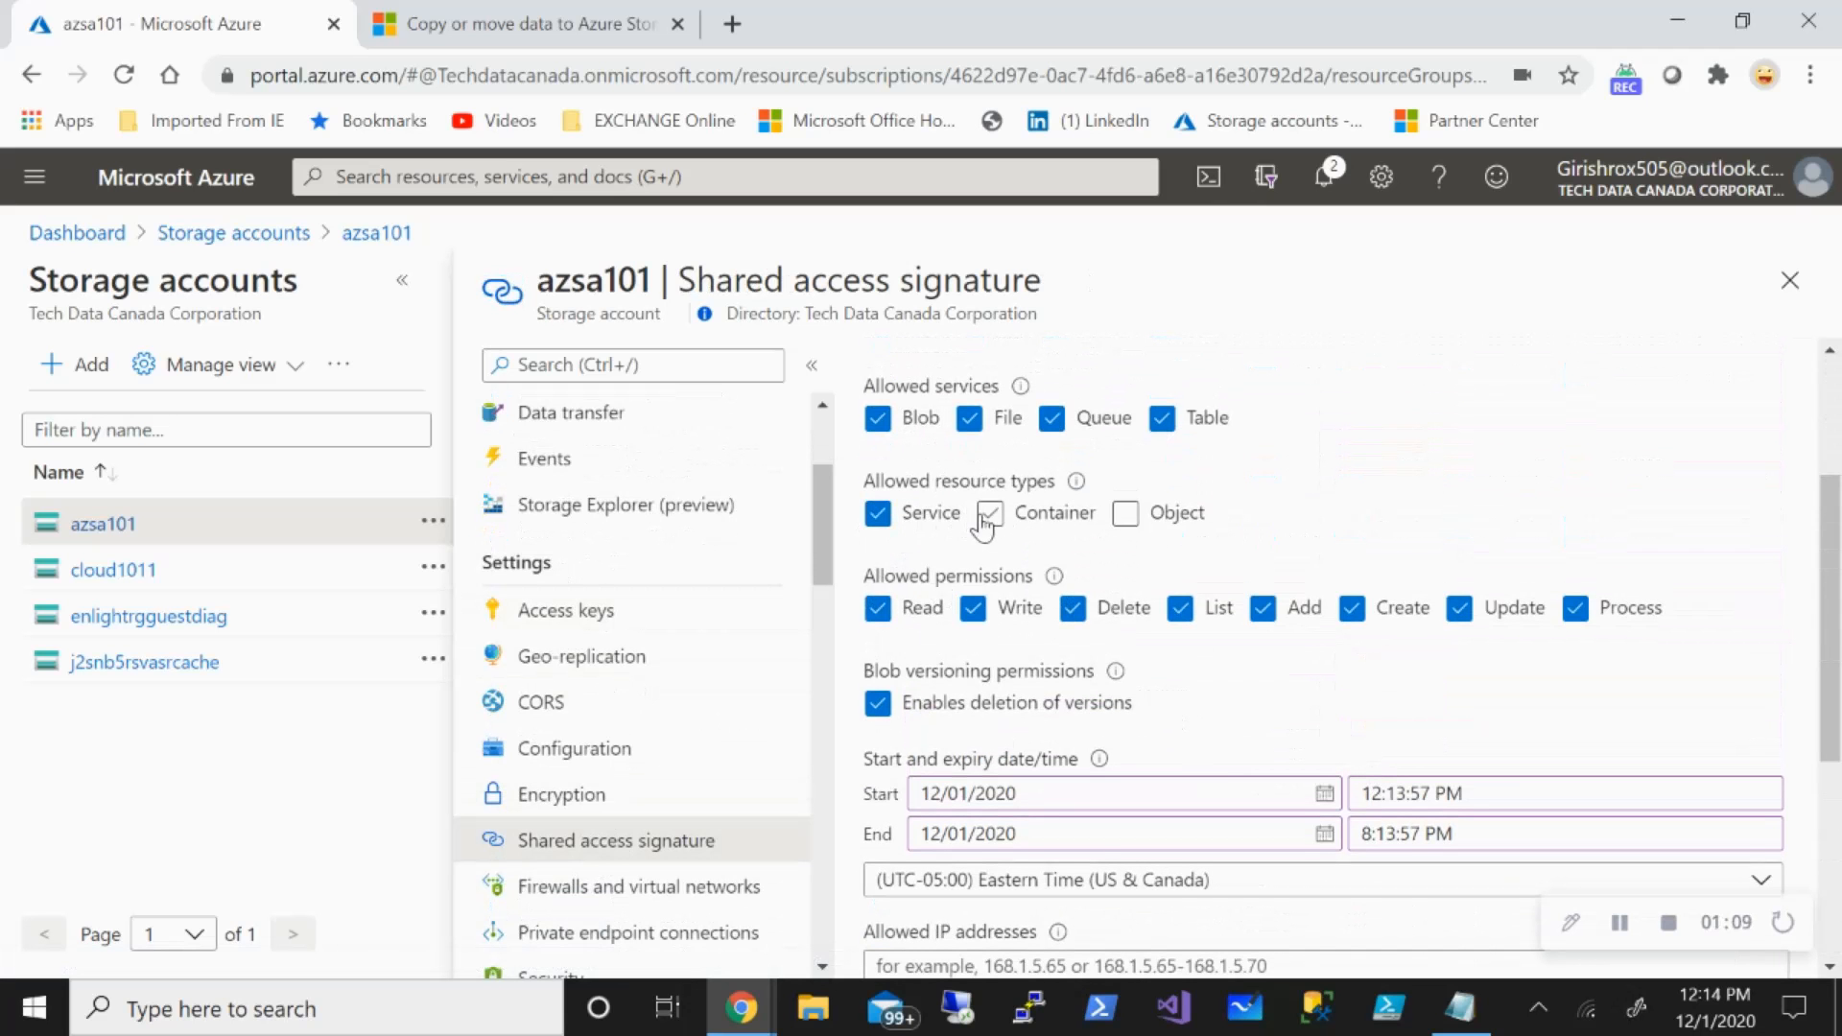
Generate the SAS token and connection string for azsa101 and copy the SAS token.
scroll("down", 3)
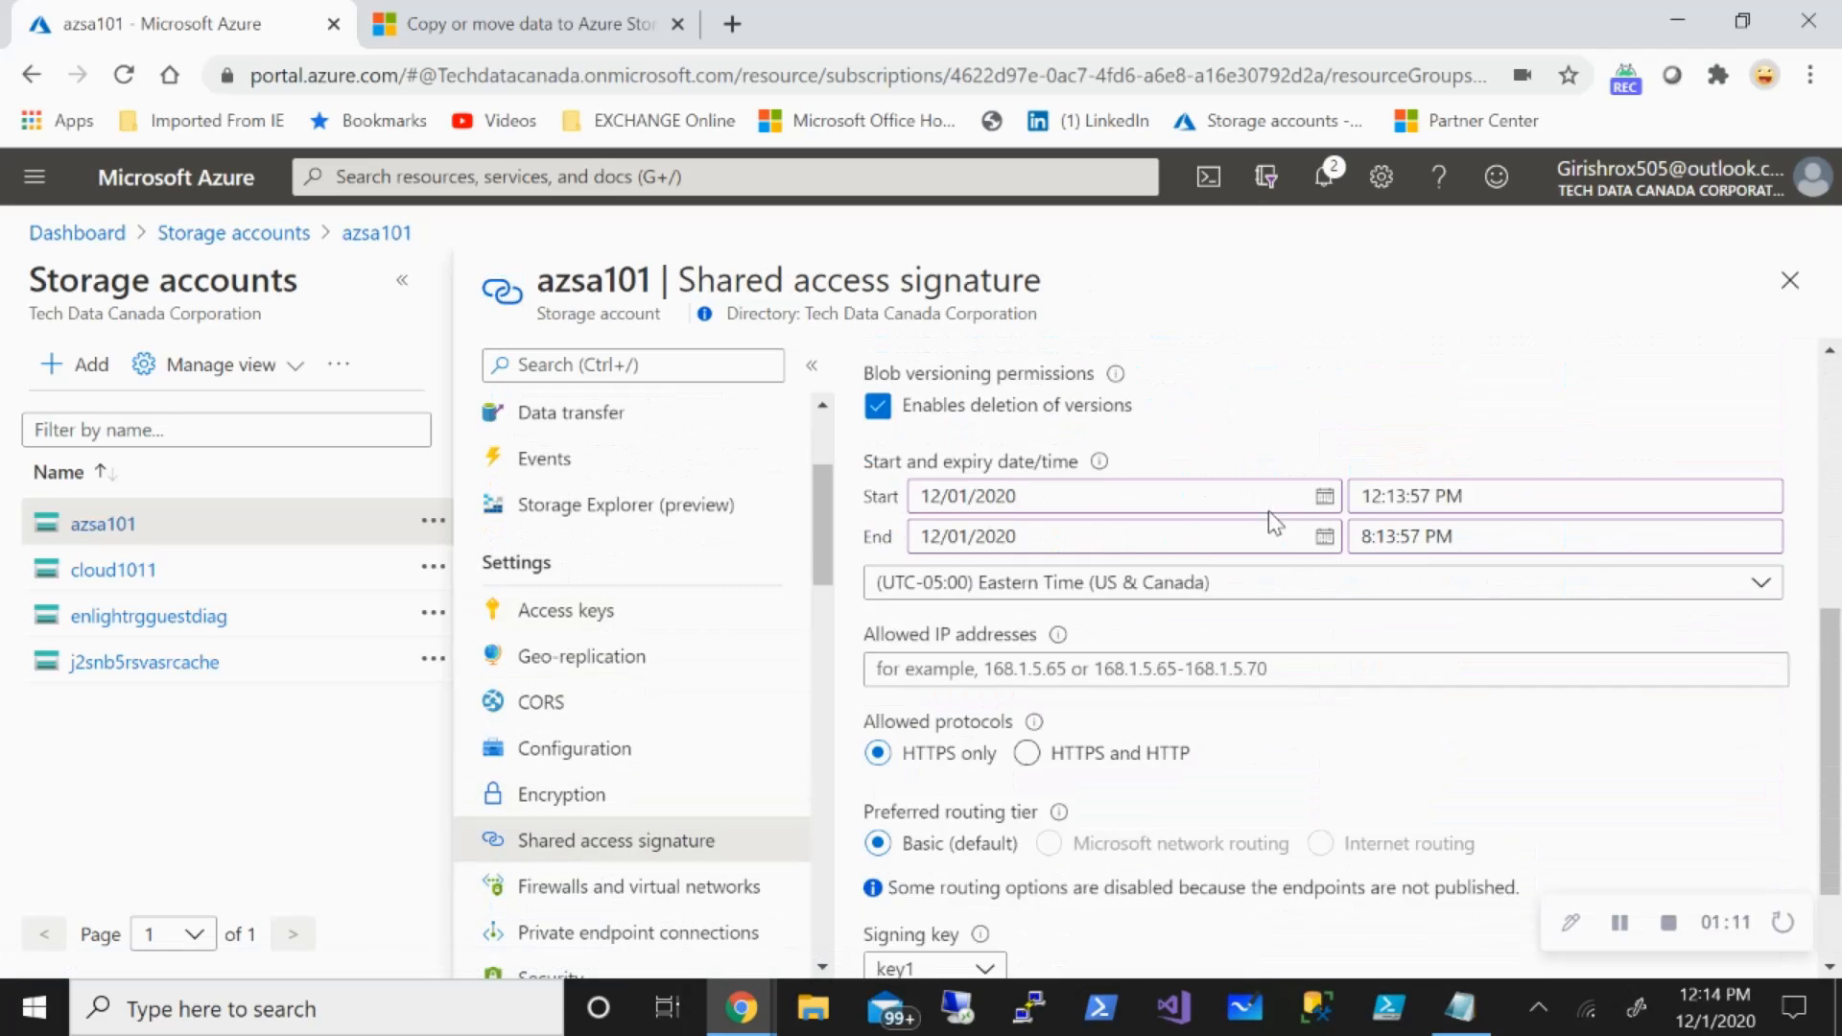
scroll("down", 3)
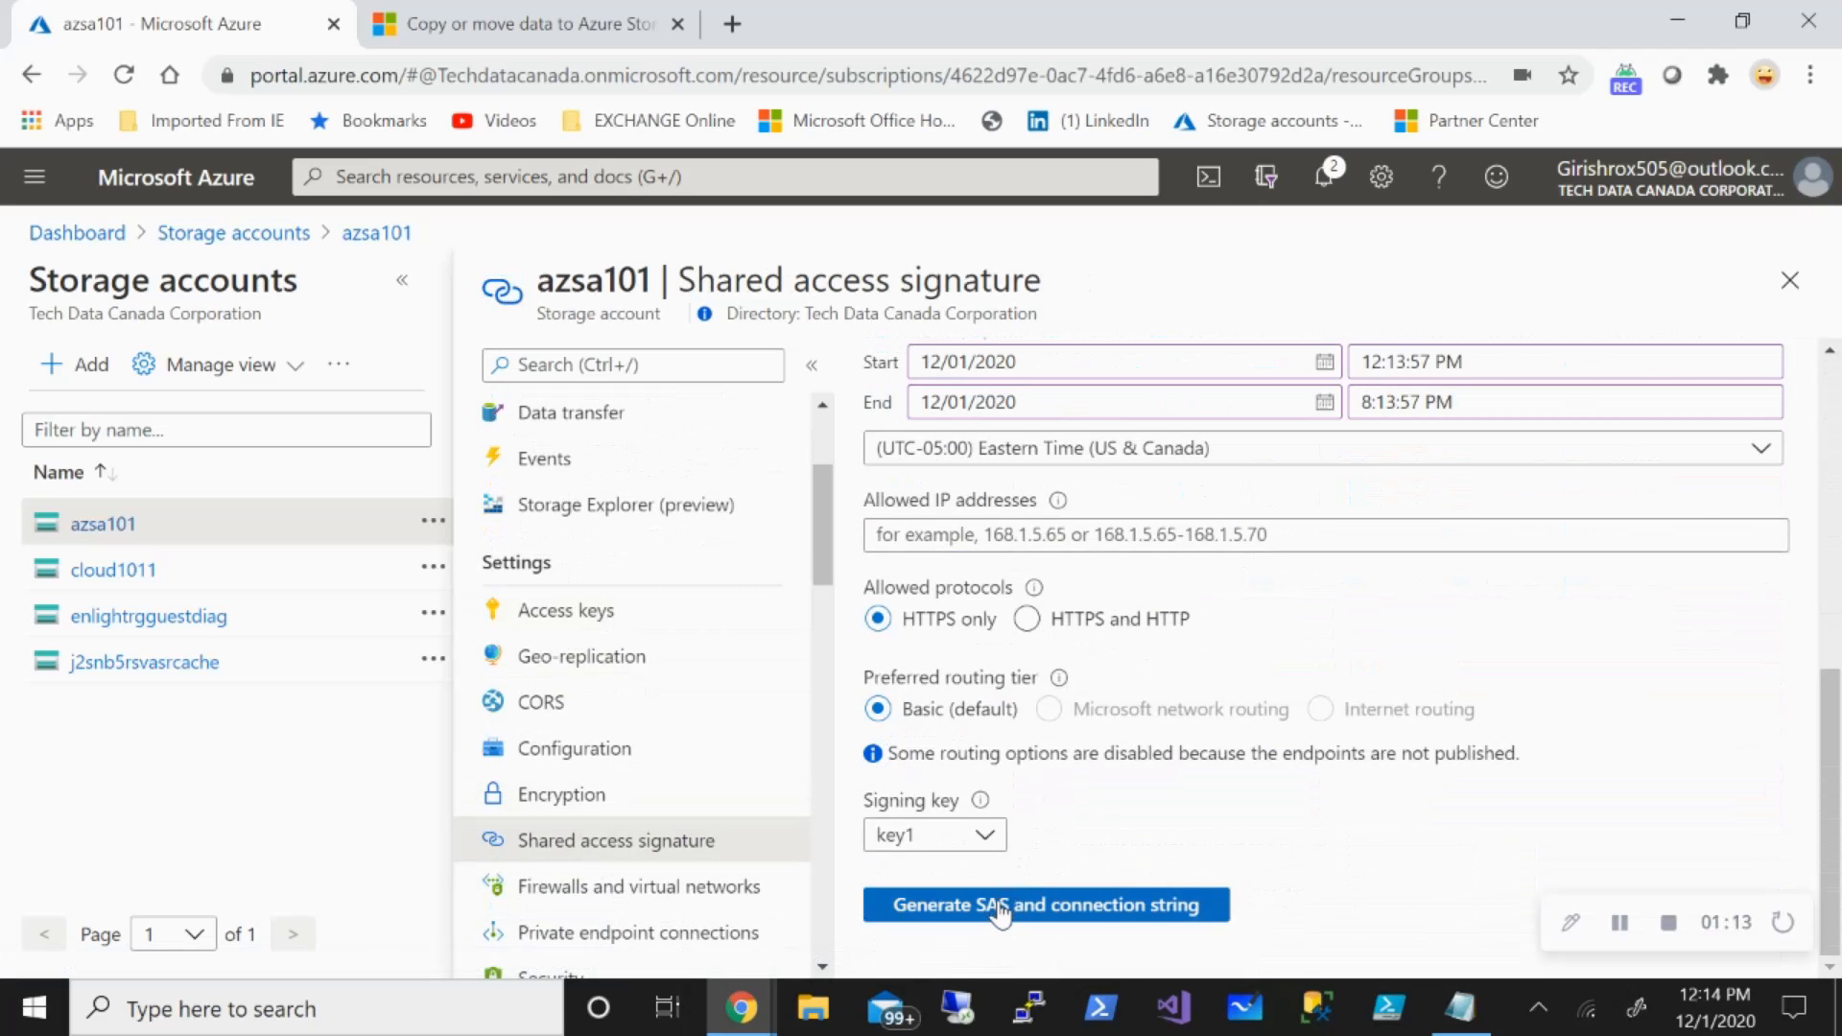
left_click(1044, 904)
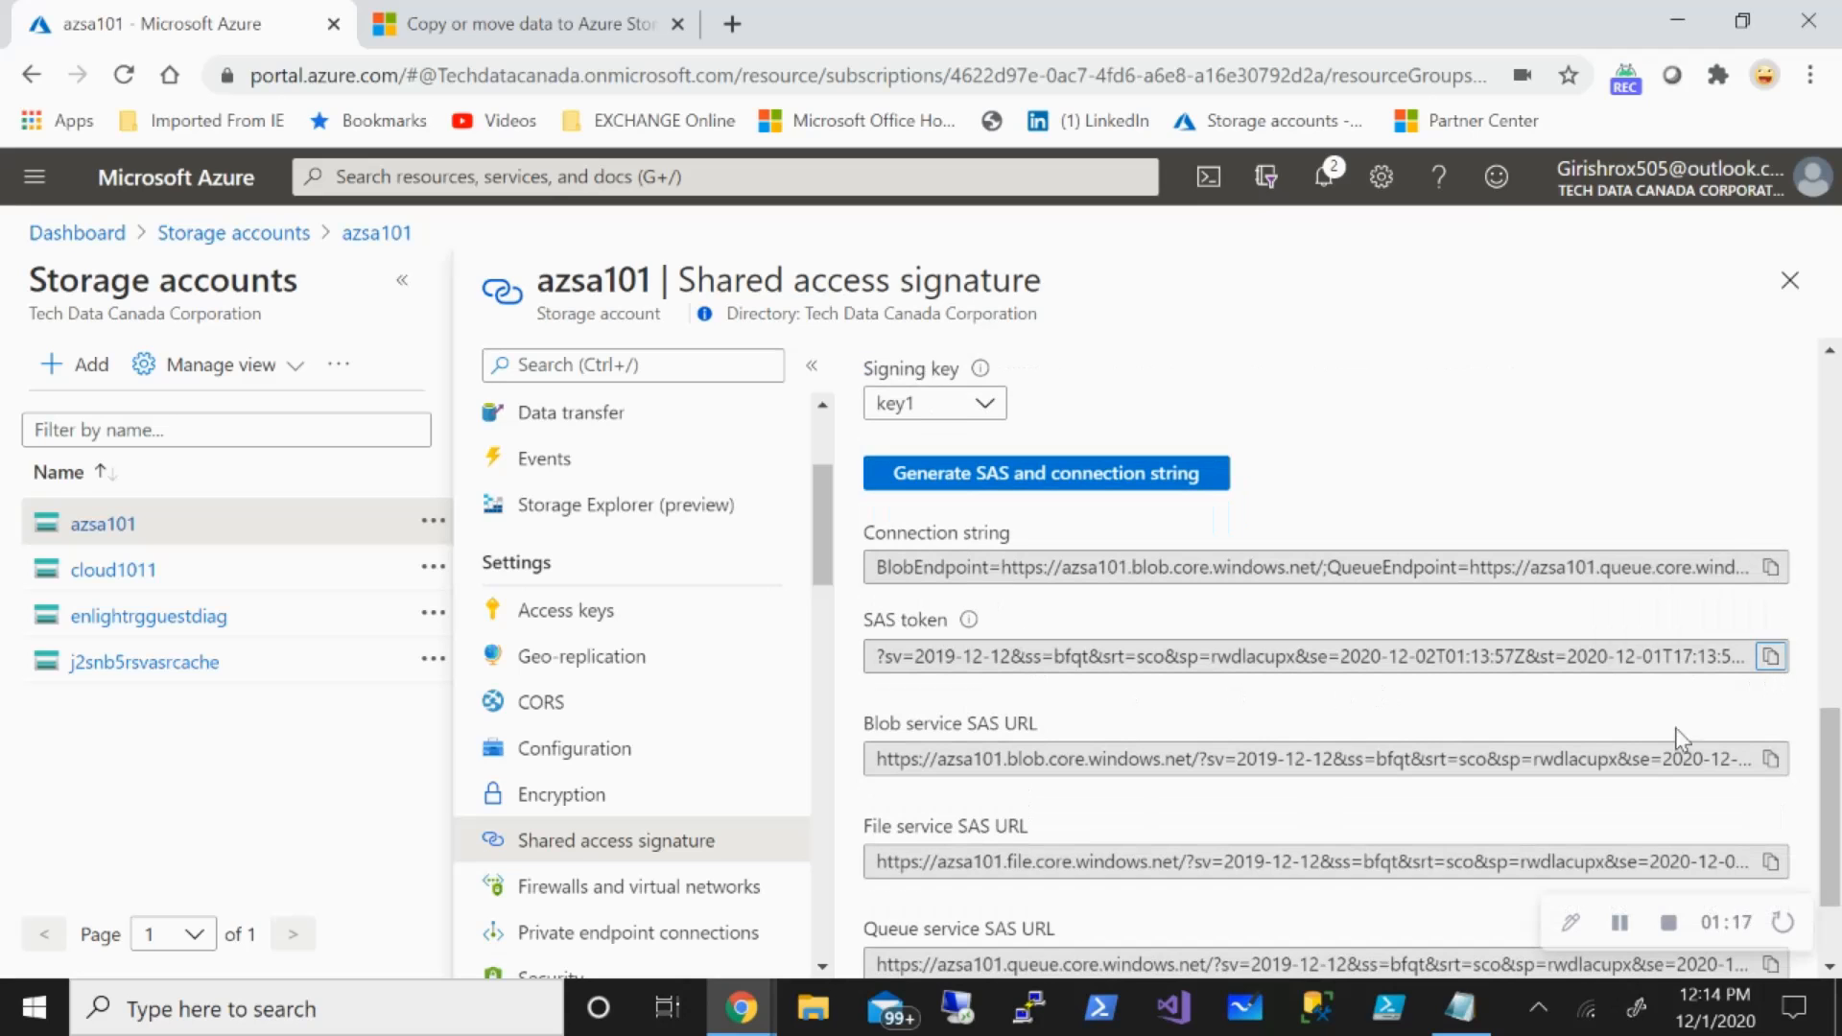
left_click(1459, 1008)
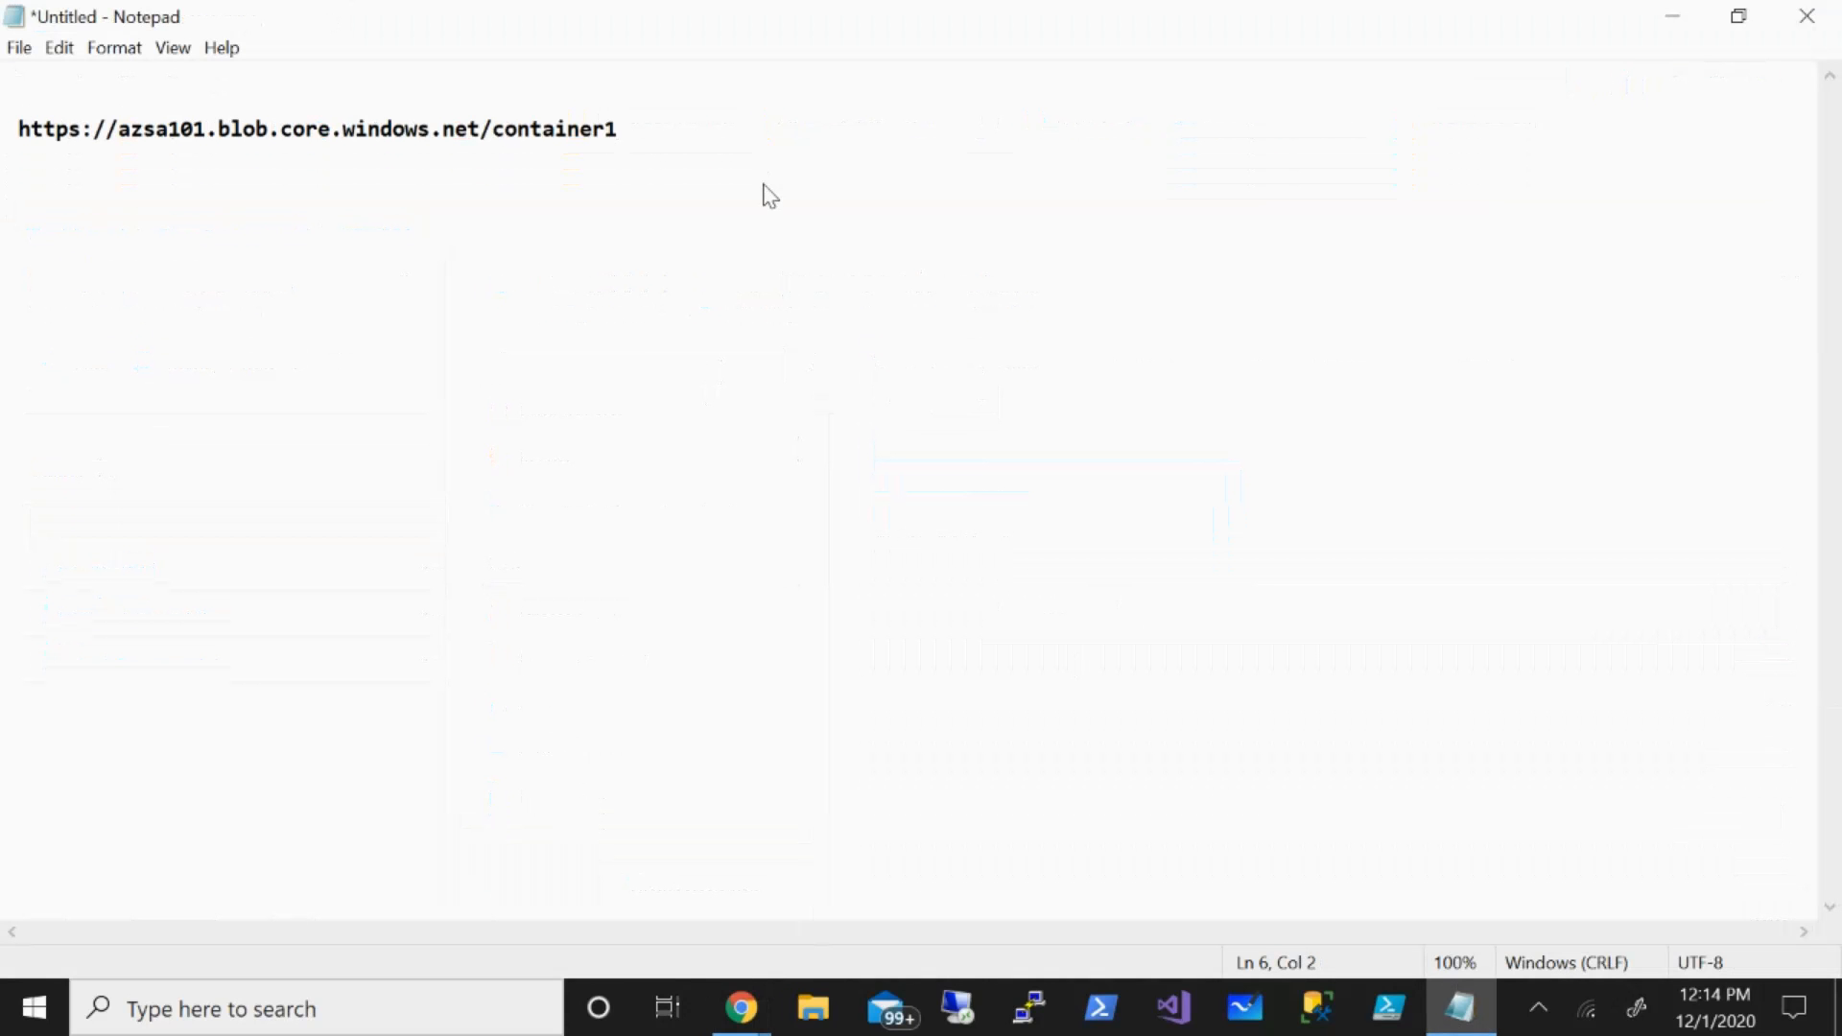
Paste the copied SAS token on a new line below the container1 URL in Notepad.
left_click(17, 209)
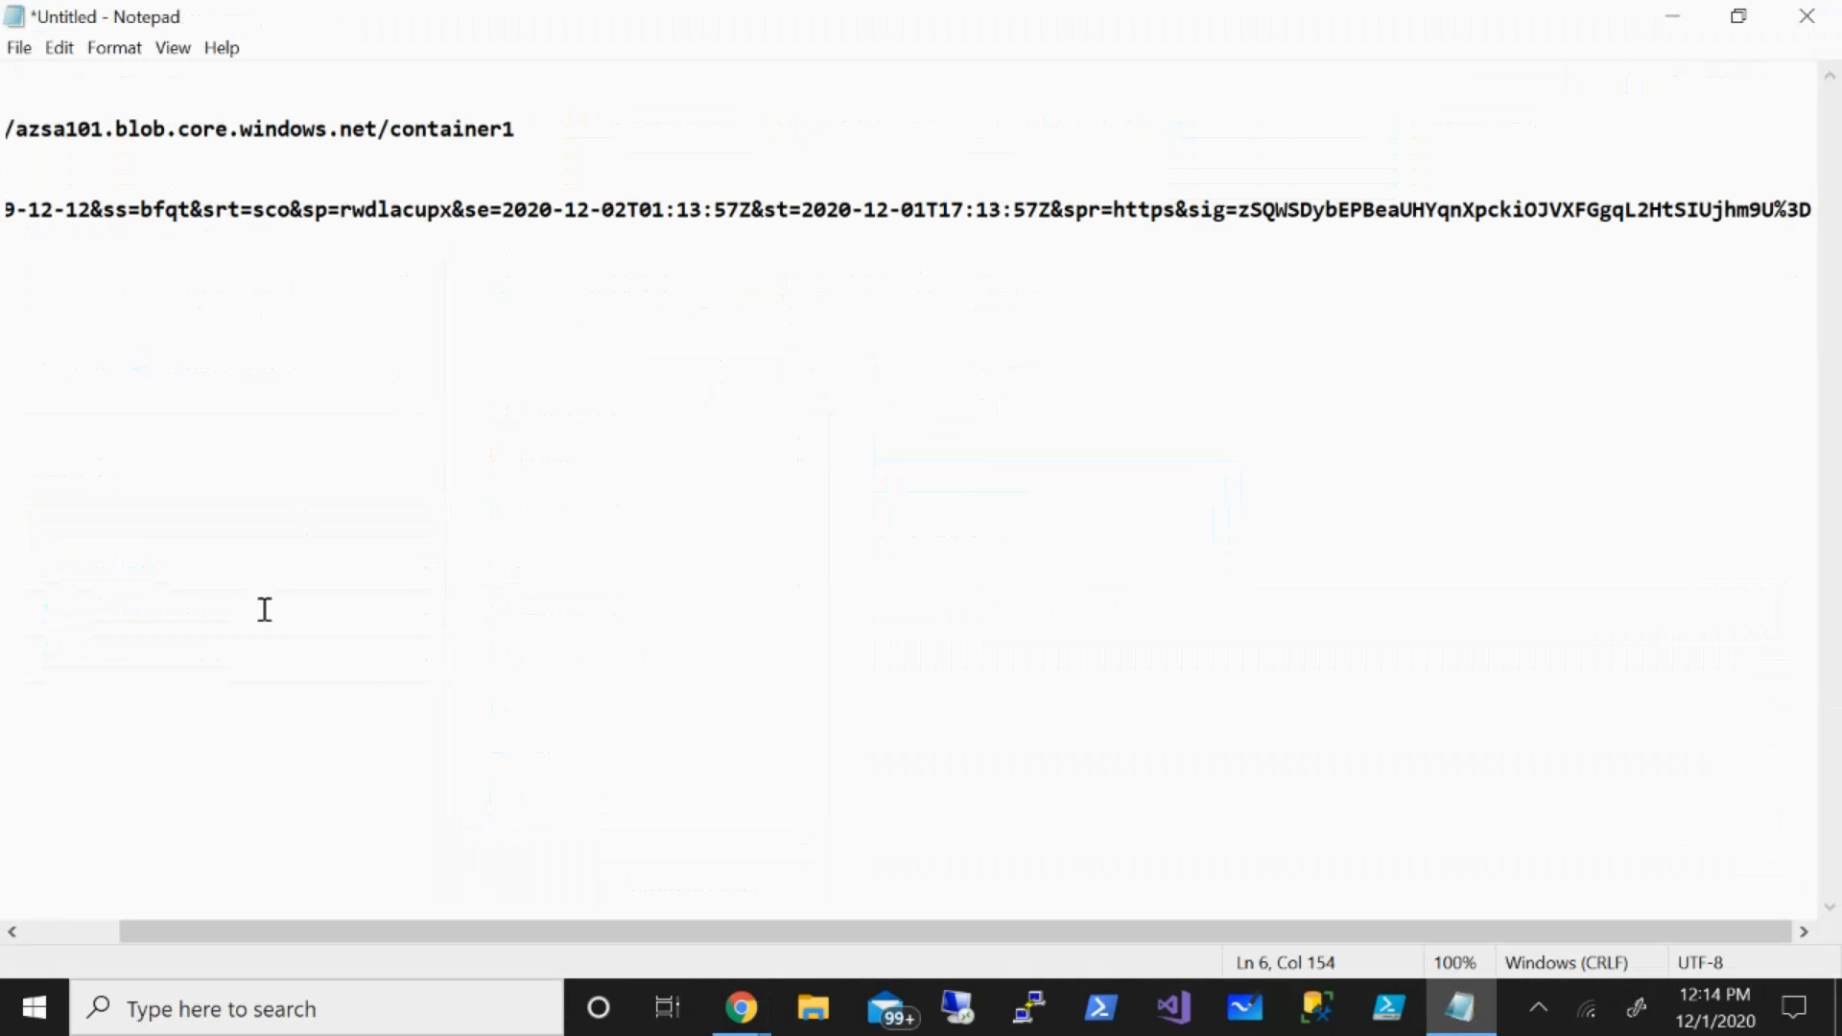
scroll("left", 3)
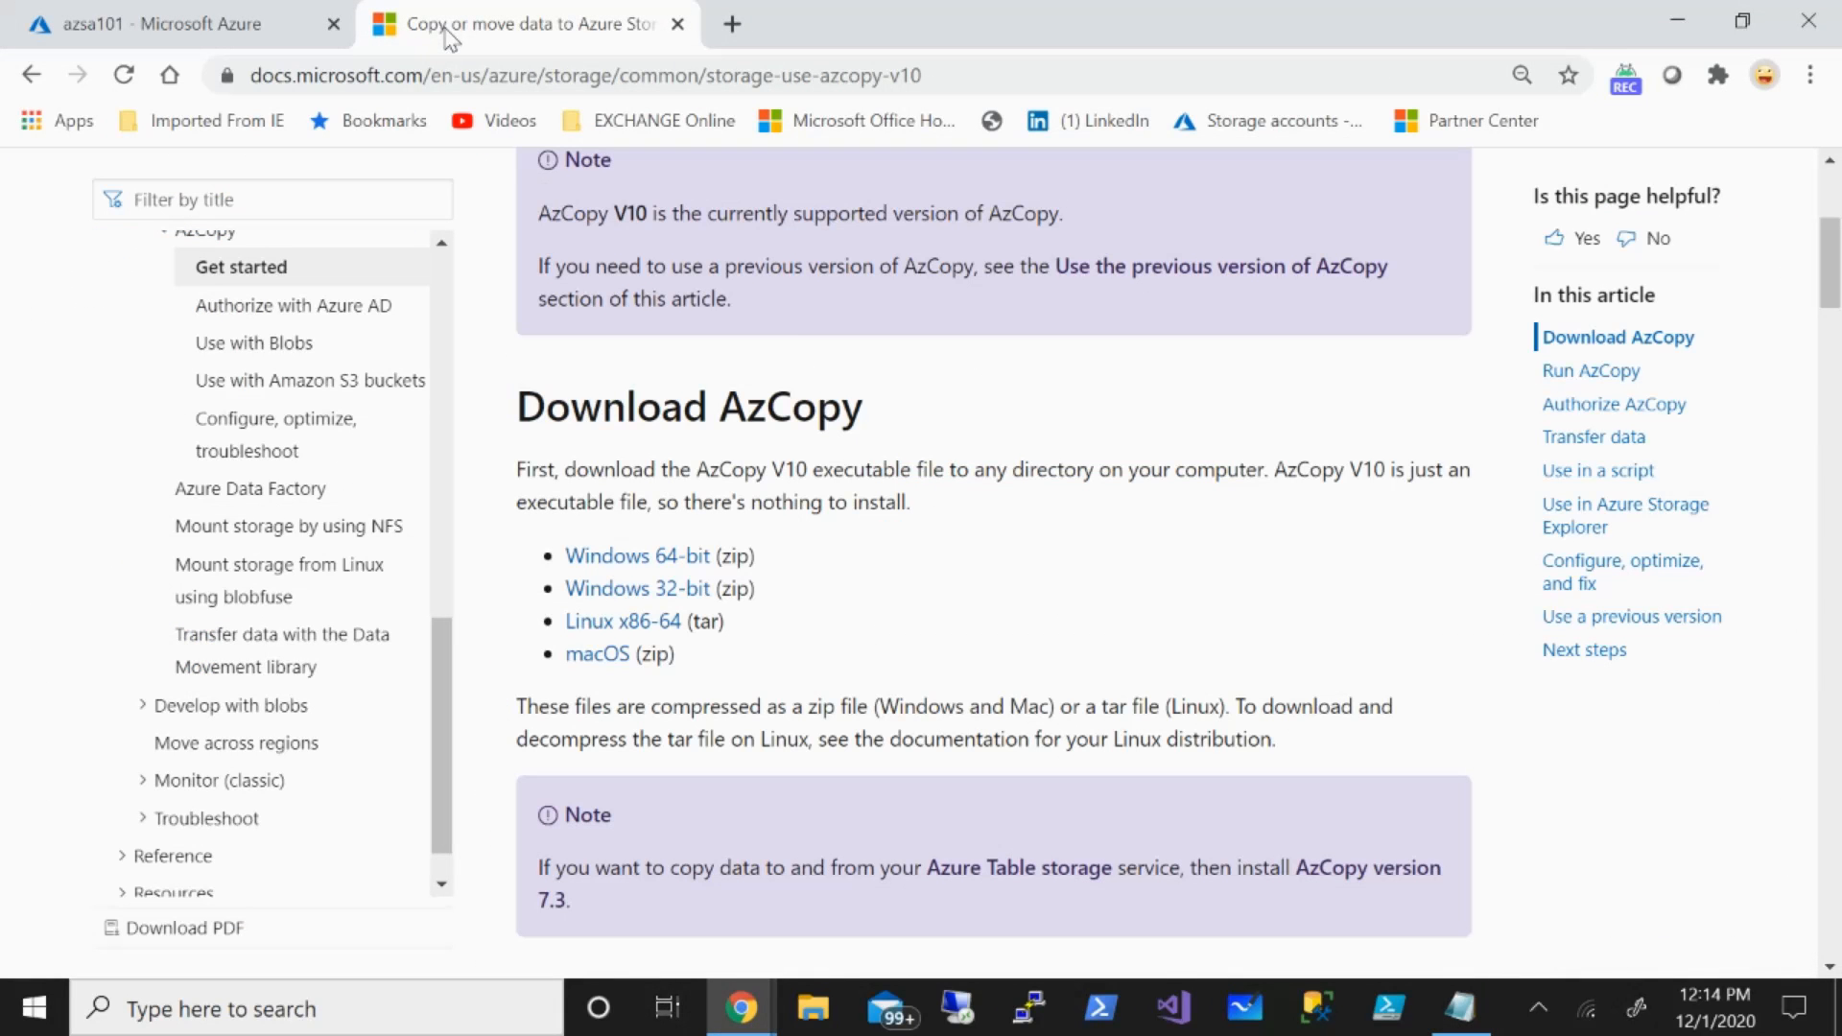
mouse_move(929, 529)
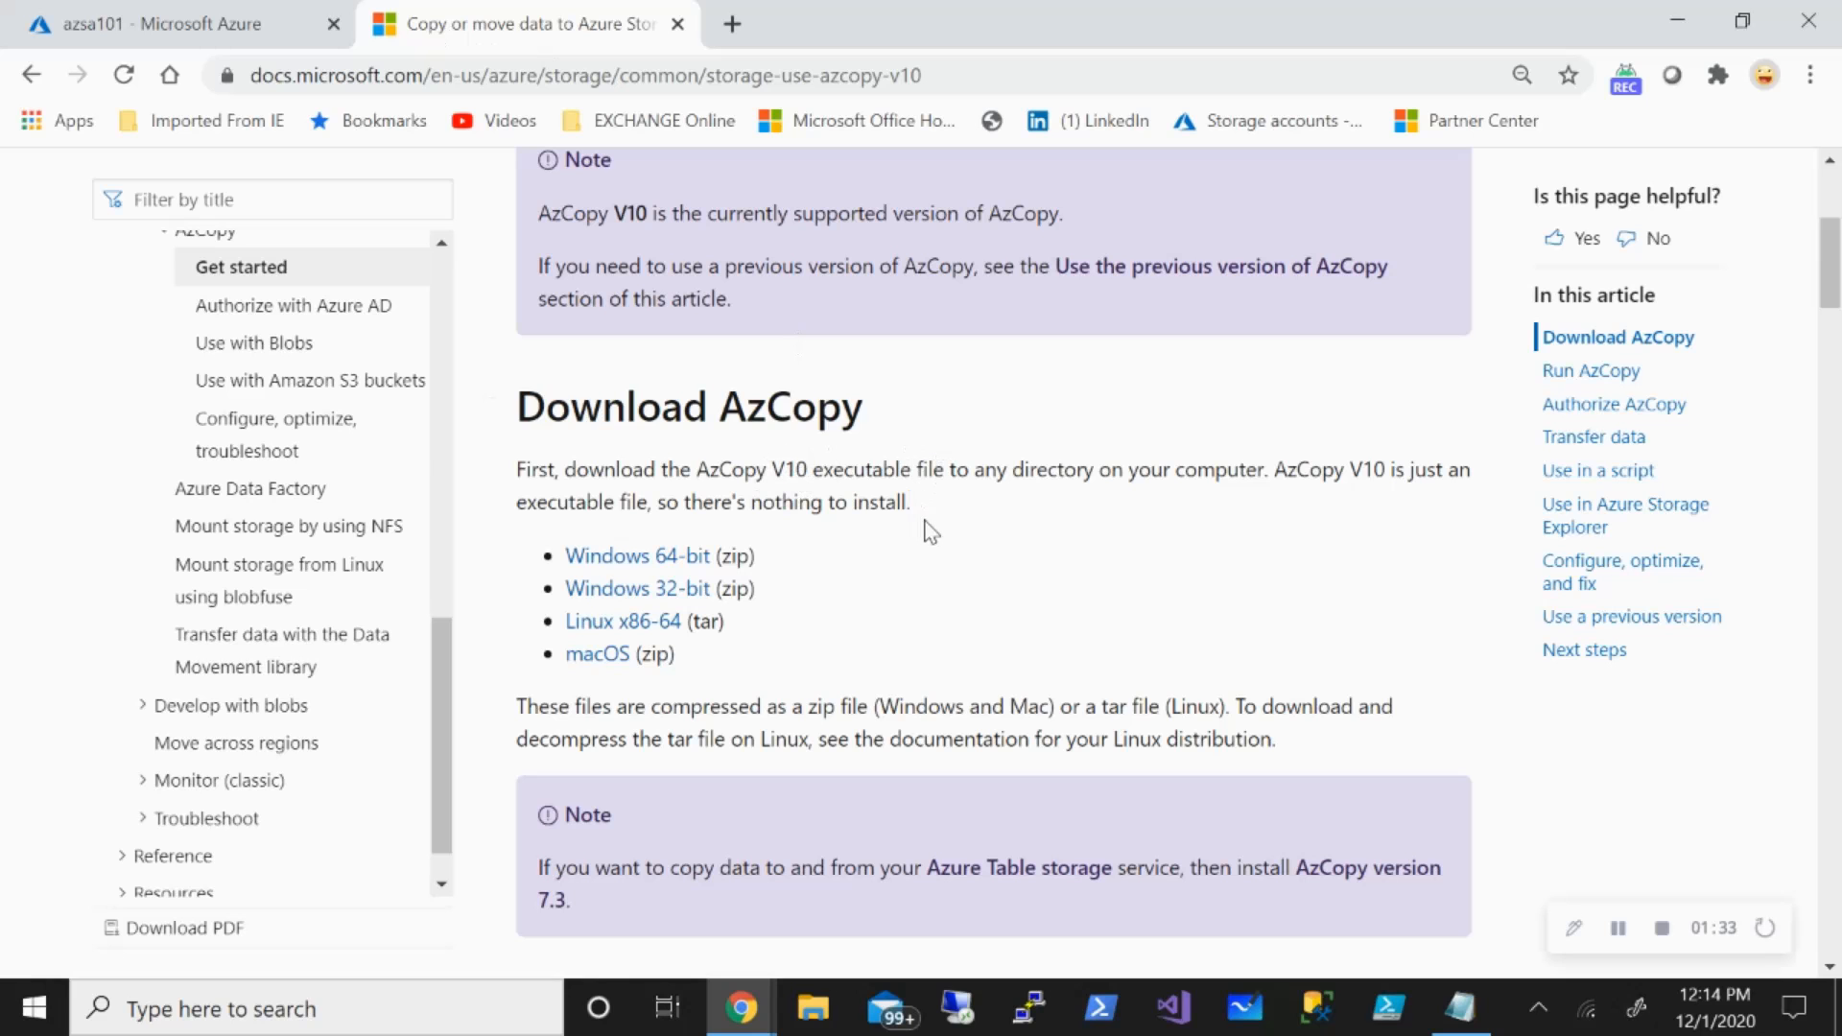
mouse_move(878, 625)
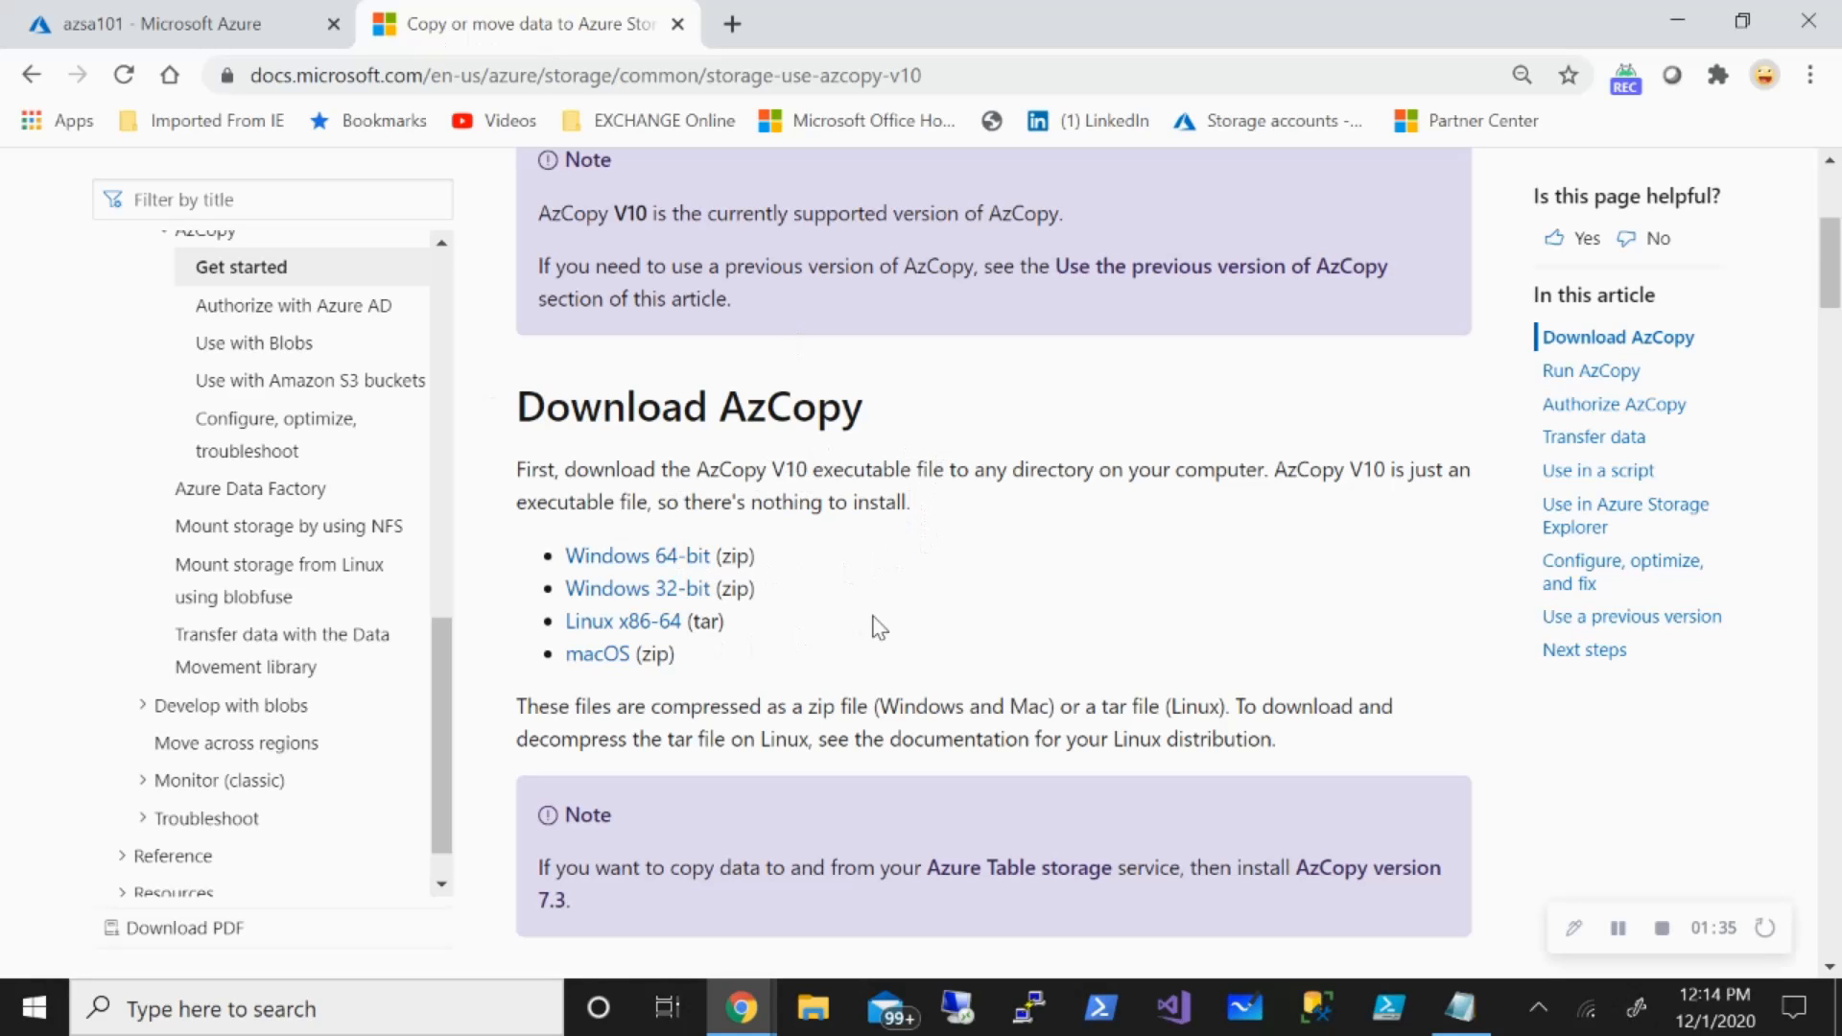
mouse_move(637, 556)
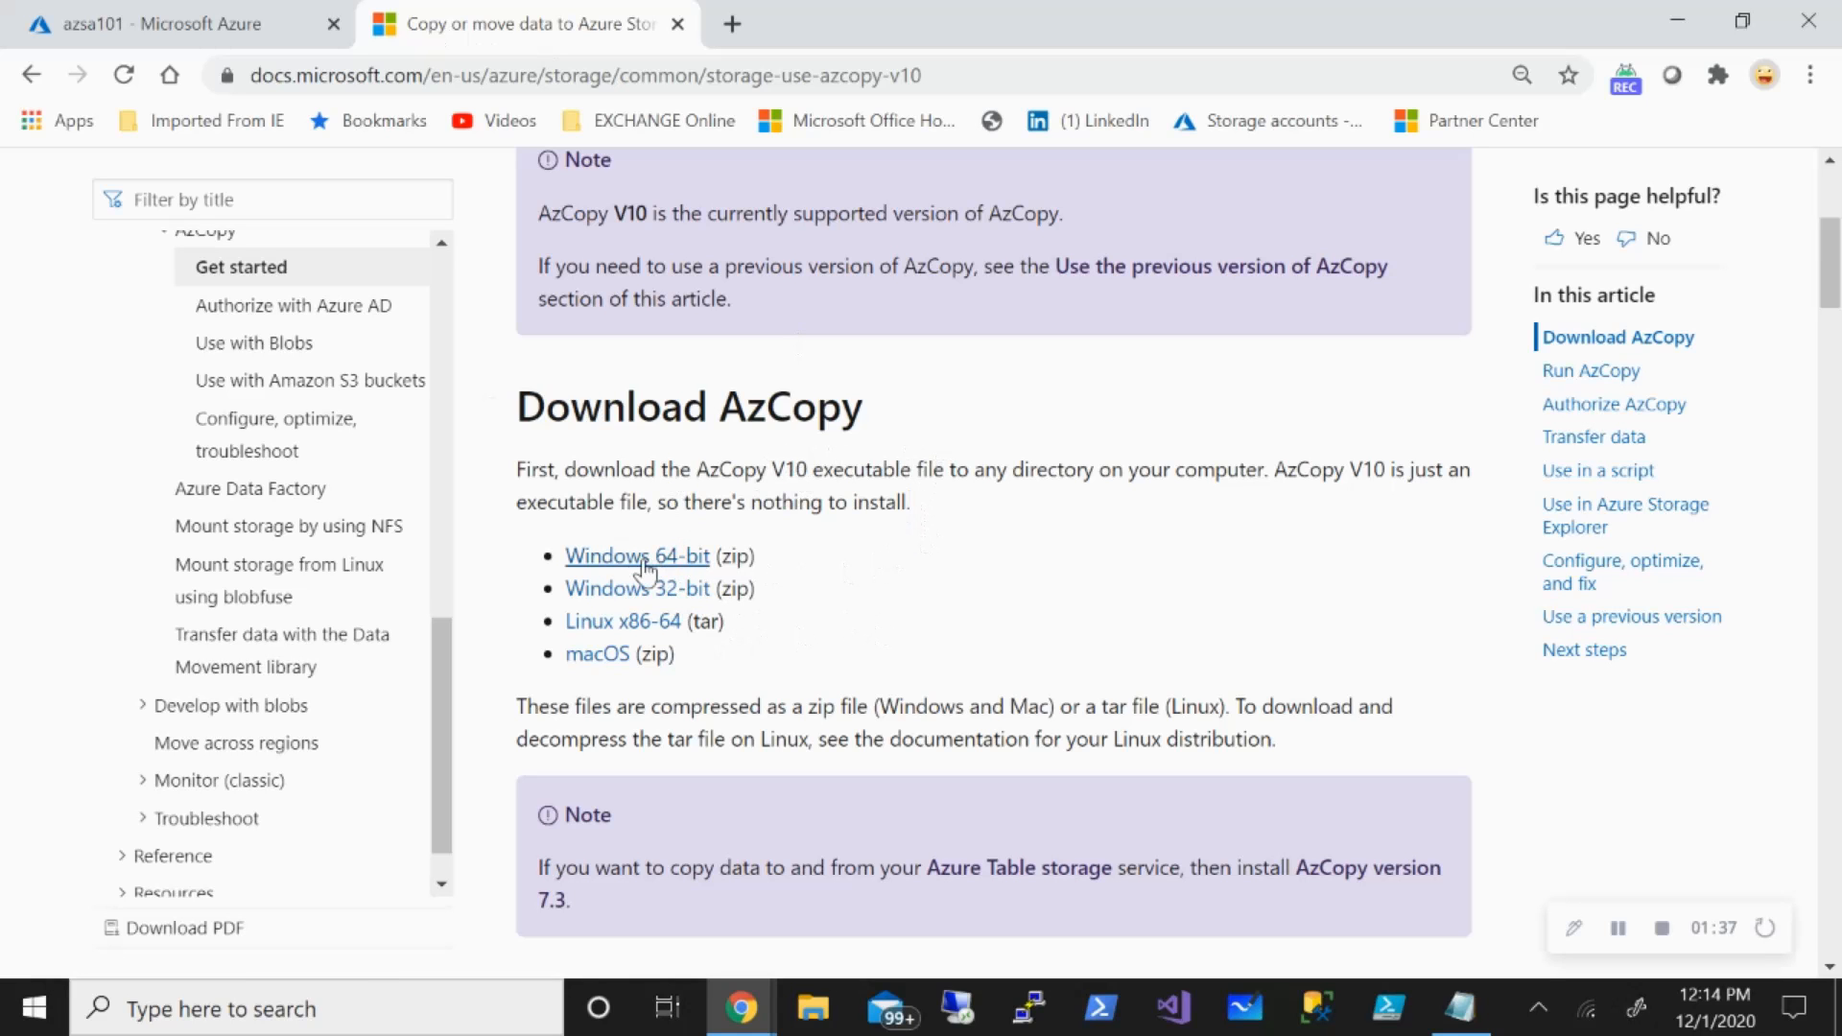
mouse_move(1292, 831)
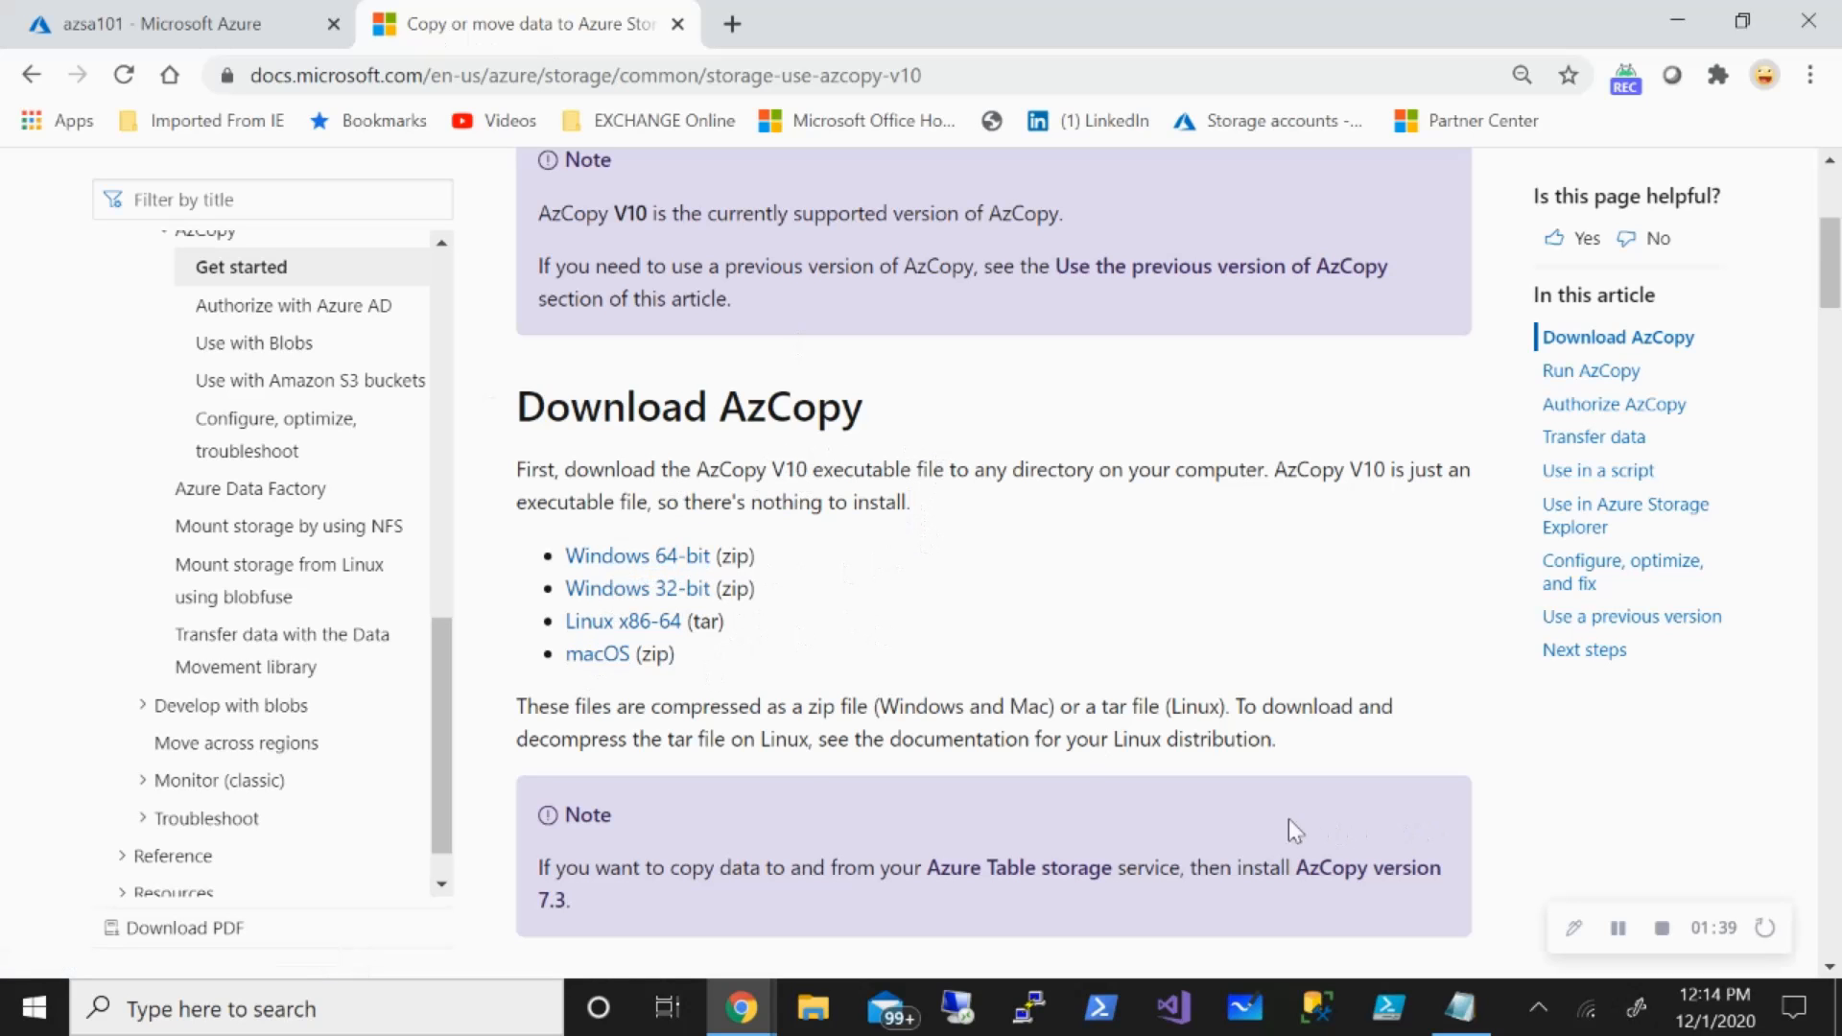
mouse_move(623, 622)
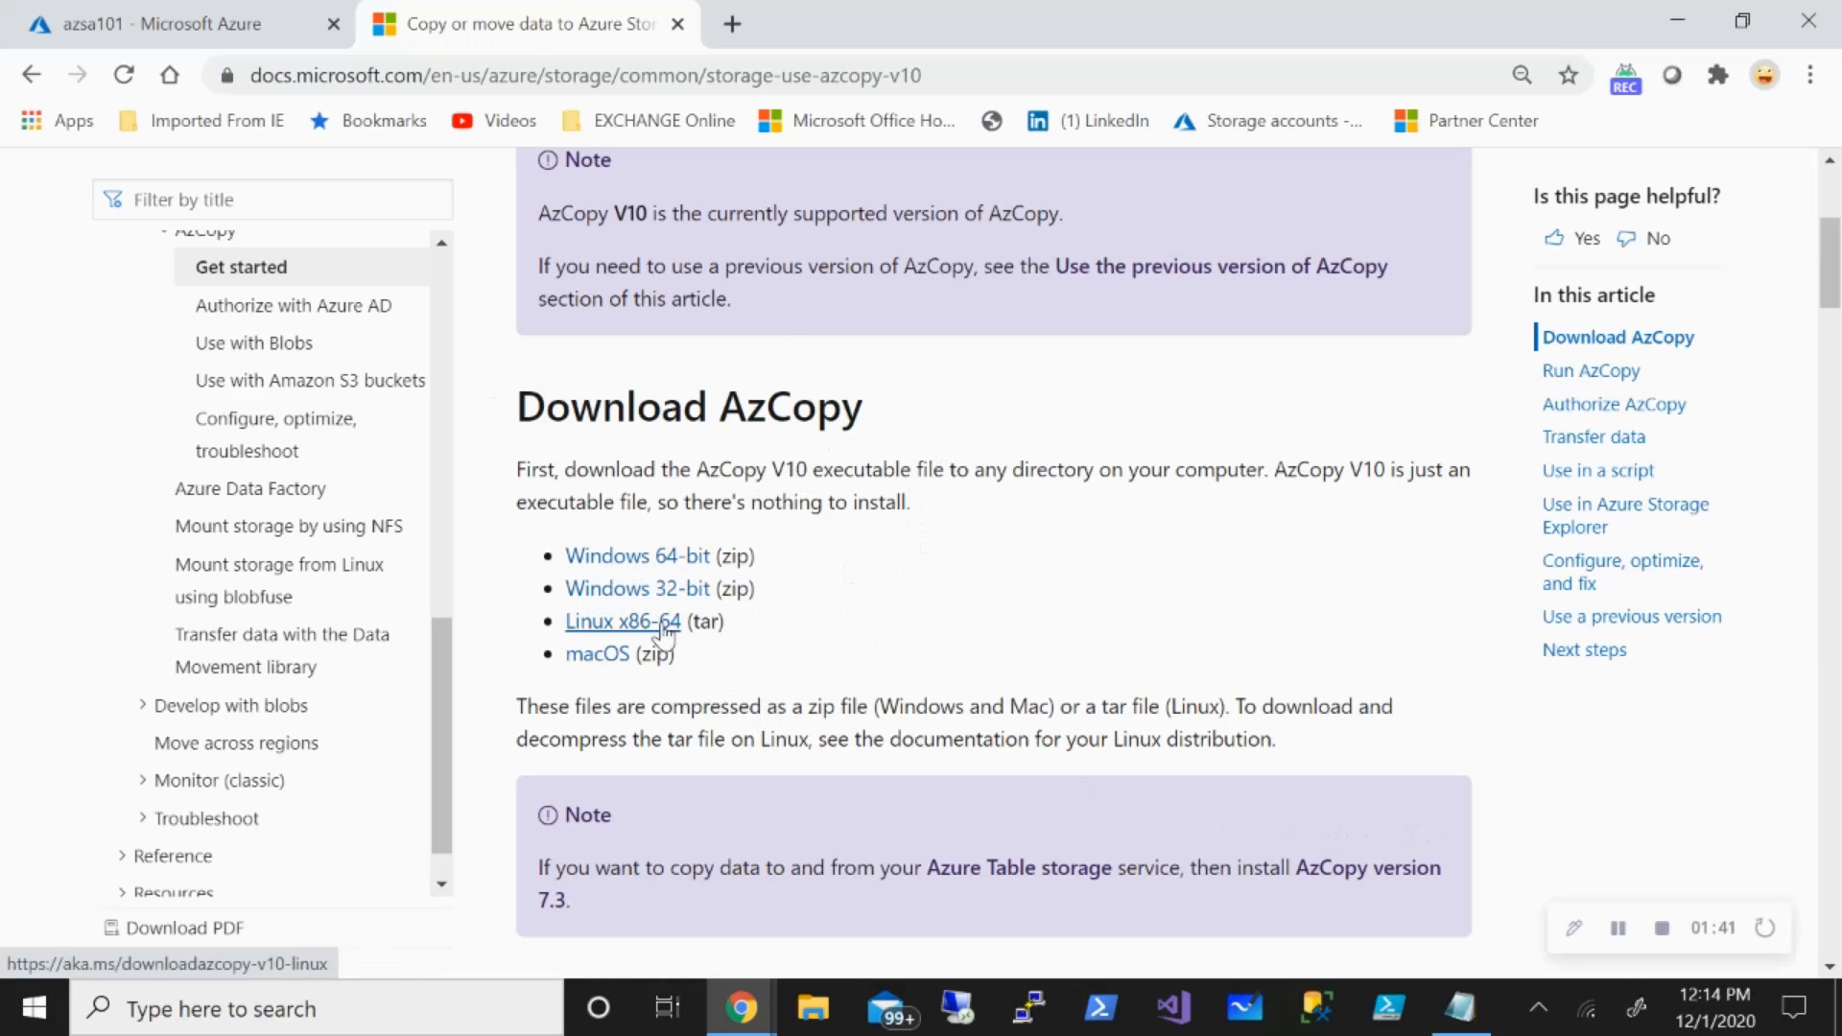
mouse_move(637, 557)
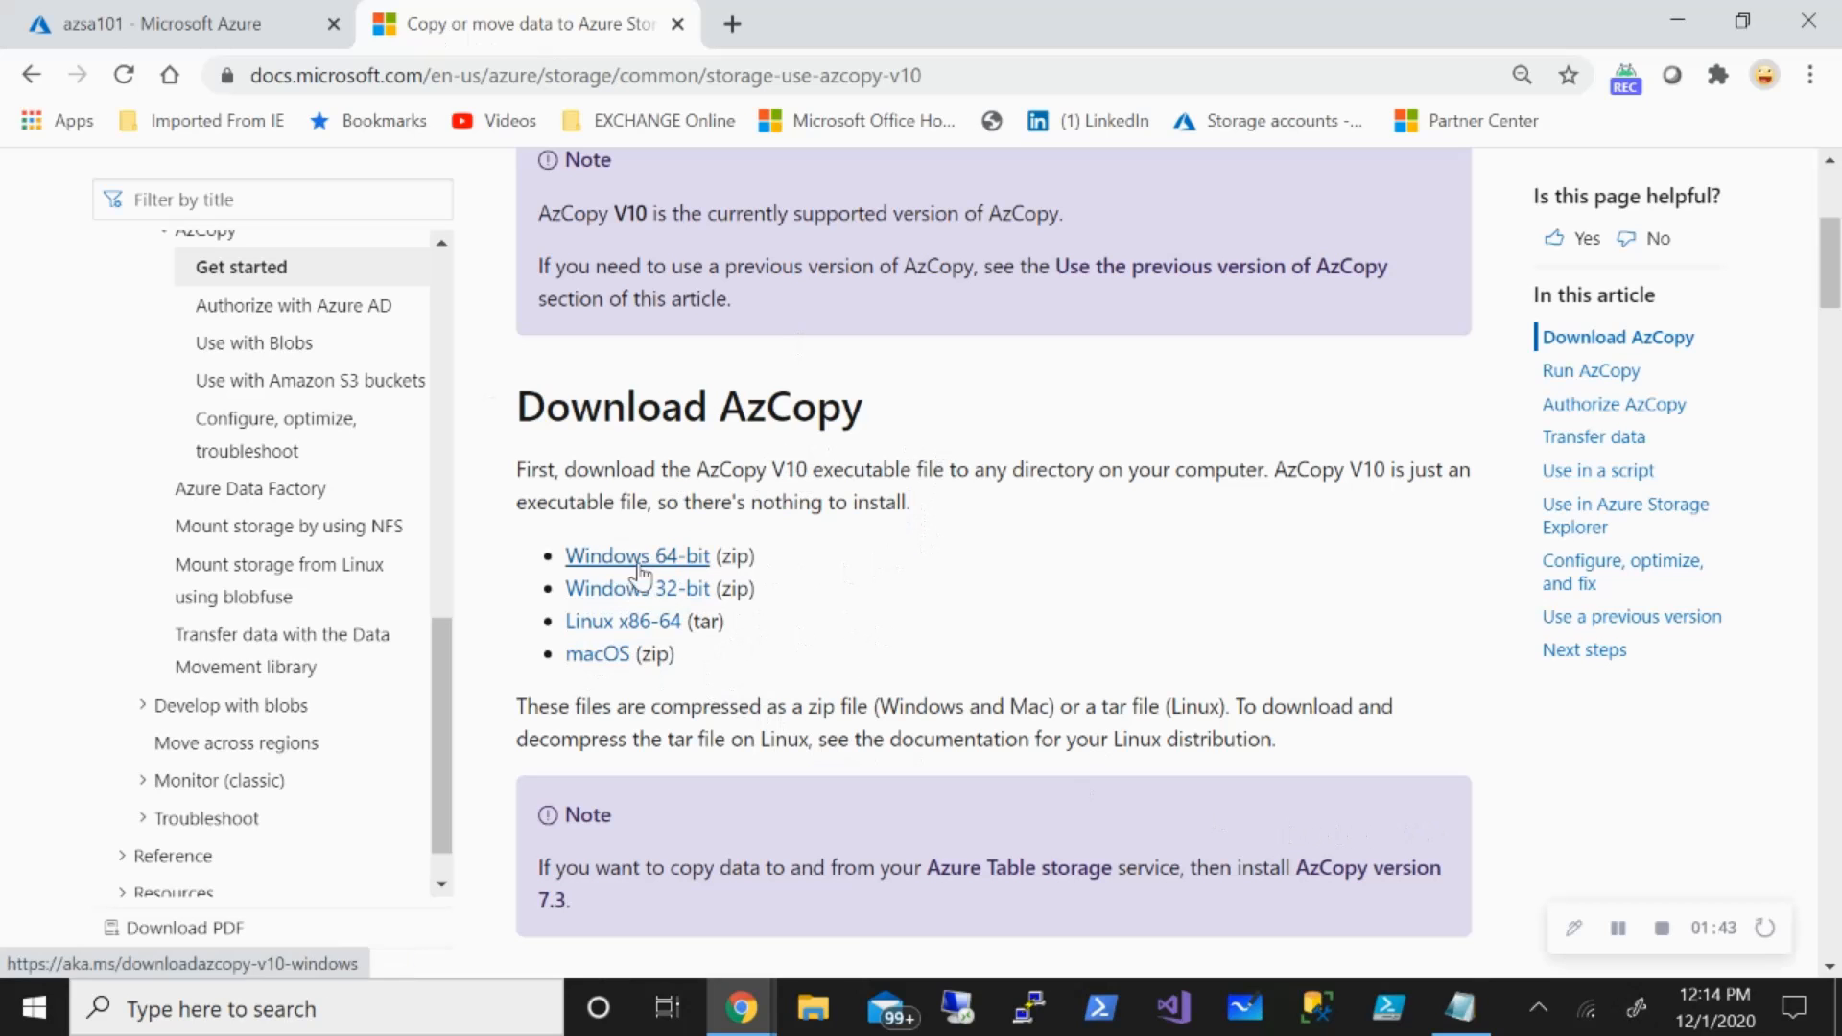
left_click(813, 1008)
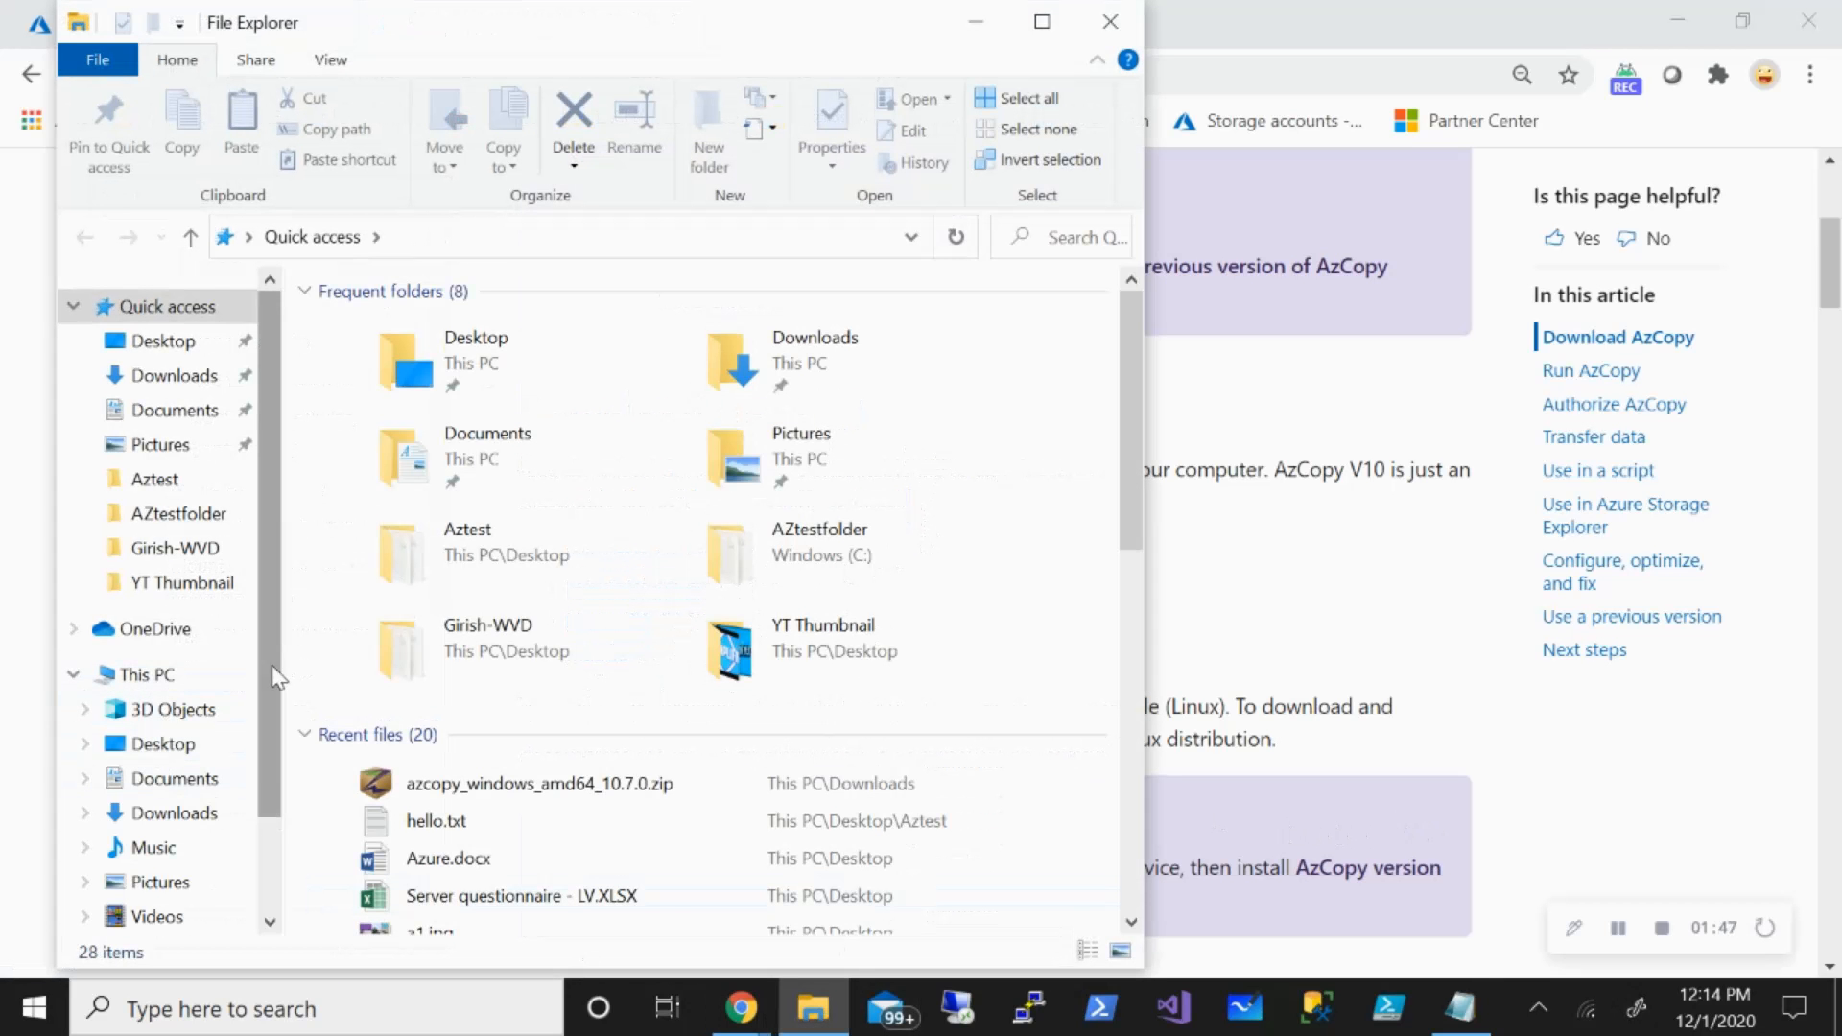
Copy azcopy.exe from inside the downloaded azcopy_windows_amd64_10.7.0.zip in Downloads.
scroll("down", 3)
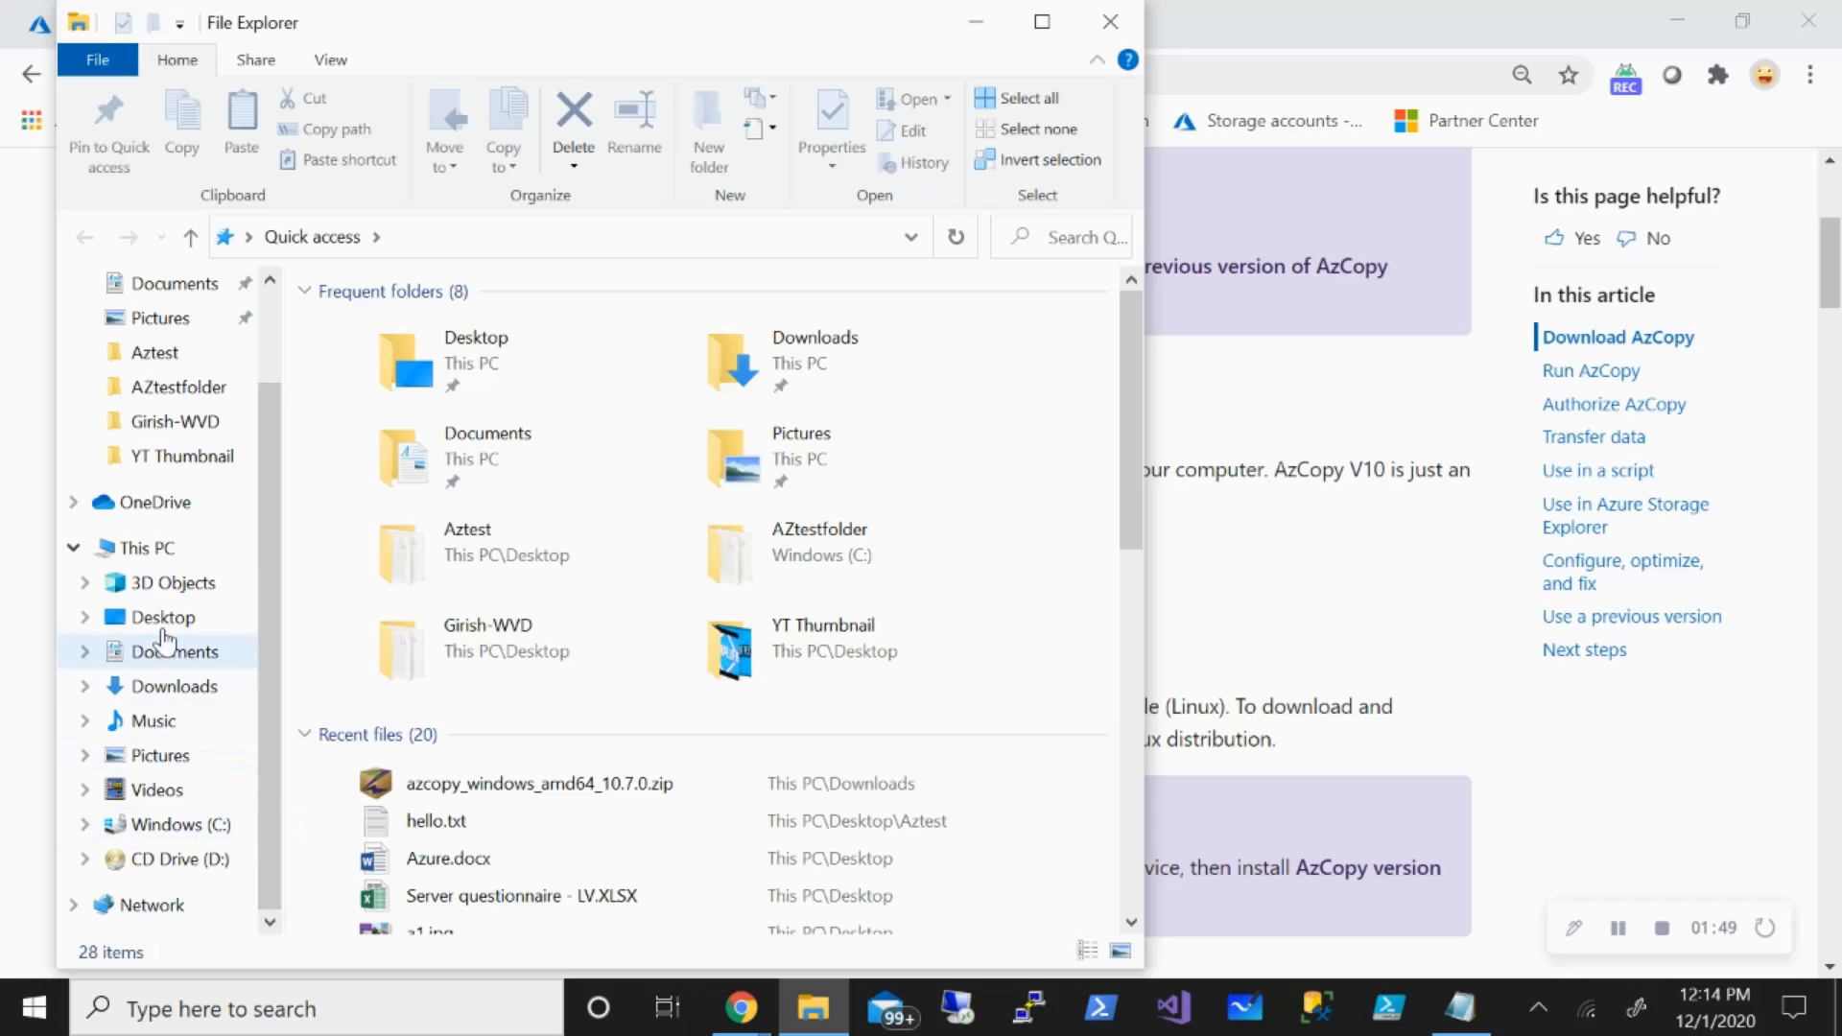
mouse_move(161, 616)
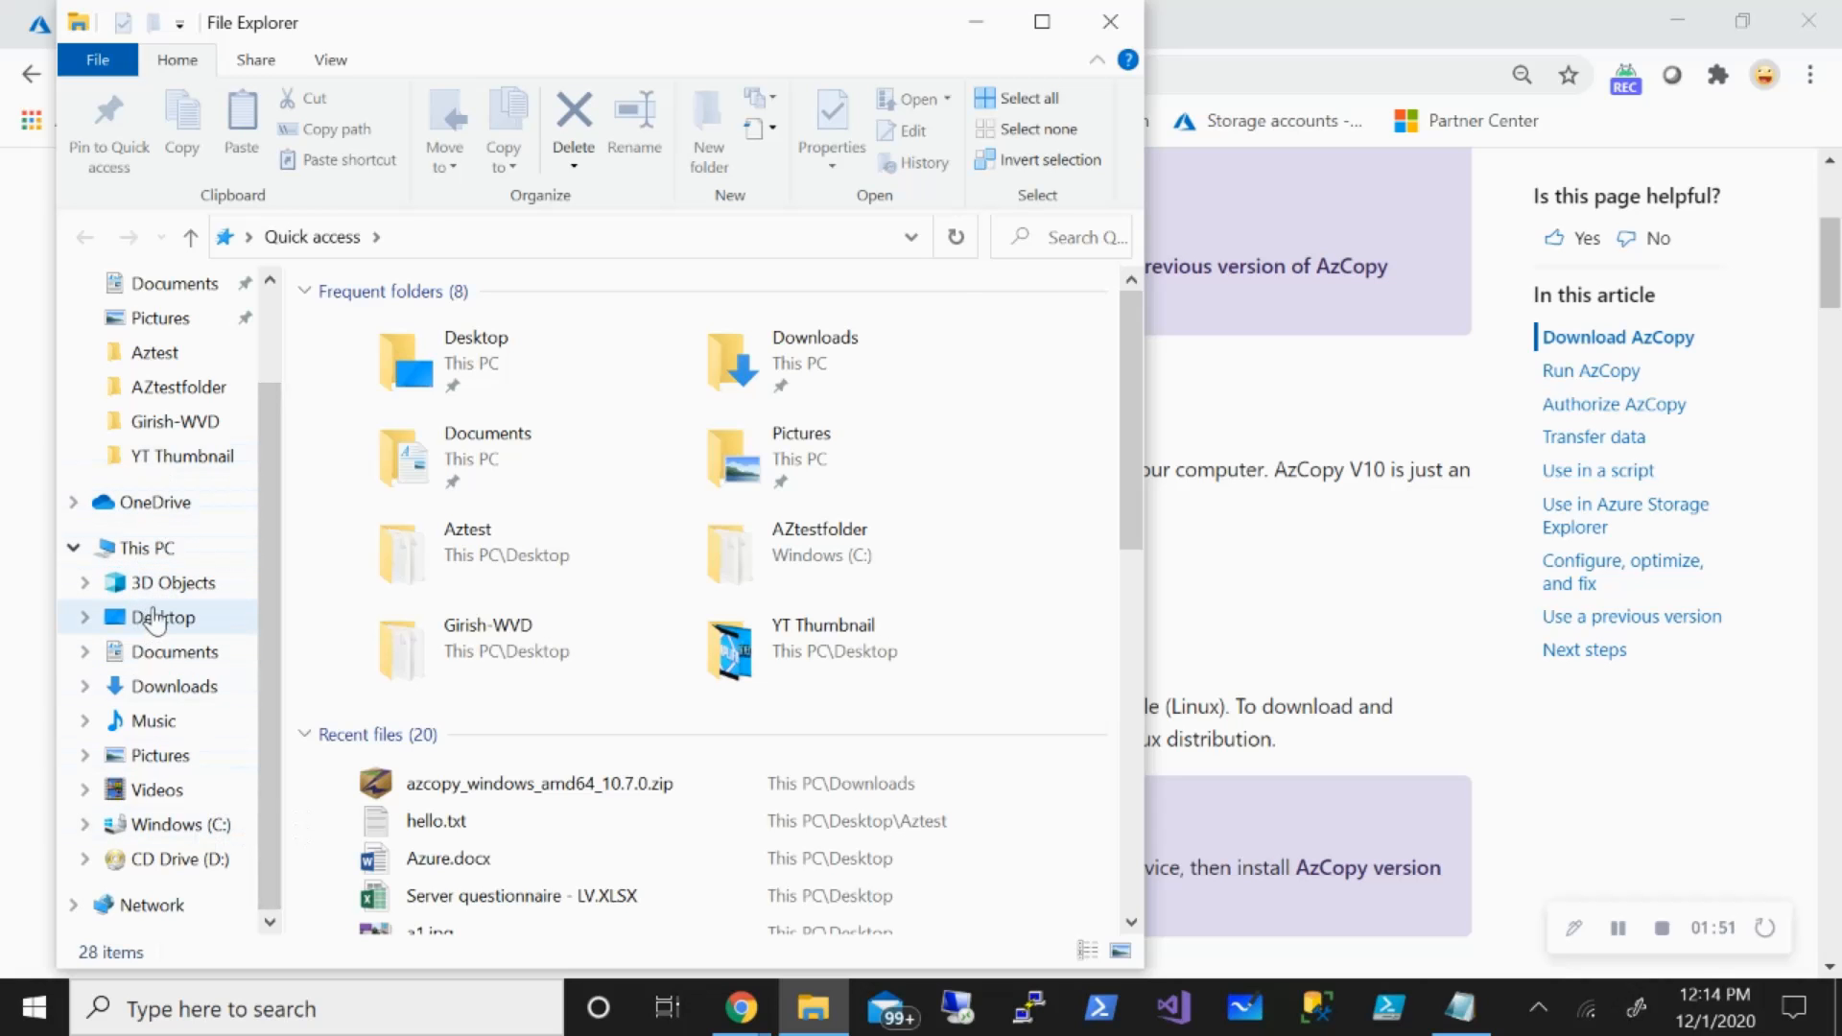
left_click(173, 687)
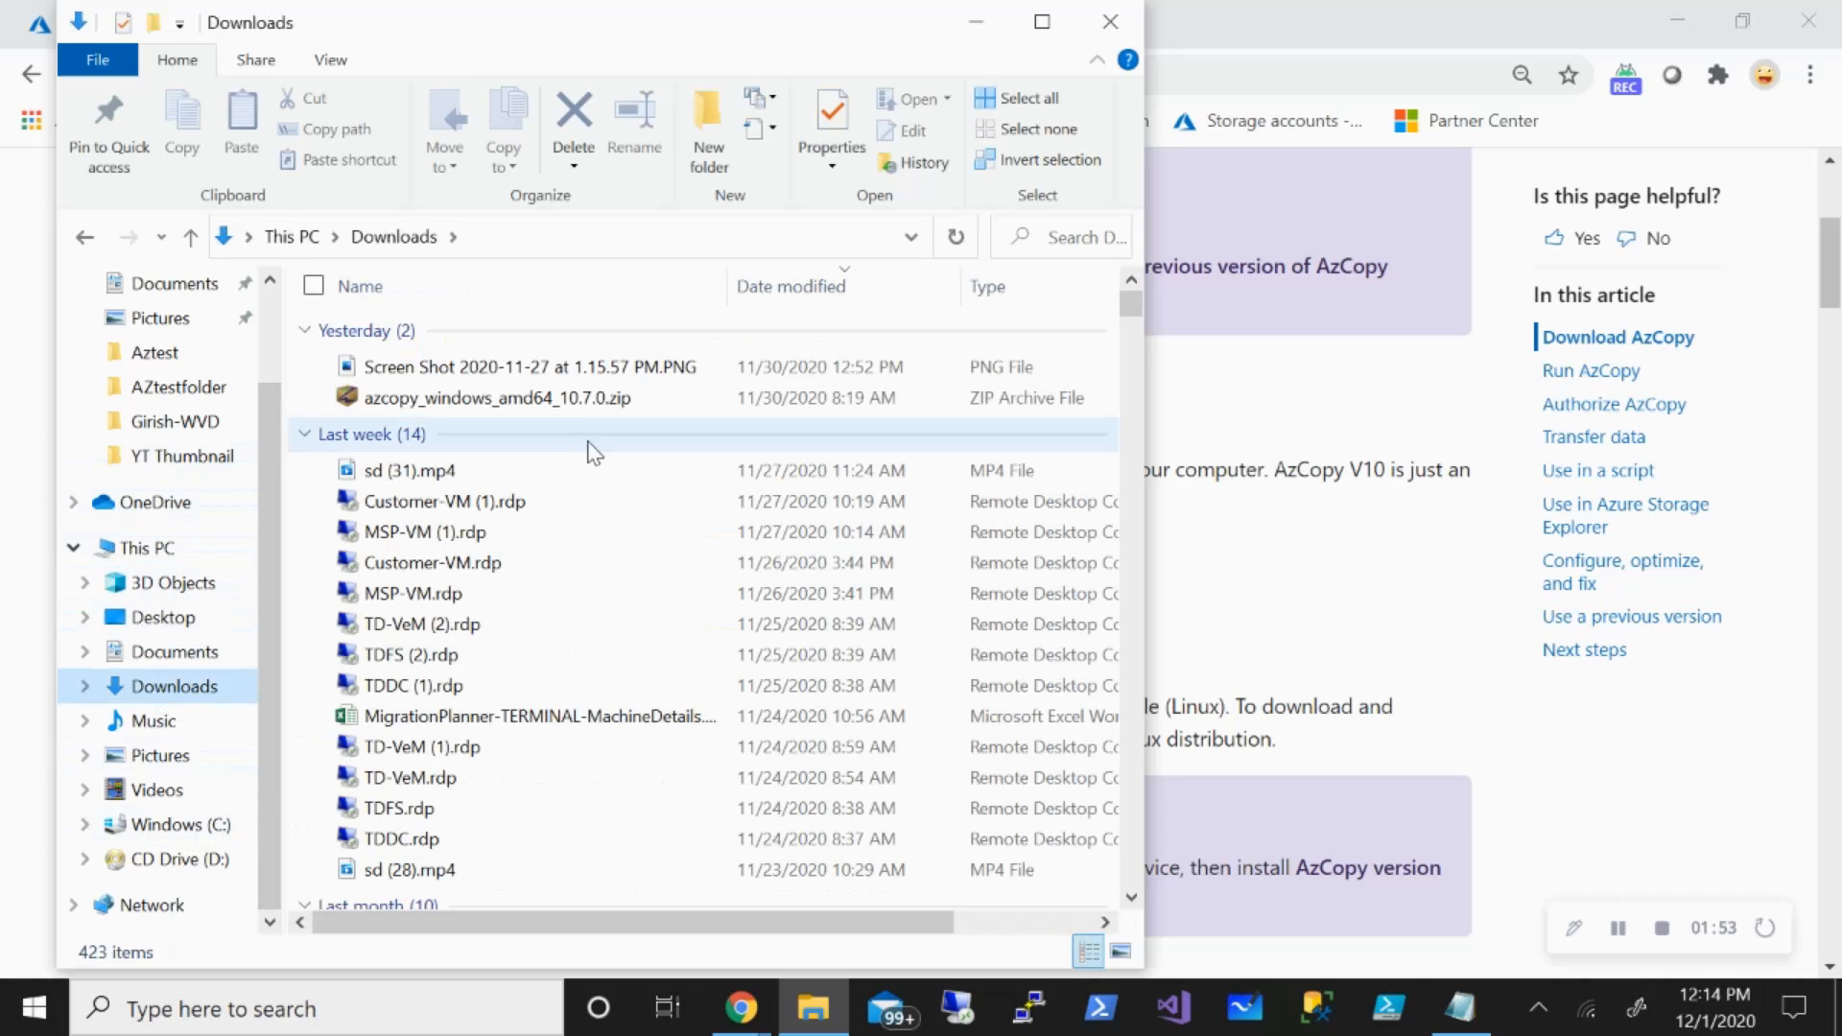
mouse_move(535, 405)
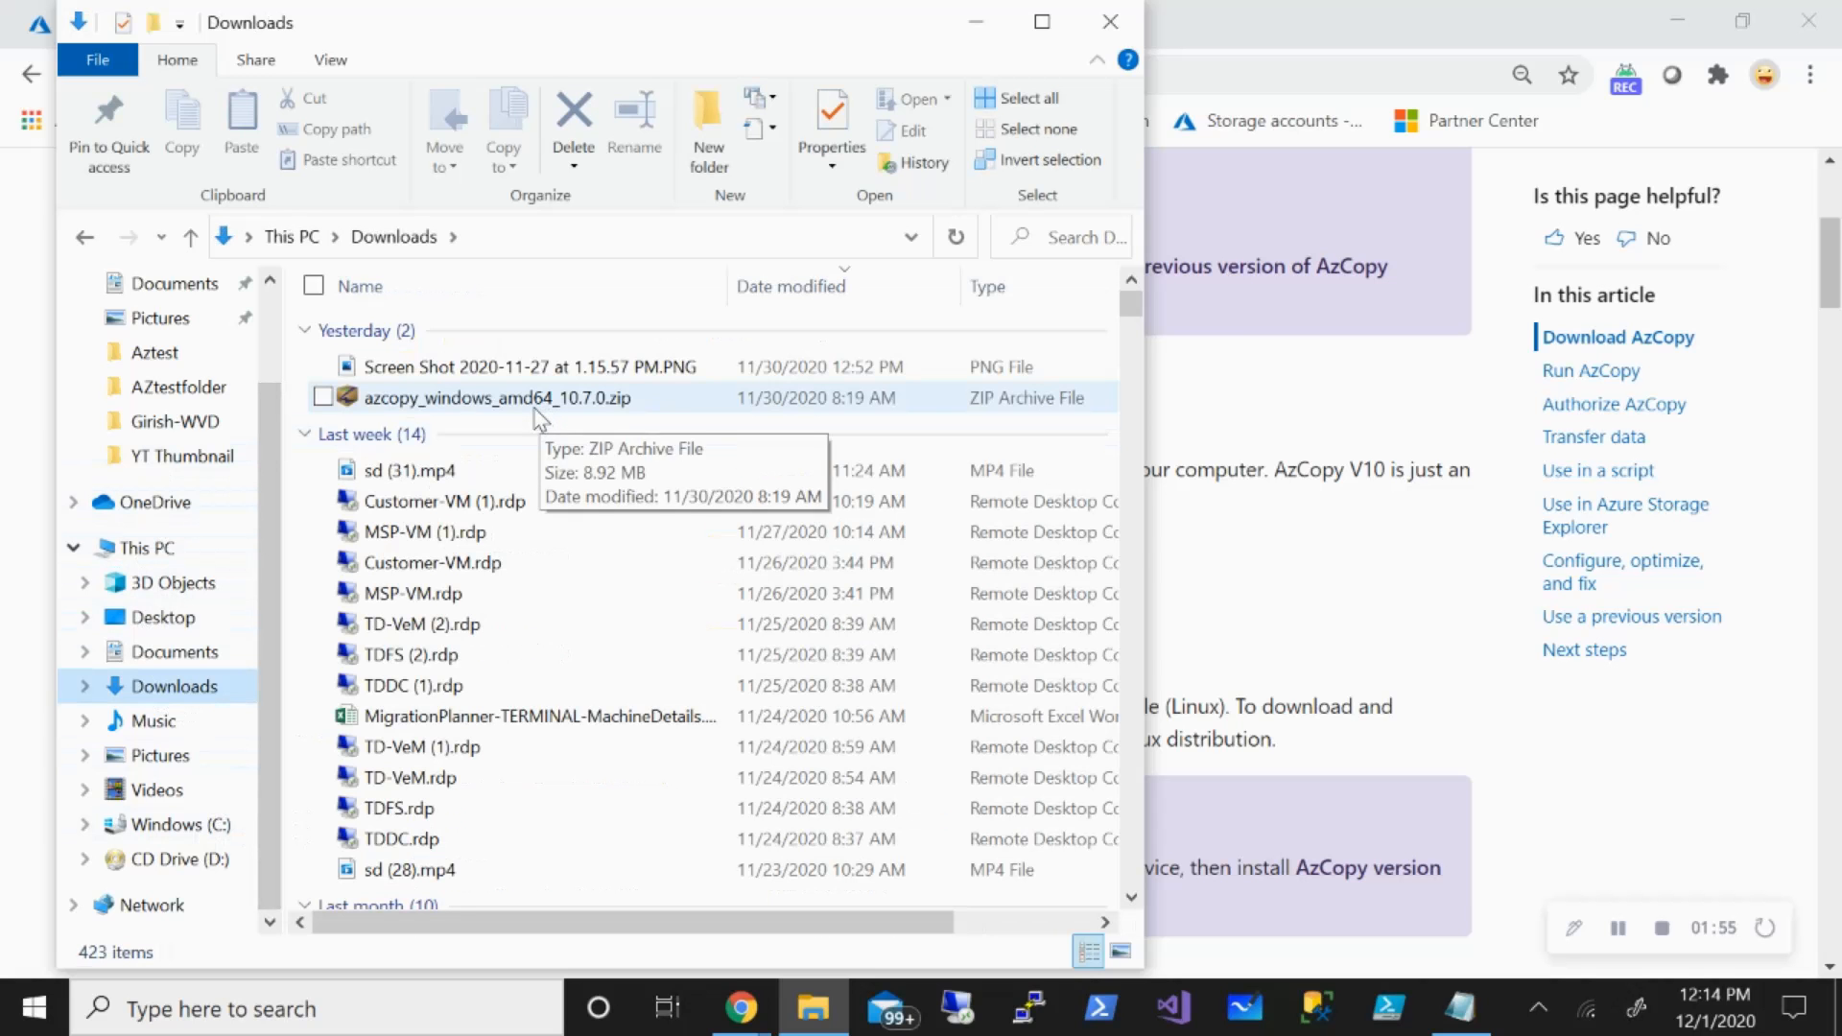
double_click(497, 397)
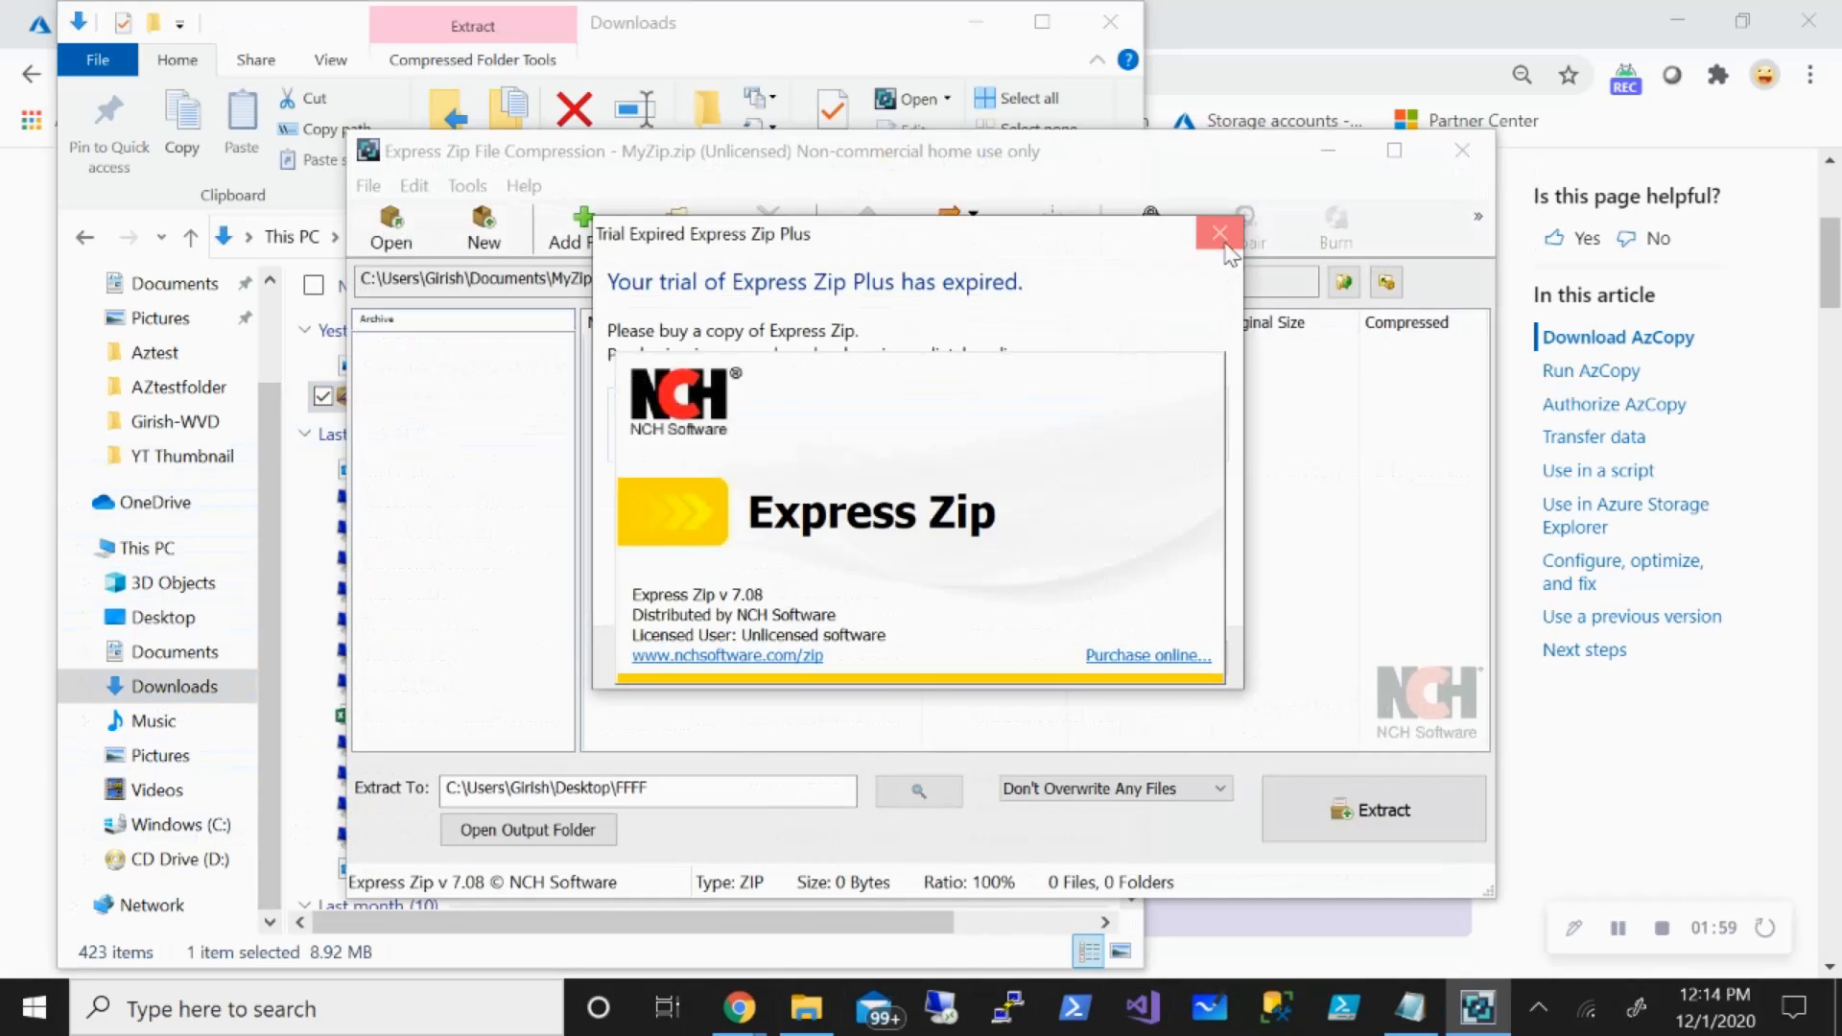
left_click(1221, 234)
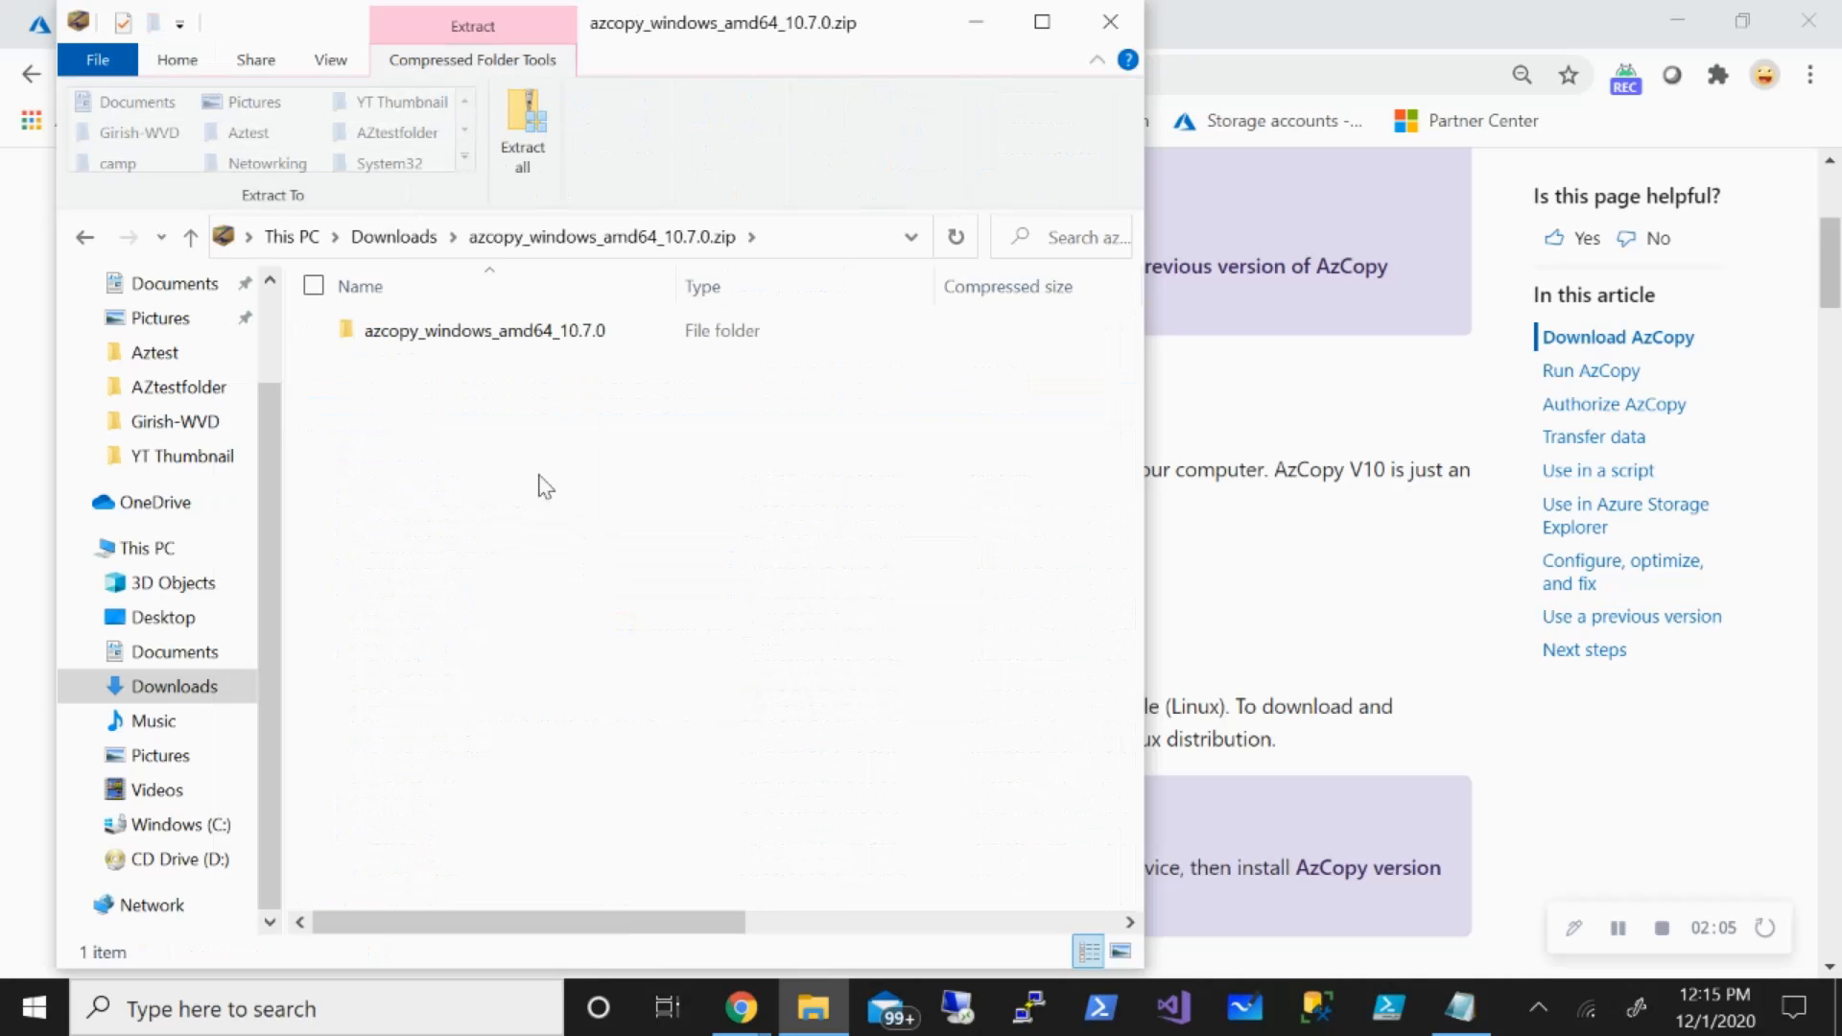
double_click(483, 330)
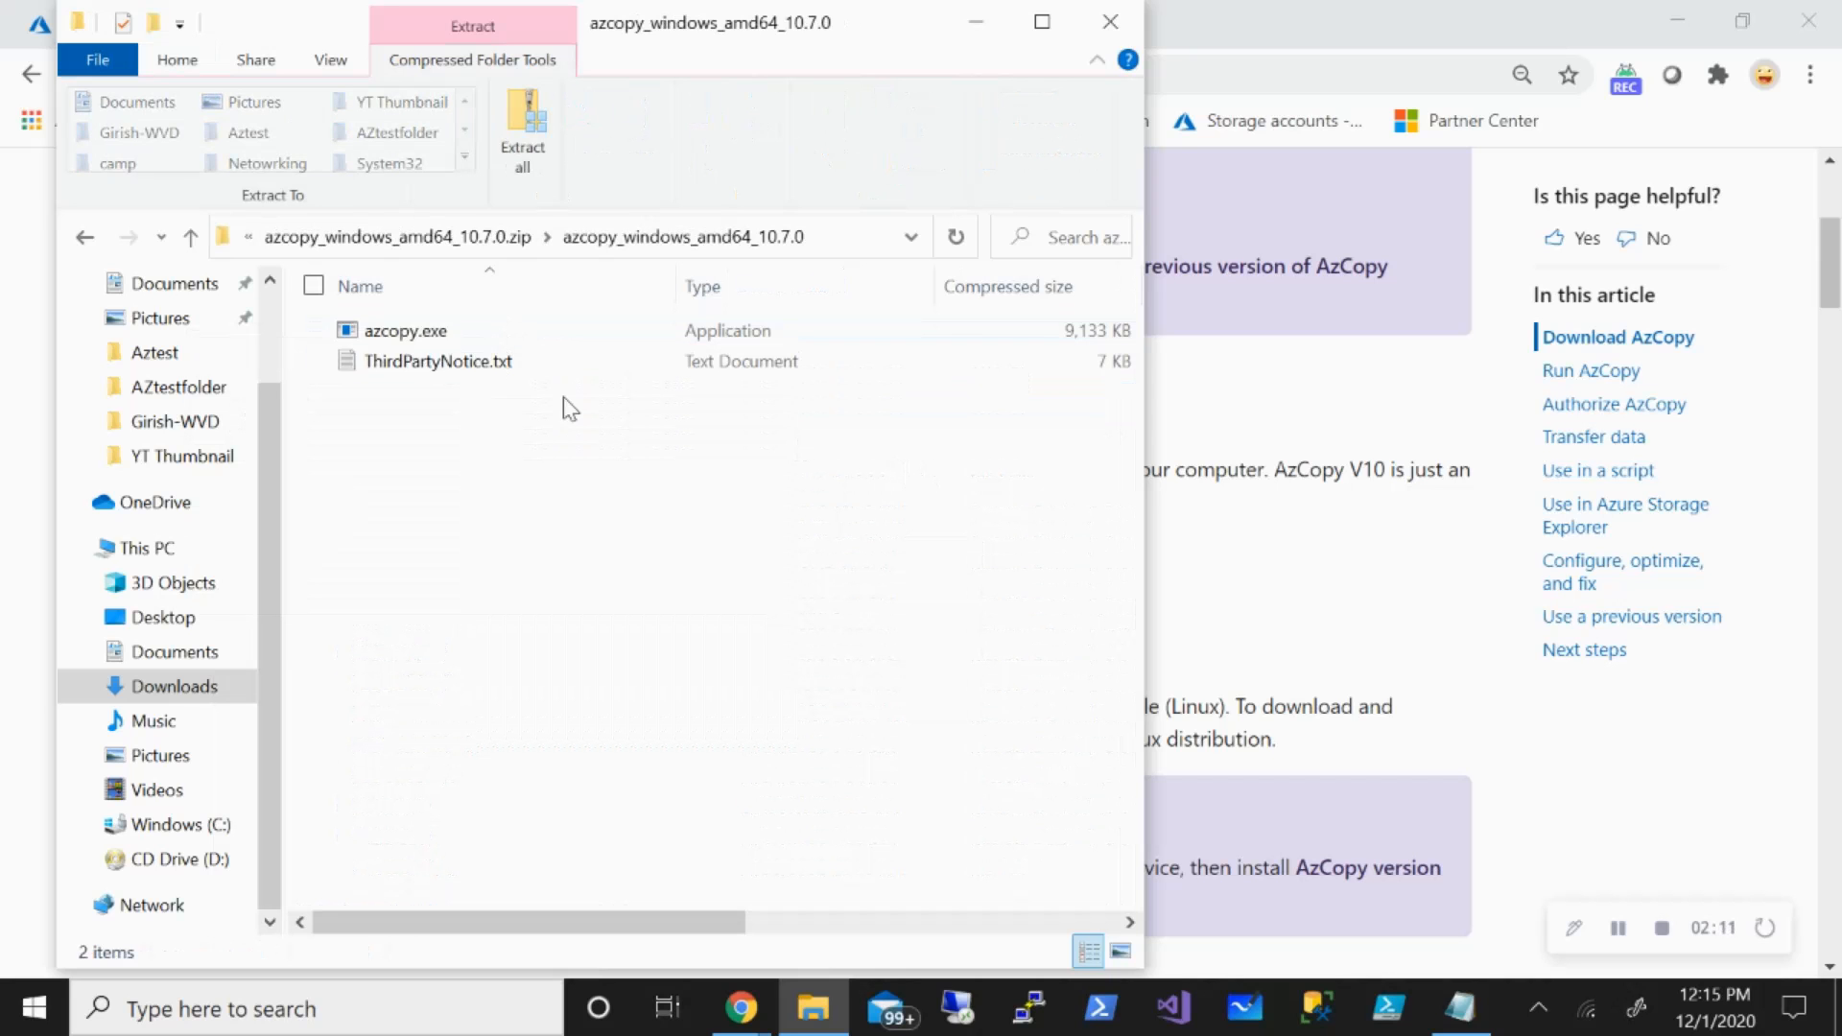
right_click(405, 330)
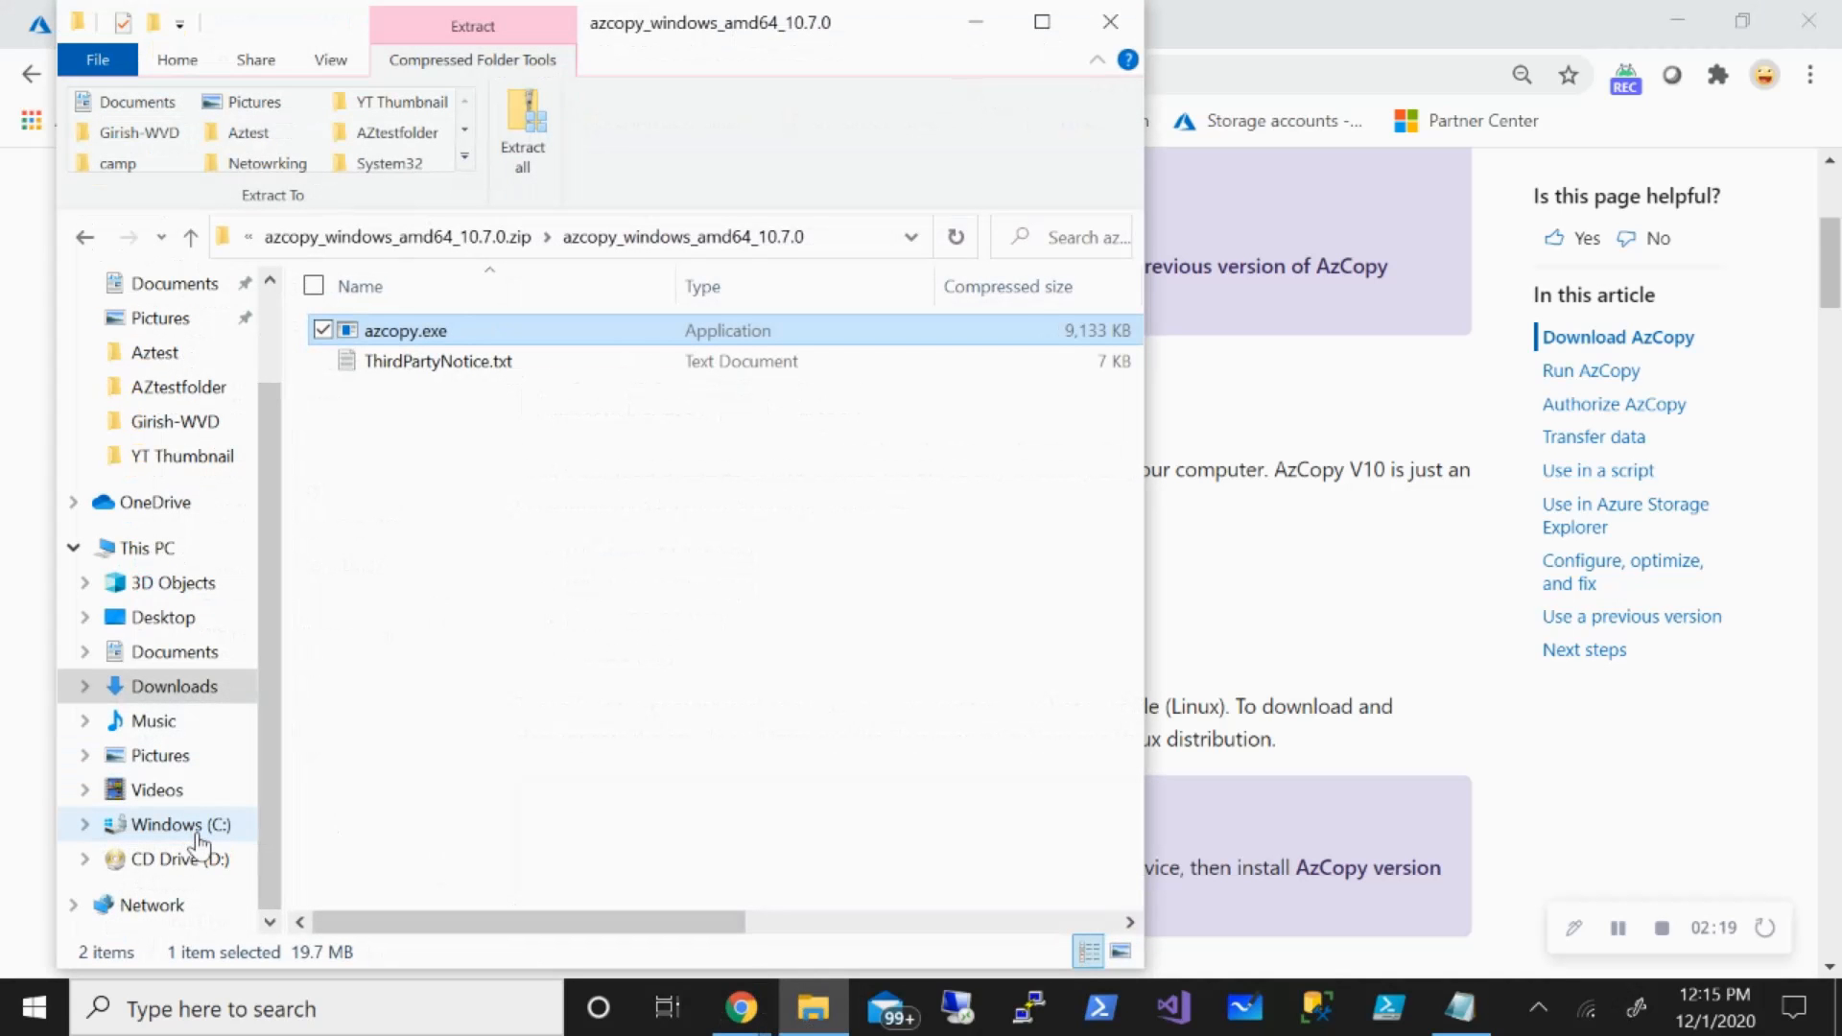
Browse Windows (C:) > Windows > System32 as the destination for azcopy.exe.
left_click(174, 823)
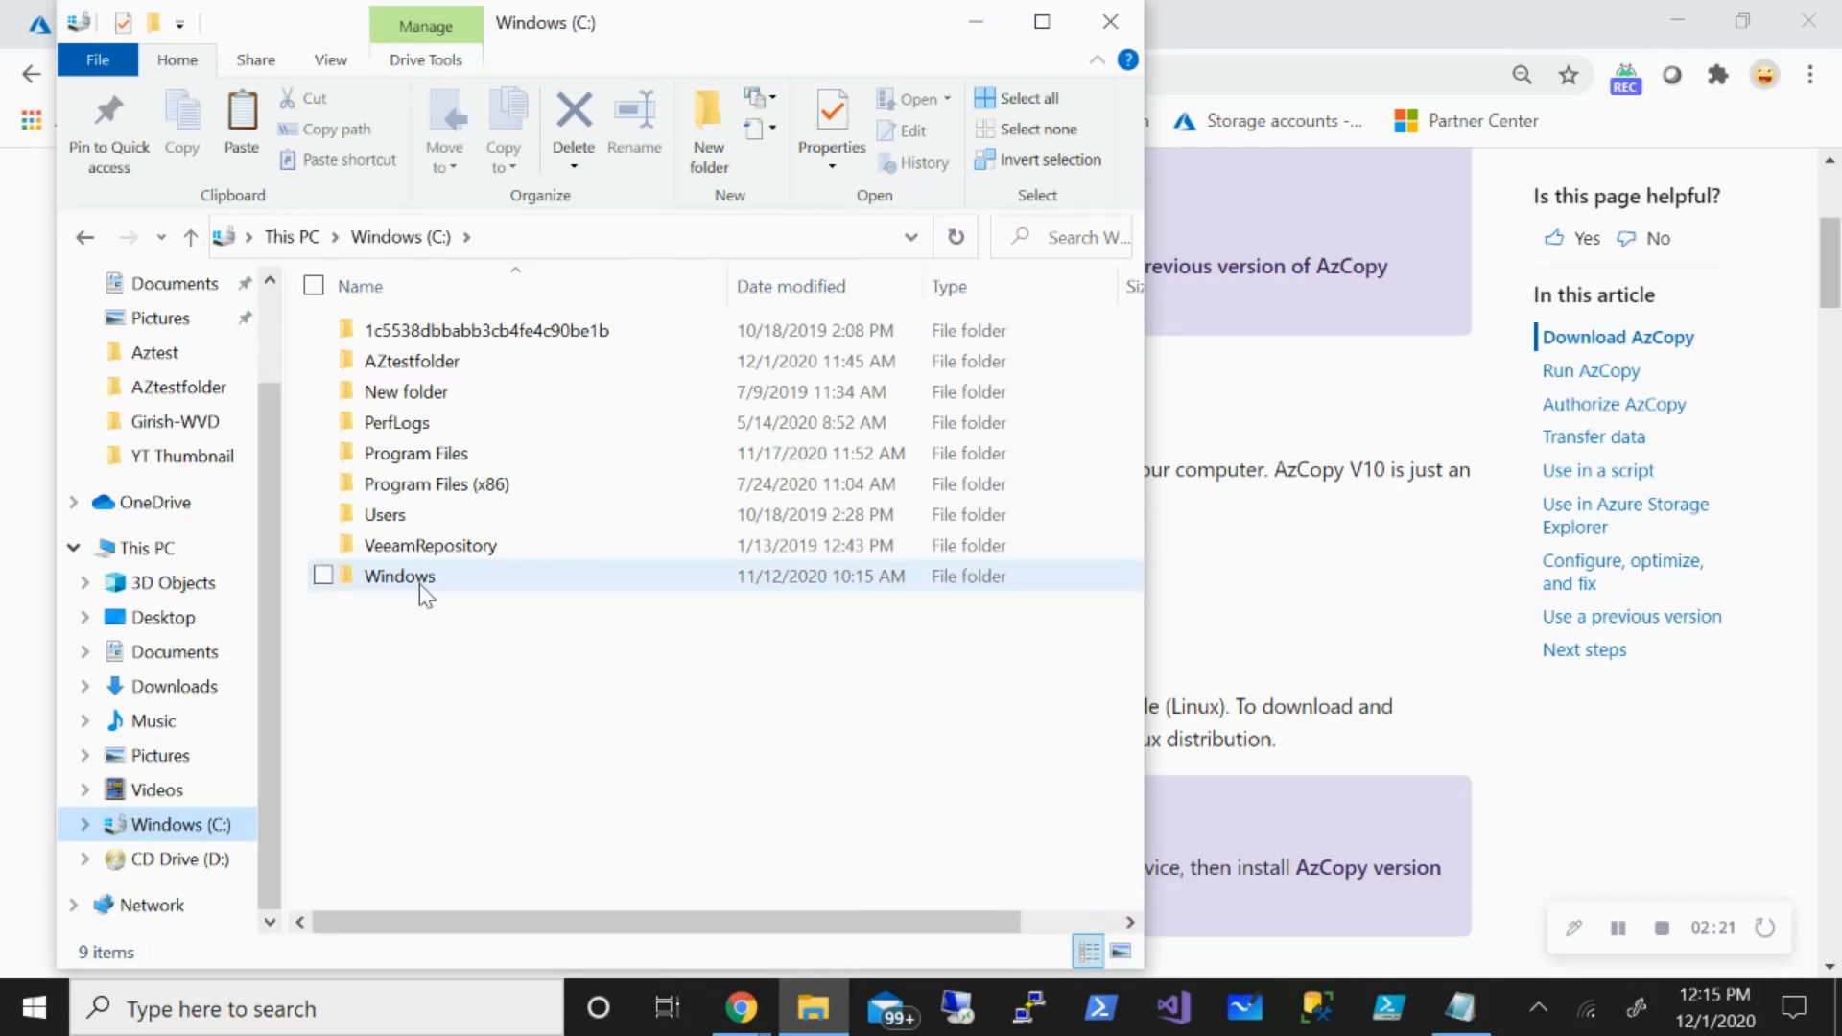
double_click(400, 576)
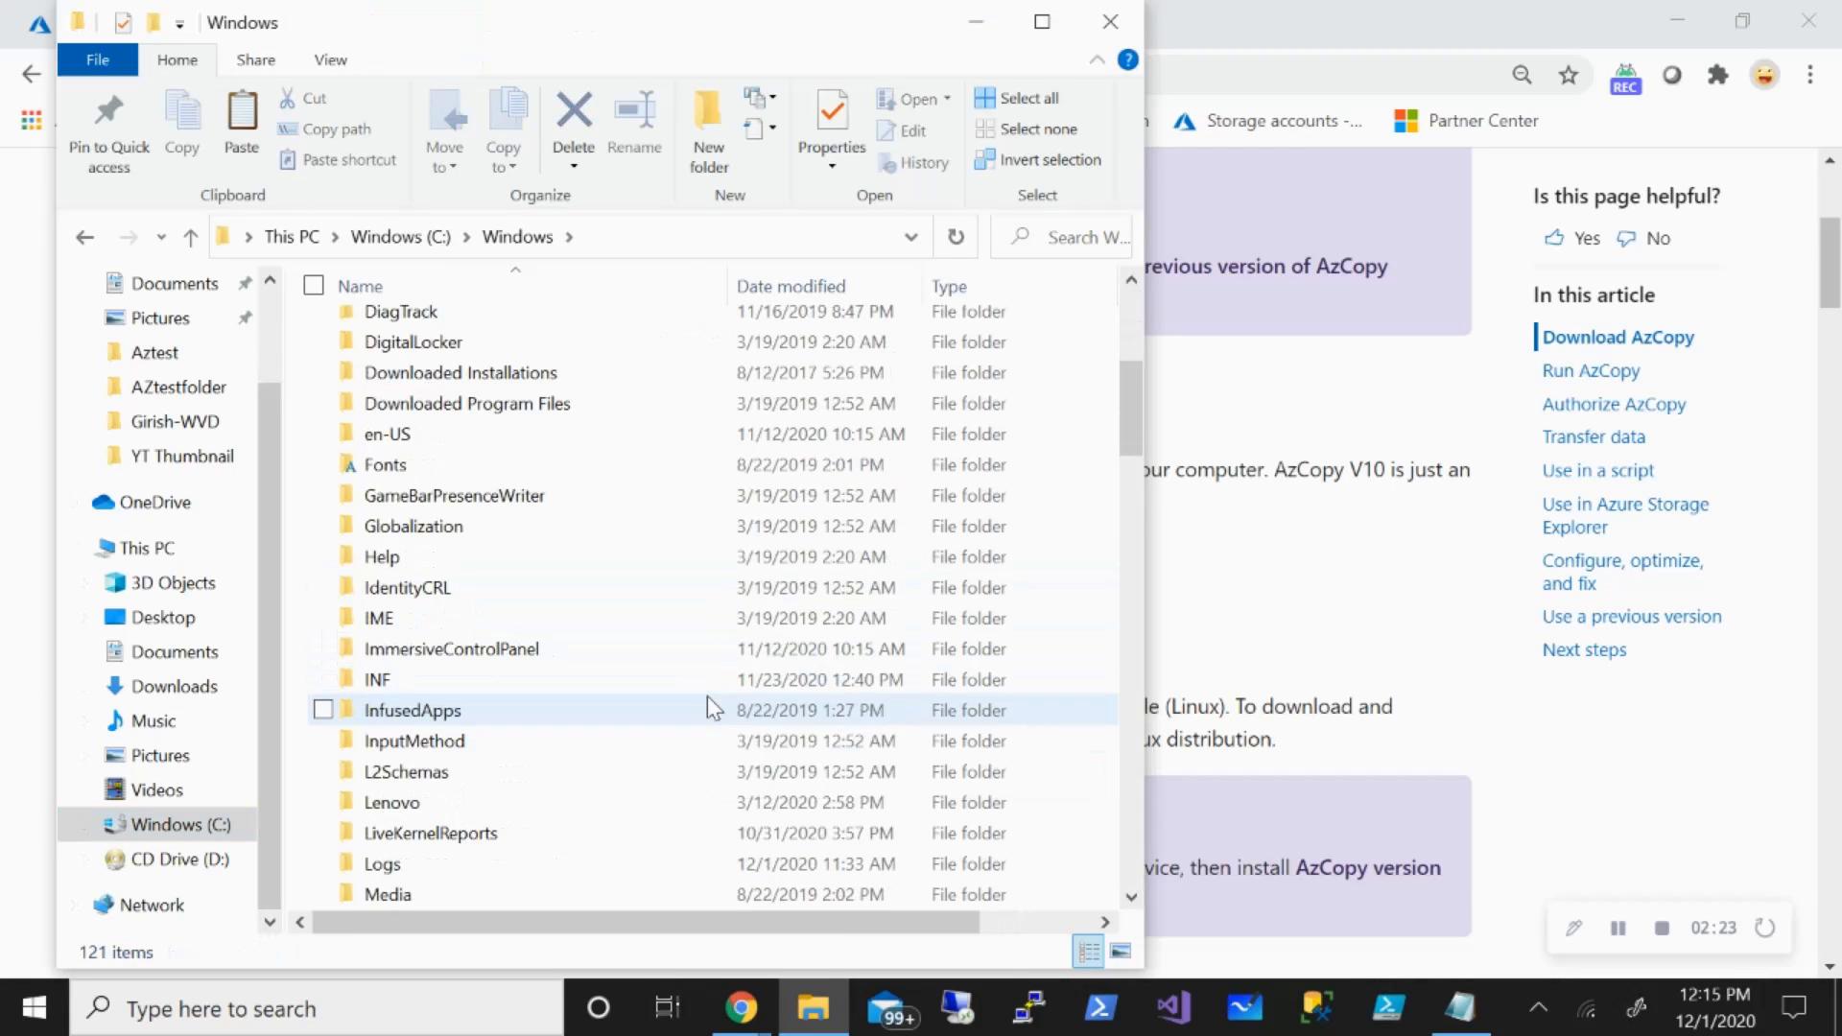
scroll("down", 3)
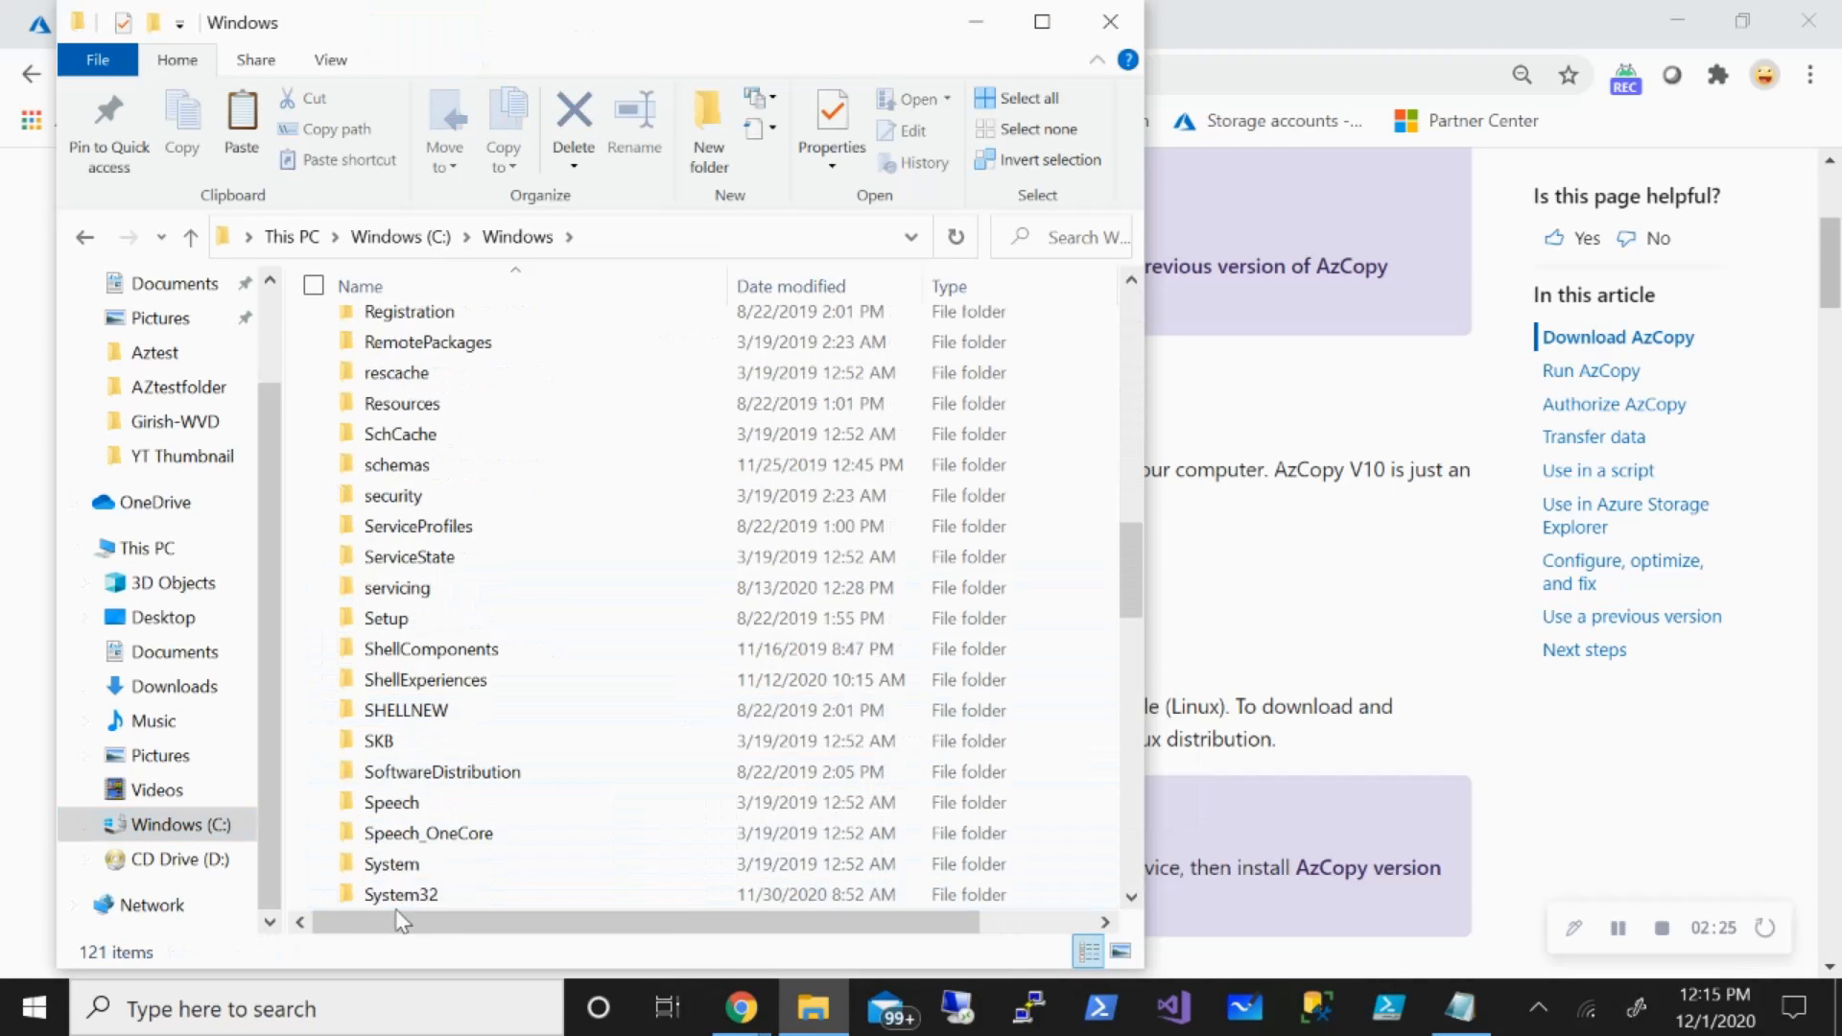
double_click(402, 894)
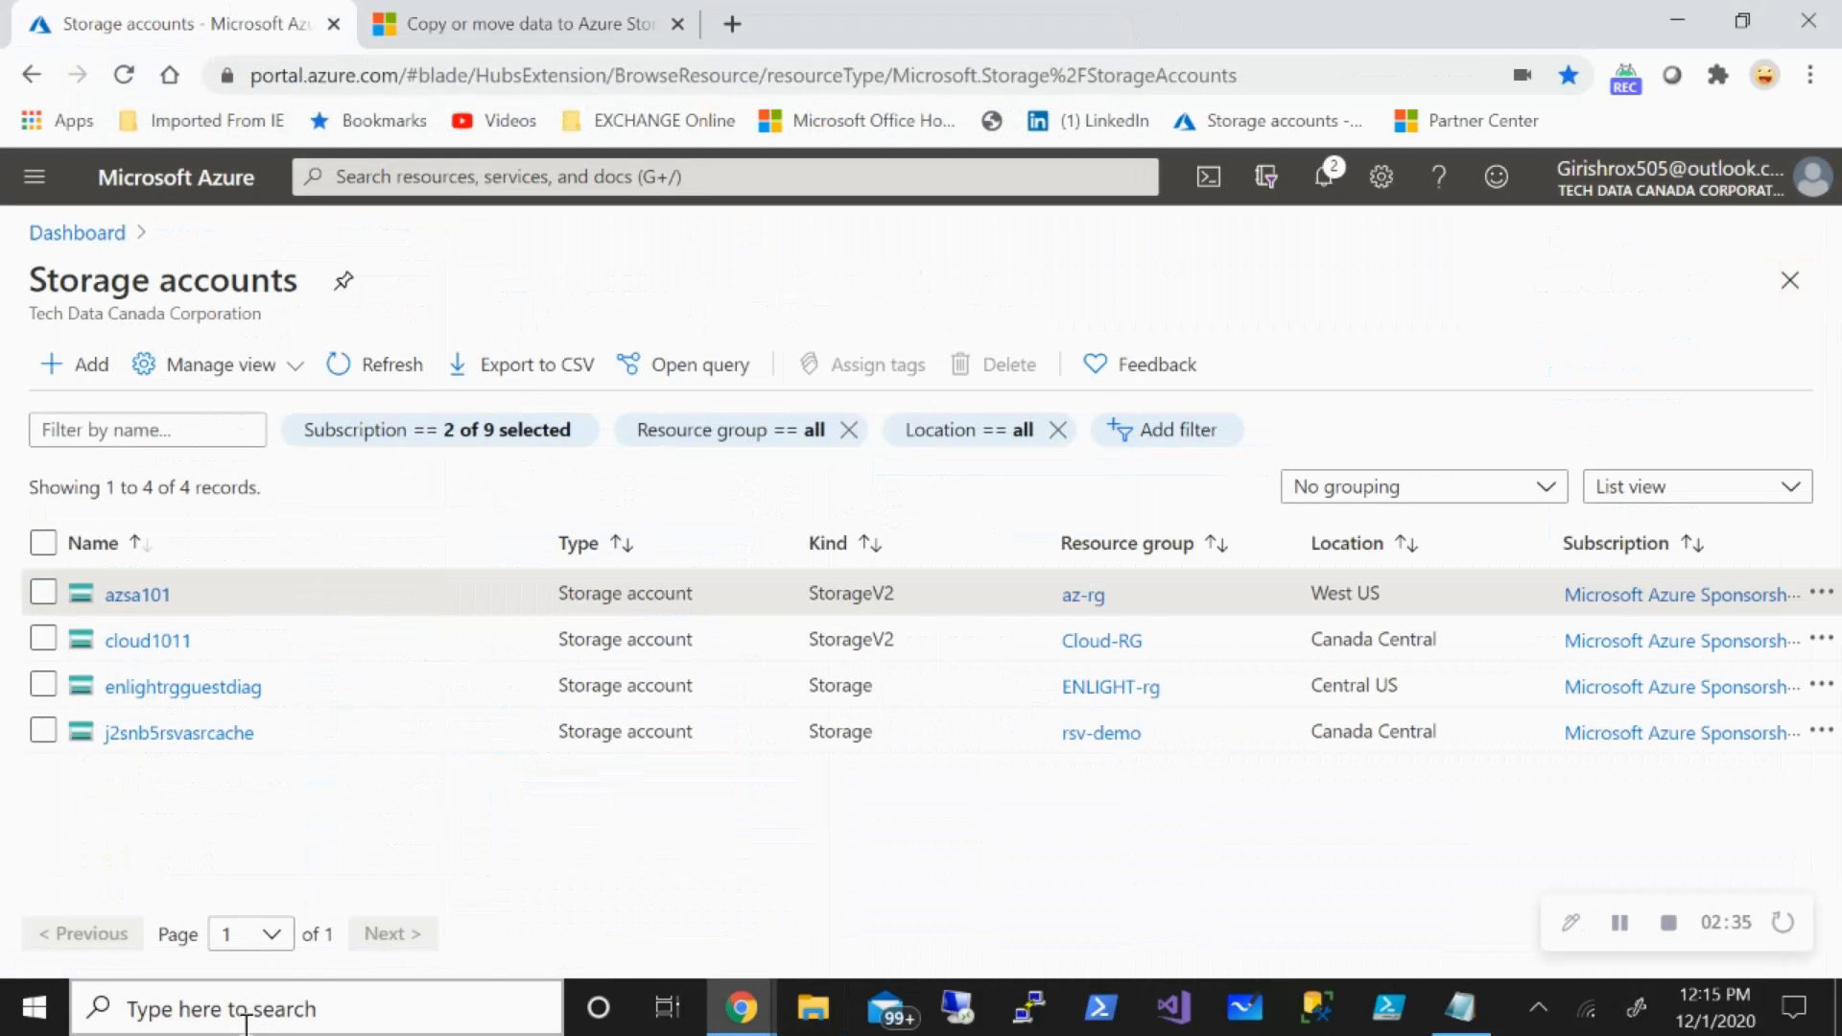
Launch Command Prompt, run azcopy to list its commands, then clear the console.
type("cmd")
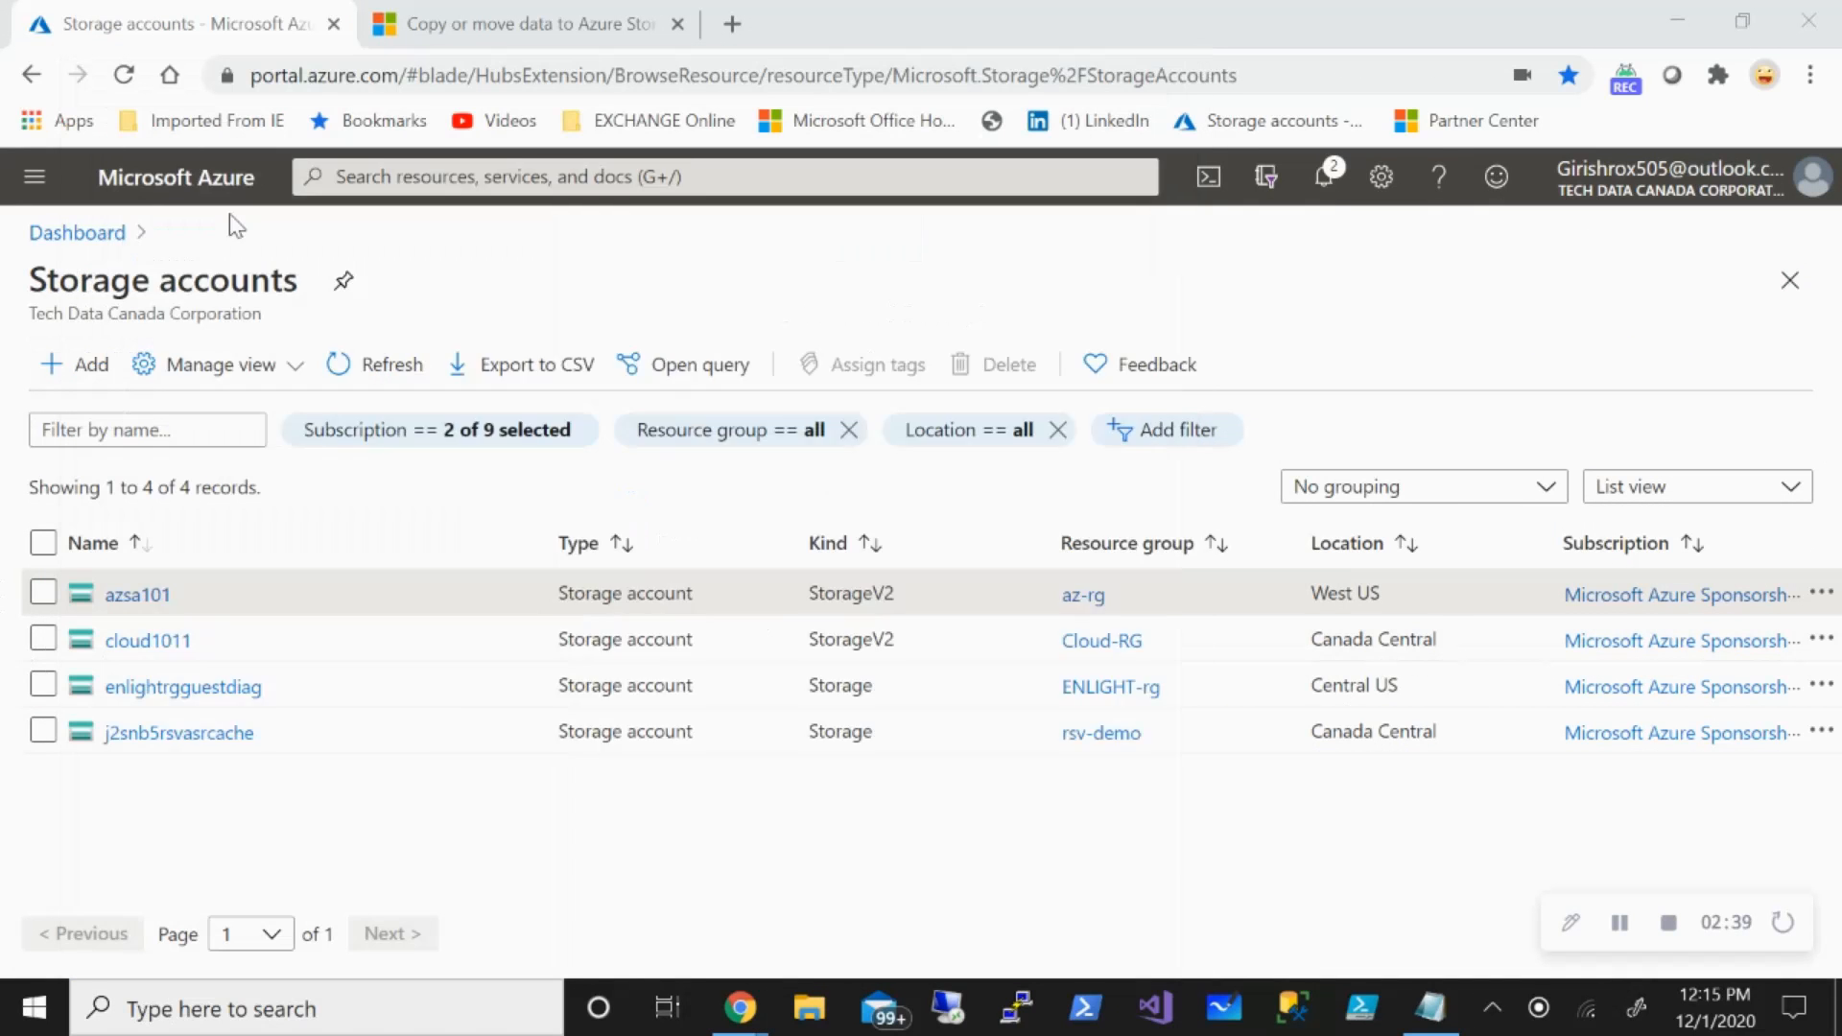
left_click(1428, 1008)
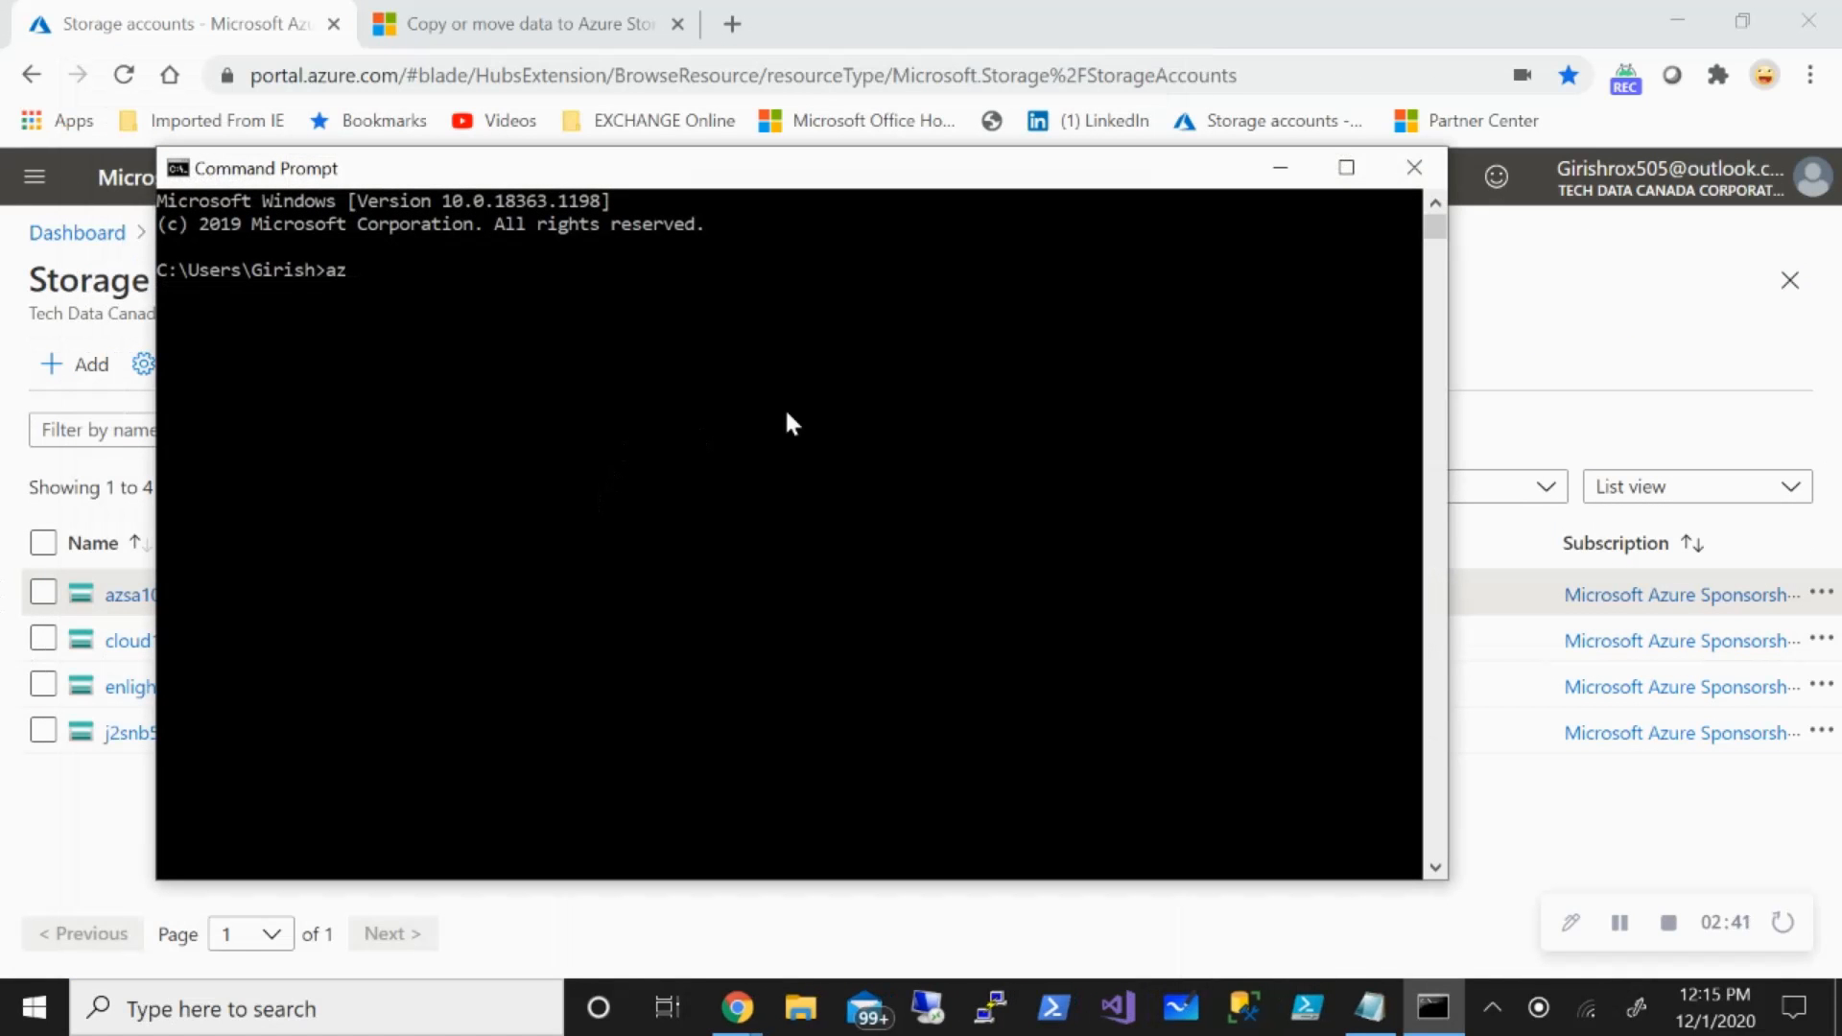
type("copy")
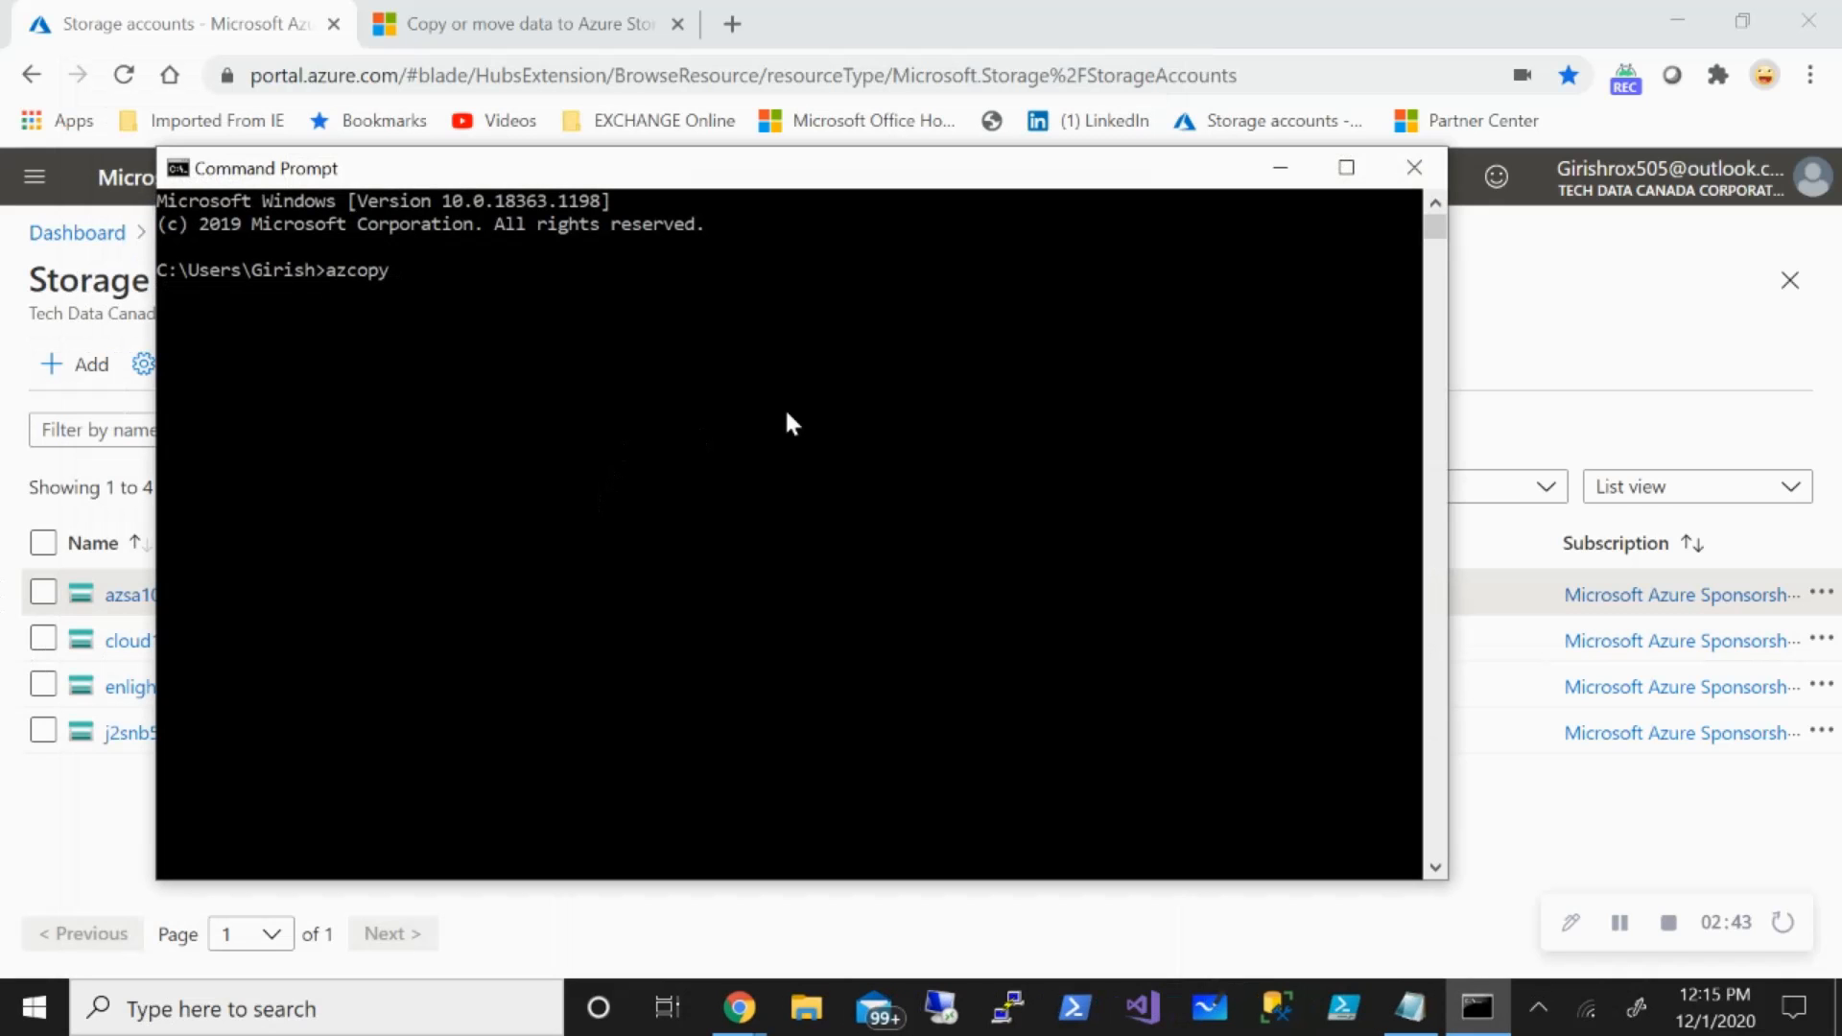
type(".")
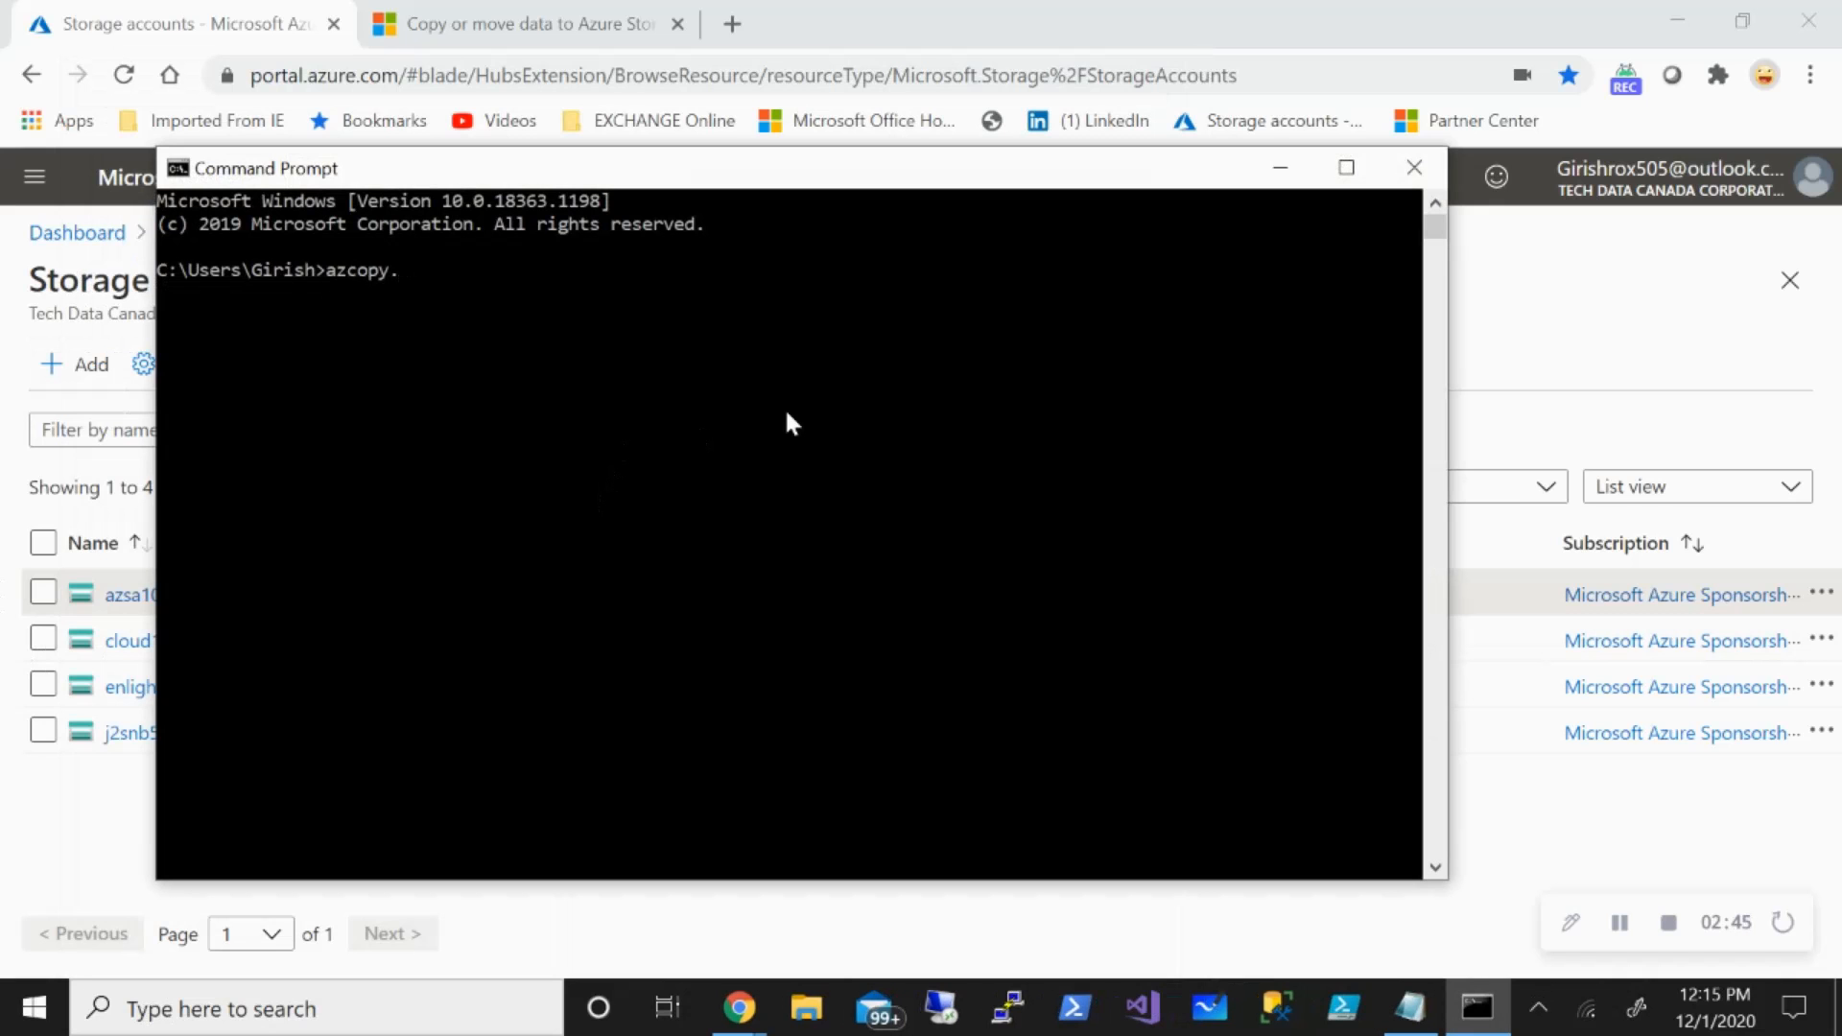
key("Return")
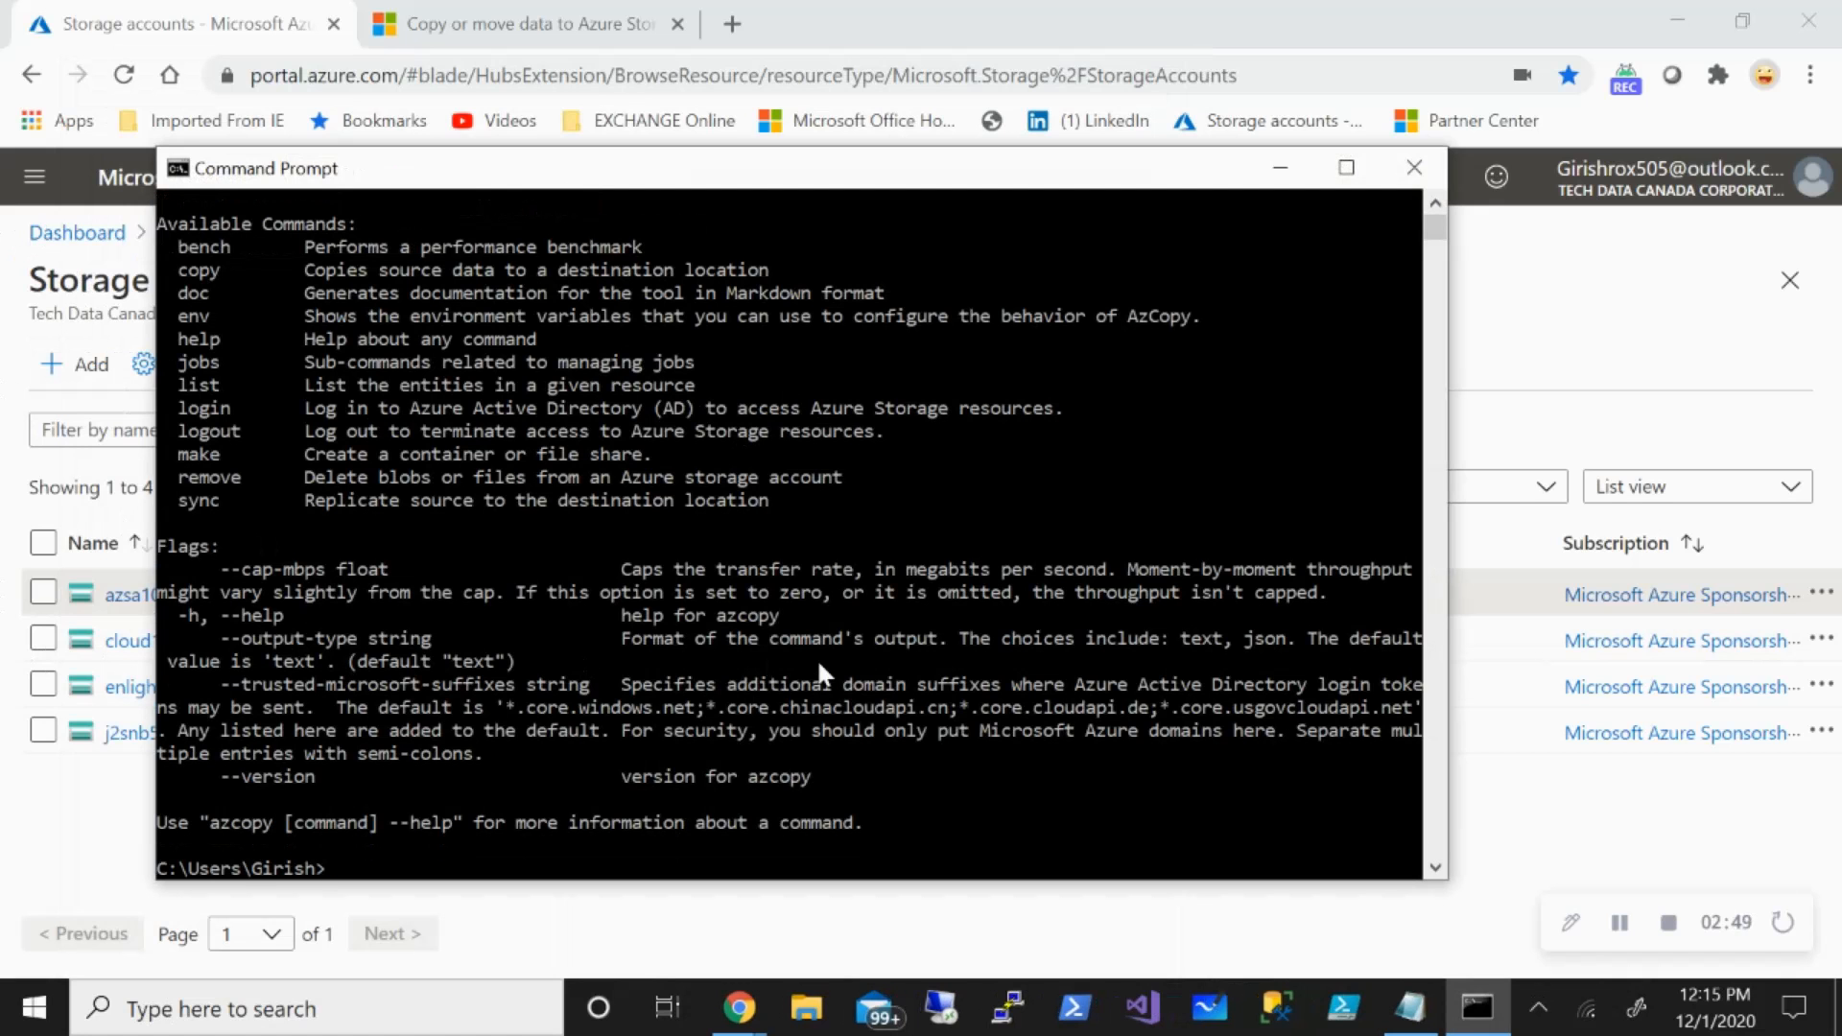
type("clear")
type("cls")
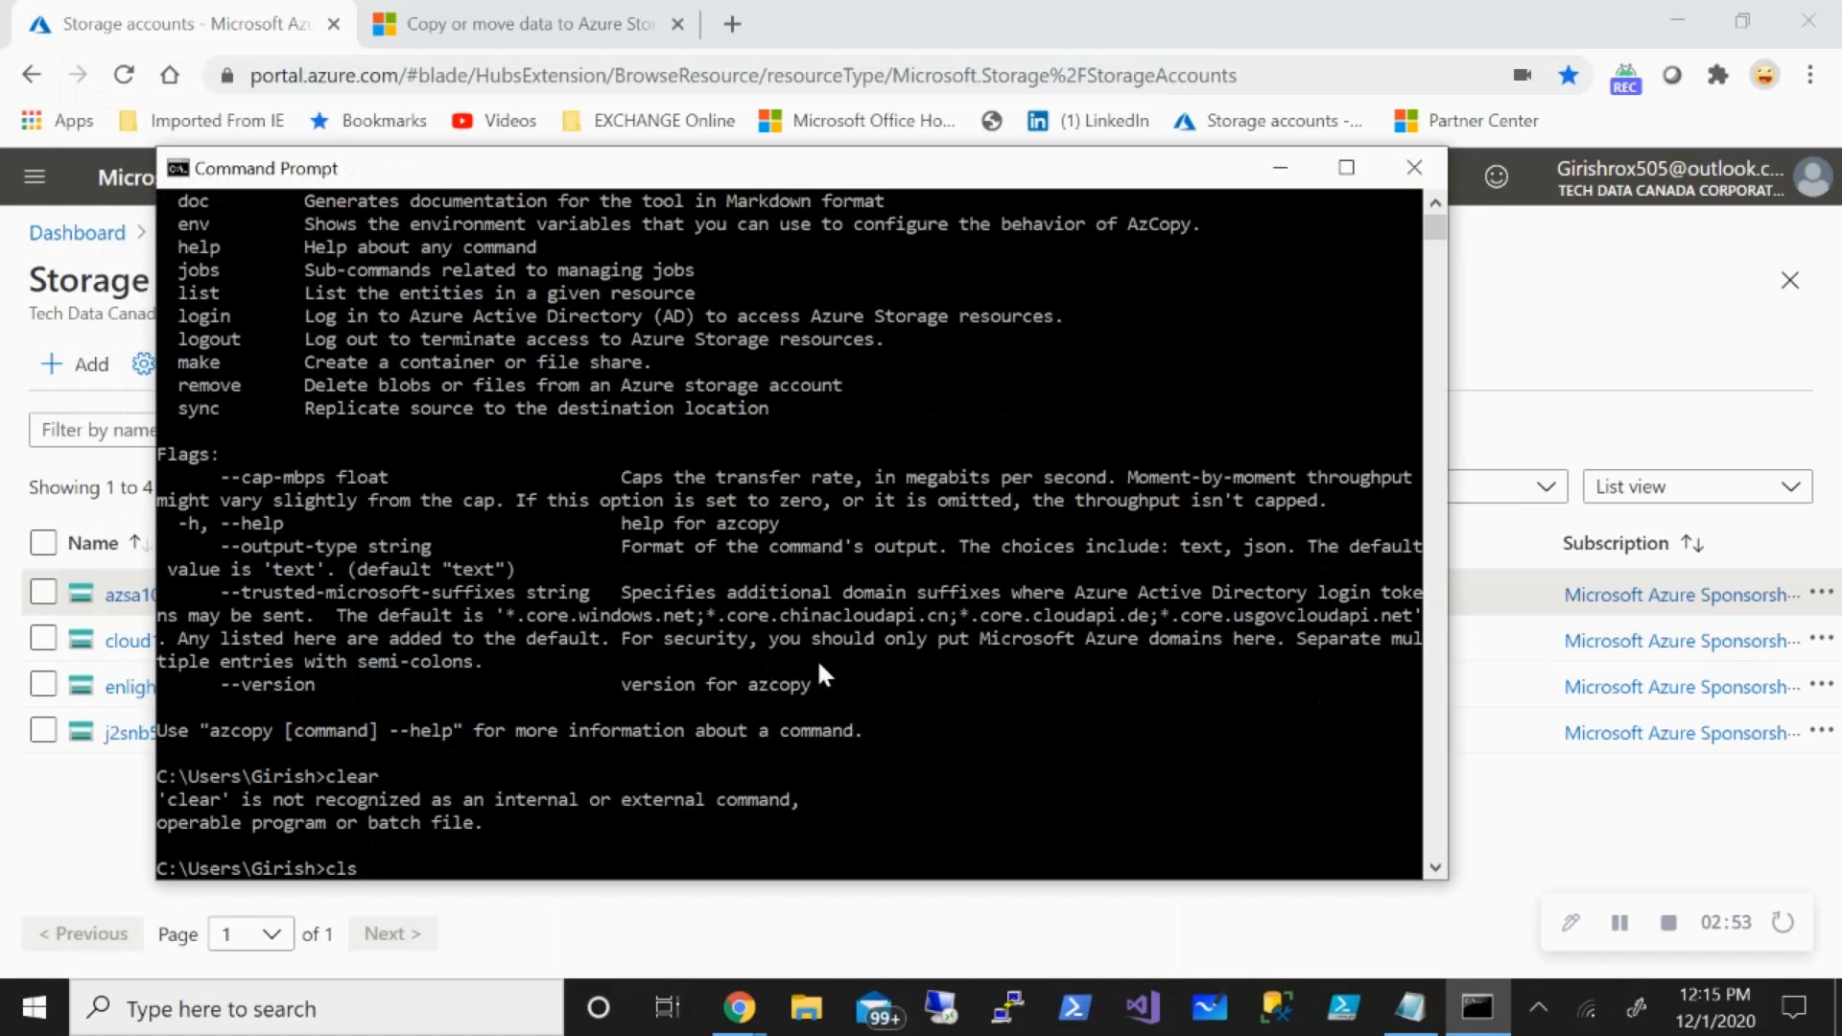
key("Return")
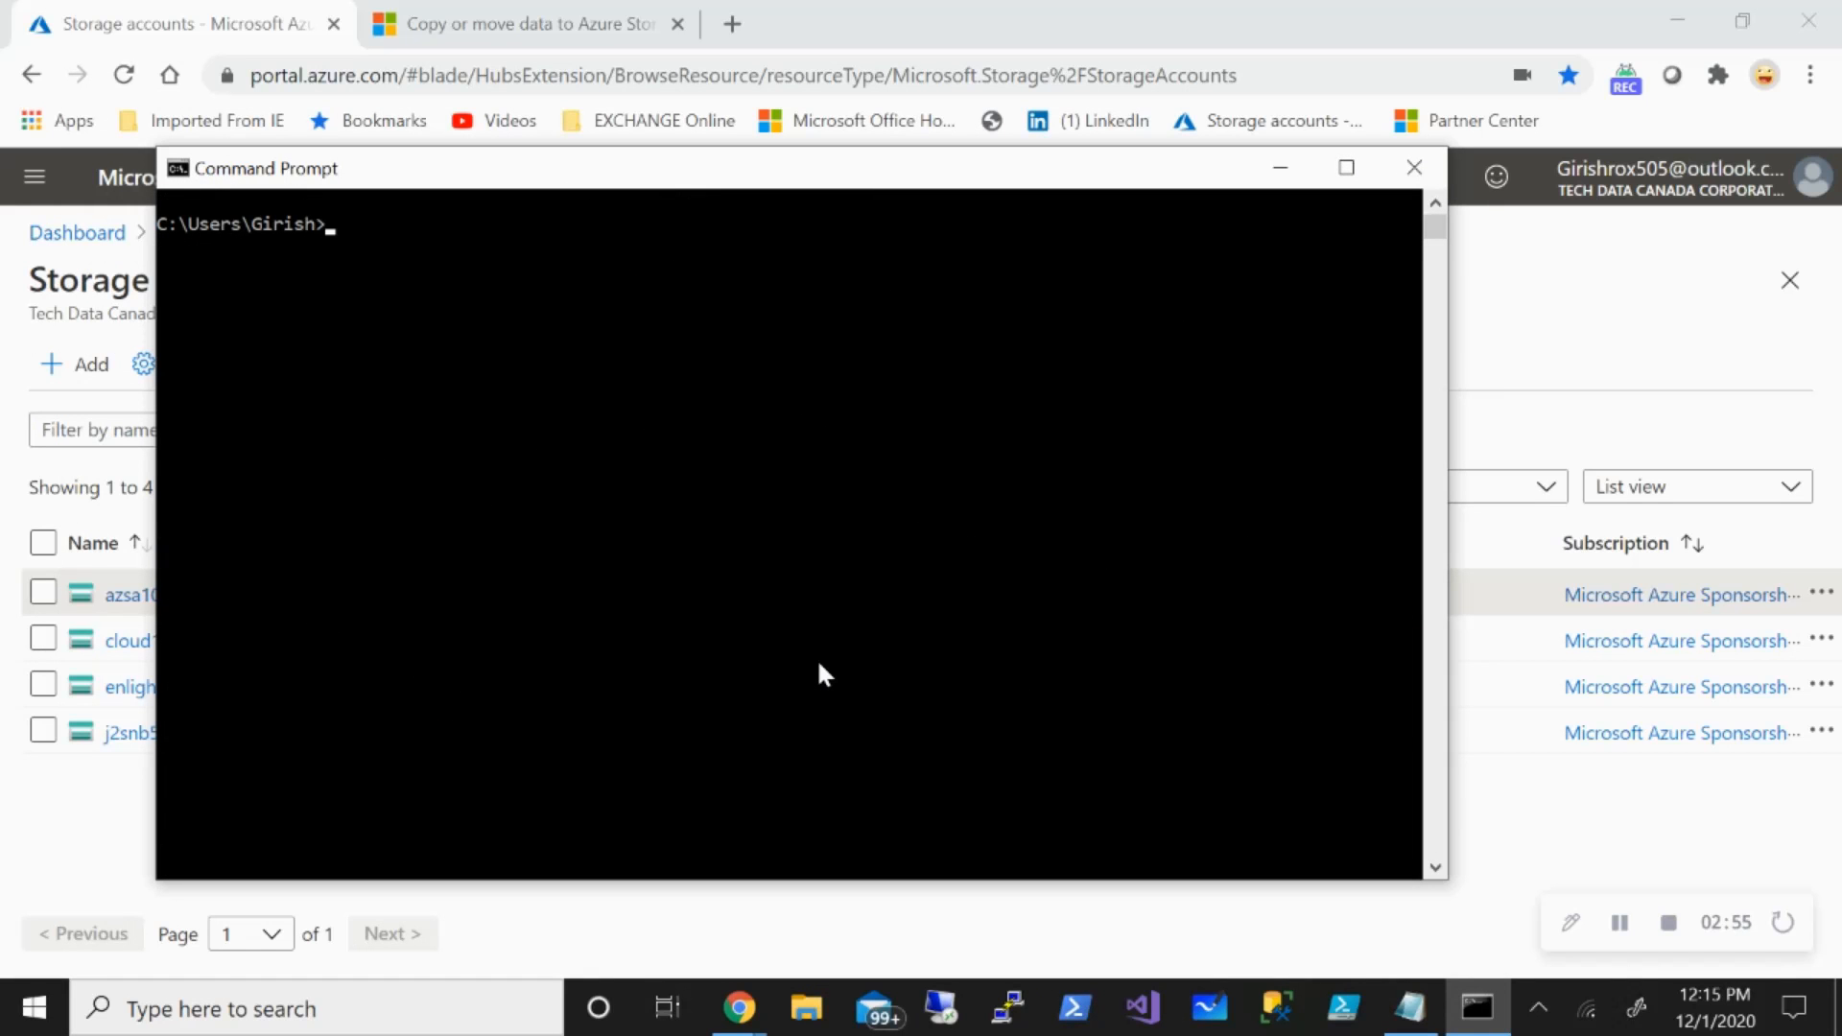
Begin a new command reading 'azcopy.exe copy ' at the prompt.
type("azcopy")
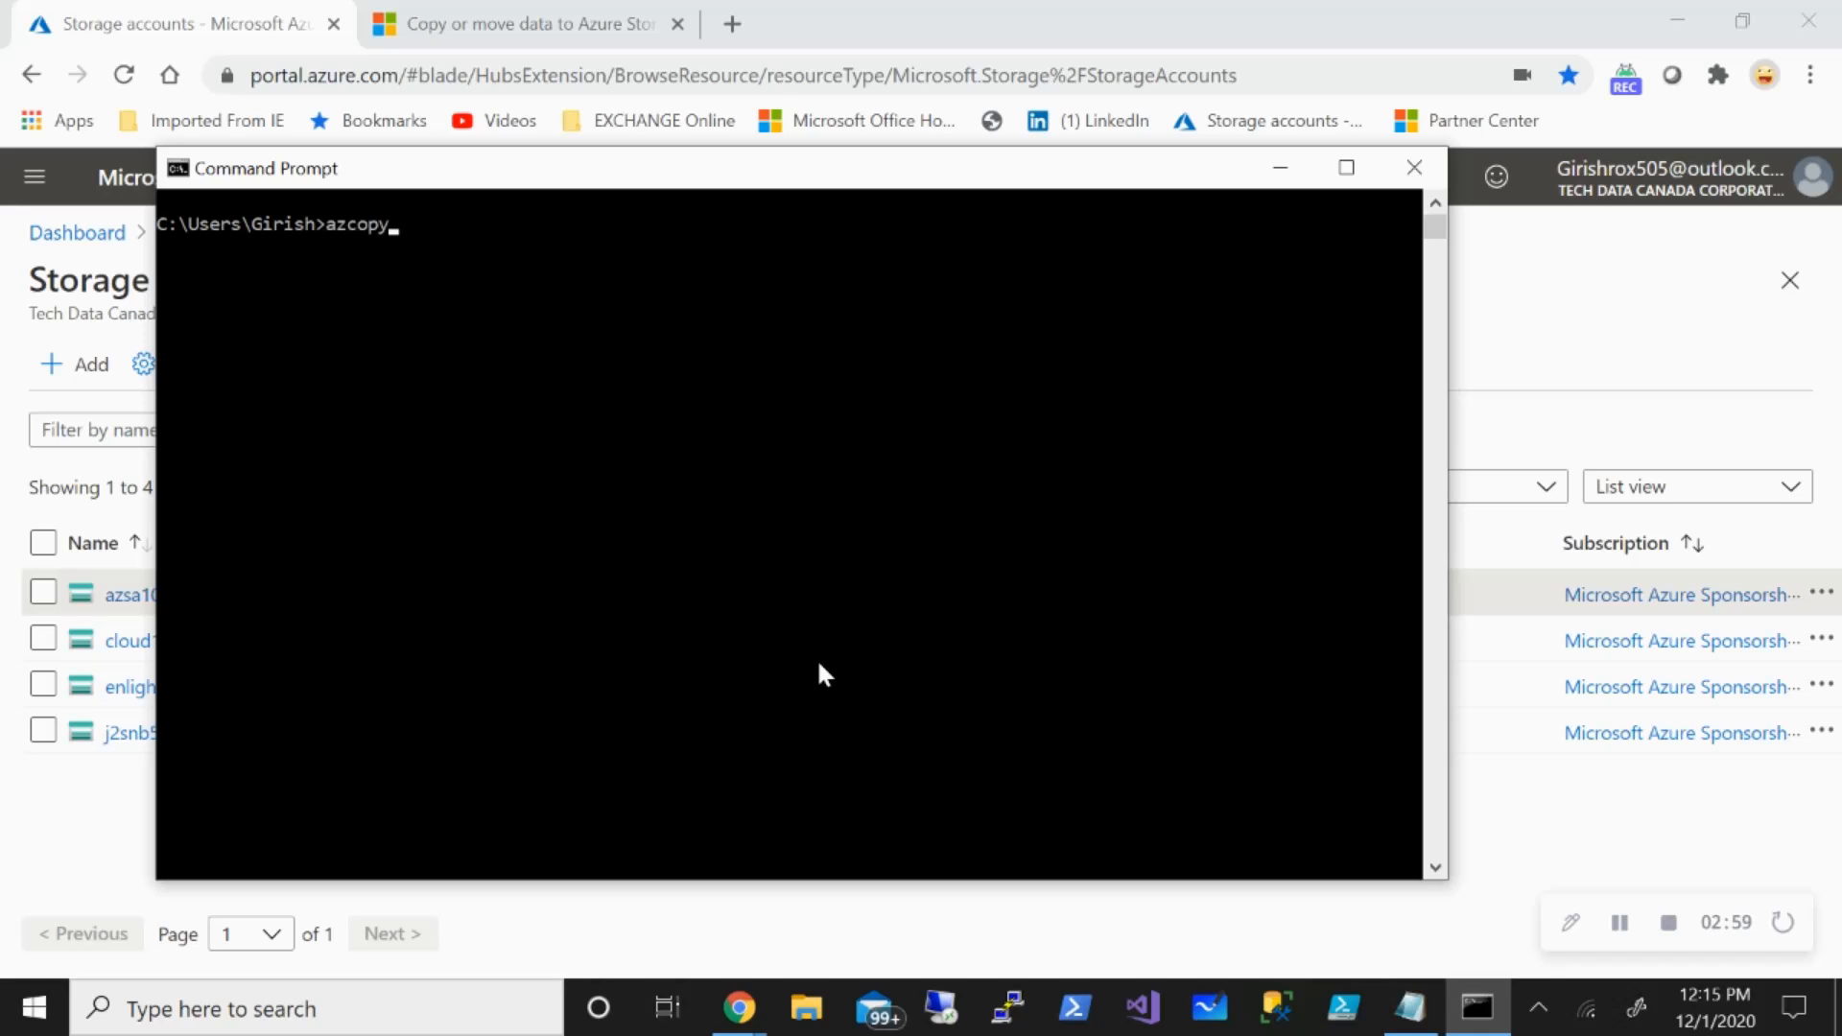
type(".exe")
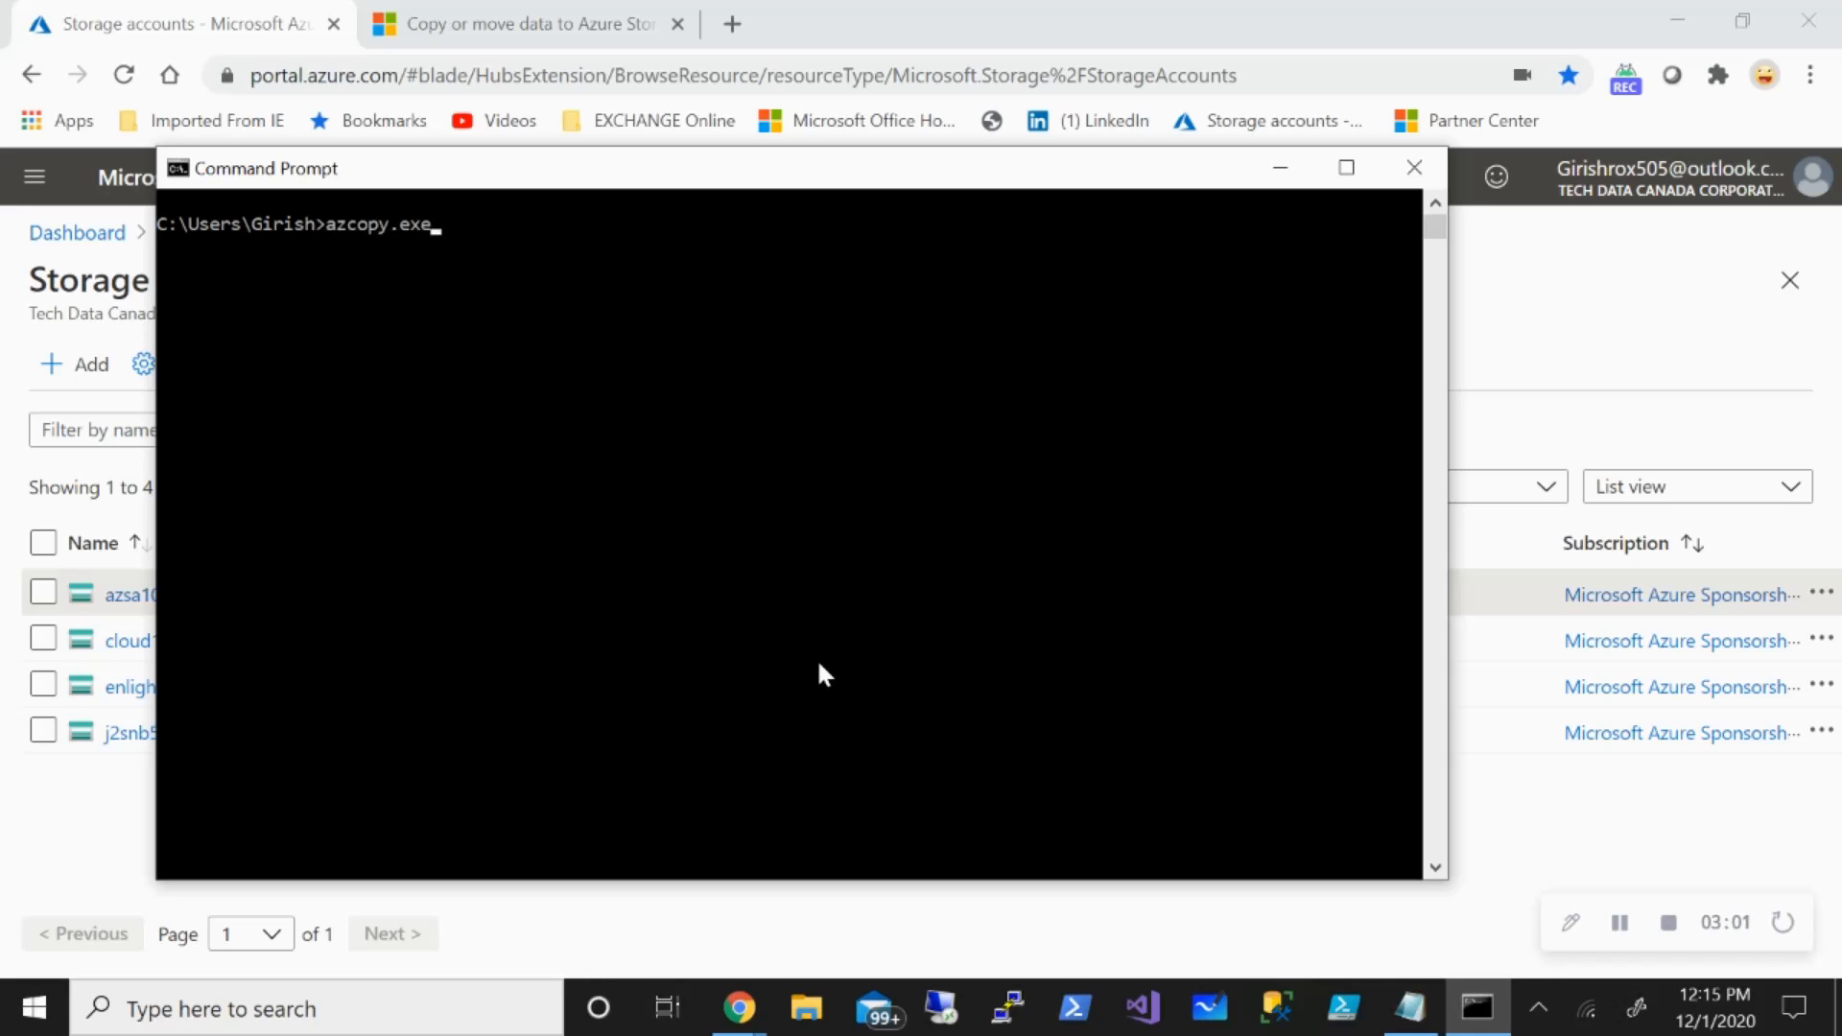
type("copy")
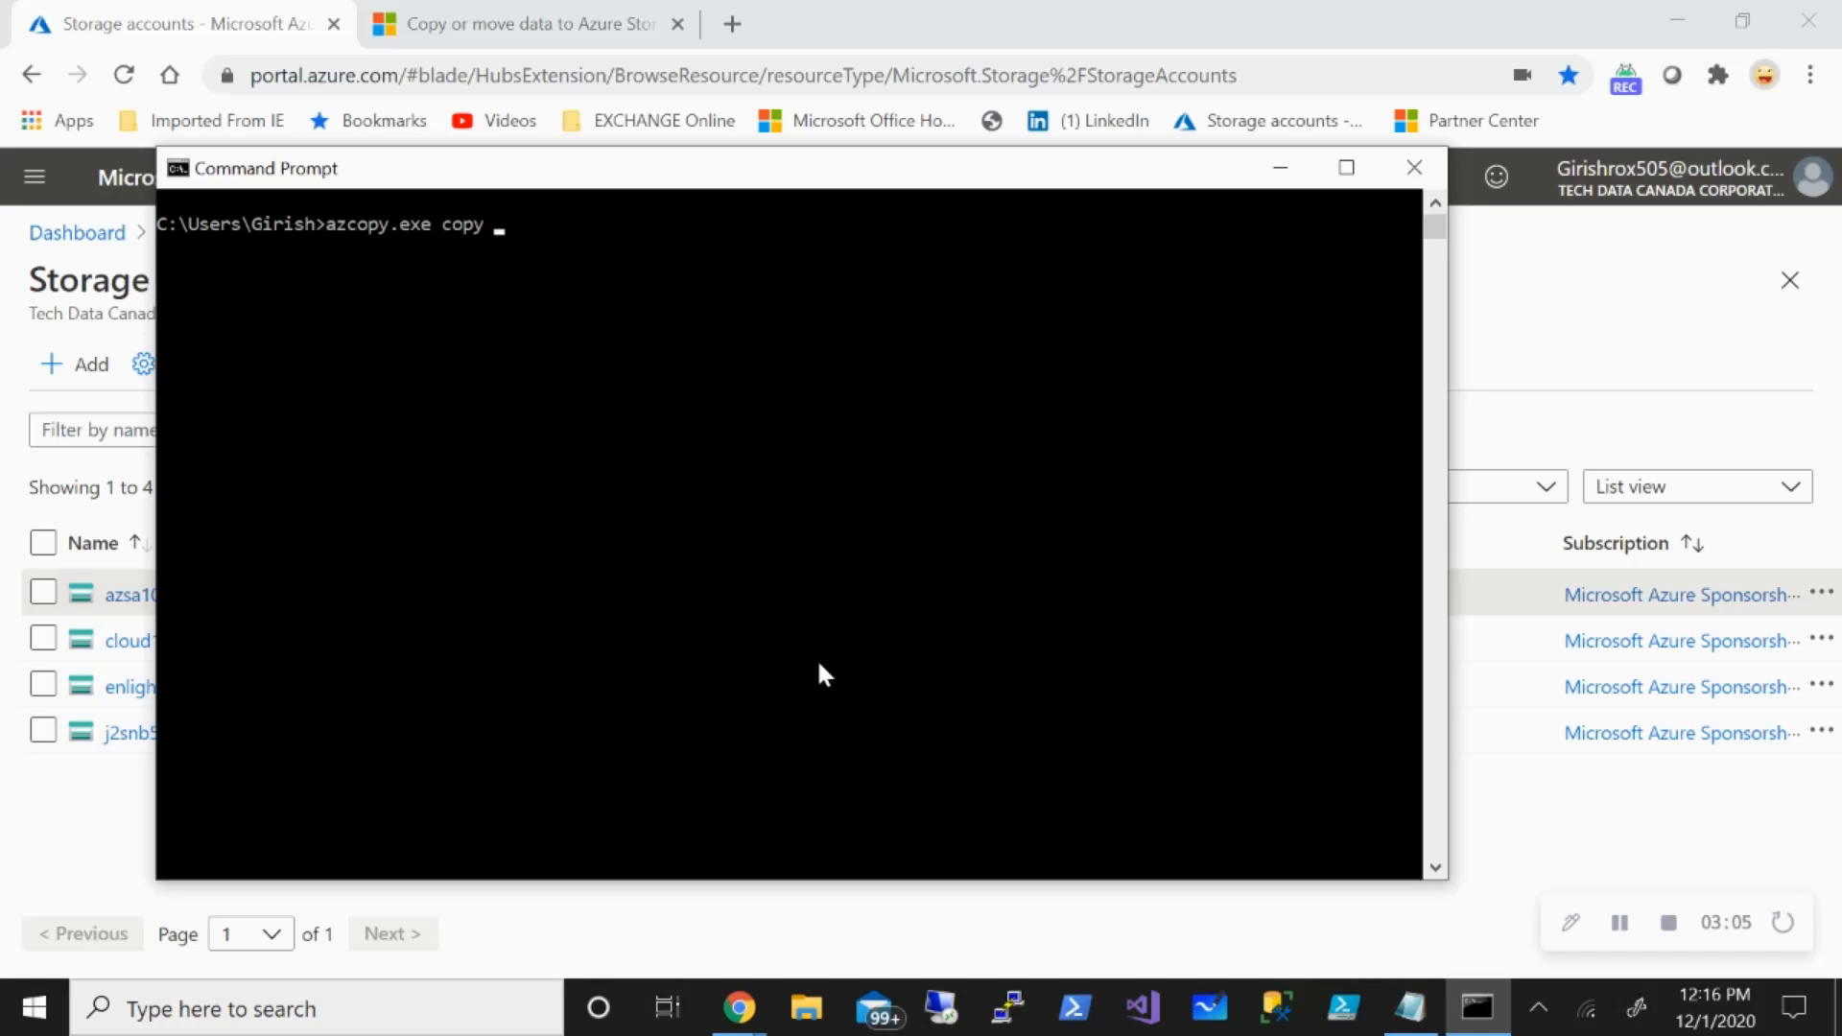
mouse_move(808, 802)
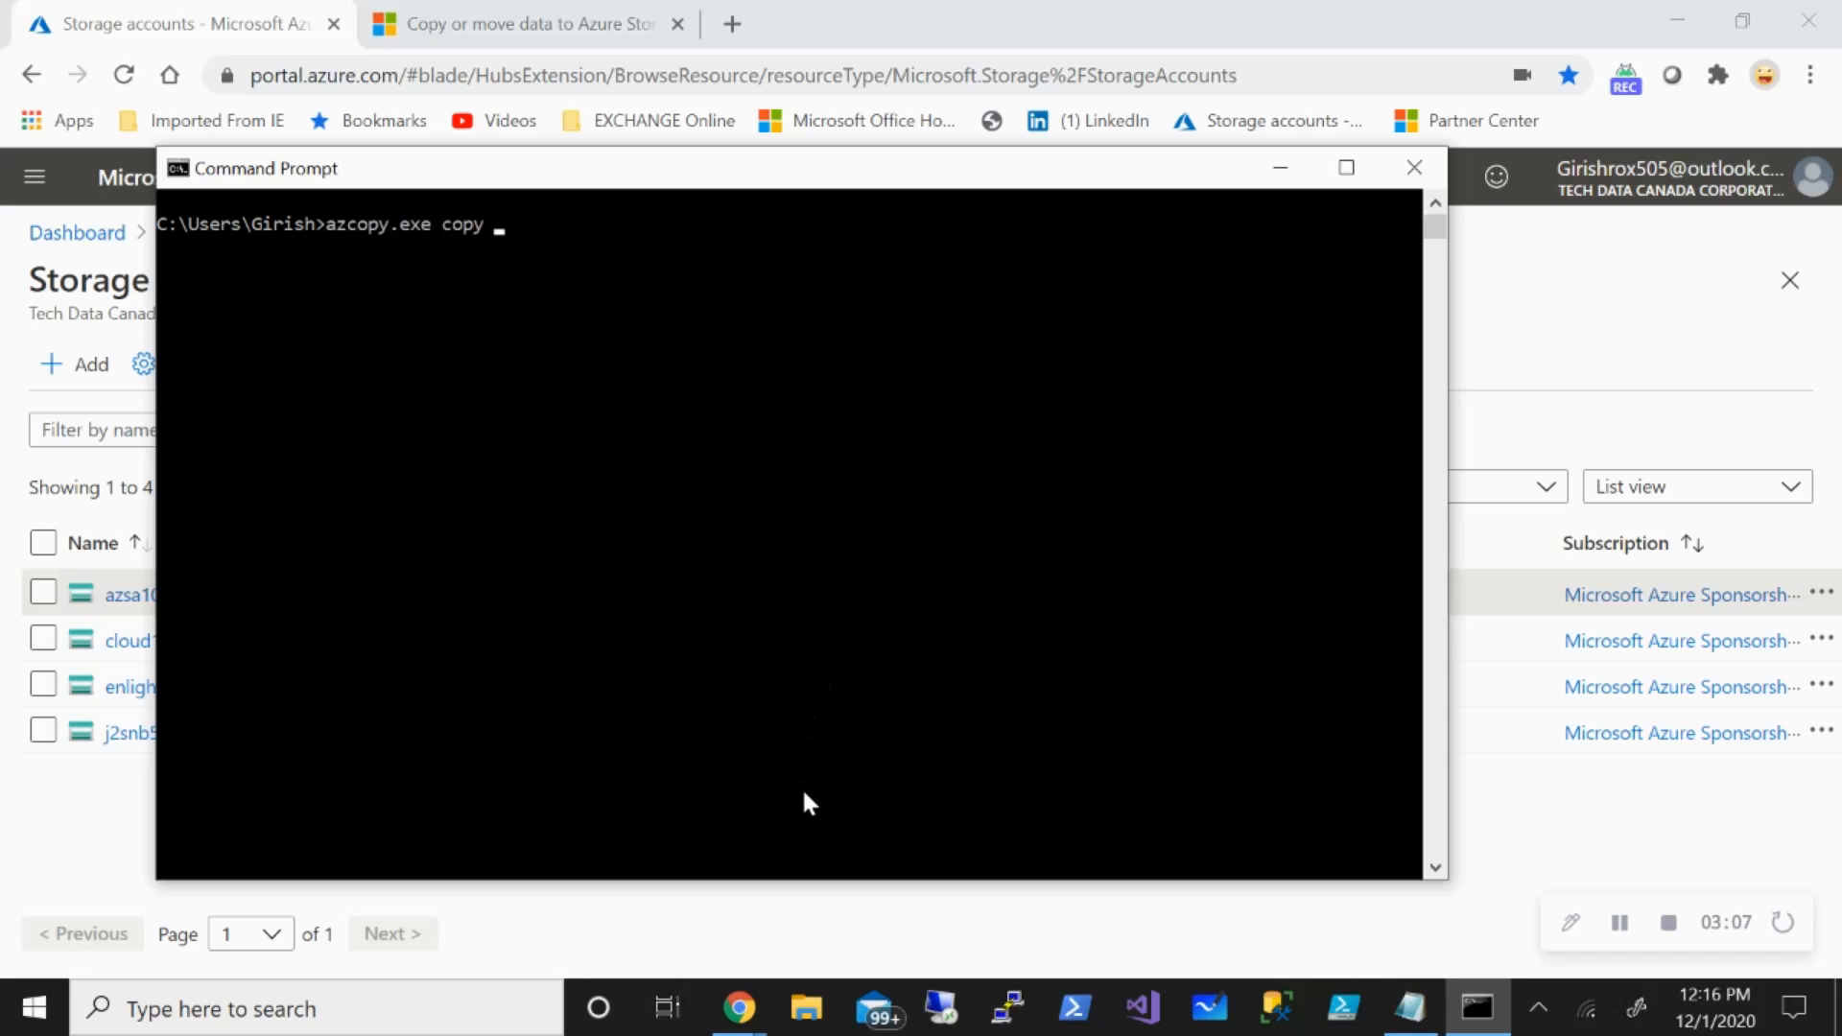
mouse_move(806, 1007)
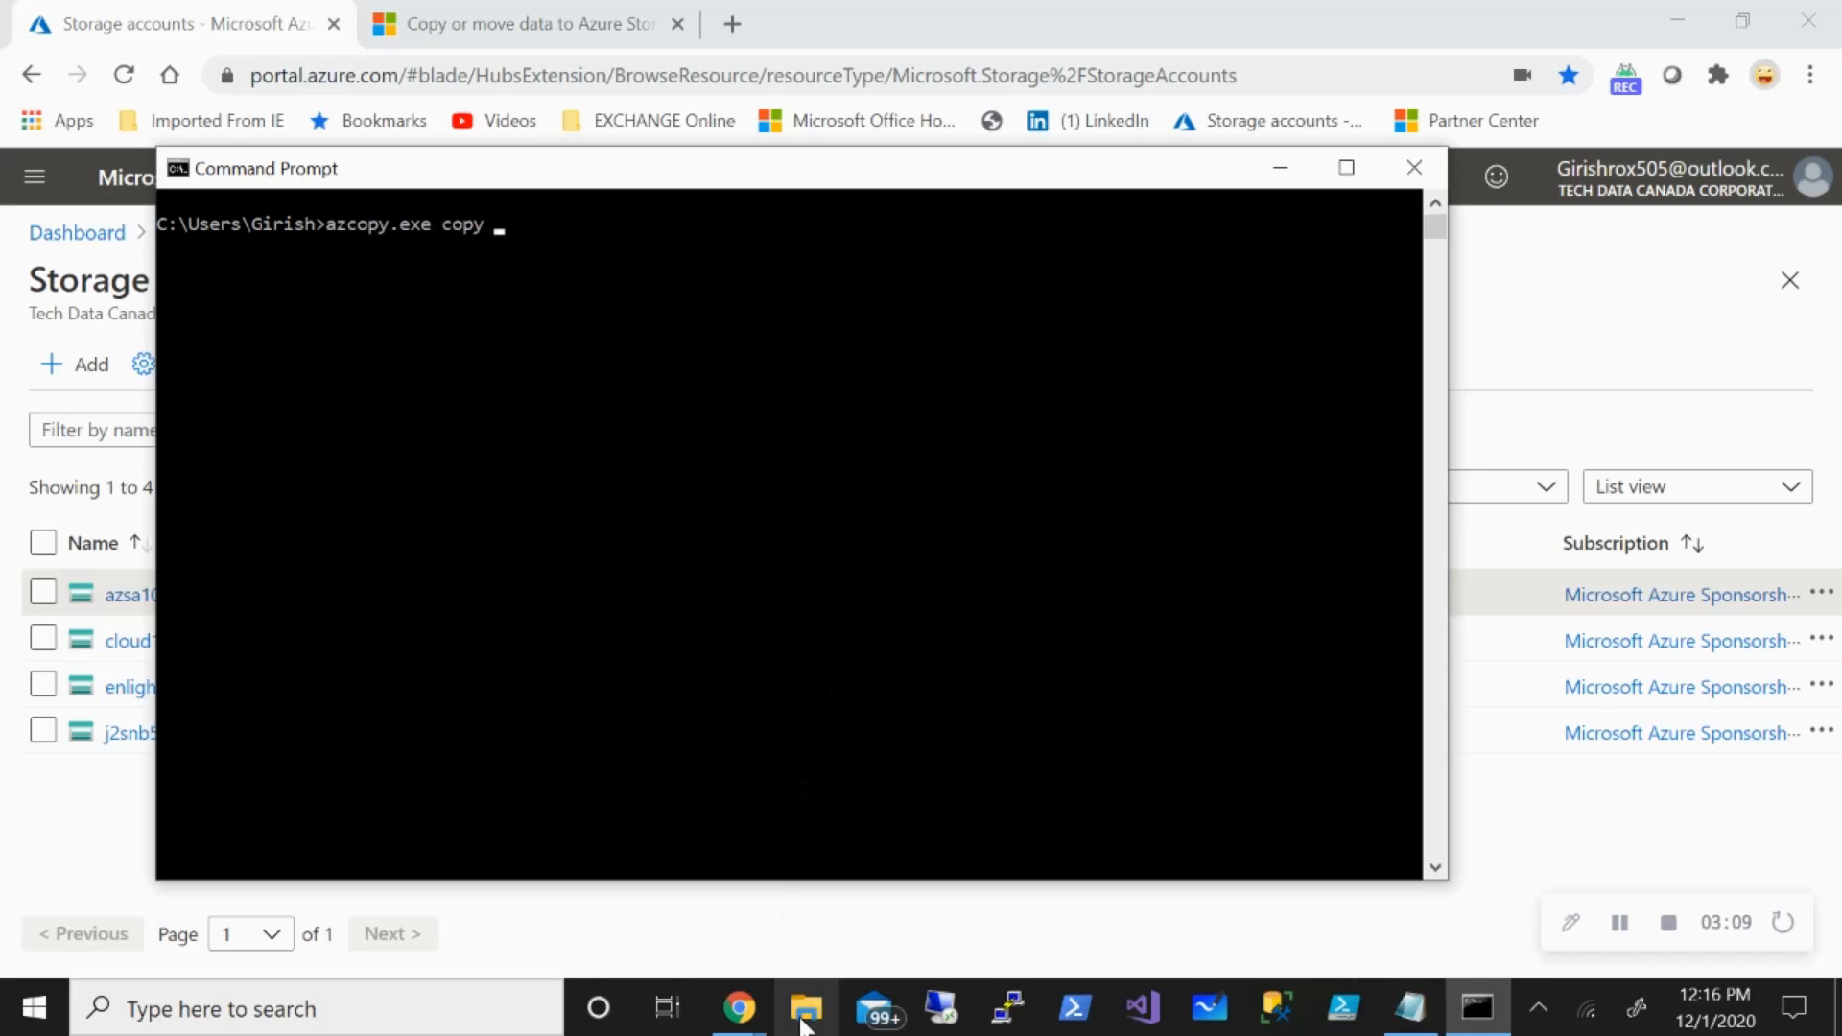
left_click(808, 1008)
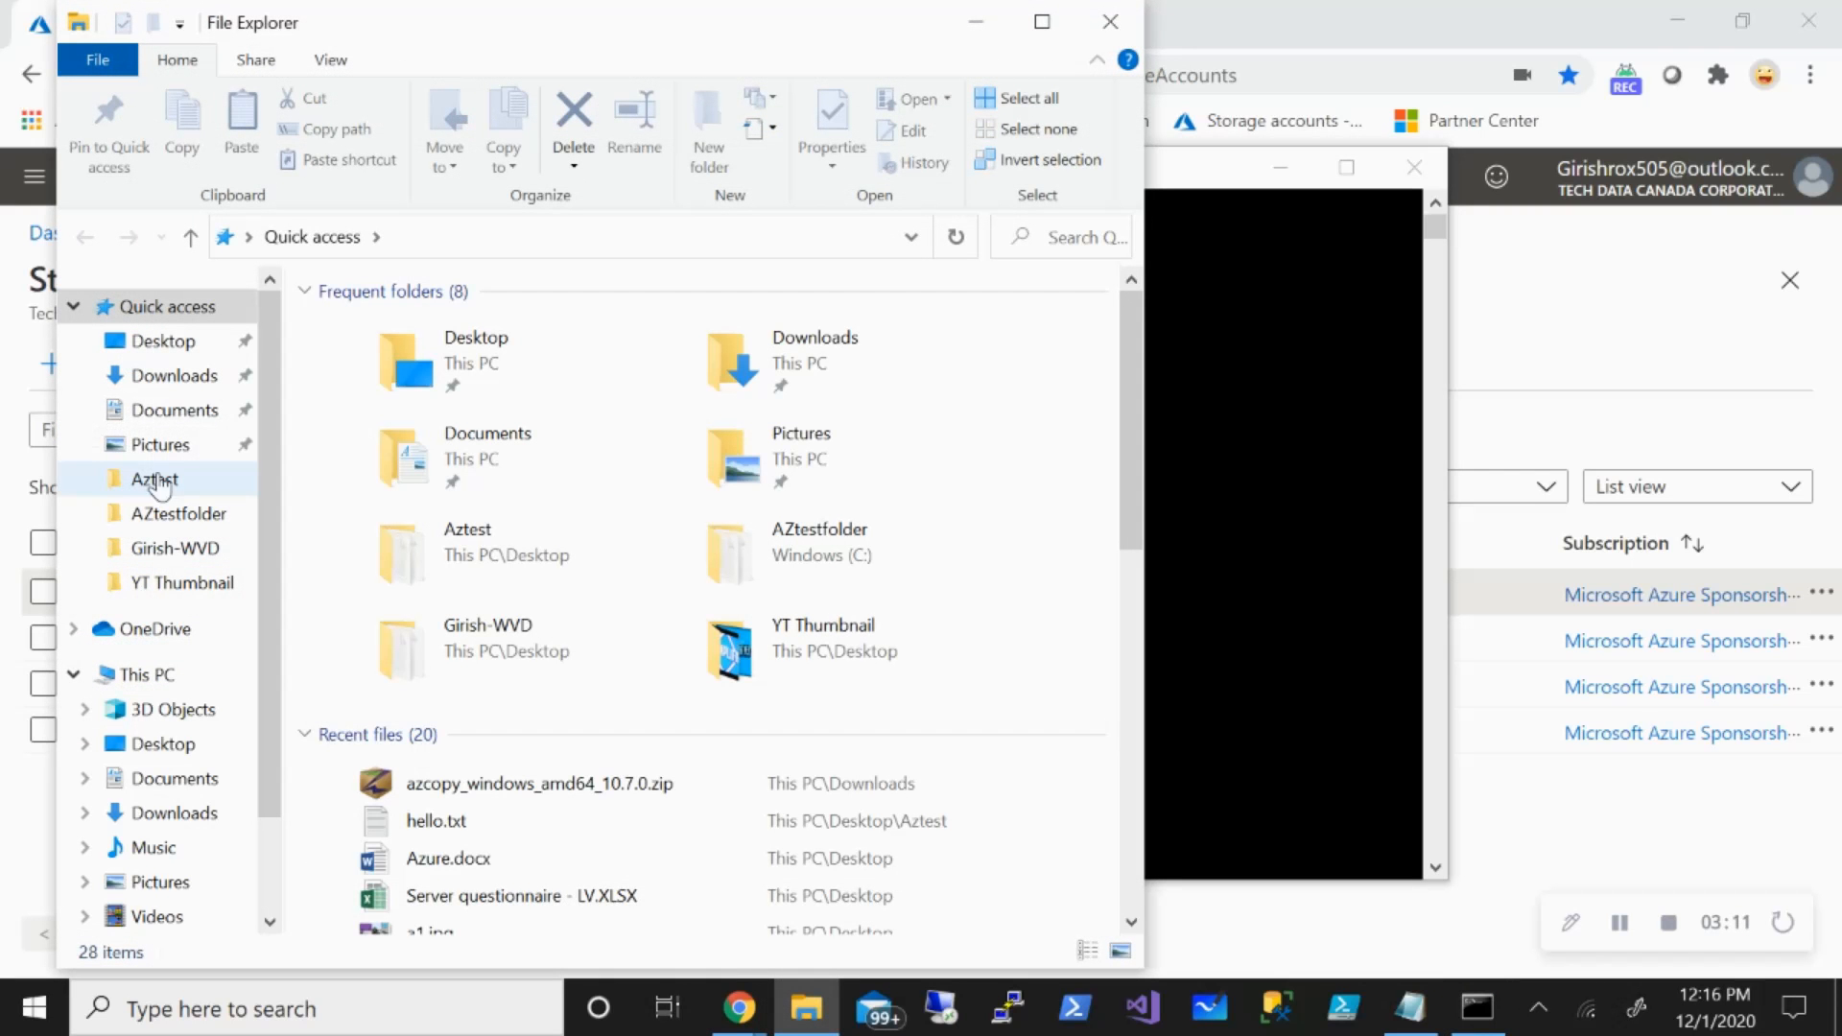
mouse_move(305, 656)
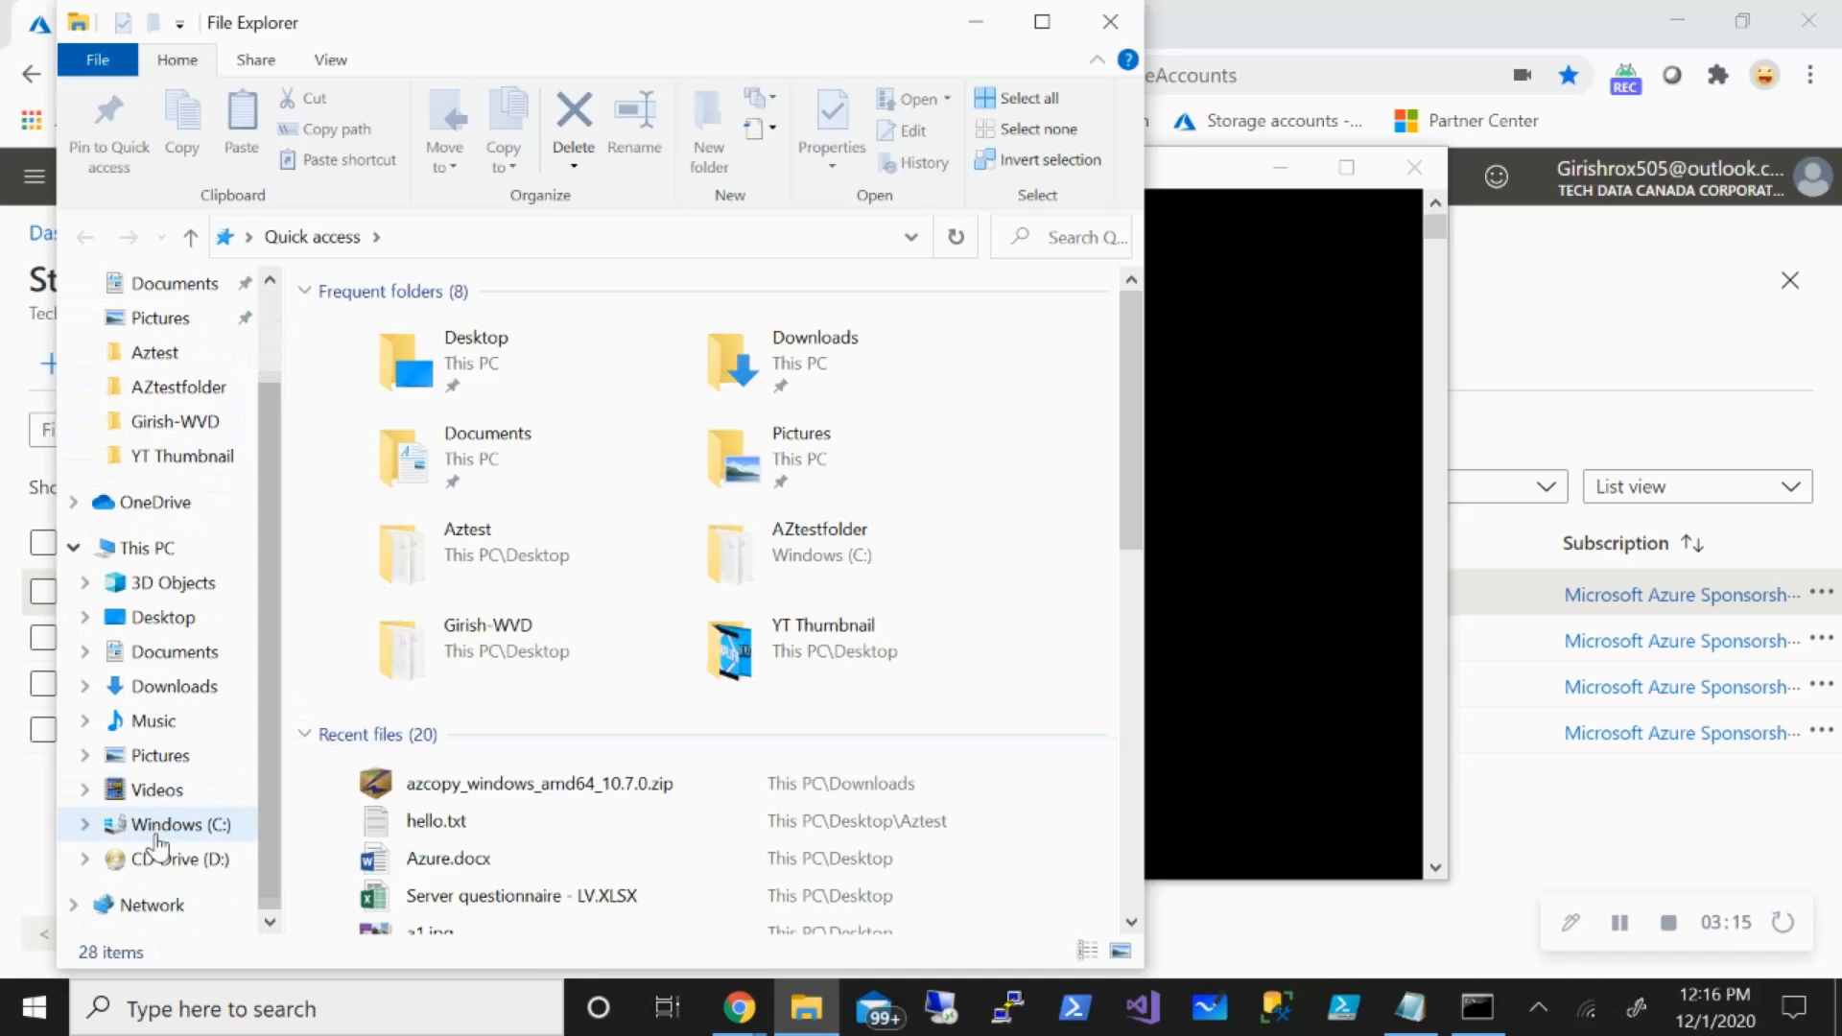
left_click(177, 824)
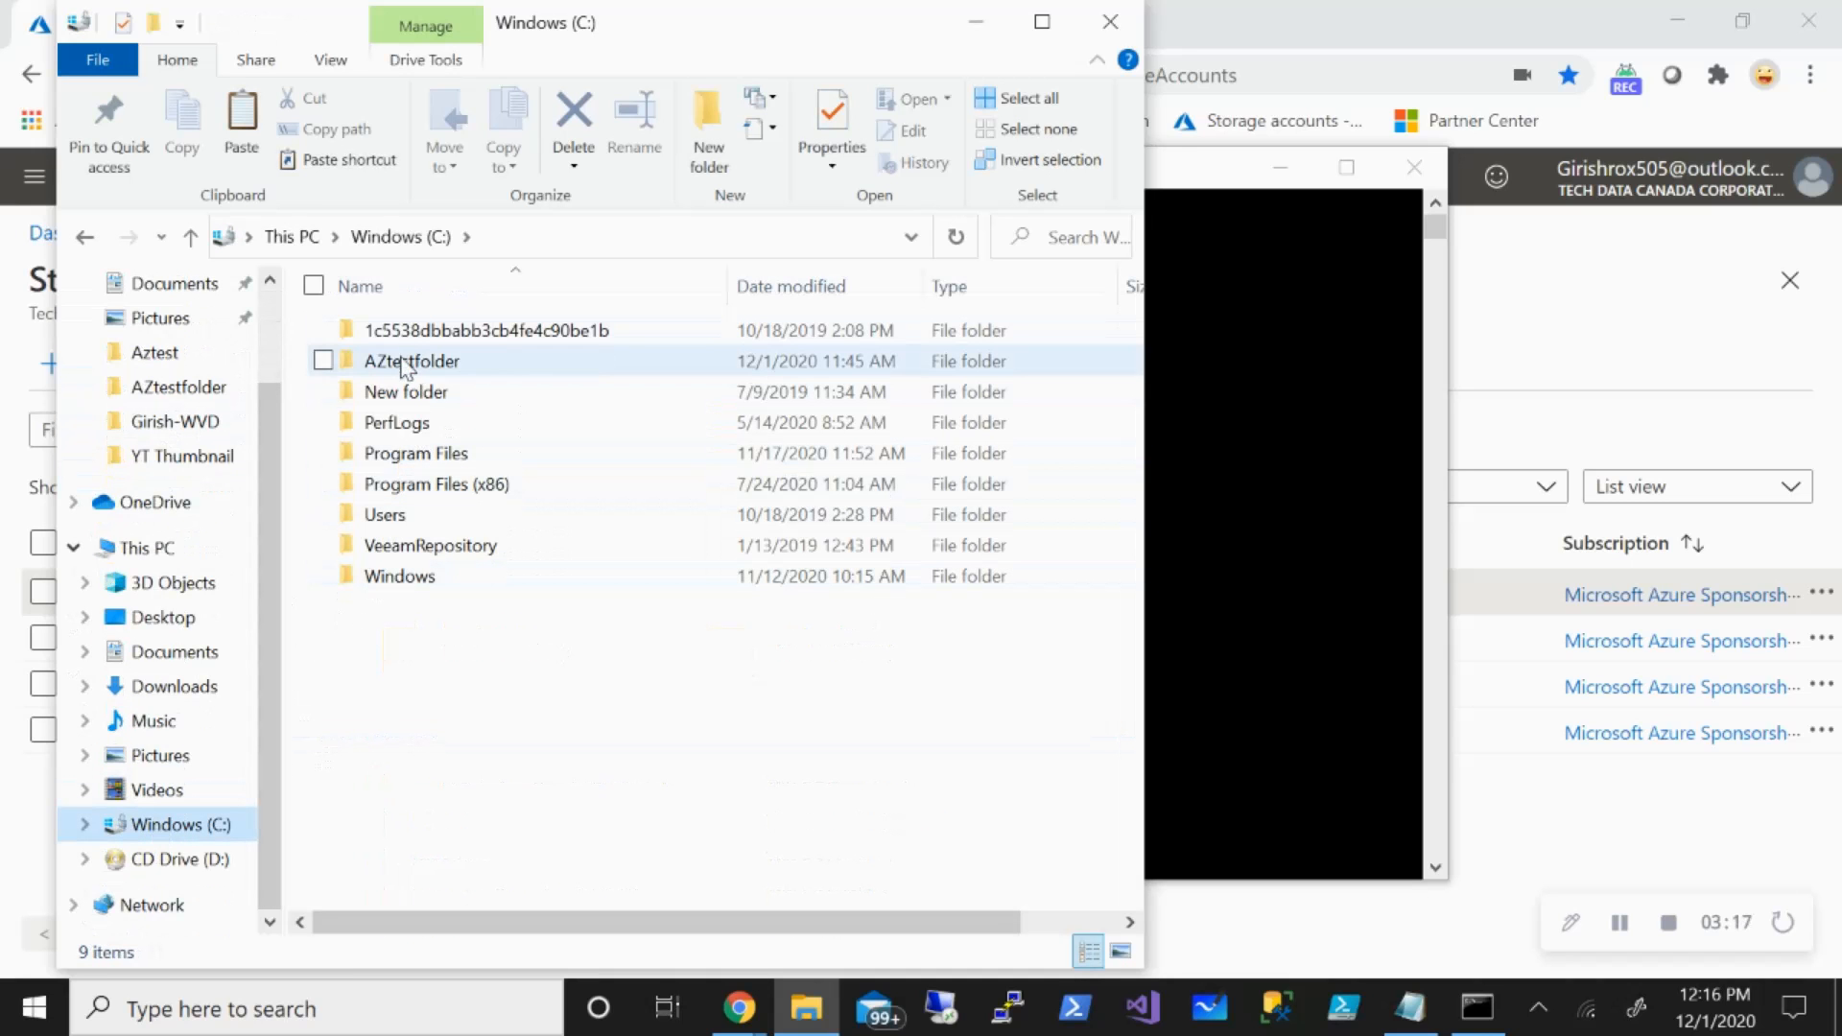
double_click(413, 360)
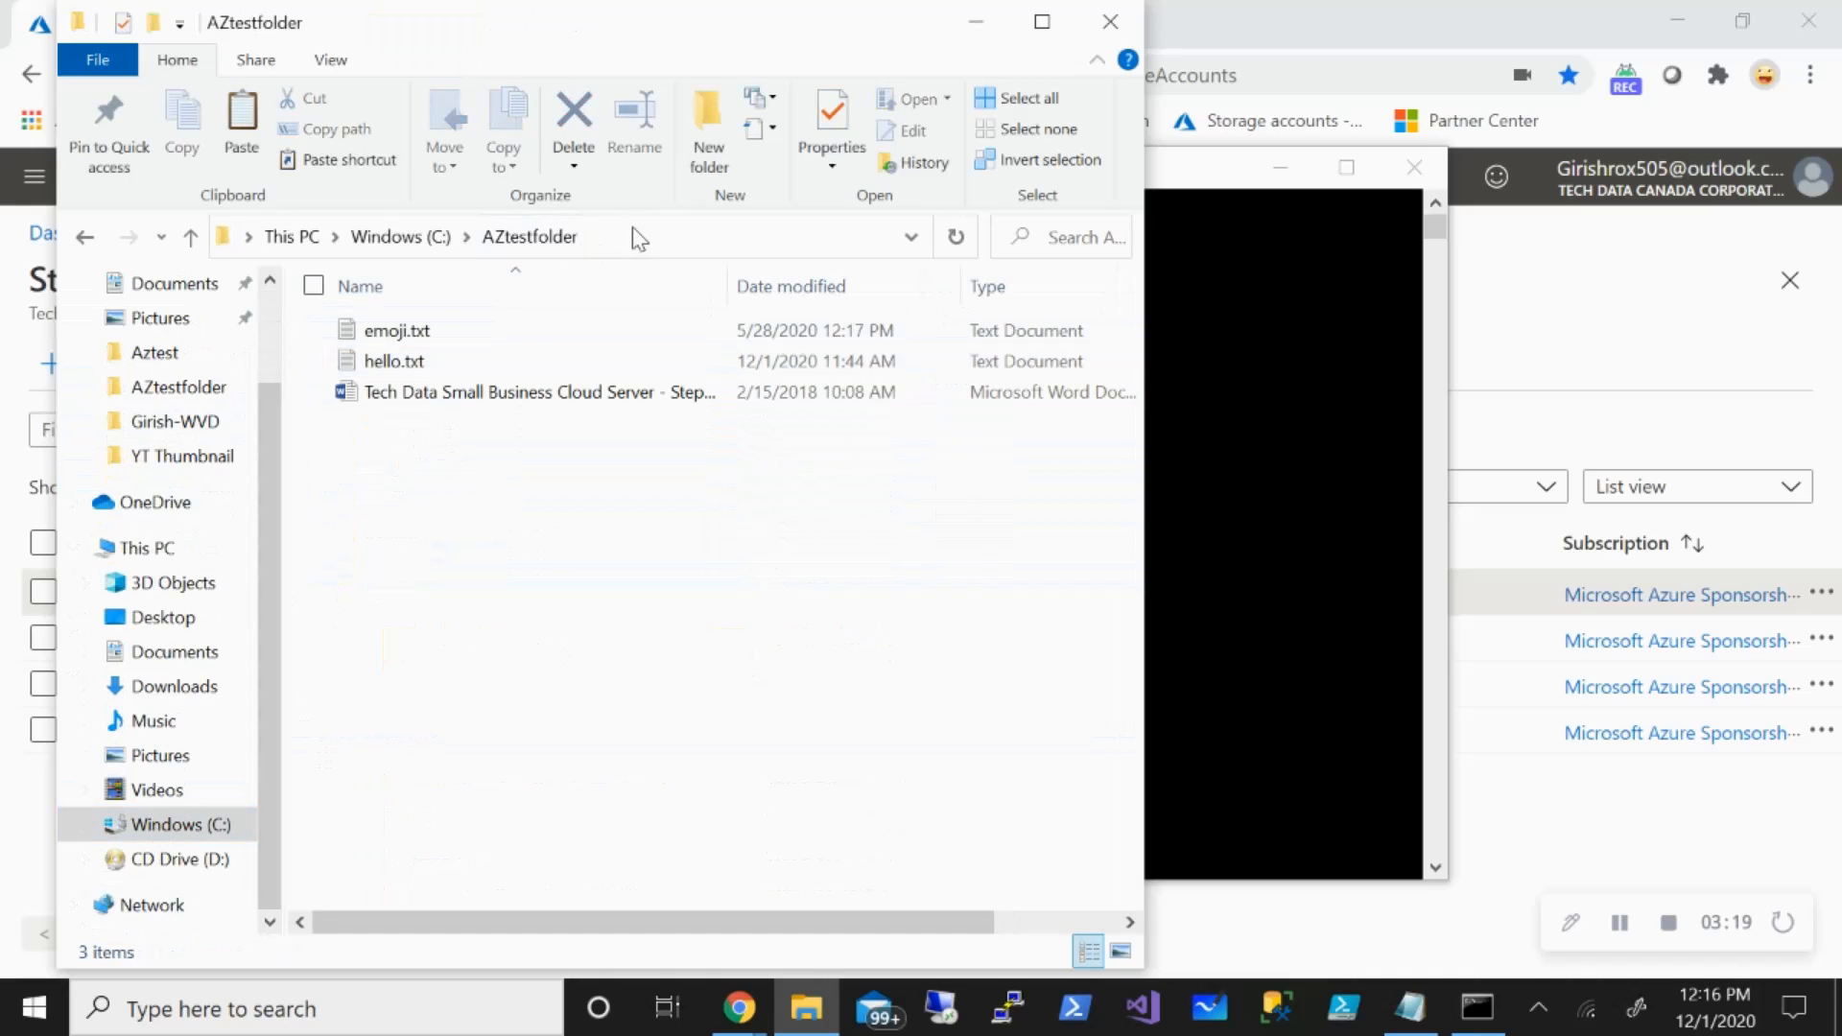
right_click(300, 236)
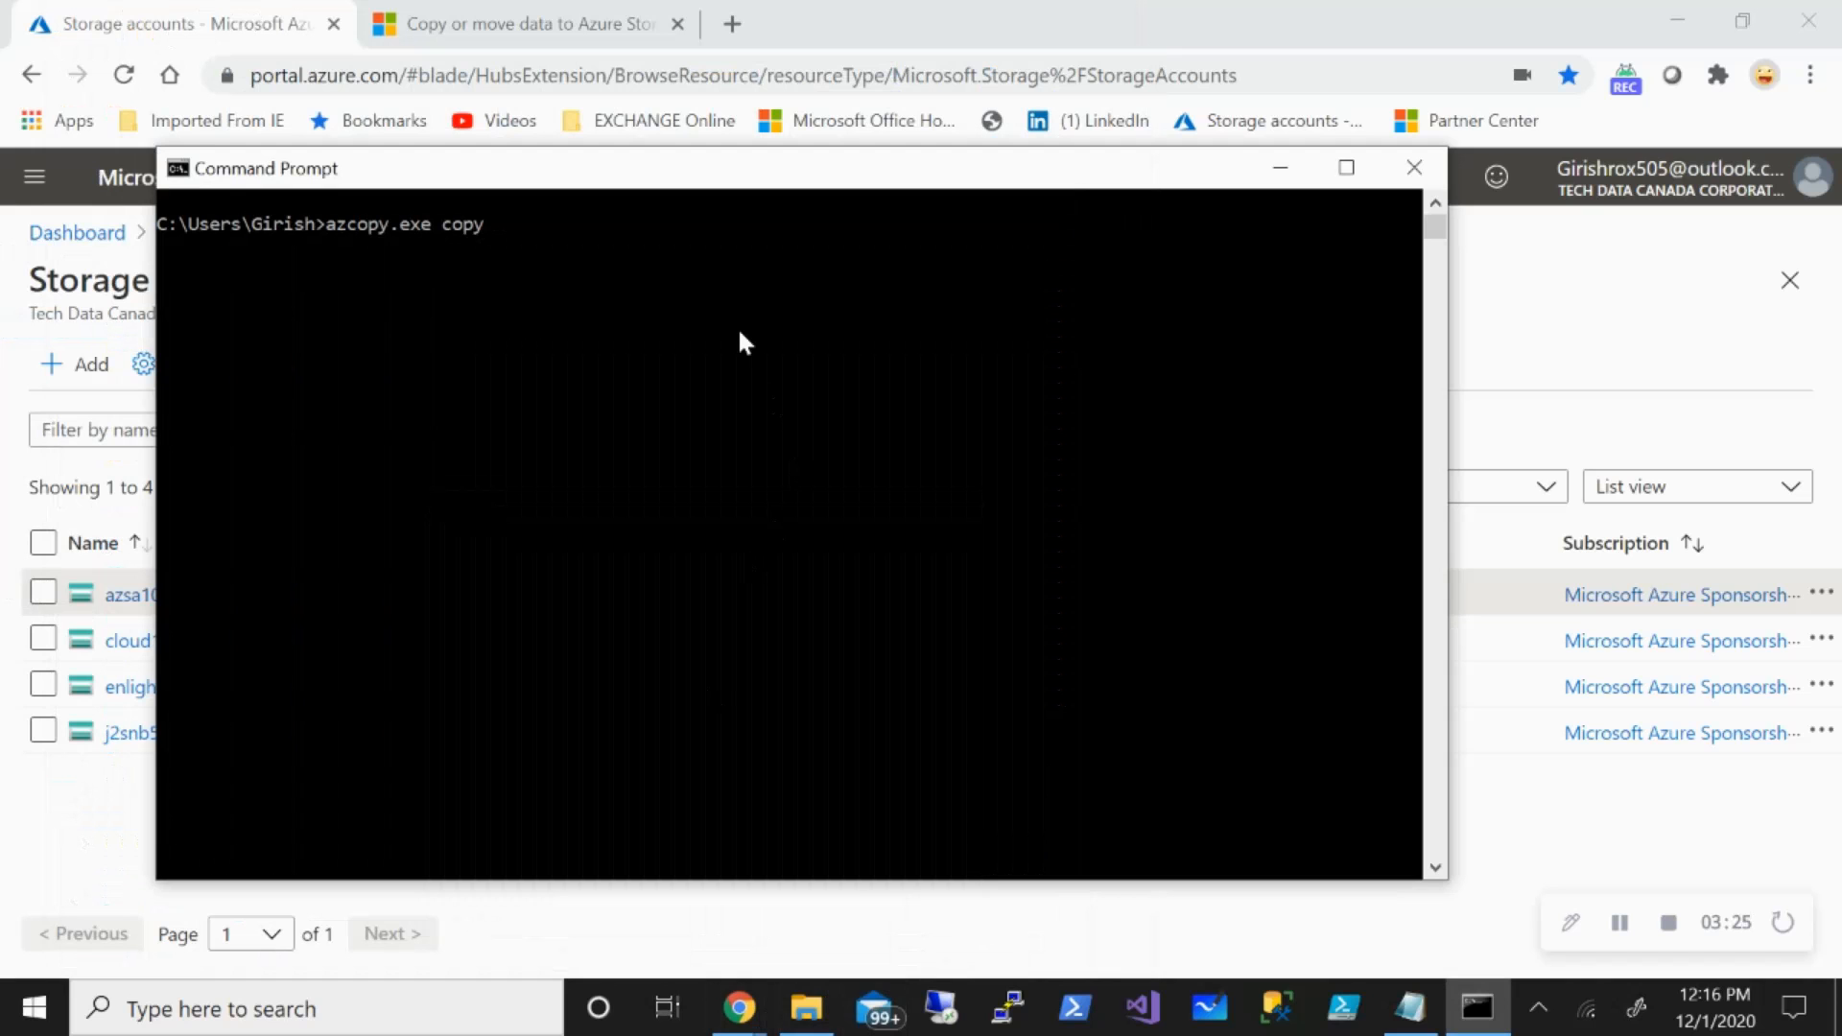
Extend the command to azcopy.exe copy "C:\AZtestfolder" "" and bring up the Notepad notes.
type("C:\\AZtestfolder")
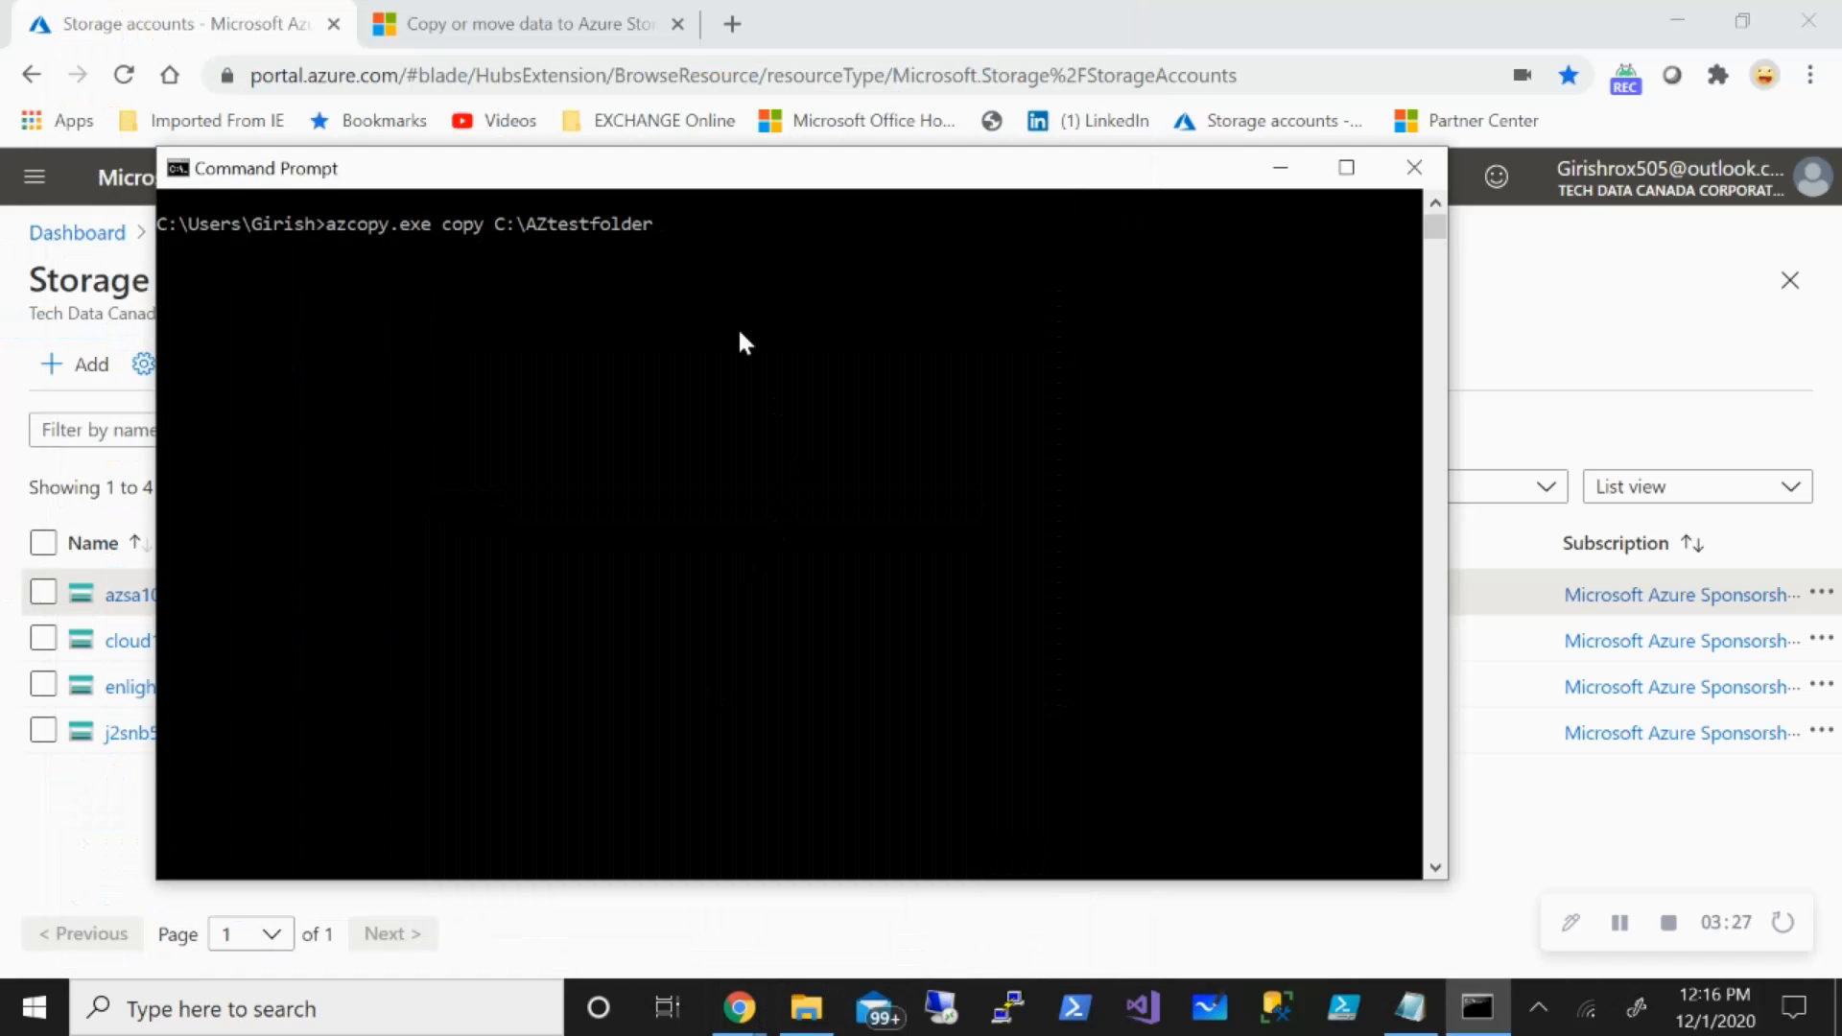
type("\"")
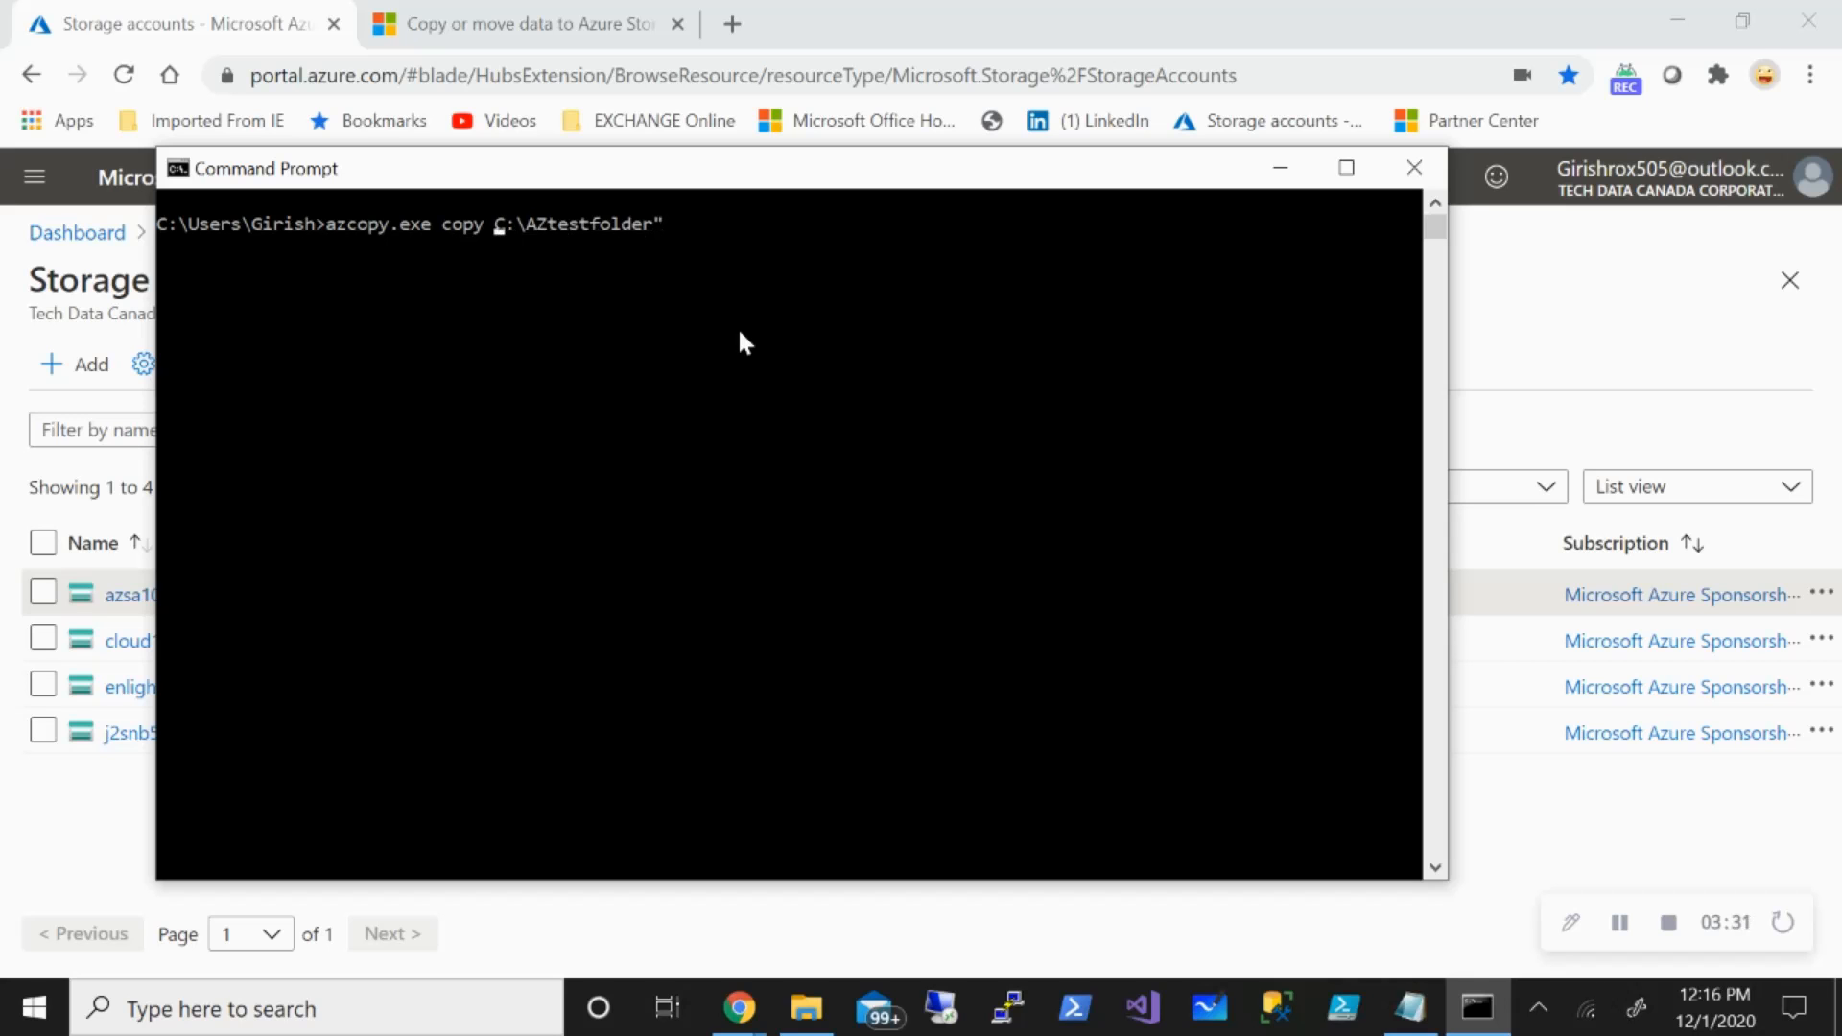
type("\"")
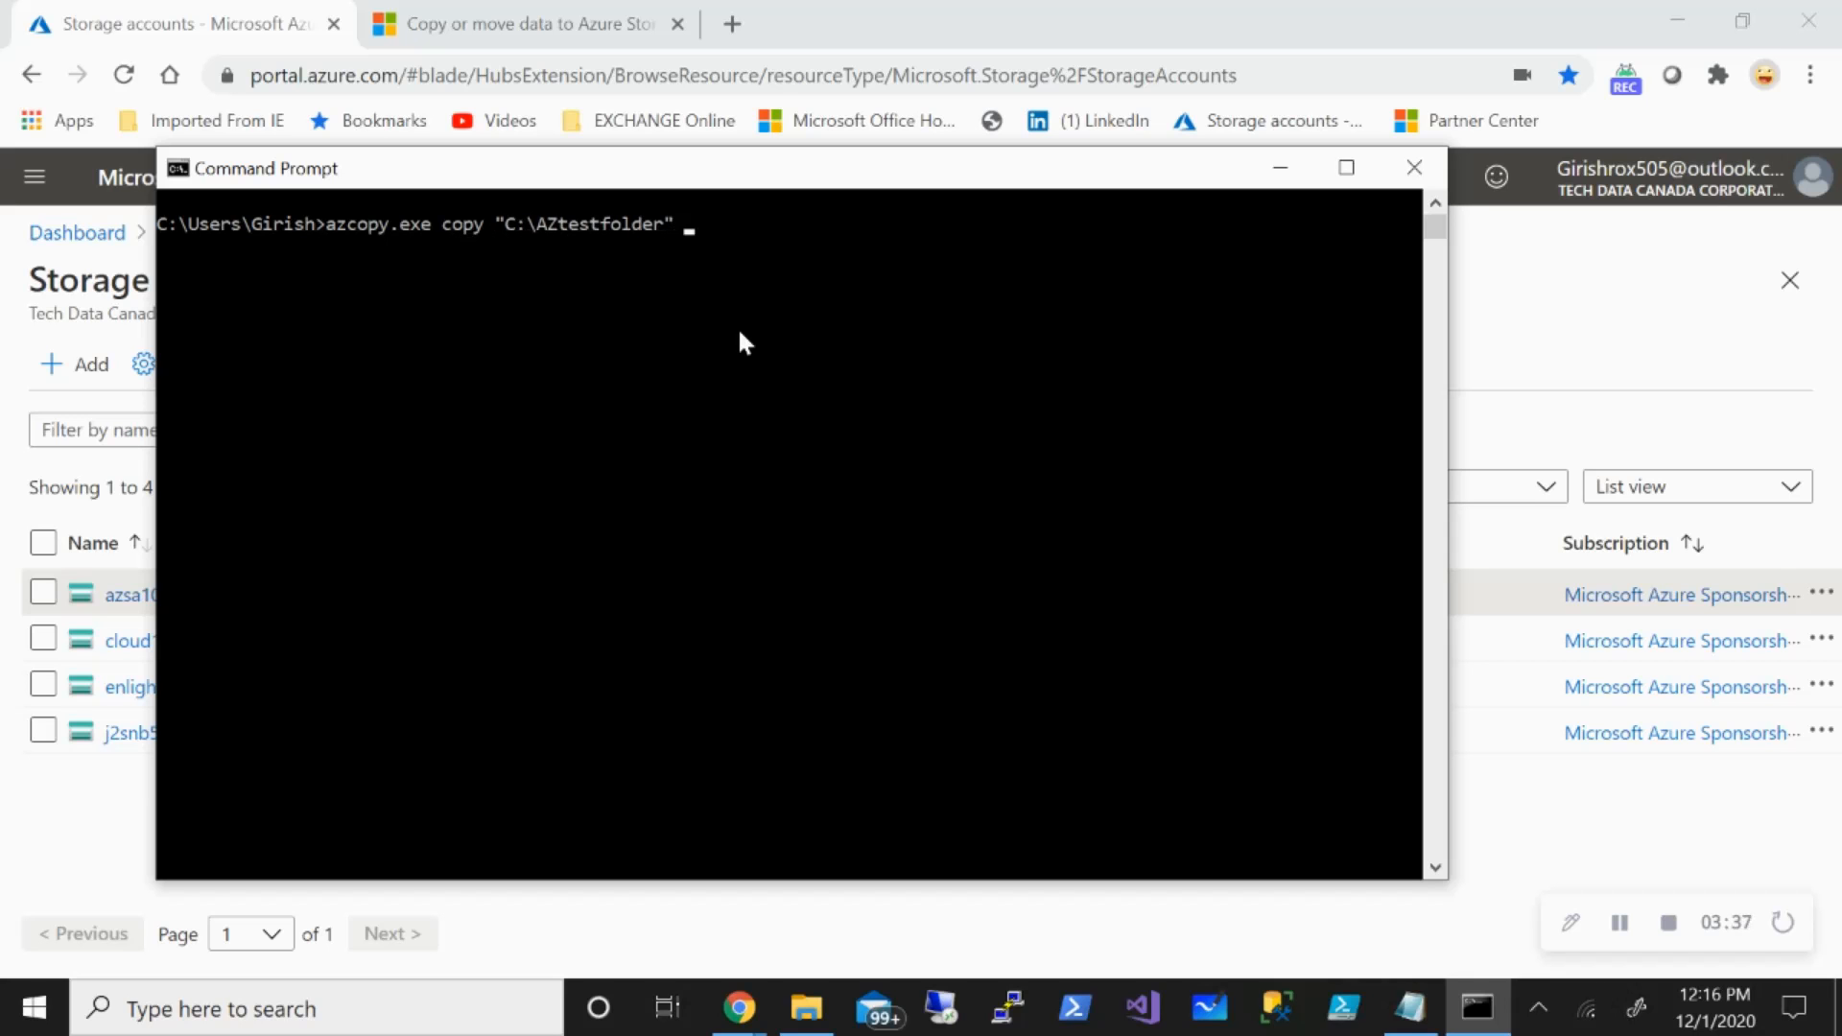
type("\"")
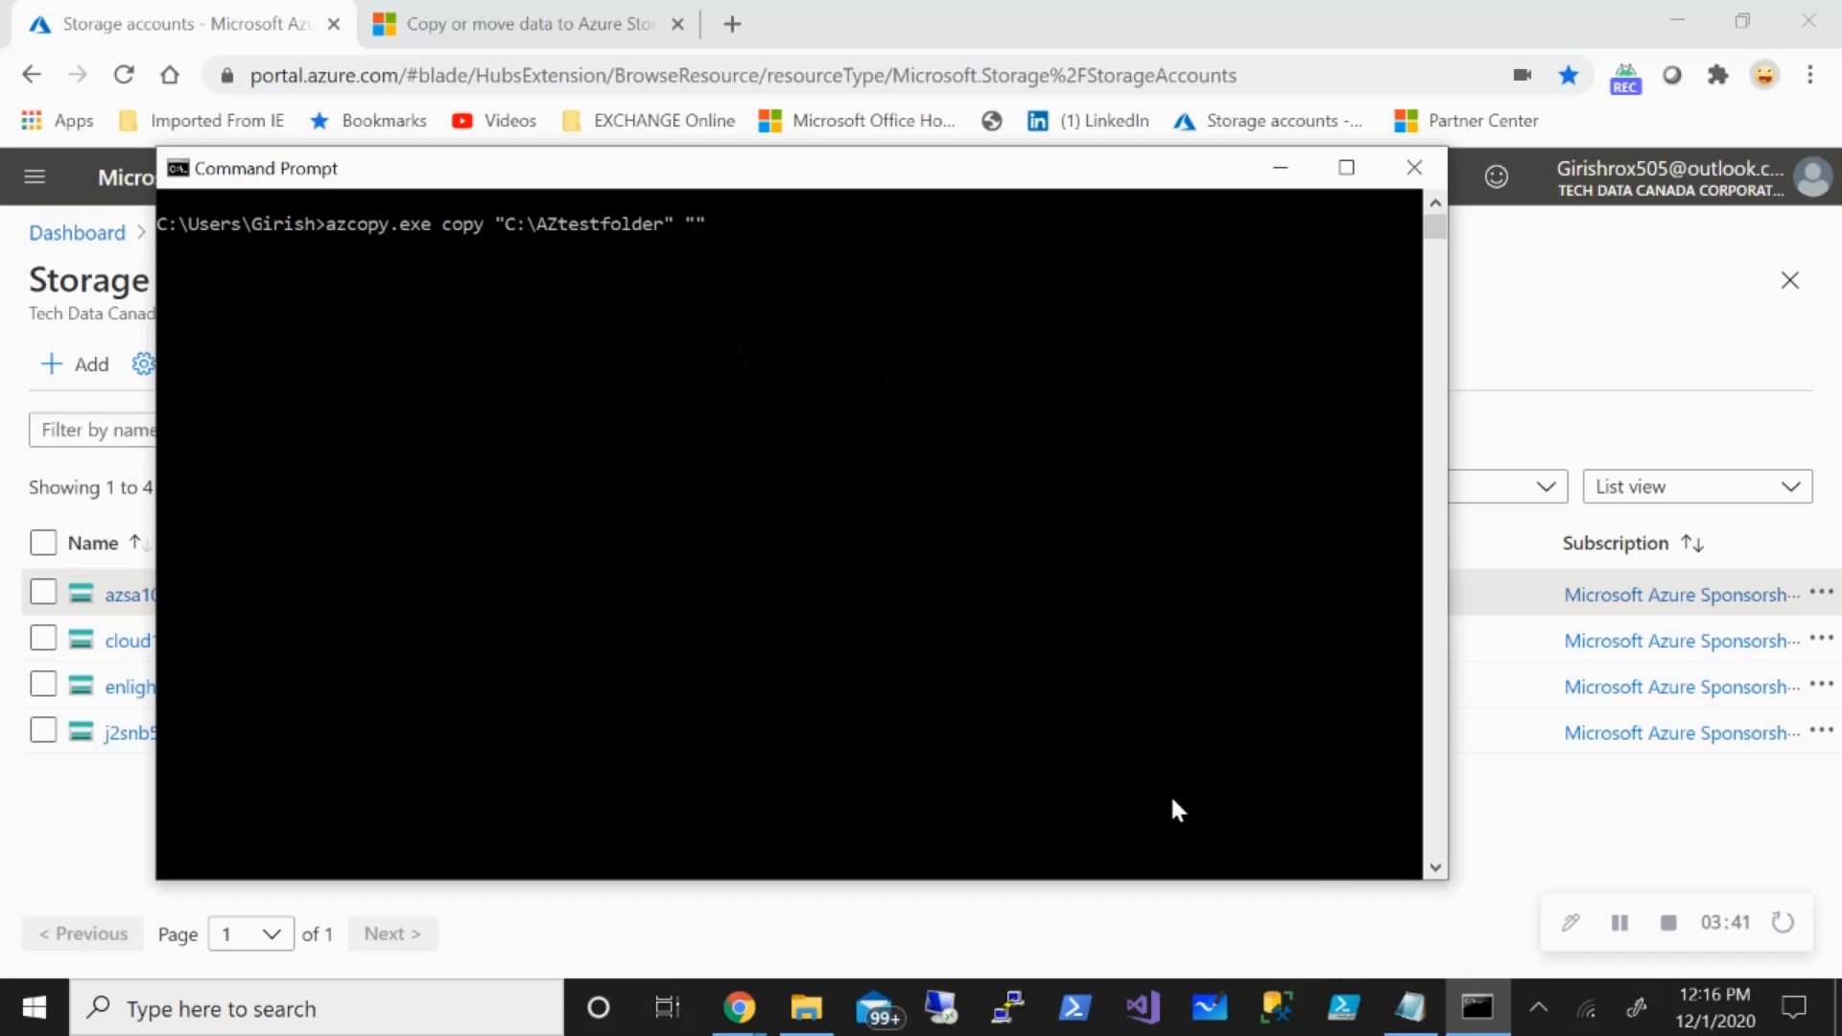
left_click(1405, 1008)
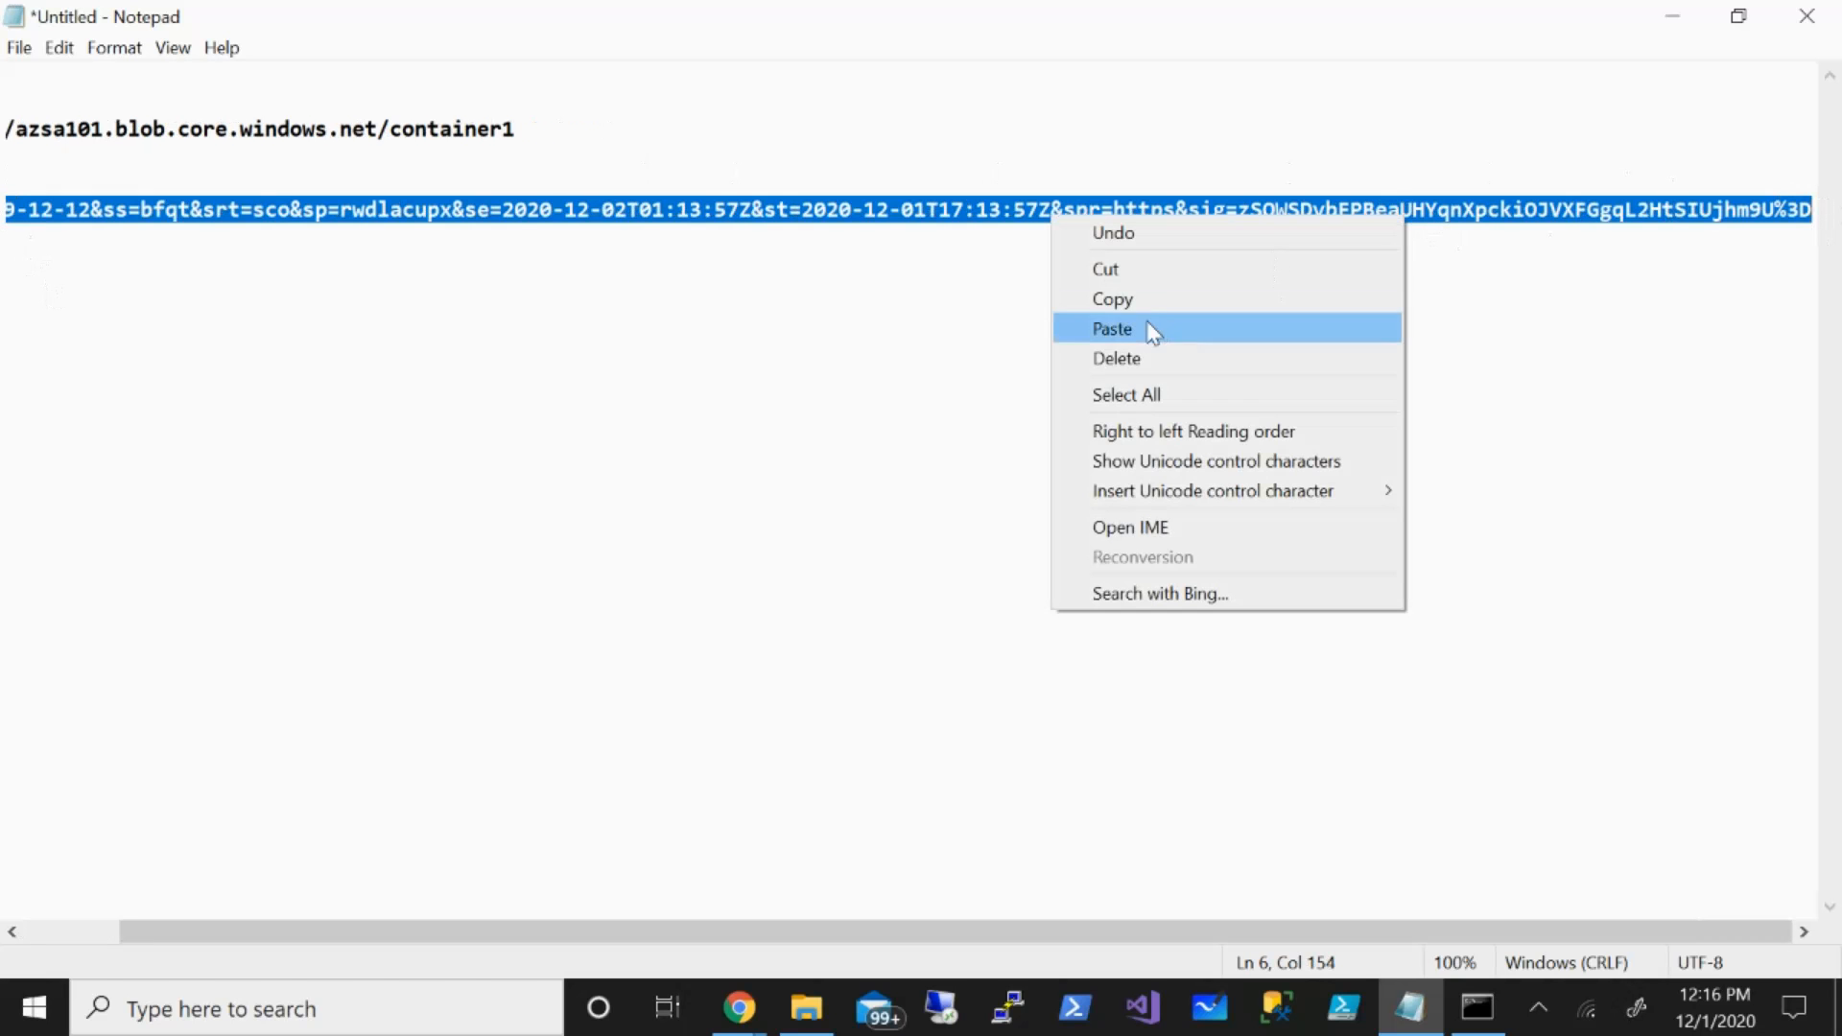
Join the SAS token onto the container1 URL as one line, copy it and return to Command Prompt.
left_click(1112, 328)
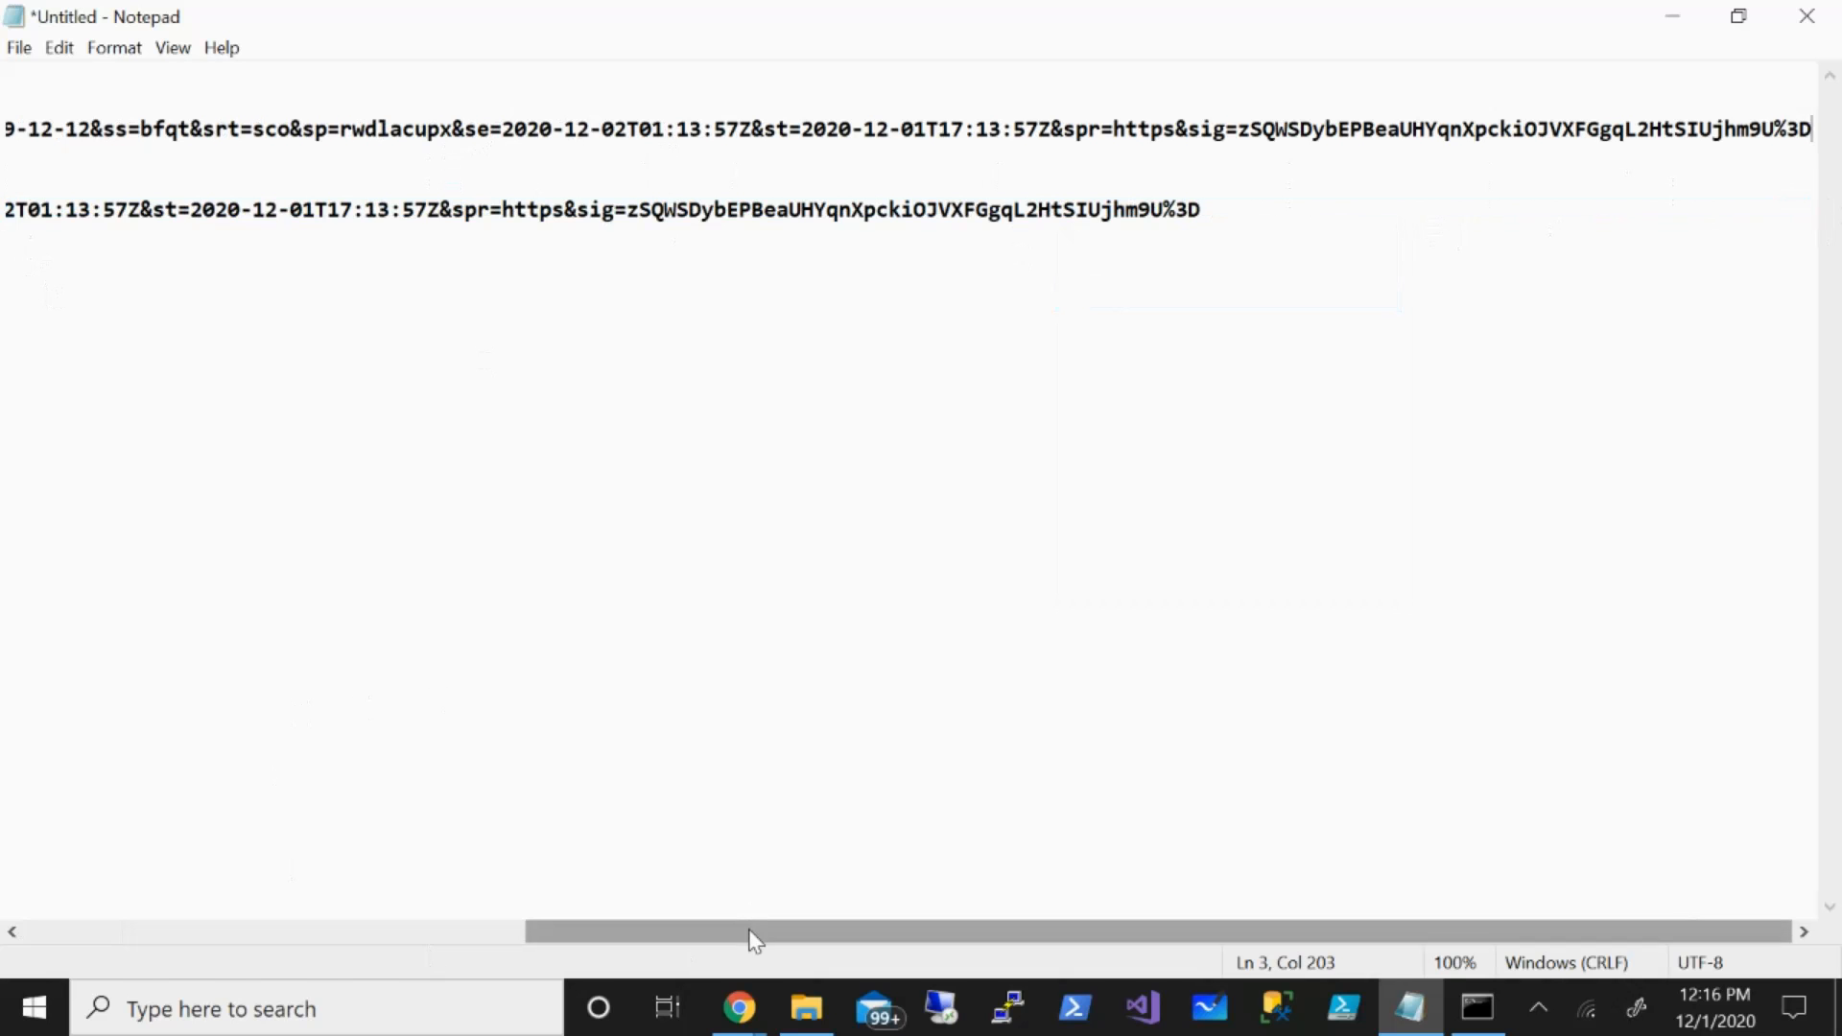
scroll("left", 3)
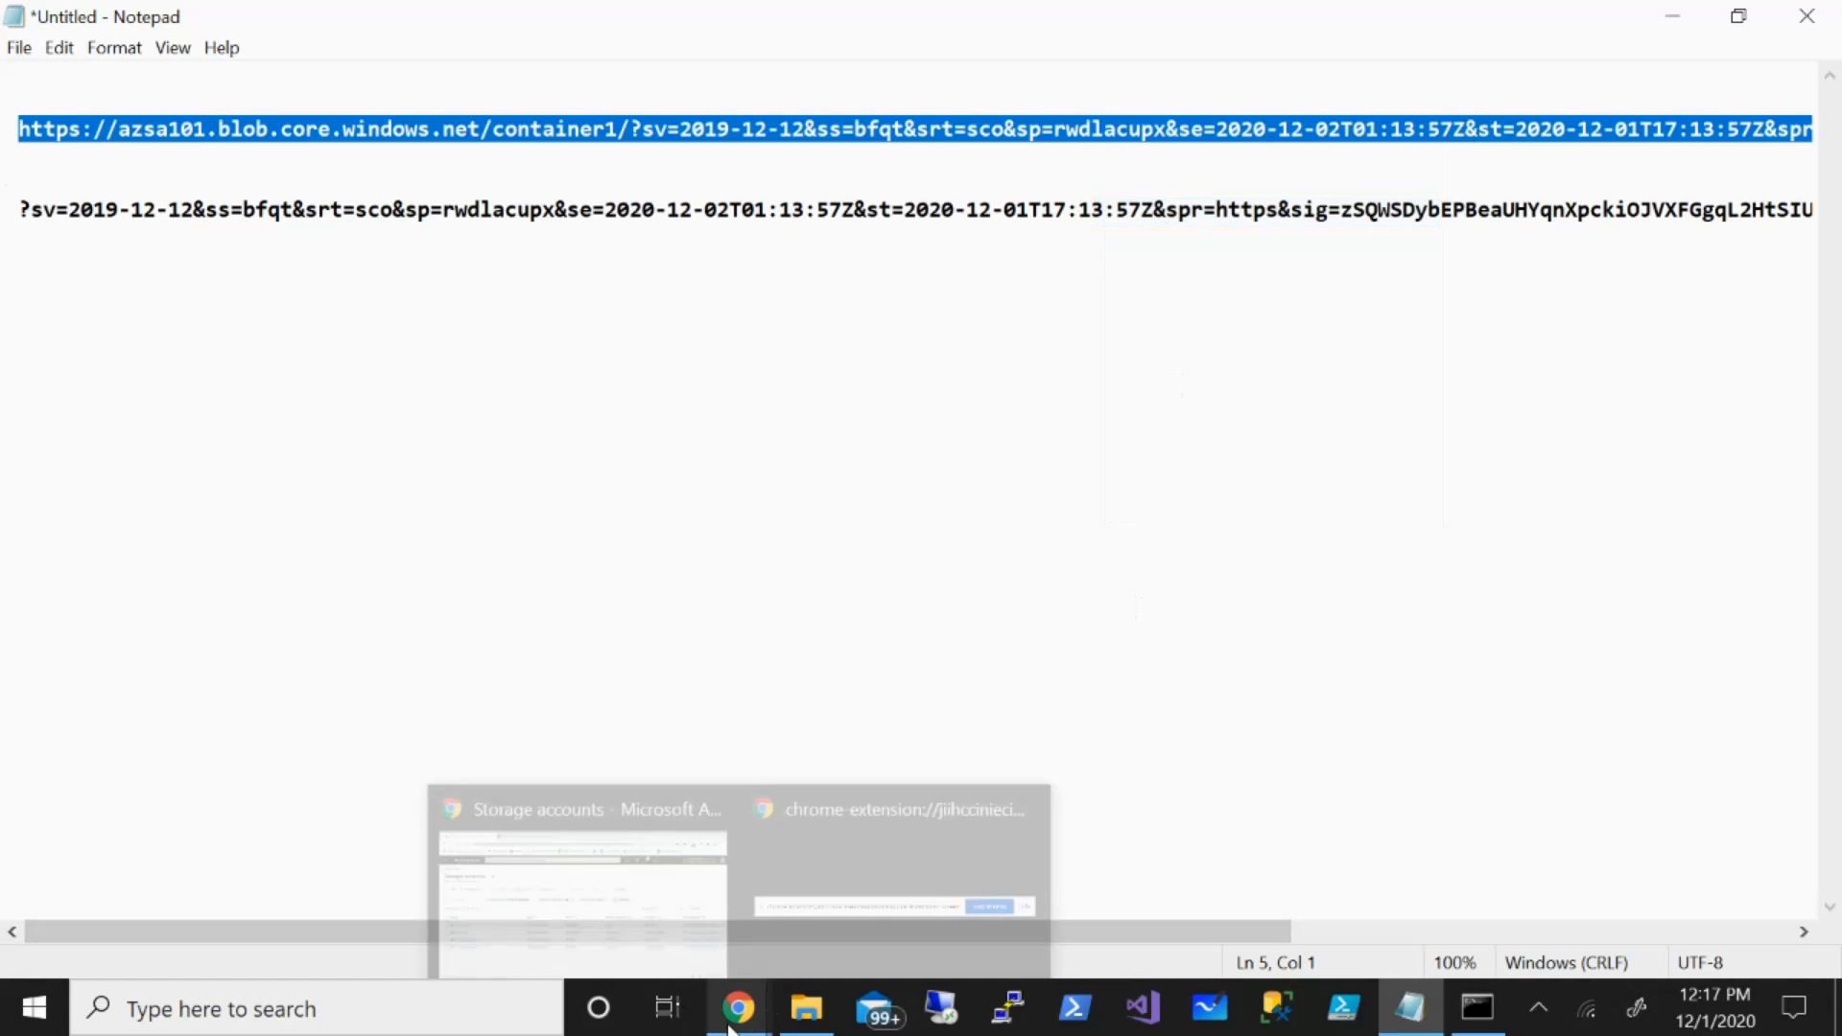
left_click(580, 881)
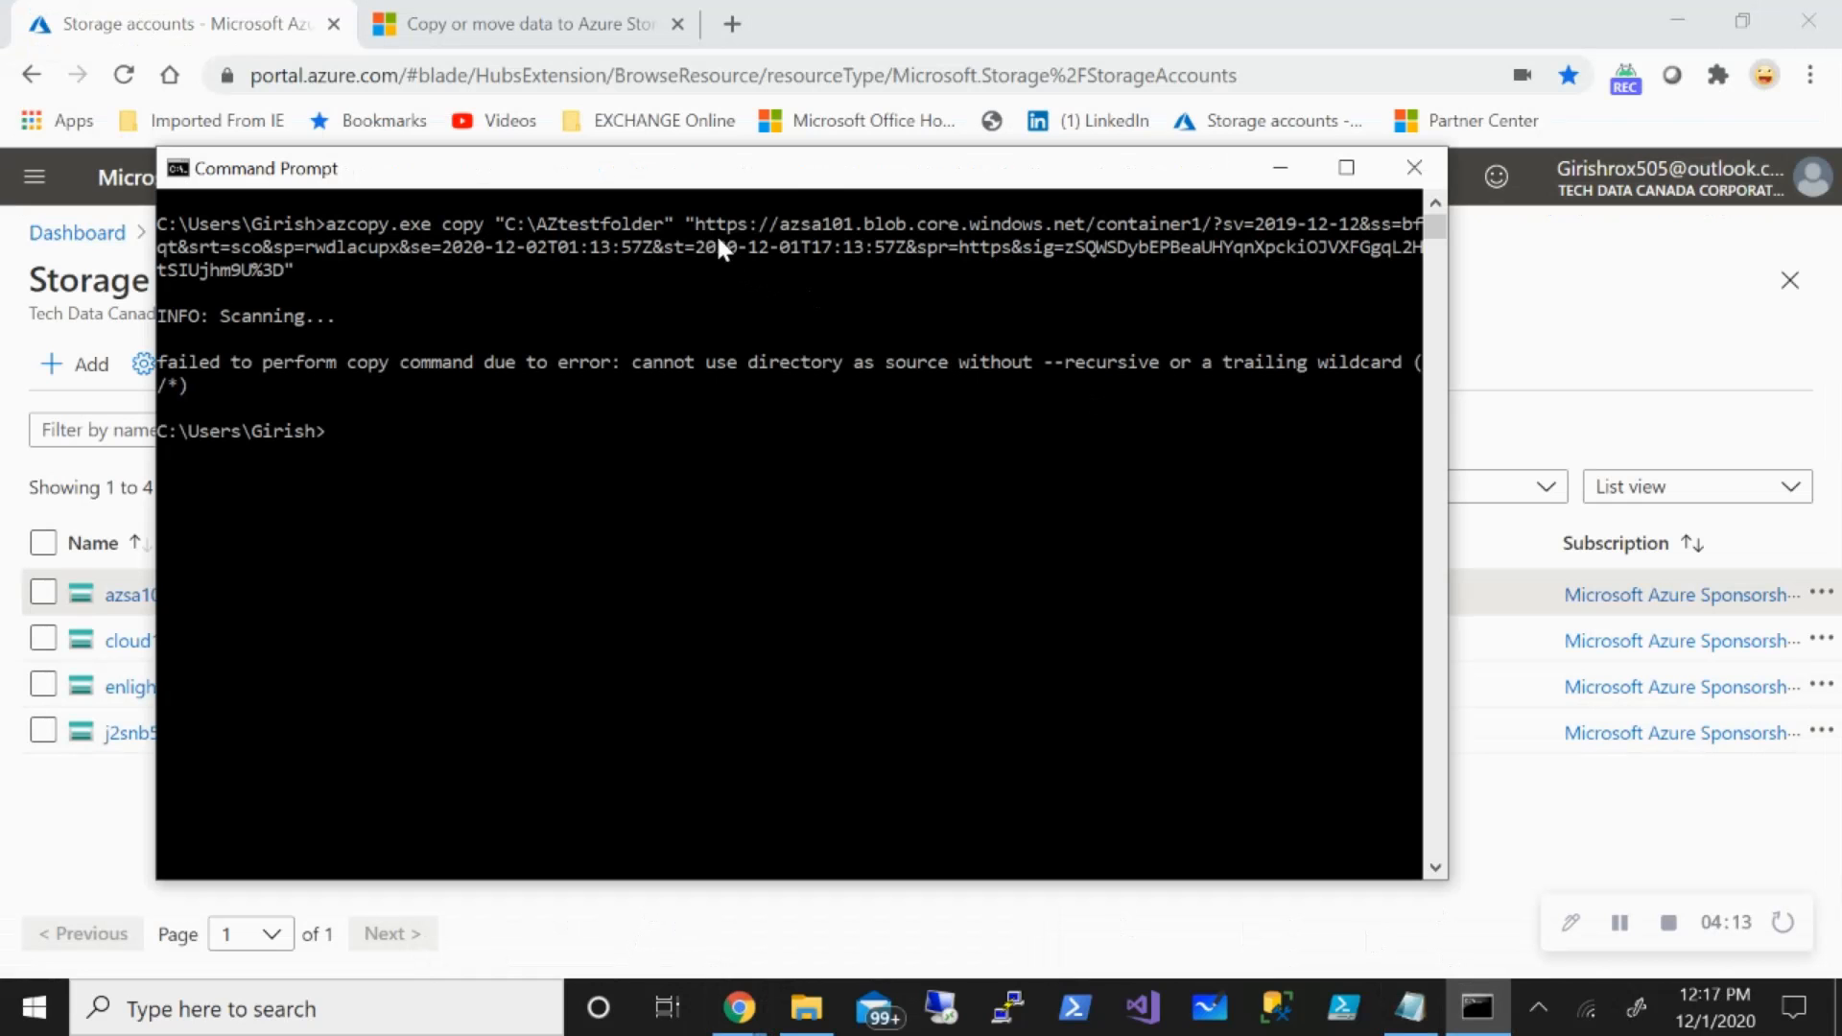
mouse_move(522, 395)
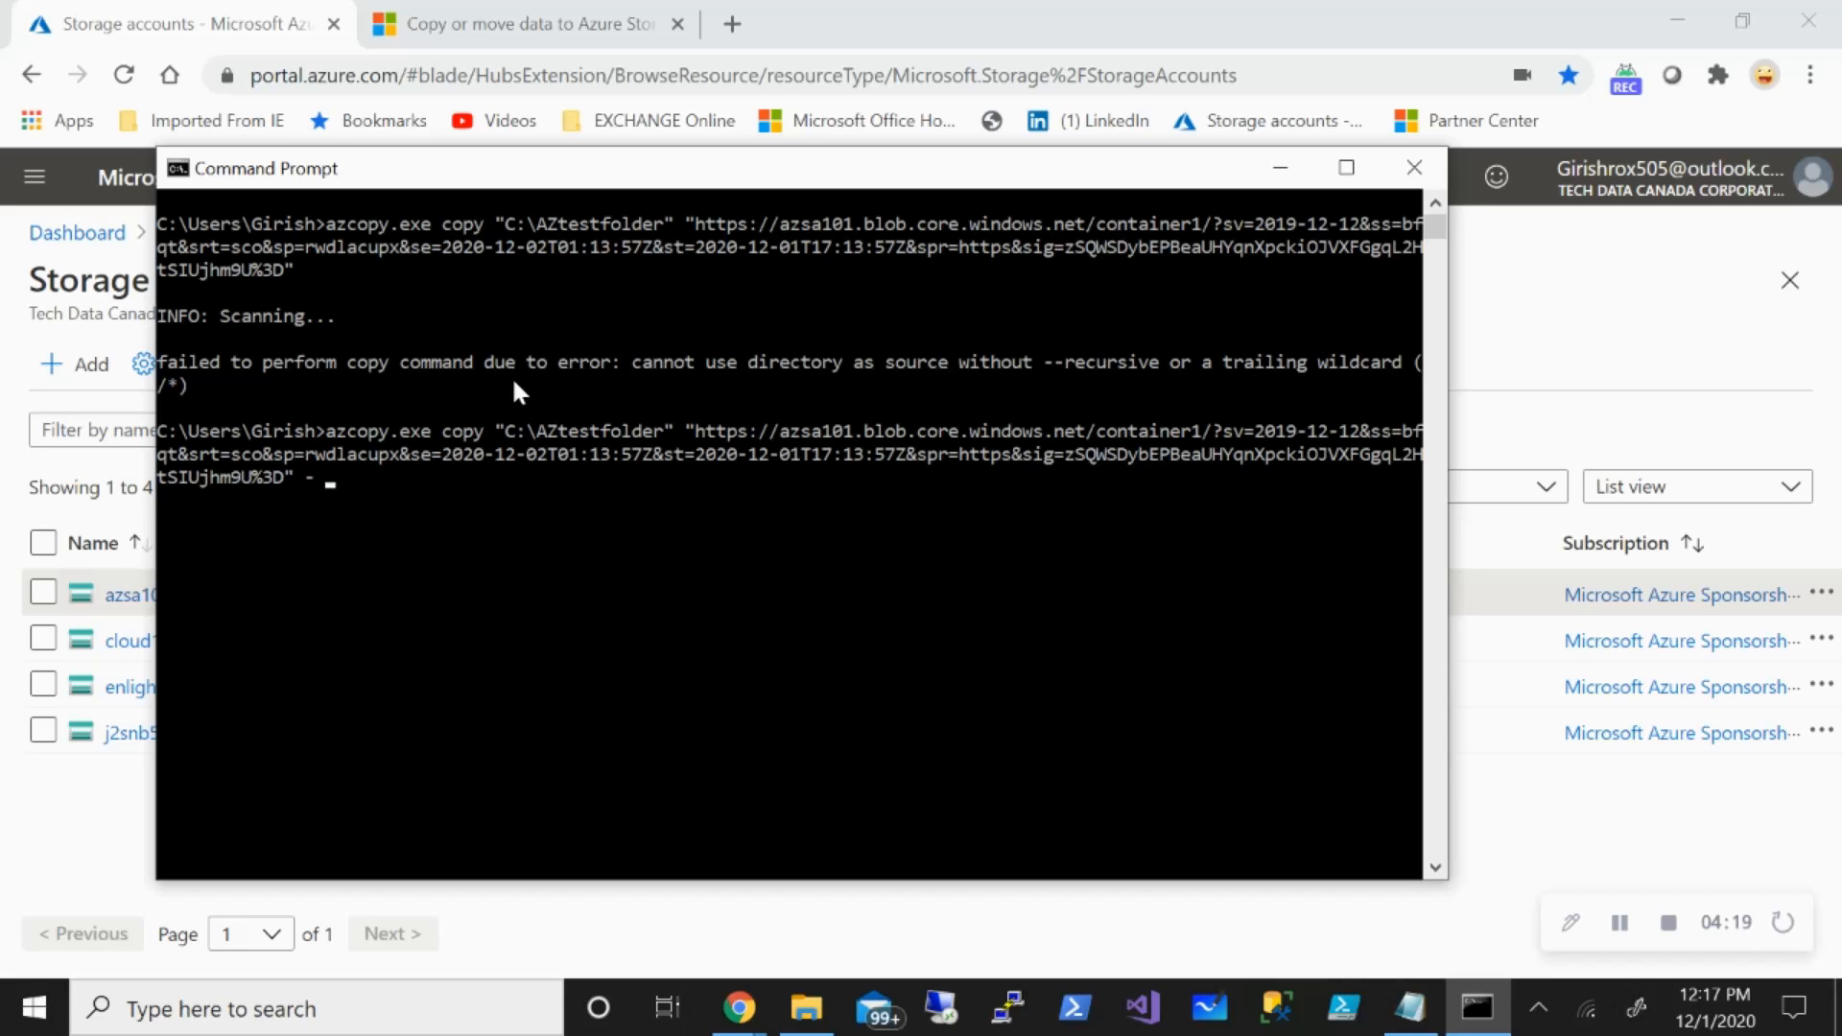
Rerun the azcopy copy with --recursive so all 3 AZtestfolder files transfer, then bring up the portal.
type("--re")
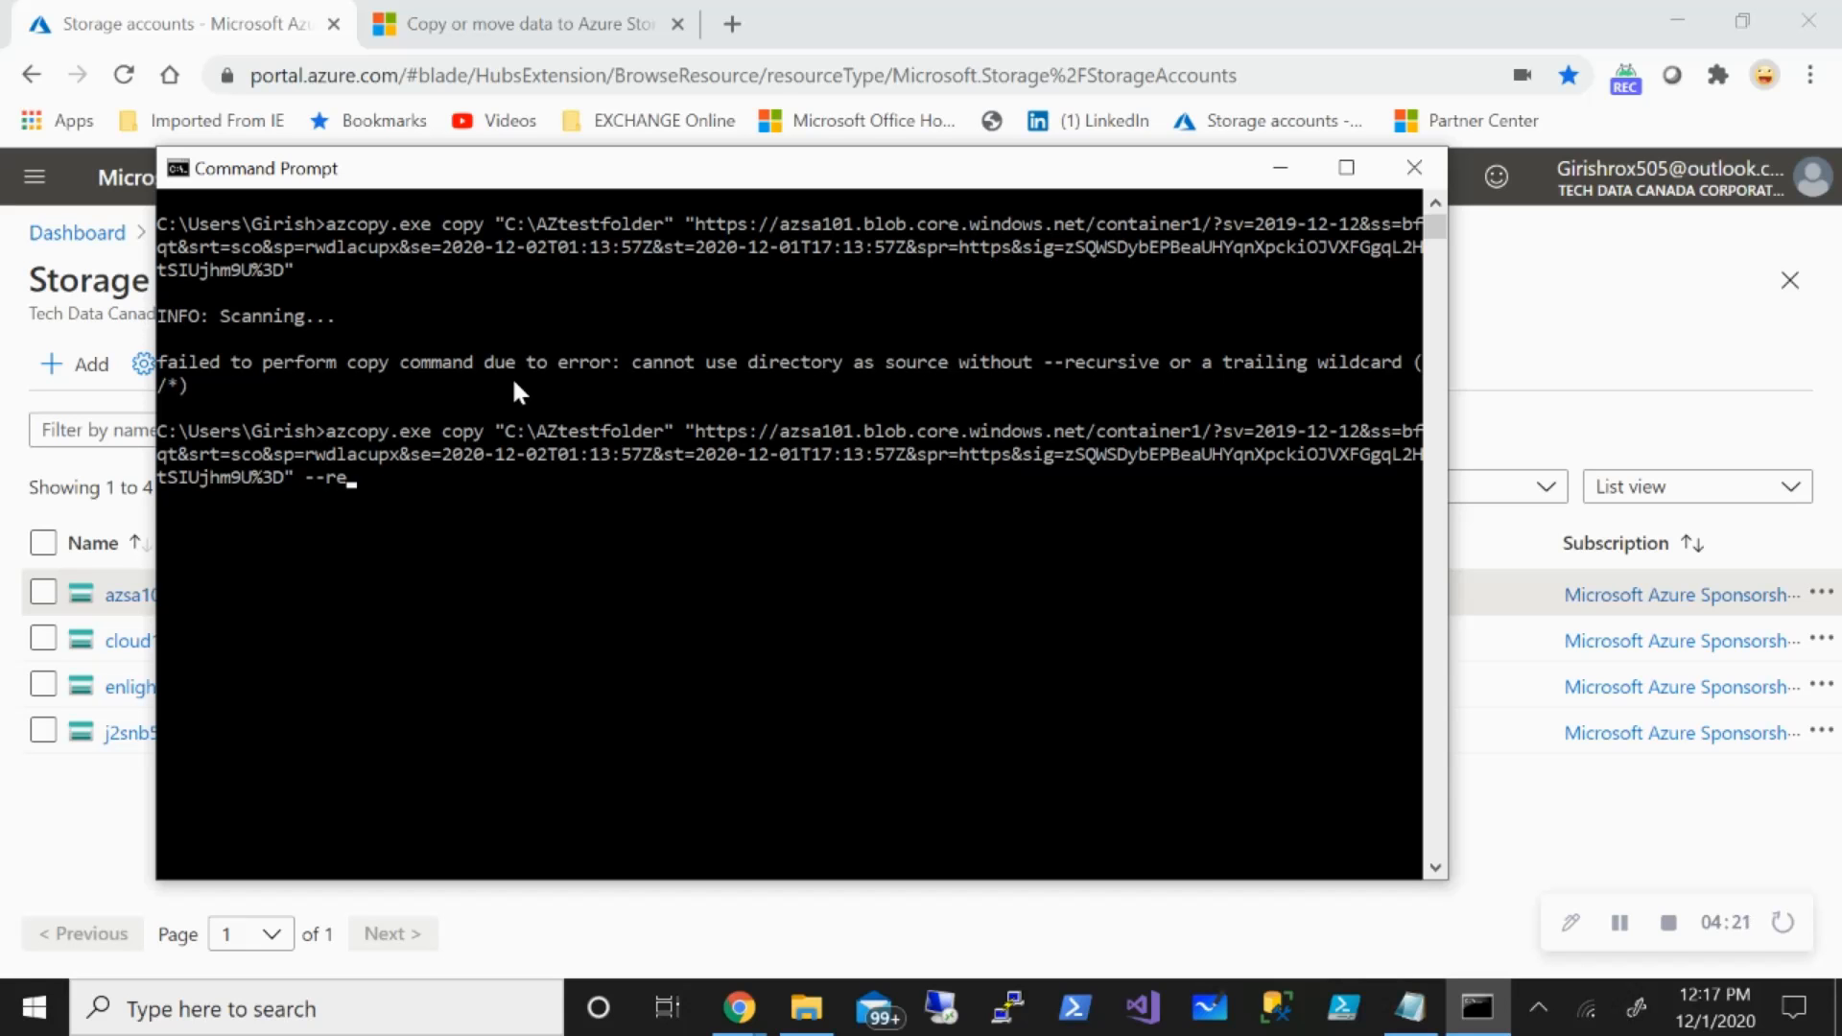
type("cursiv")
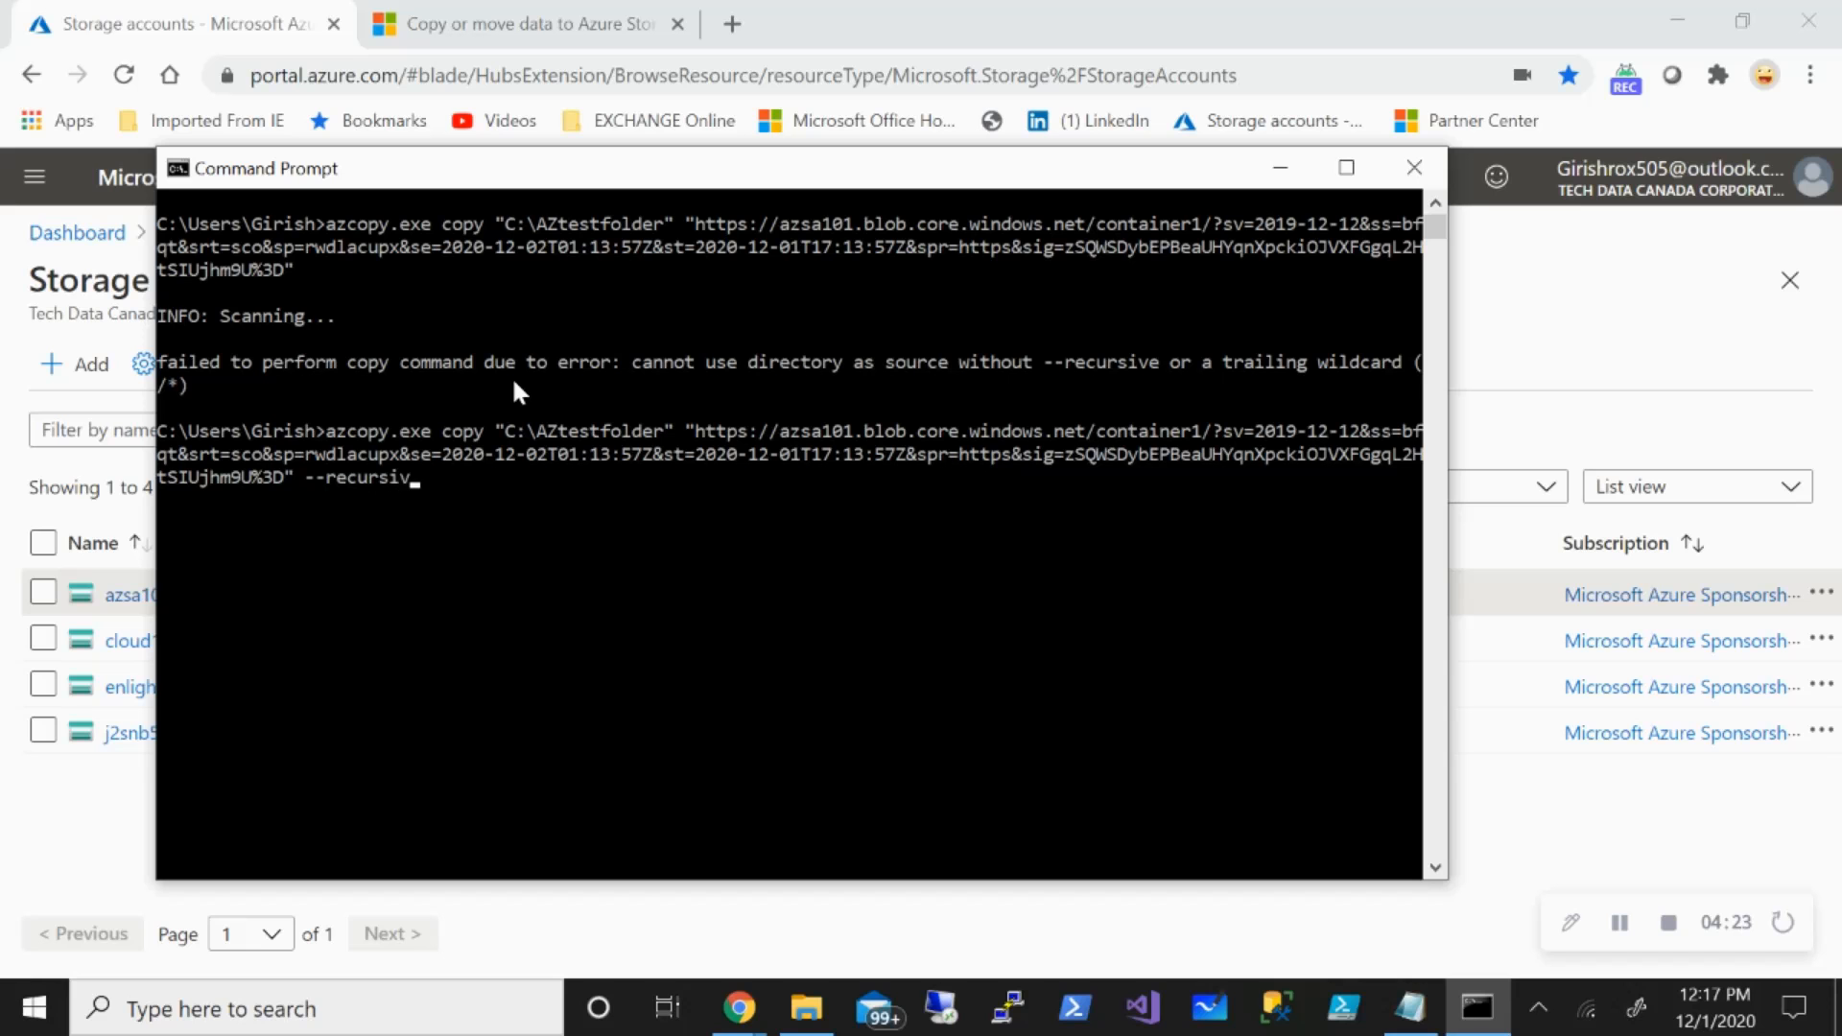
type("e")
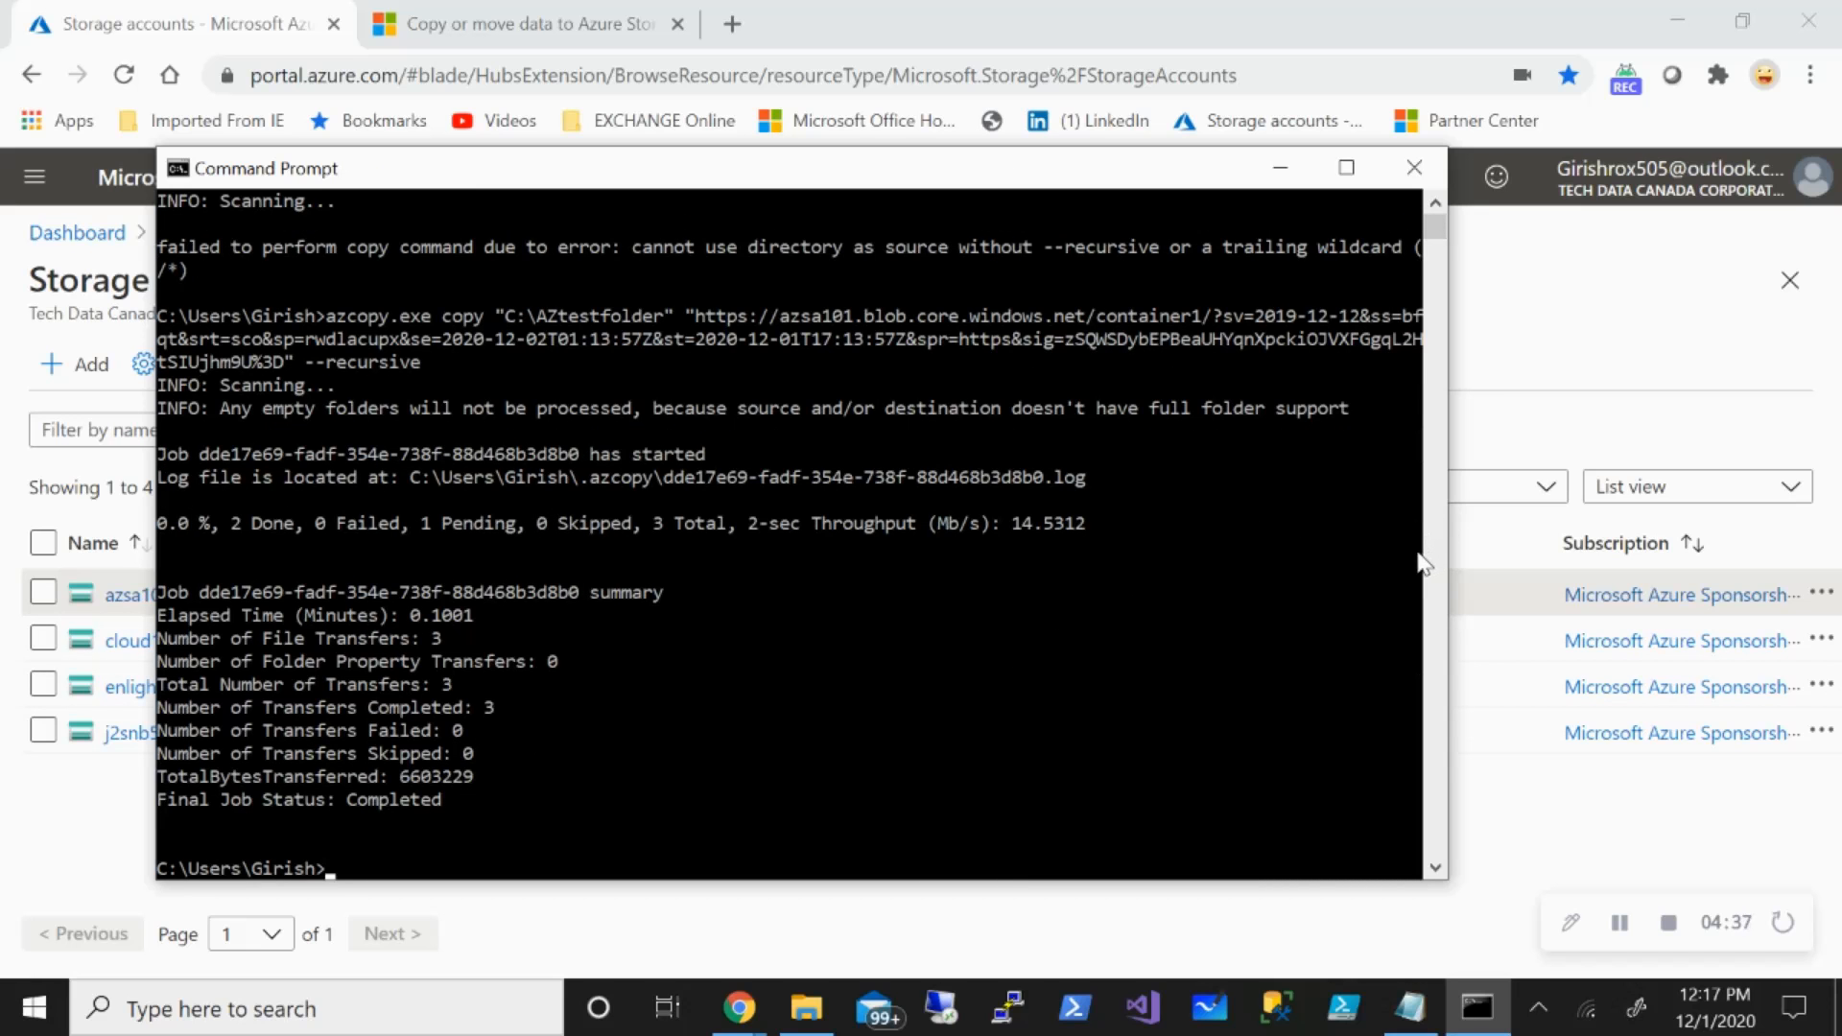
mouse_move(509, 716)
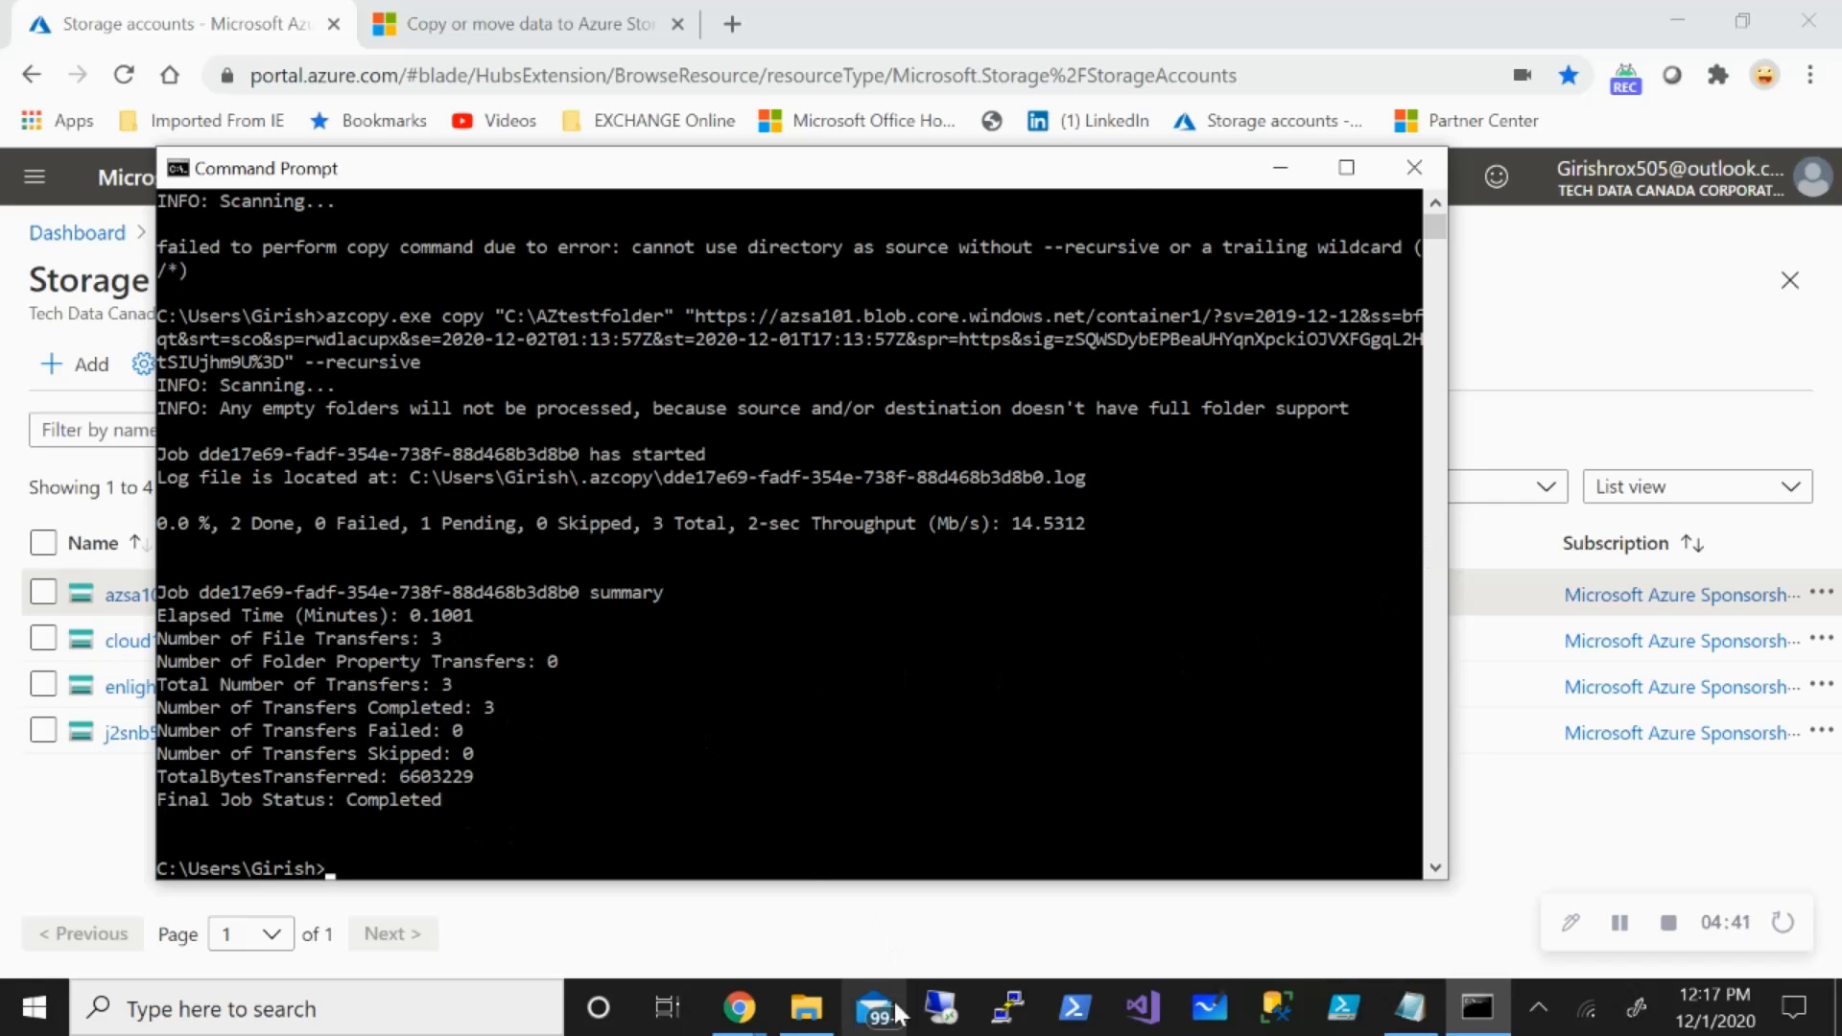
left_click(805, 1008)
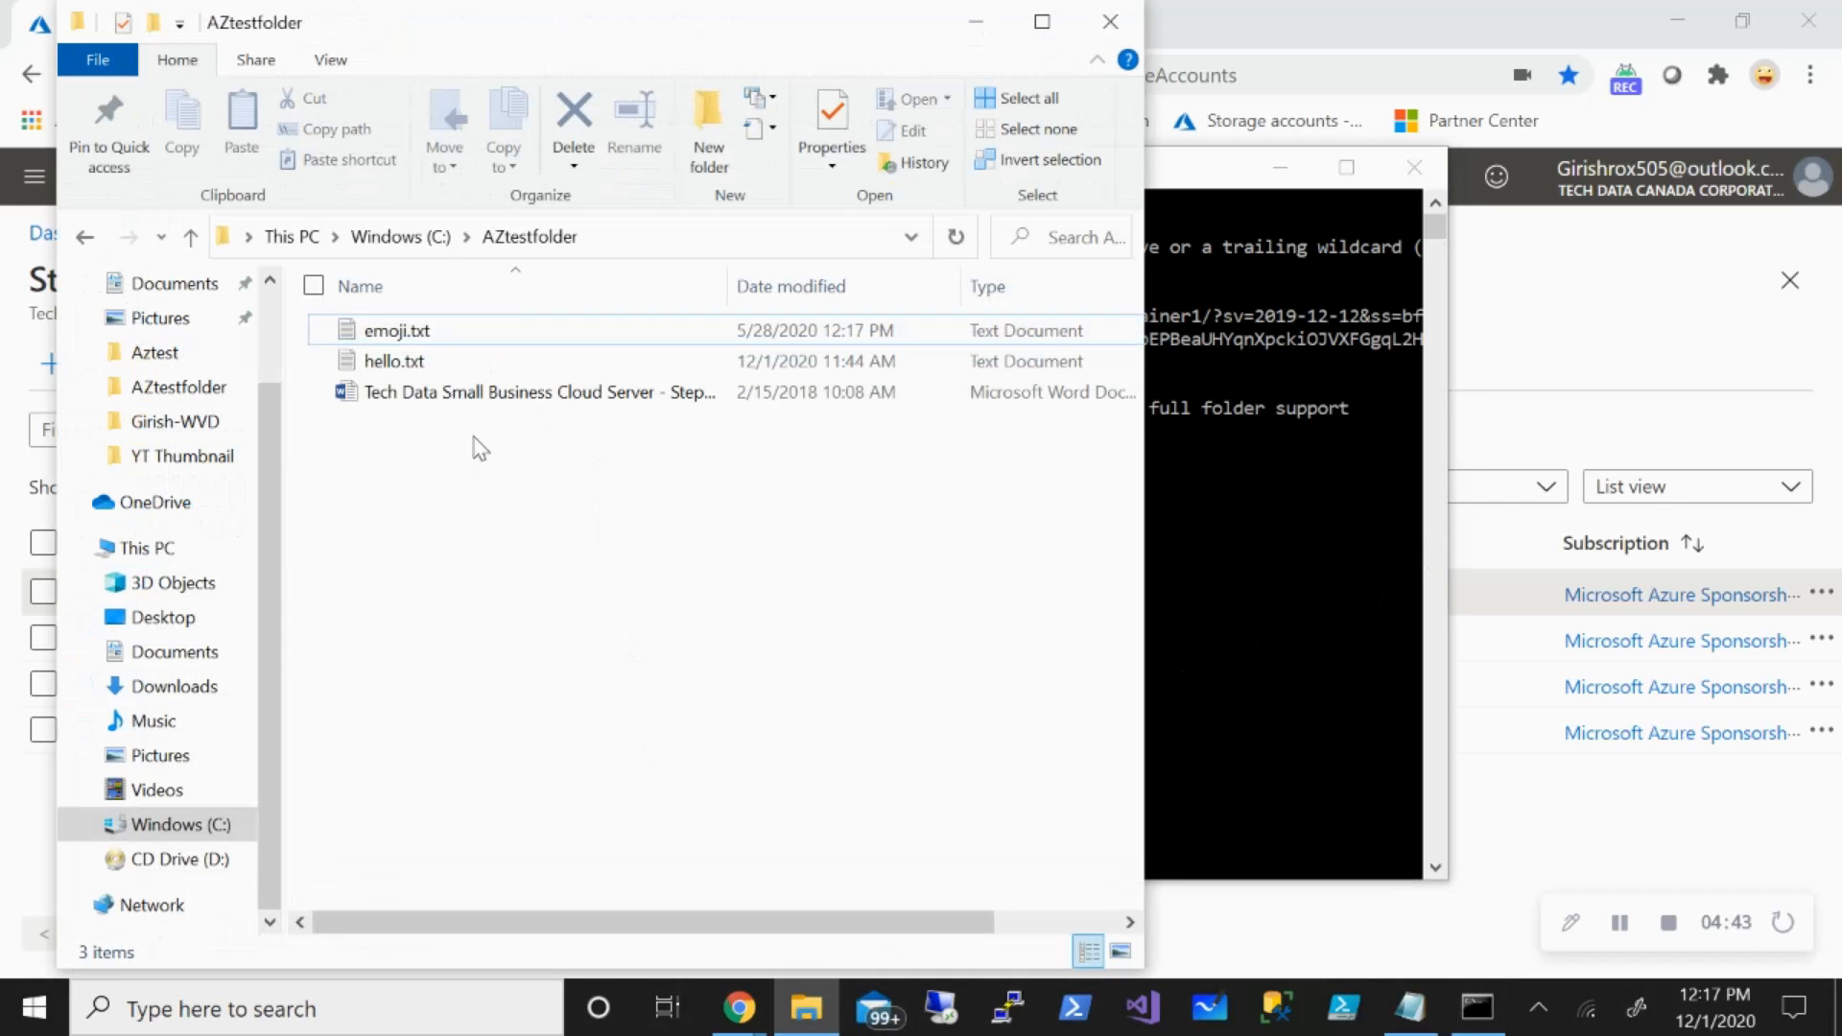
mouse_move(736, 1007)
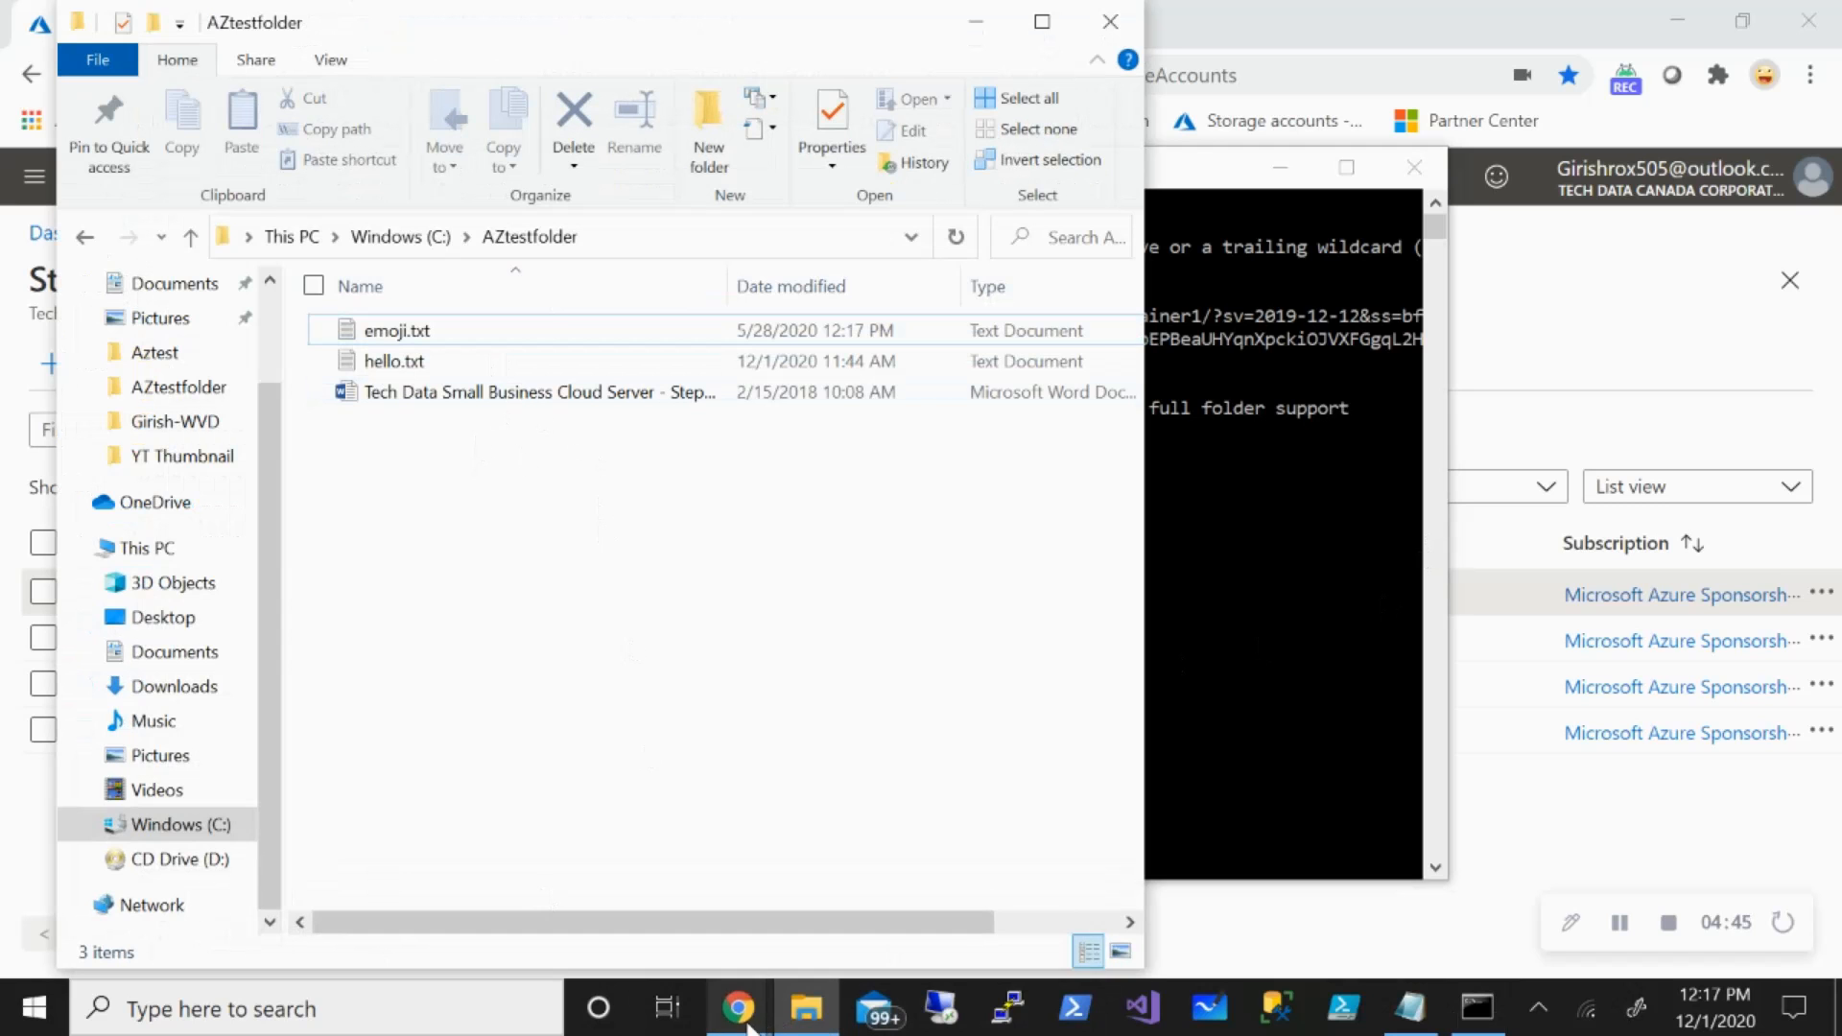
left_click(737, 1007)
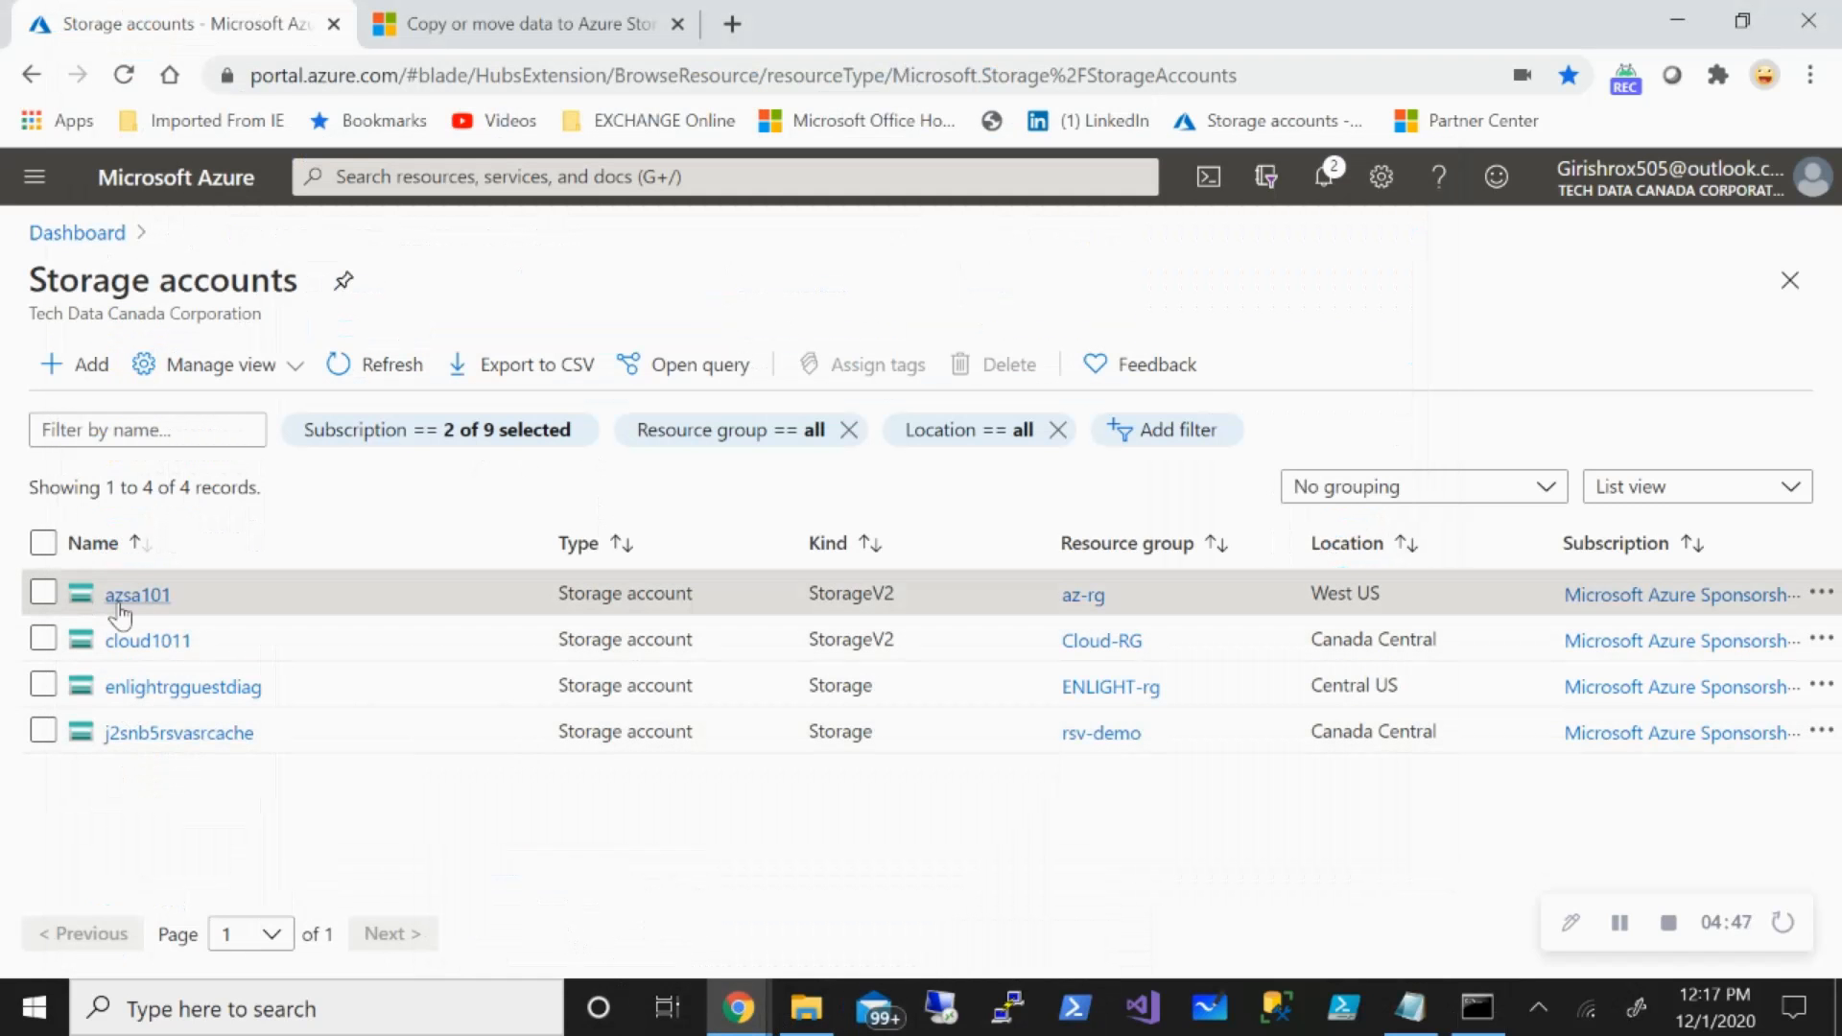
Browse azsa101 > container1 > AZtestfolder to show emoji.txt, hello.txt and the Word document as block blobs.
left_click(136, 593)
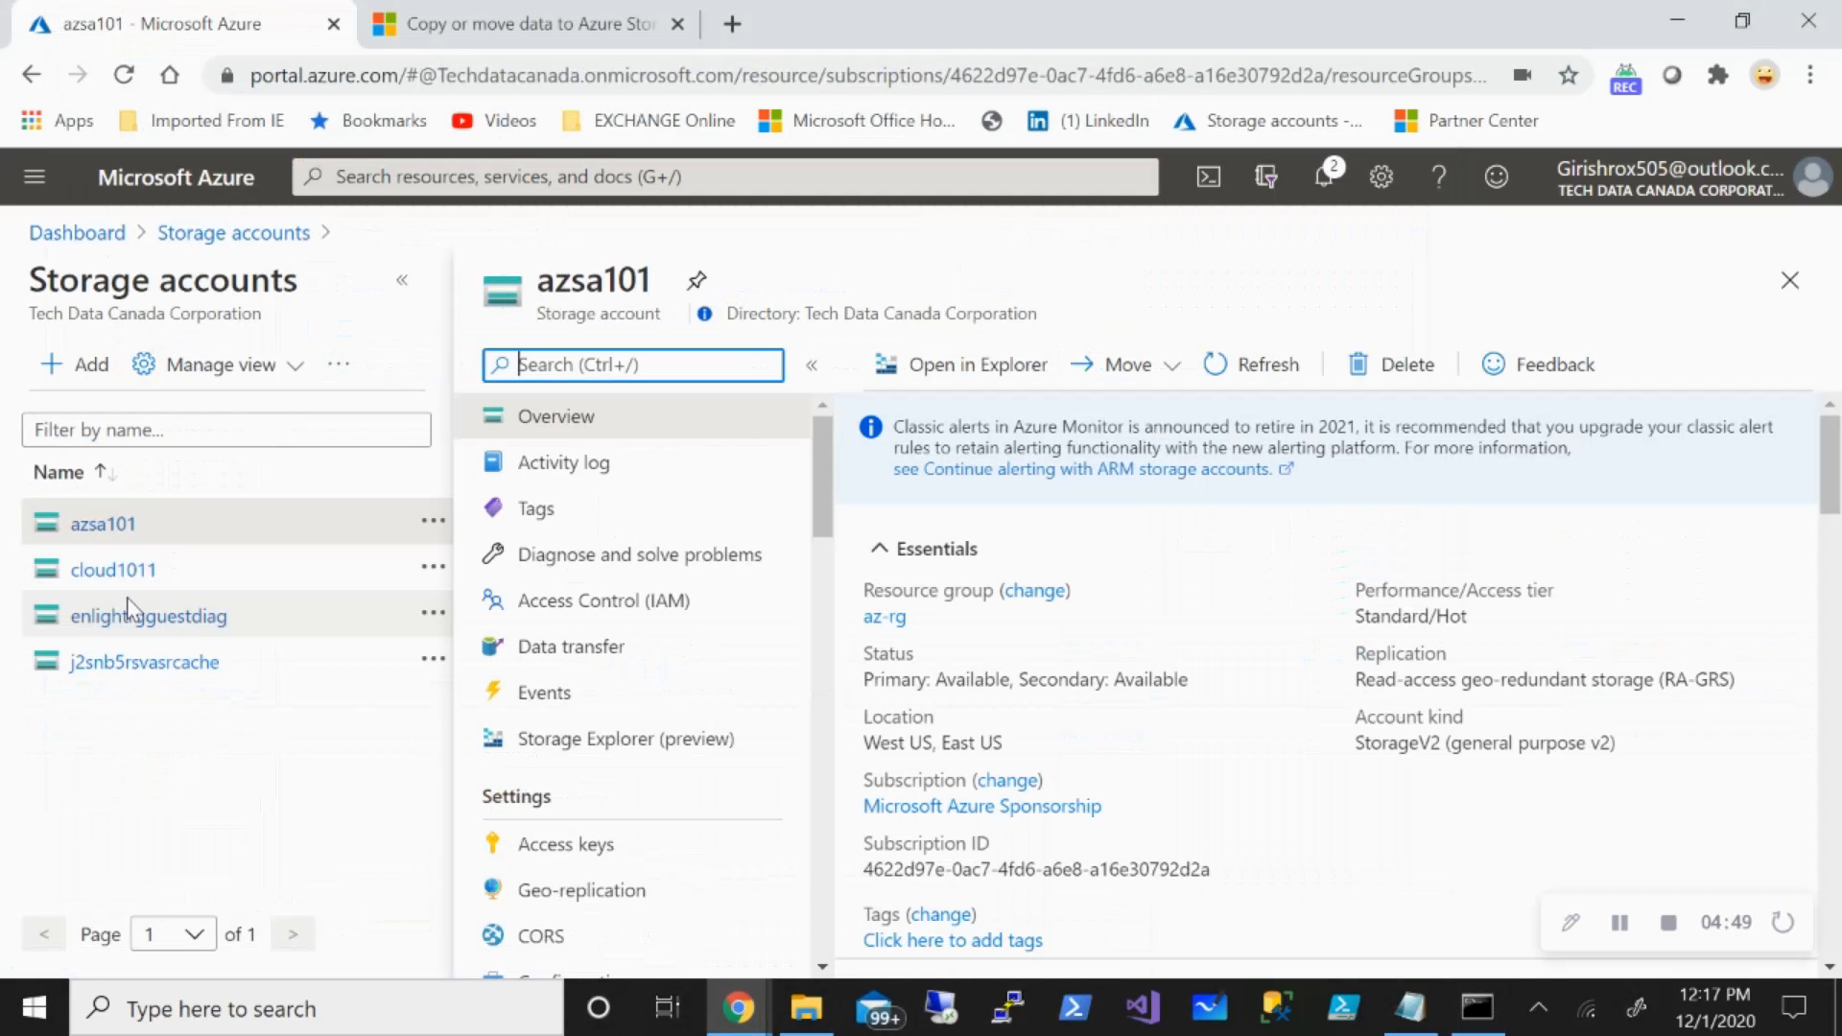
scroll("down", 3)
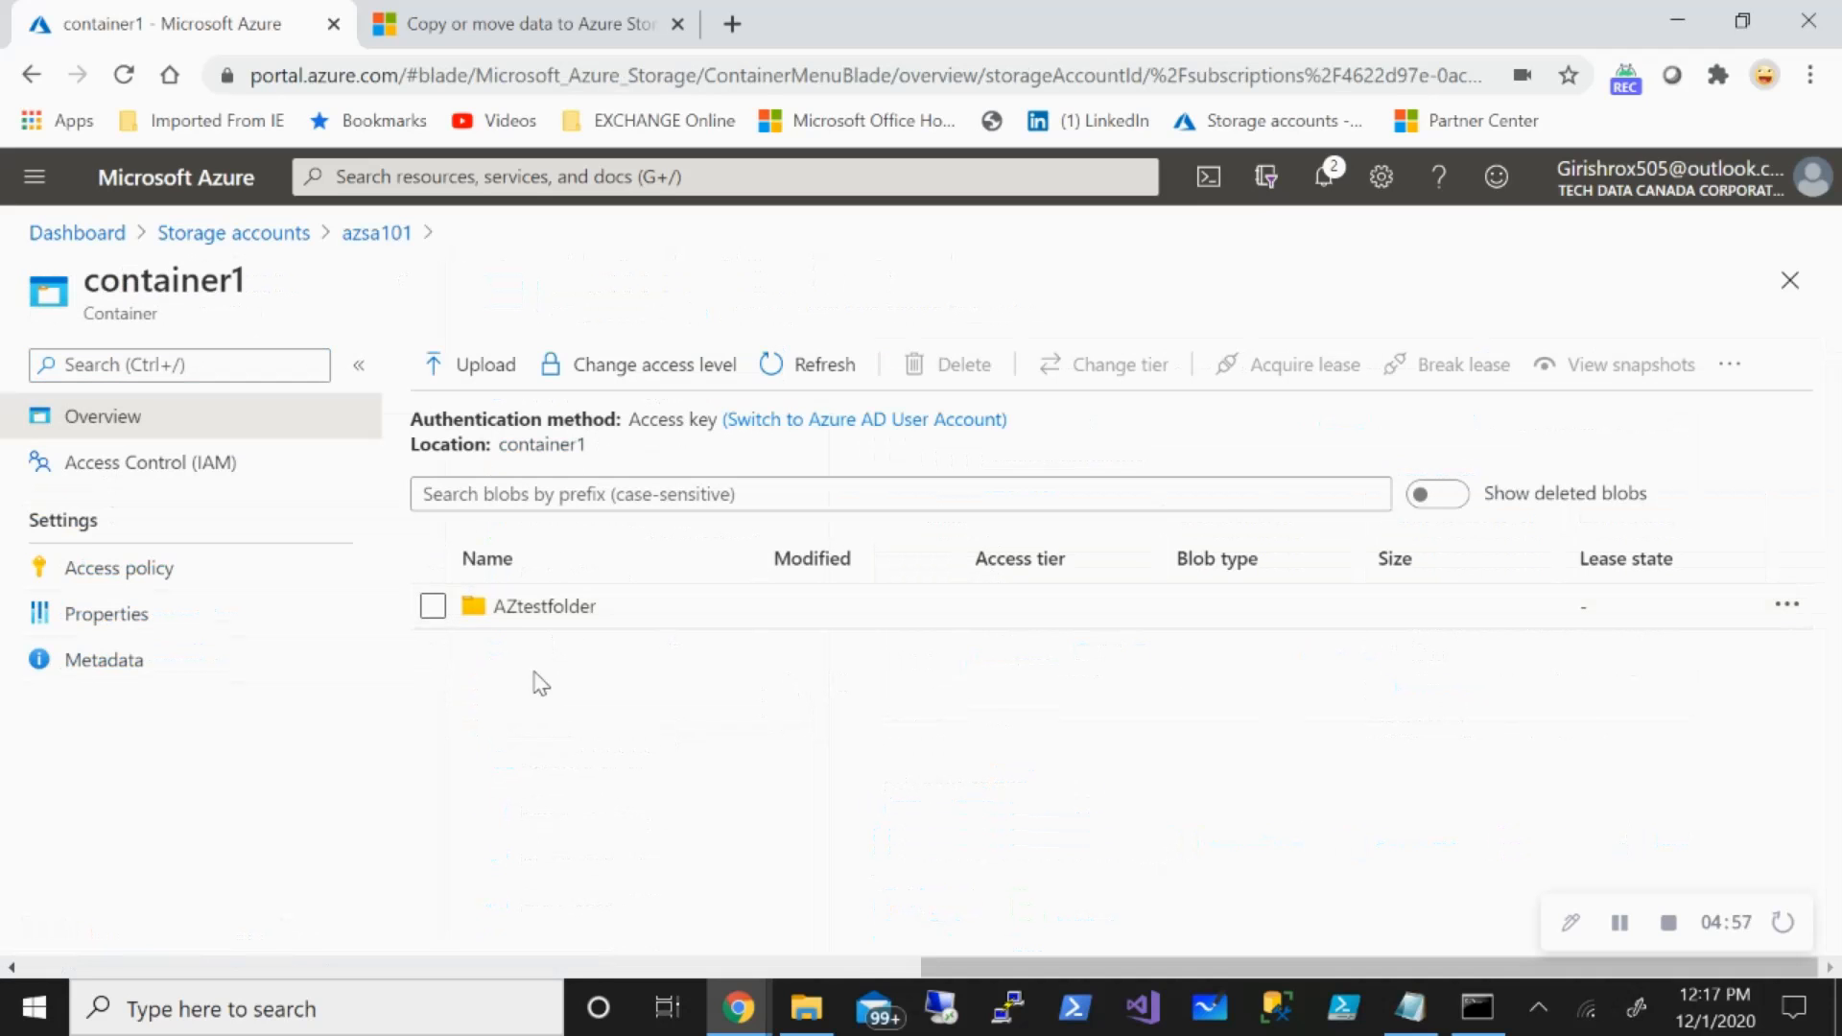
mouse_move(506, 607)
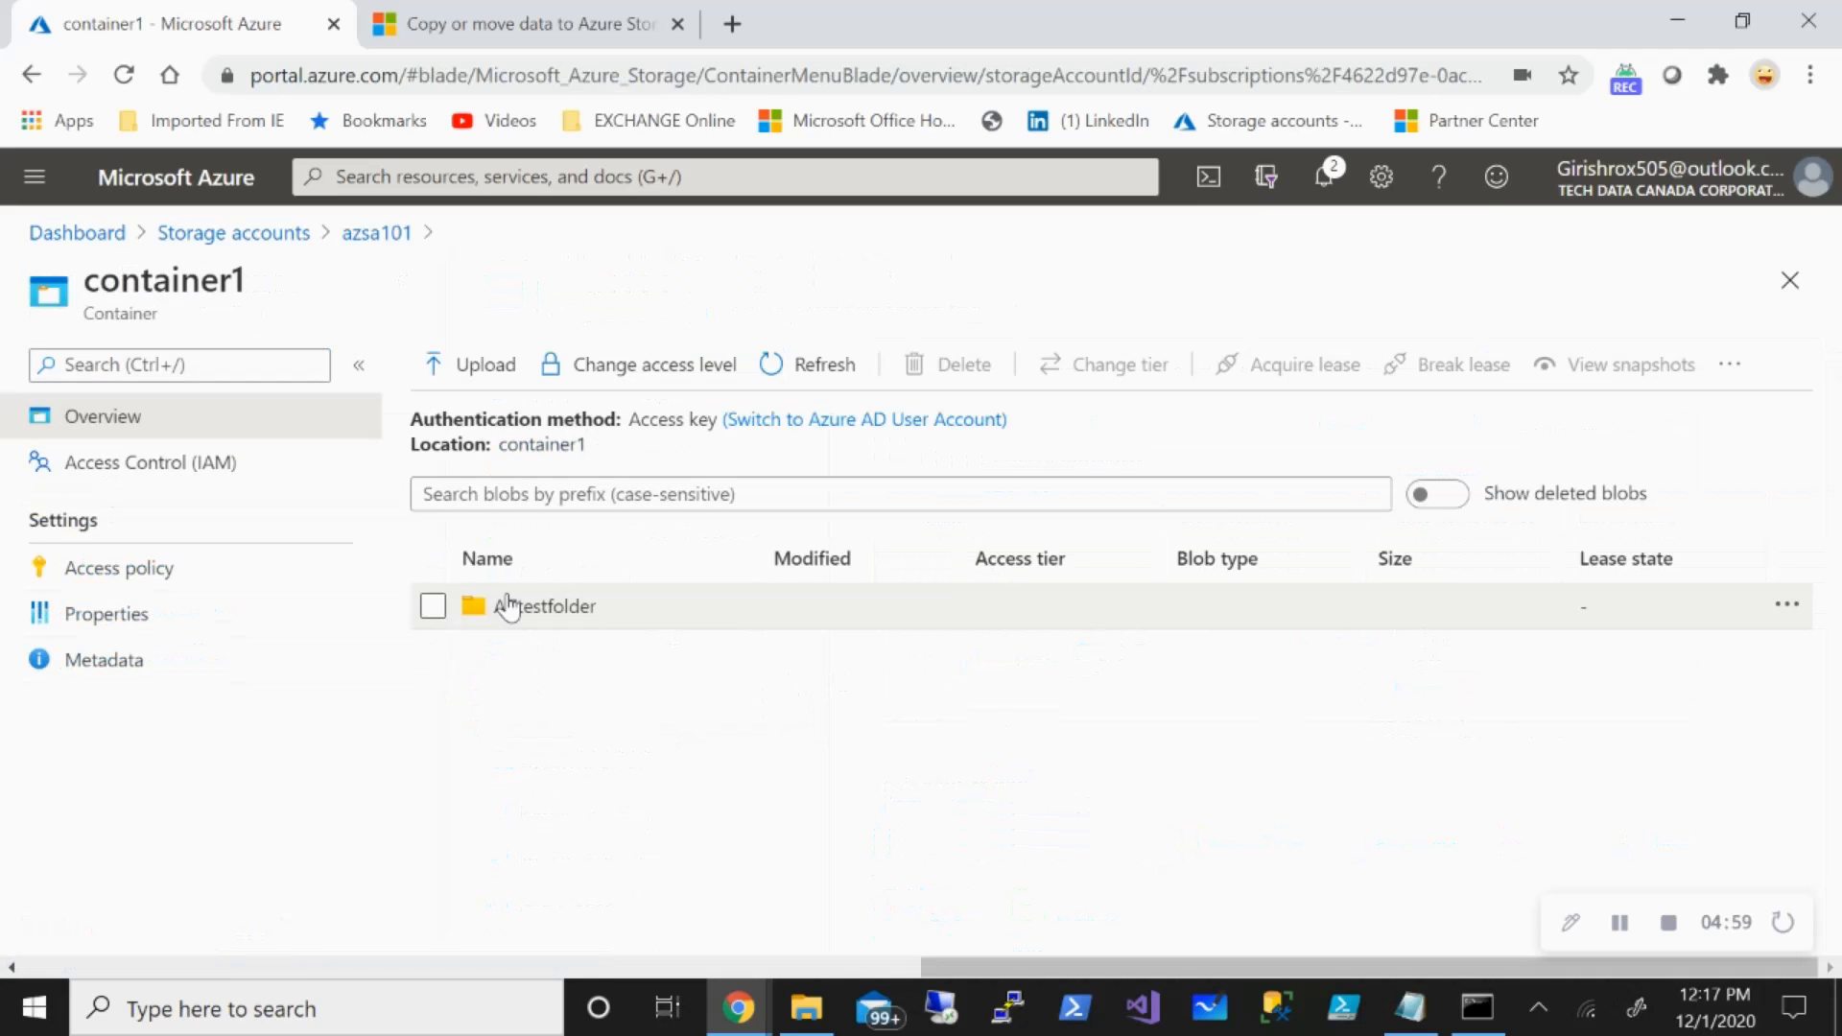
left_click(552, 605)
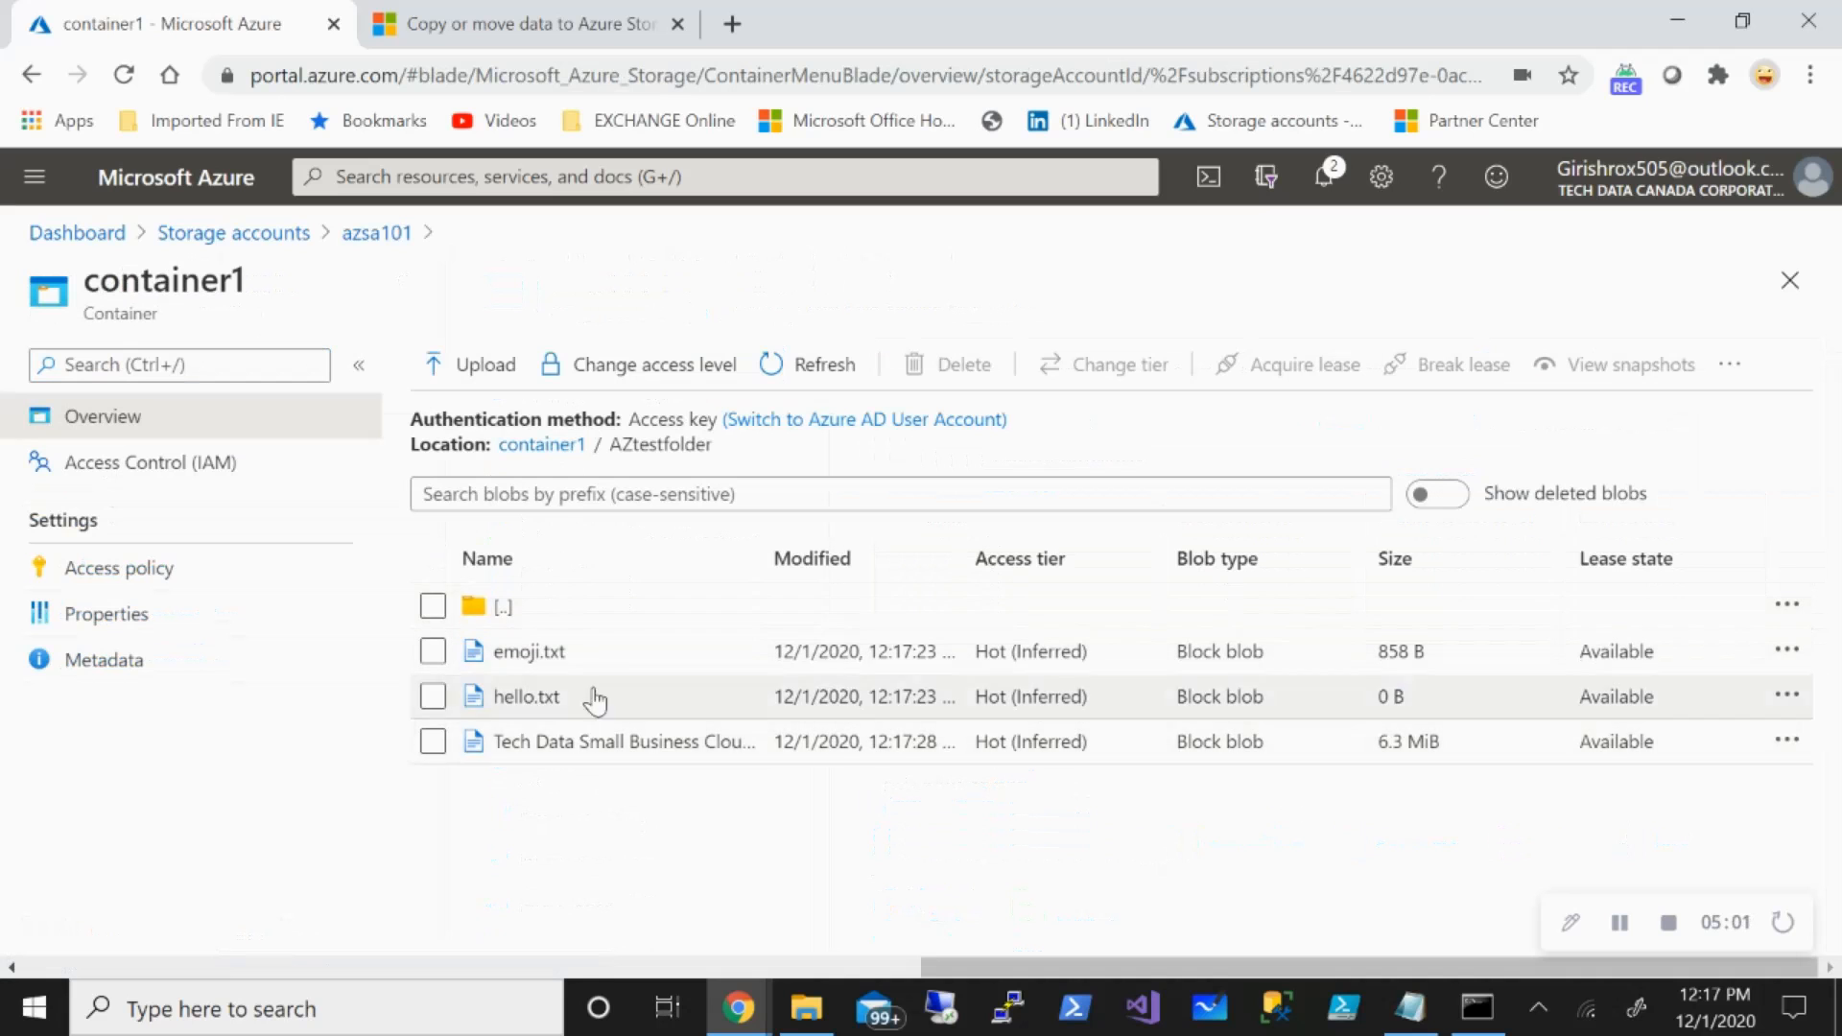
mouse_move(633, 833)
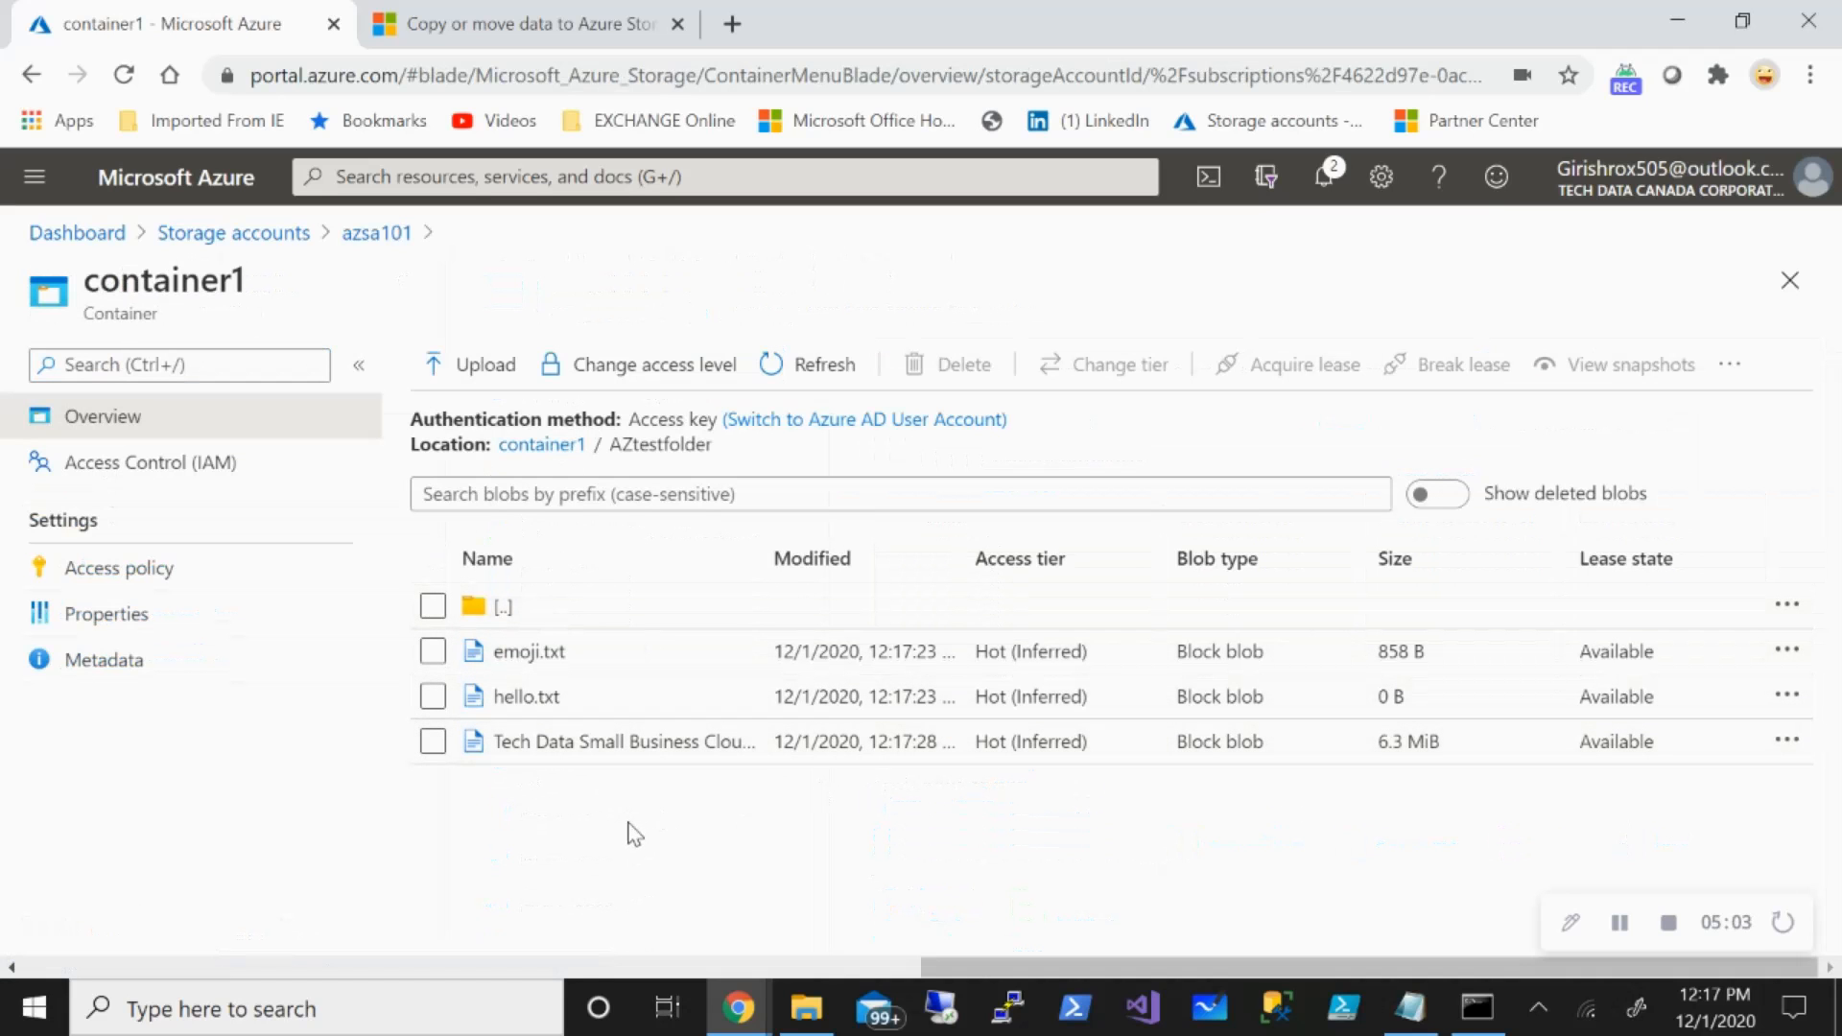